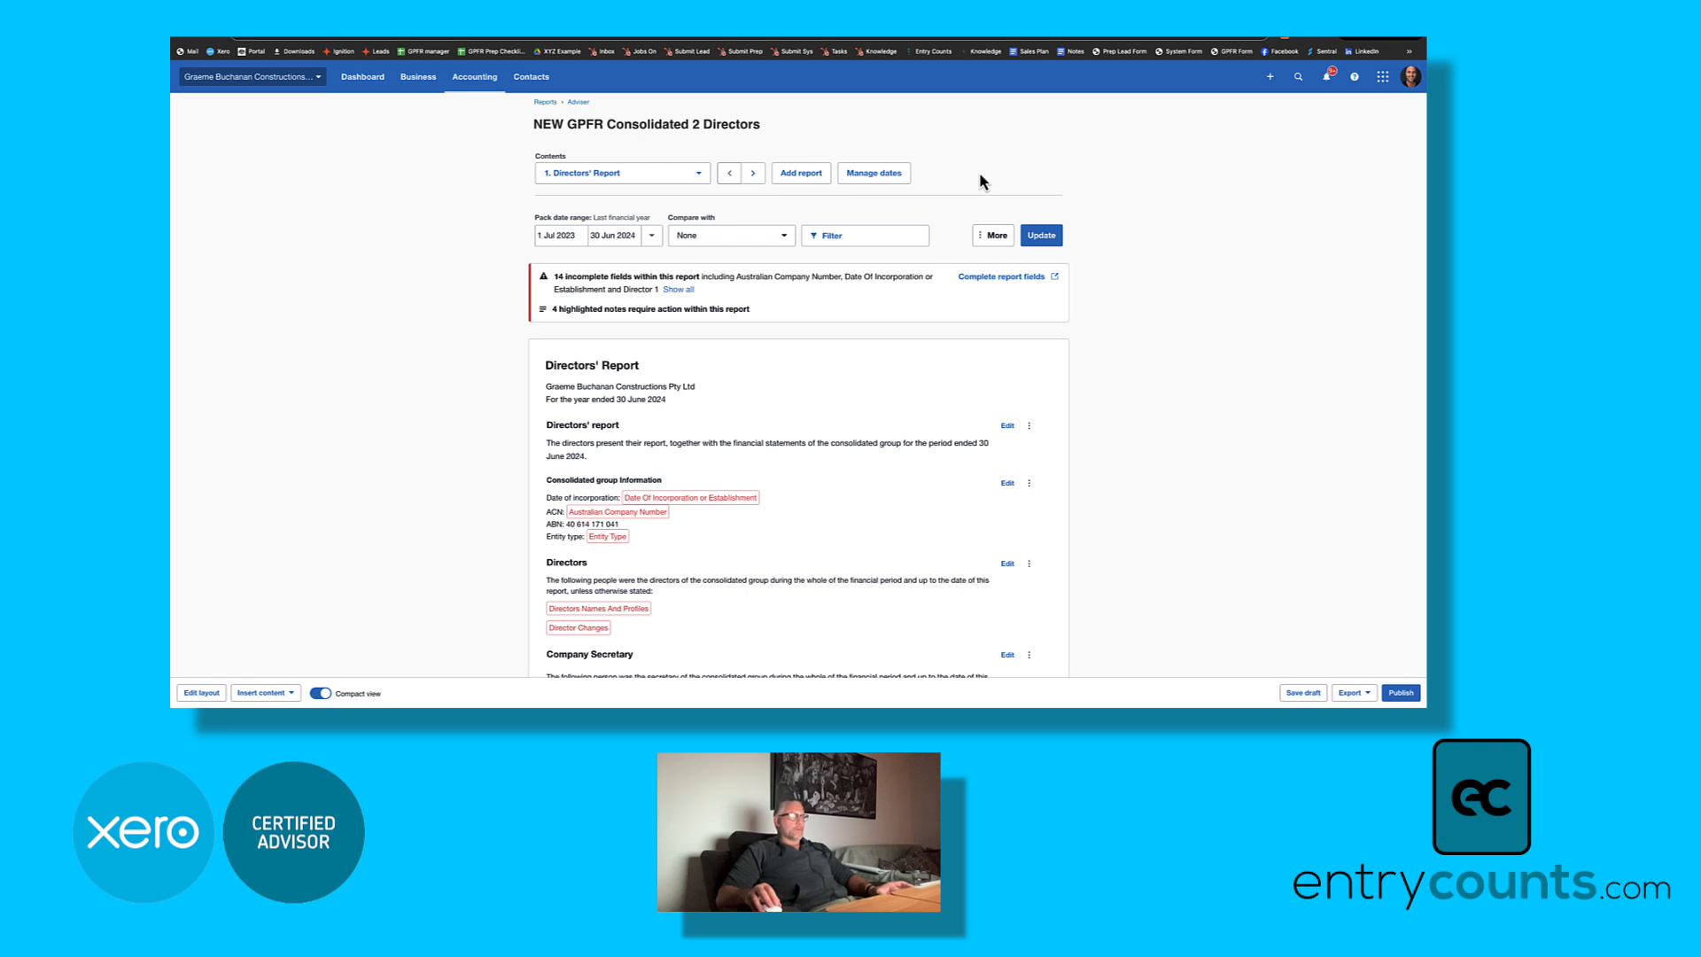
{"action": "mouse_move", "coordinate": [985, 181]}
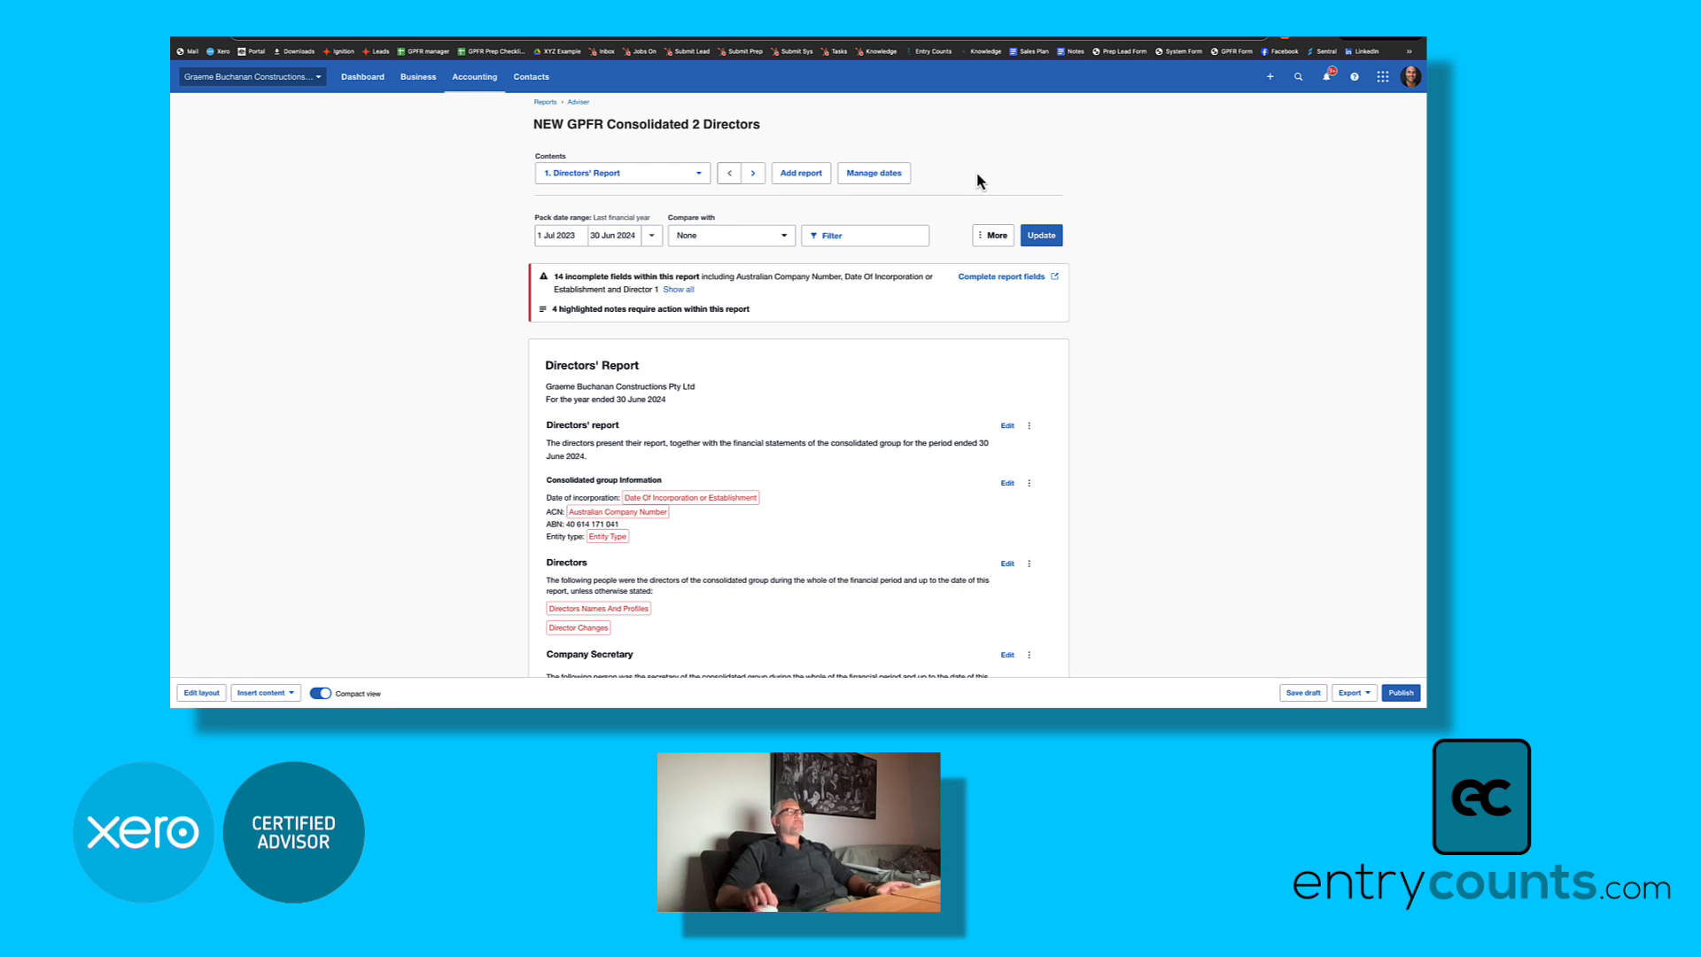
Step: Jump to '8. Notes to the Financial Statements' and scroll through the accounting policy notes
{"action": "left_click", "coordinate": [622, 173]}
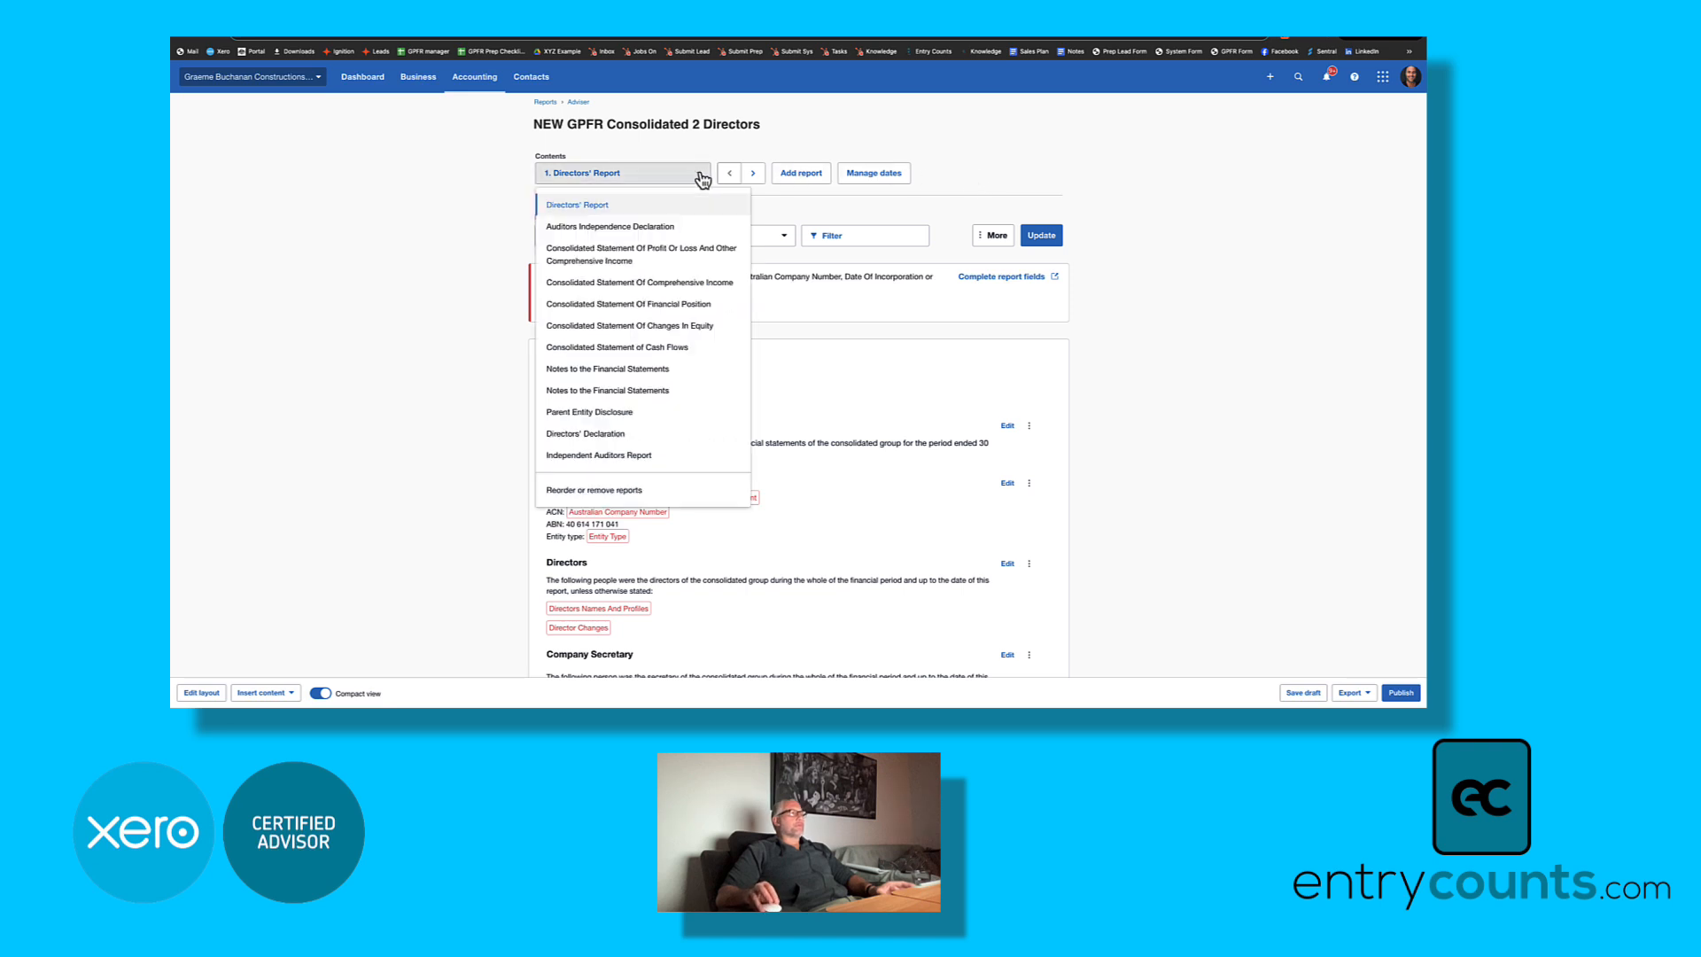
{"action": "mouse_move", "coordinate": [639, 254]}
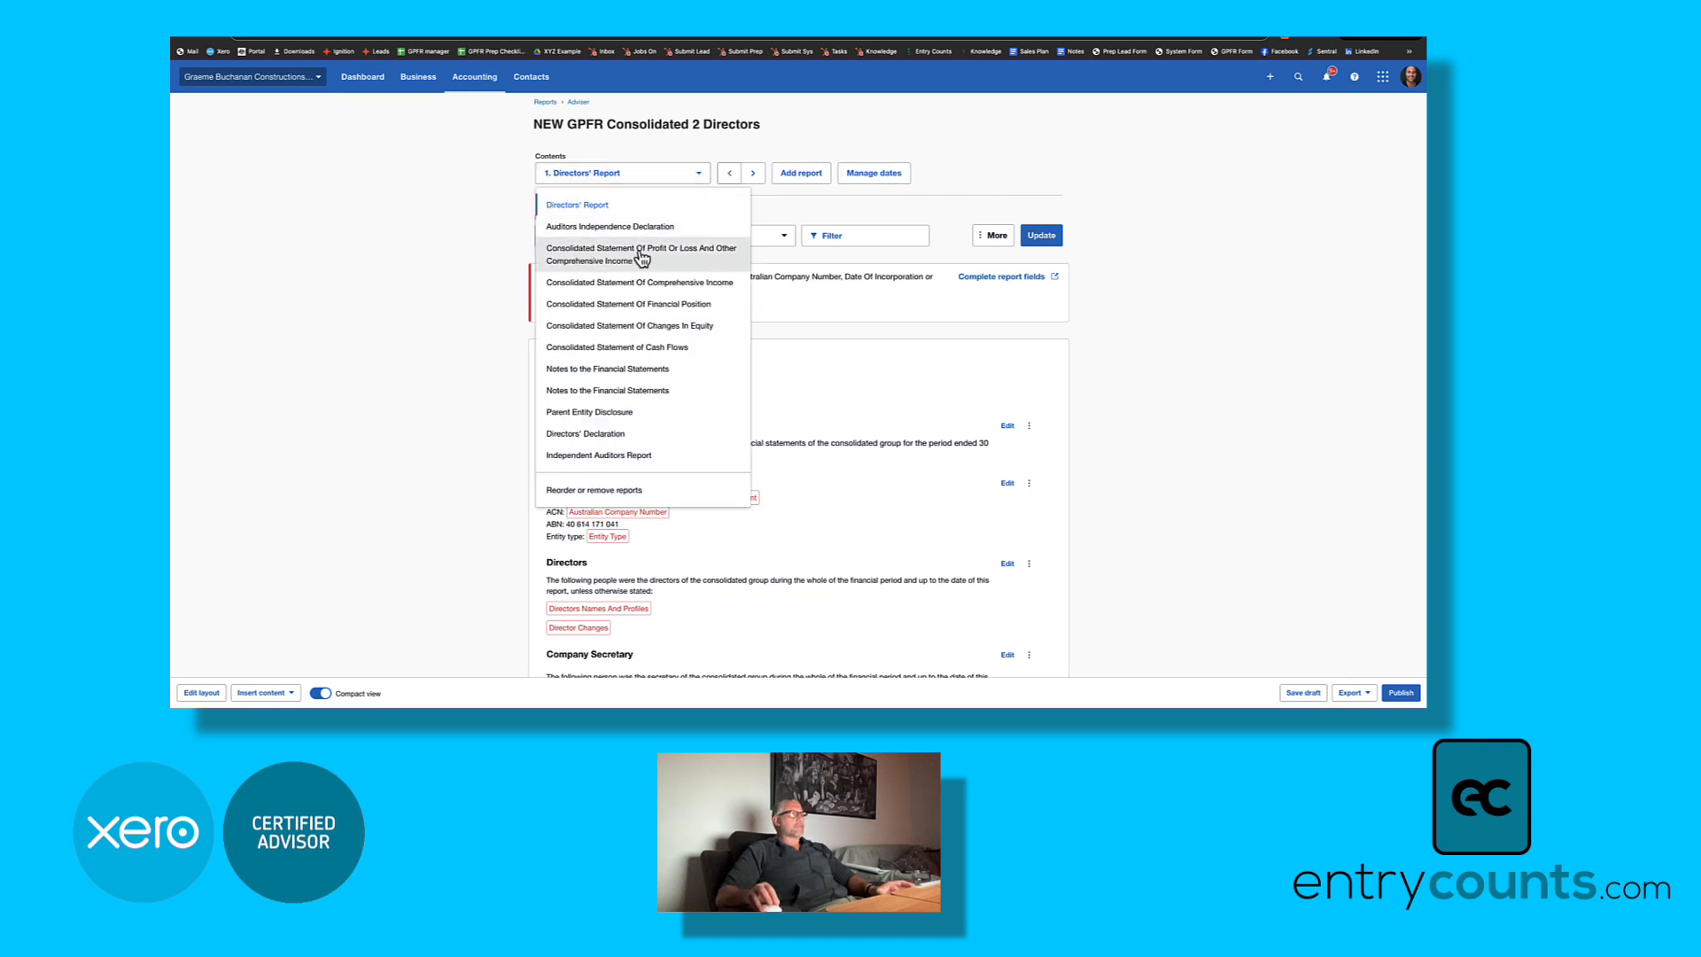
{"action": "mouse_move", "coordinate": [569, 260]}
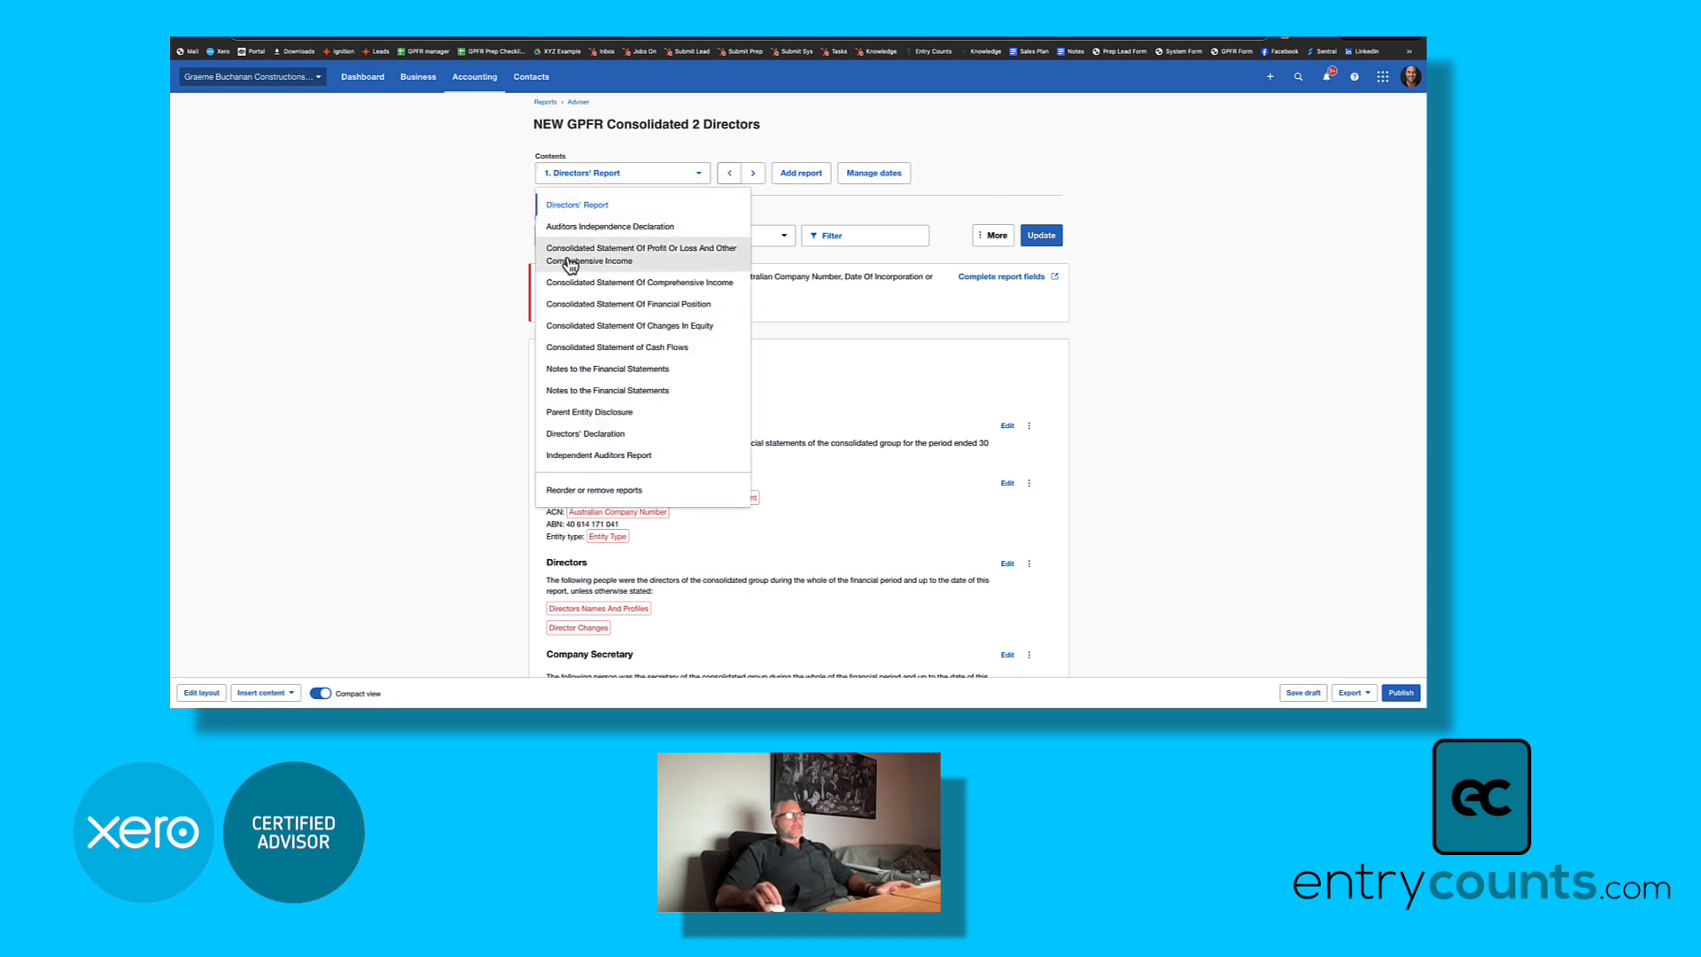
{"action": "mouse_move", "coordinate": [629, 325]}
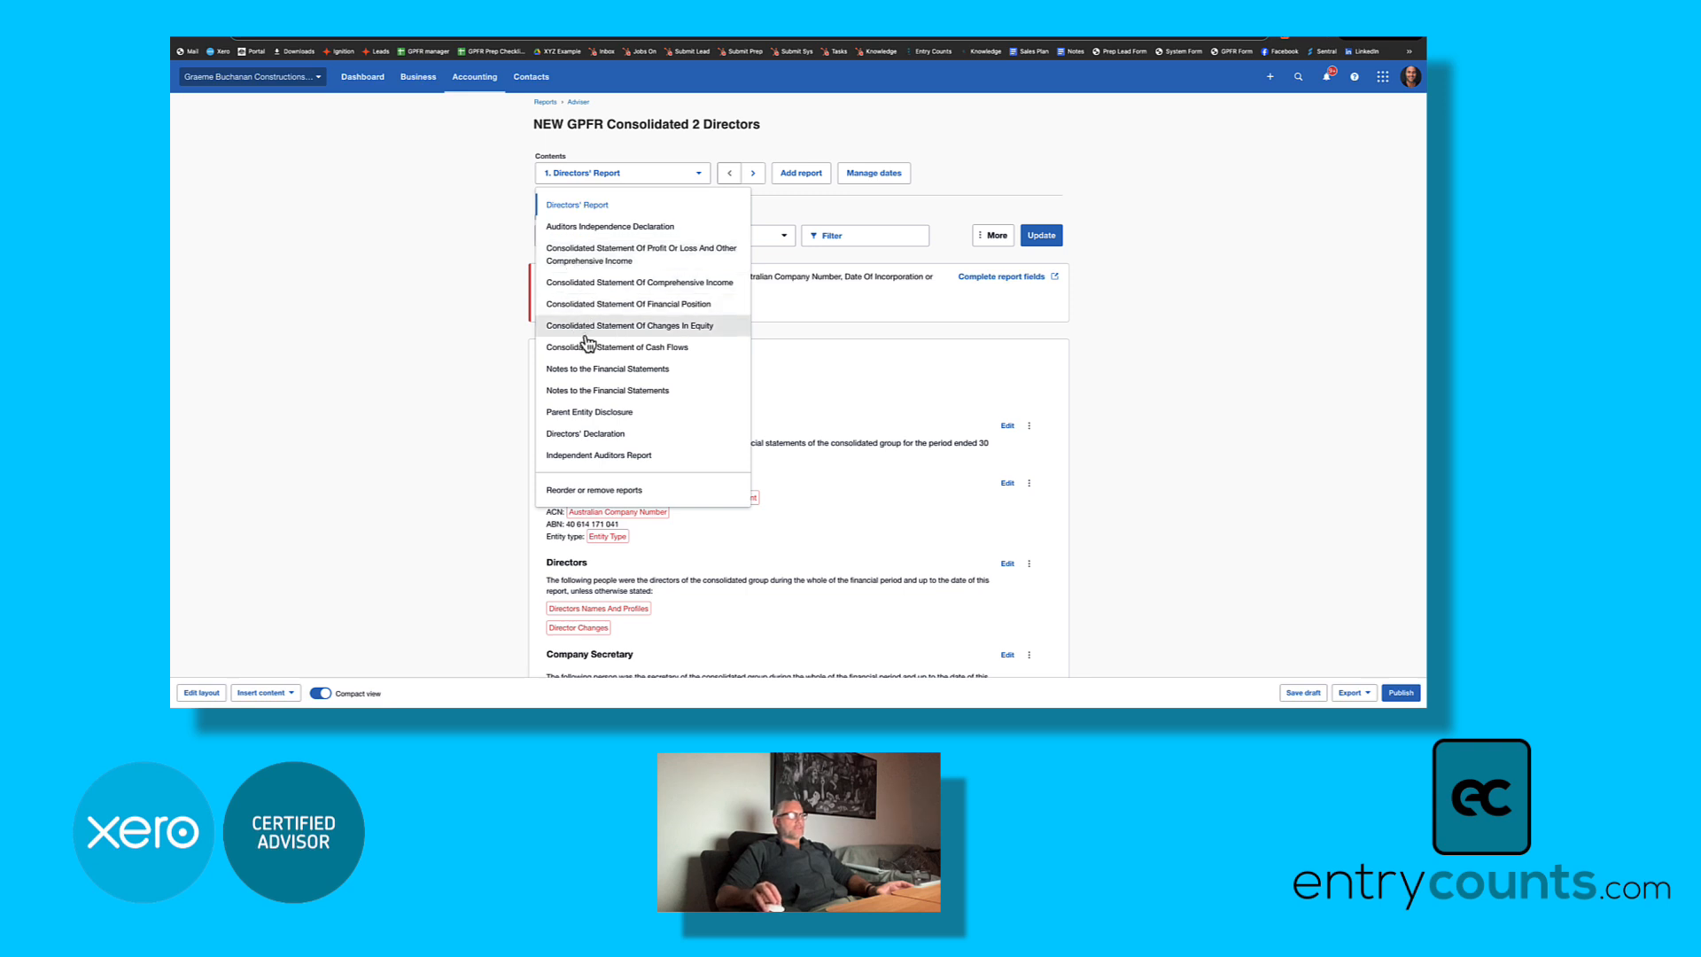
{"action": "mouse_move", "coordinate": [646, 304]}
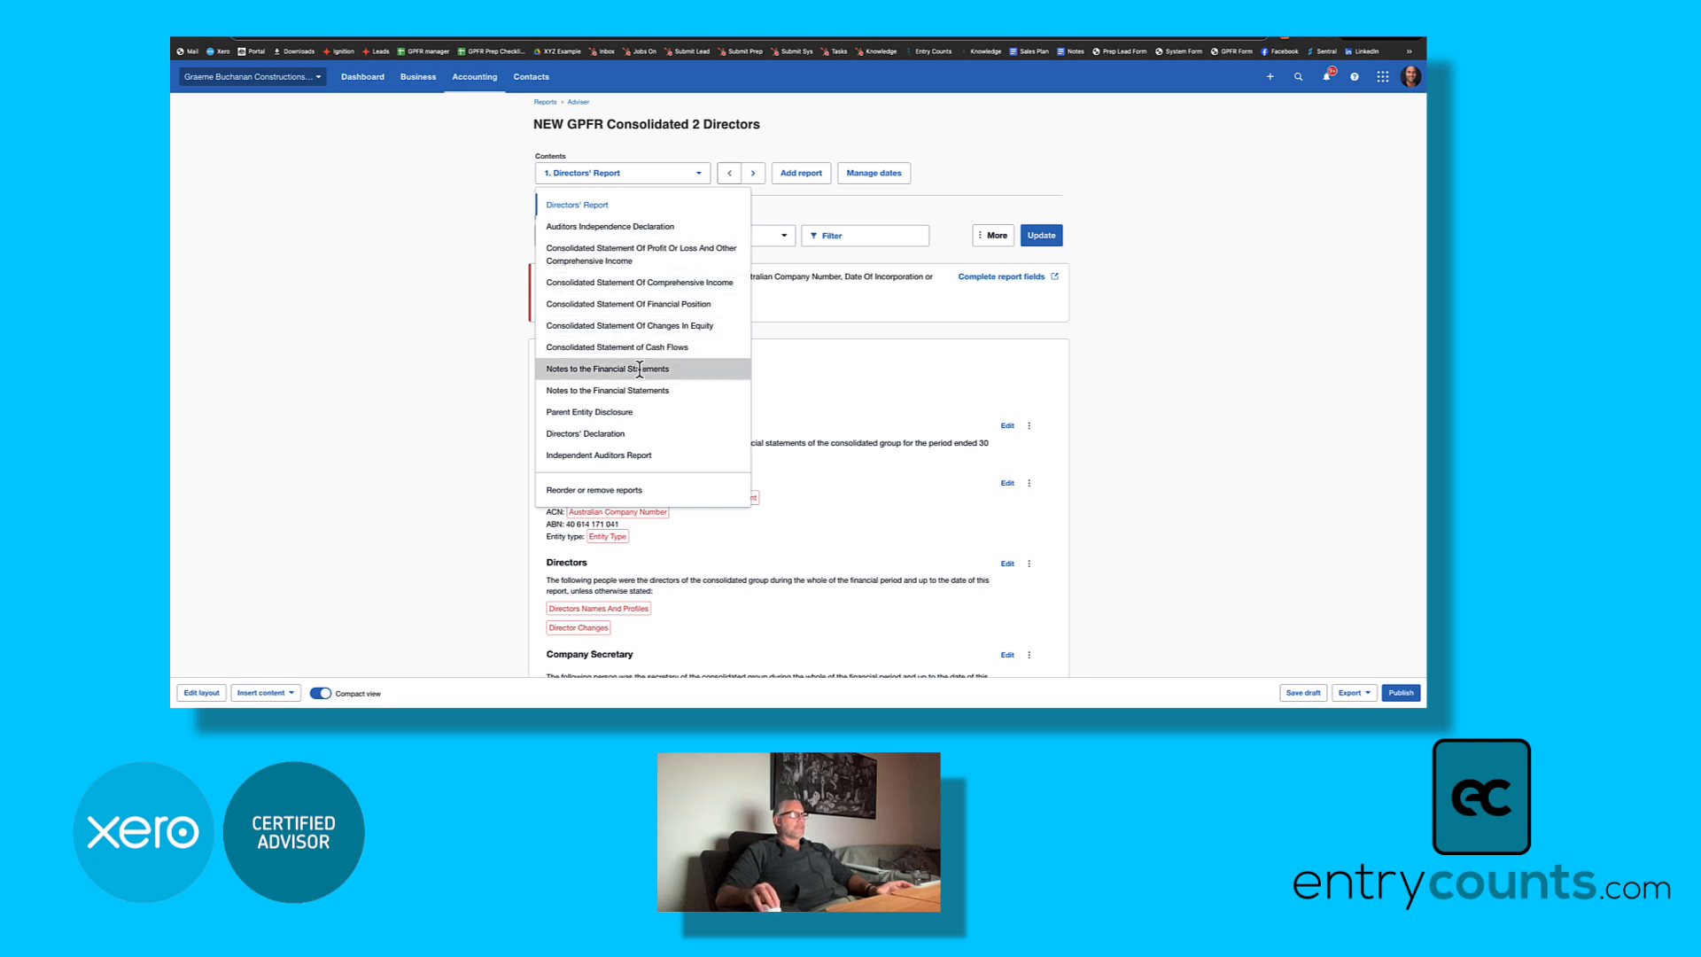
{"action": "left_click", "coordinate": [642, 368]}
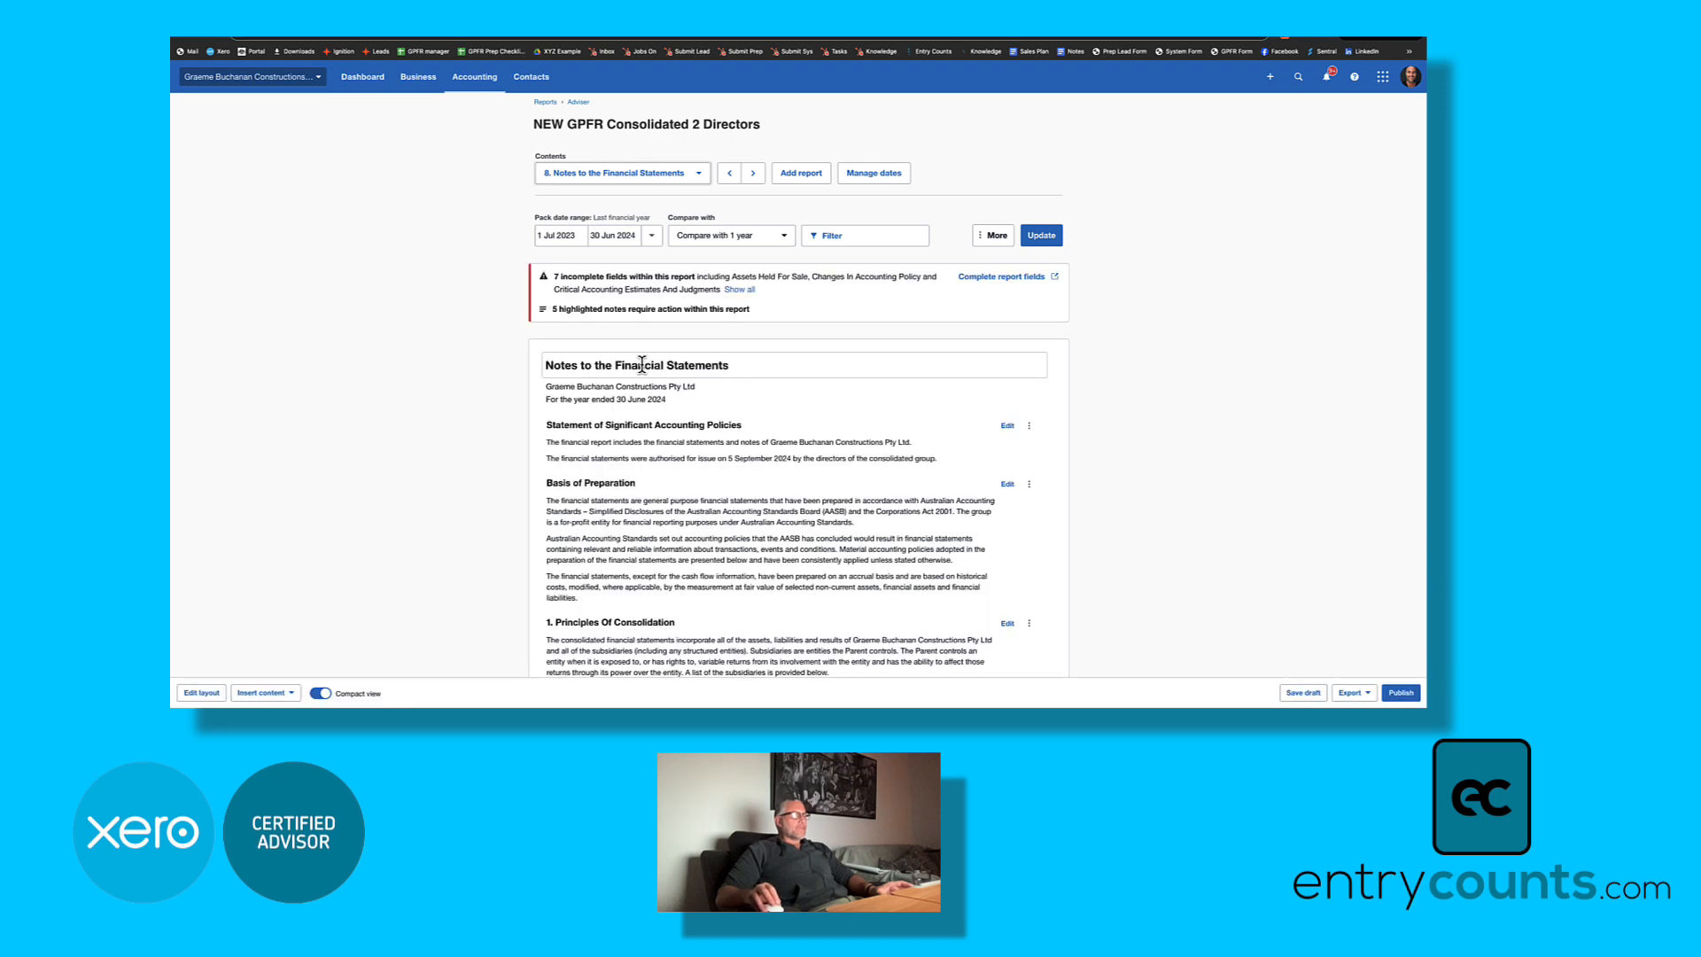
{"action": "scroll", "scroll_direction": "down", "scroll_amount": 3}
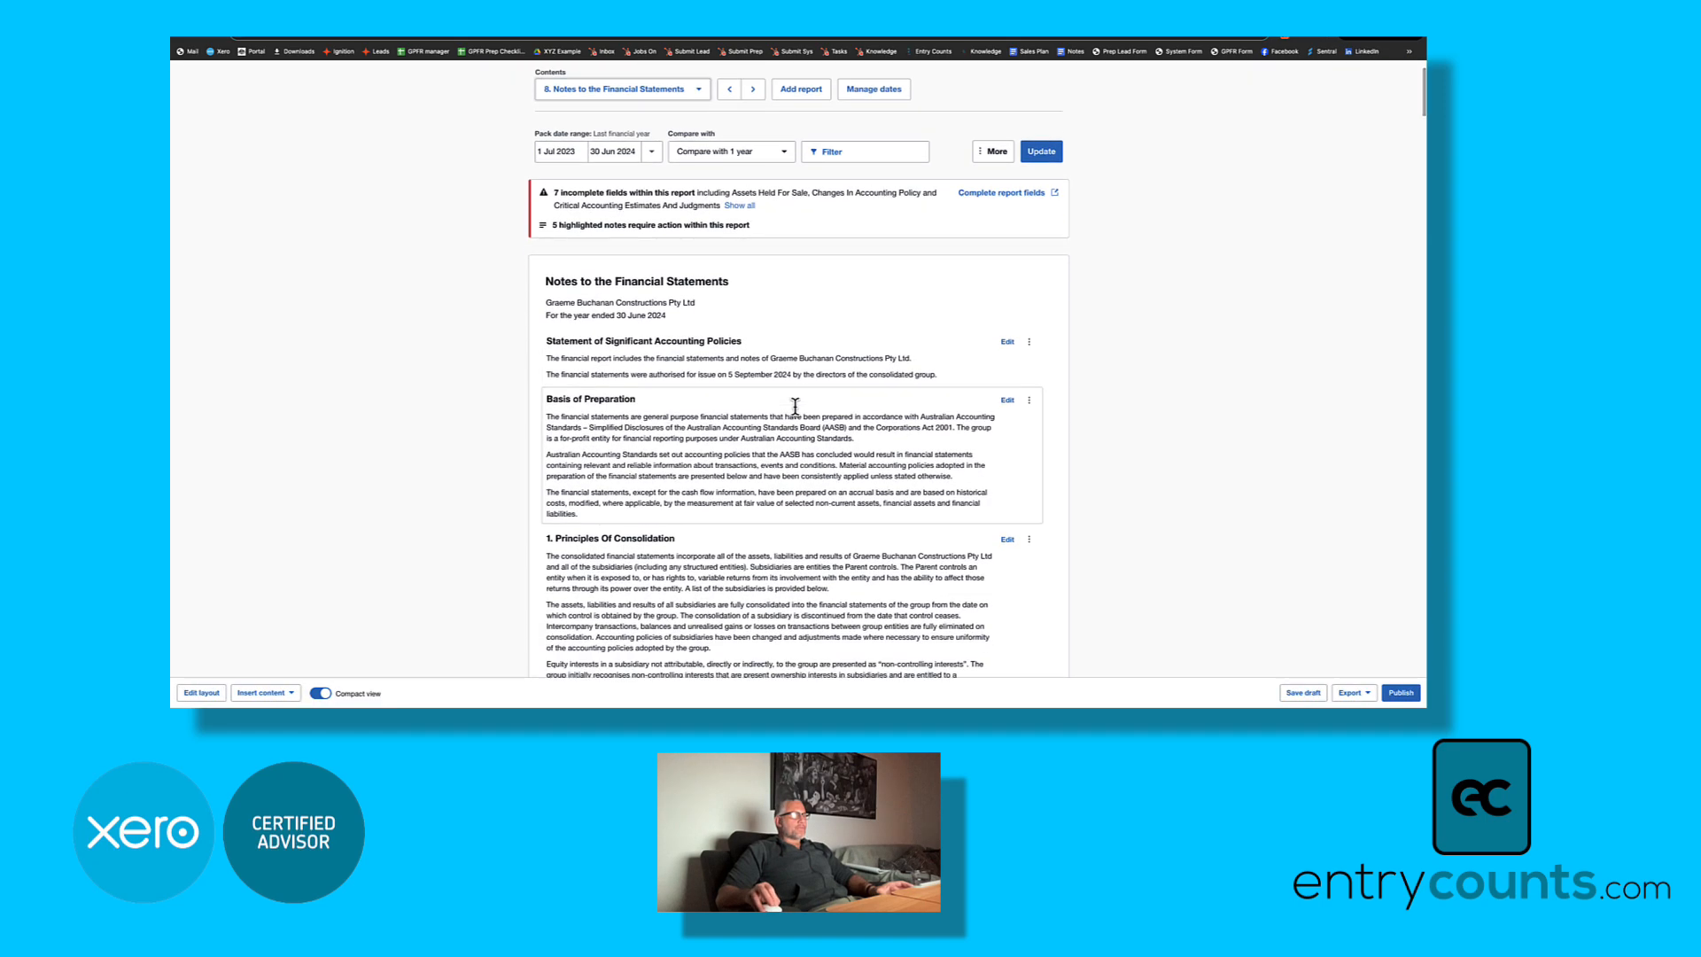
{"action": "scroll", "scroll_direction": "down", "scroll_amount": 3}
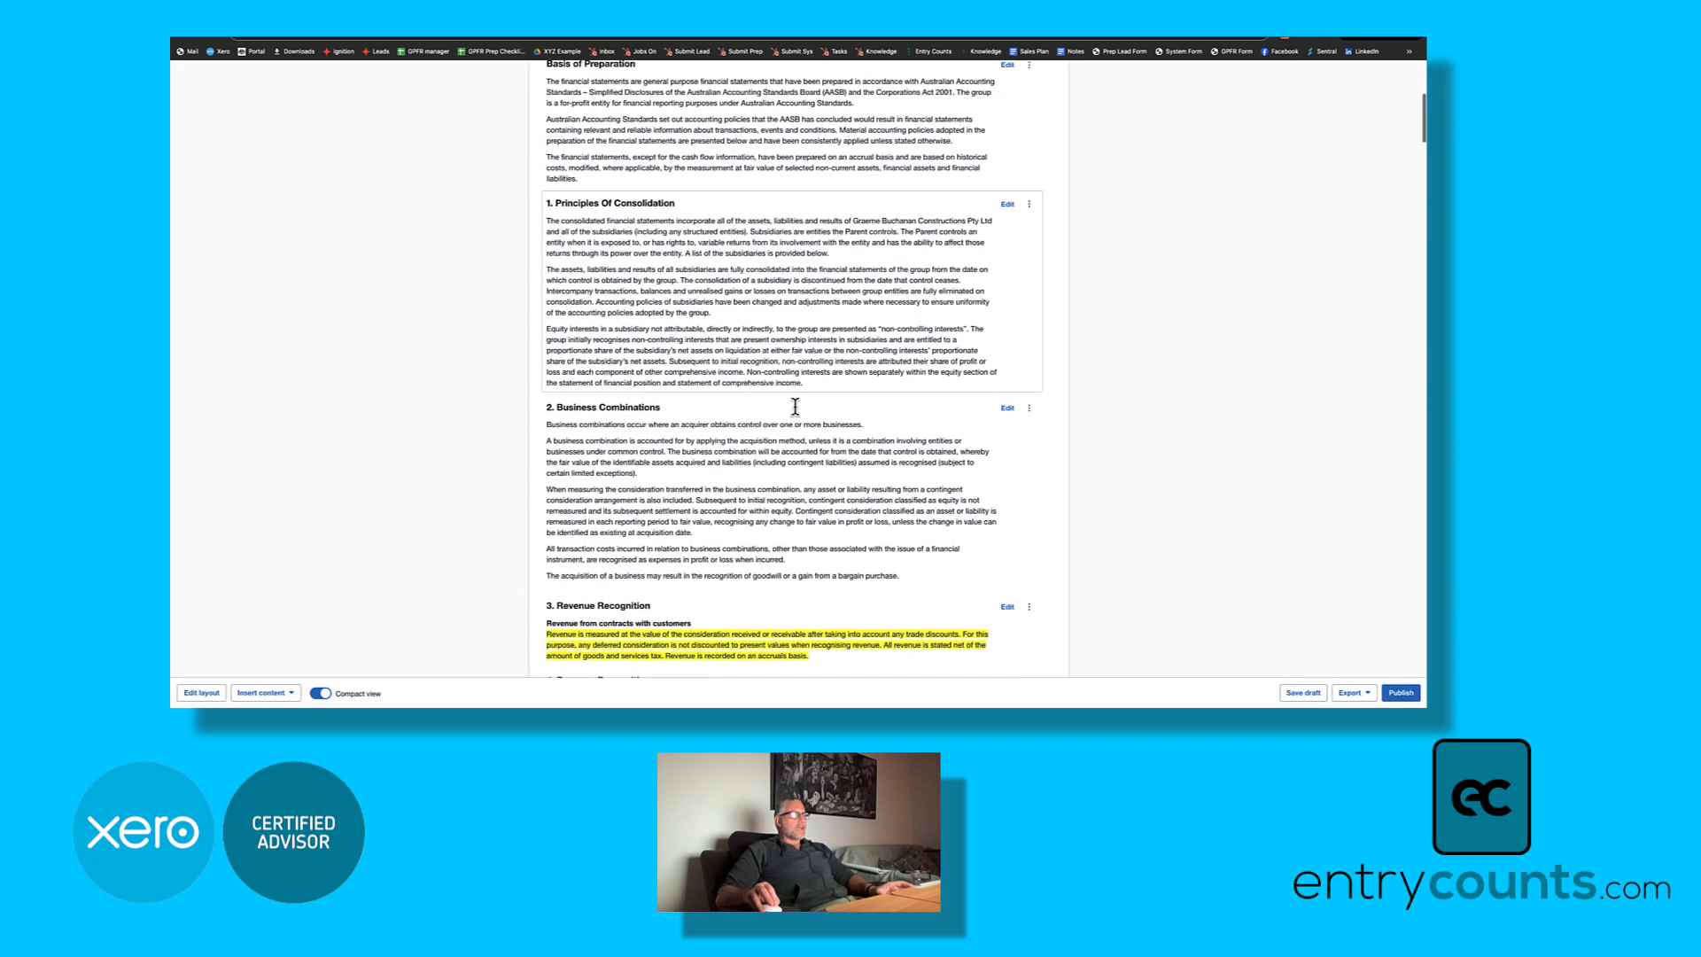
{"action": "scroll", "scroll_direction": "down", "scroll_amount": 3}
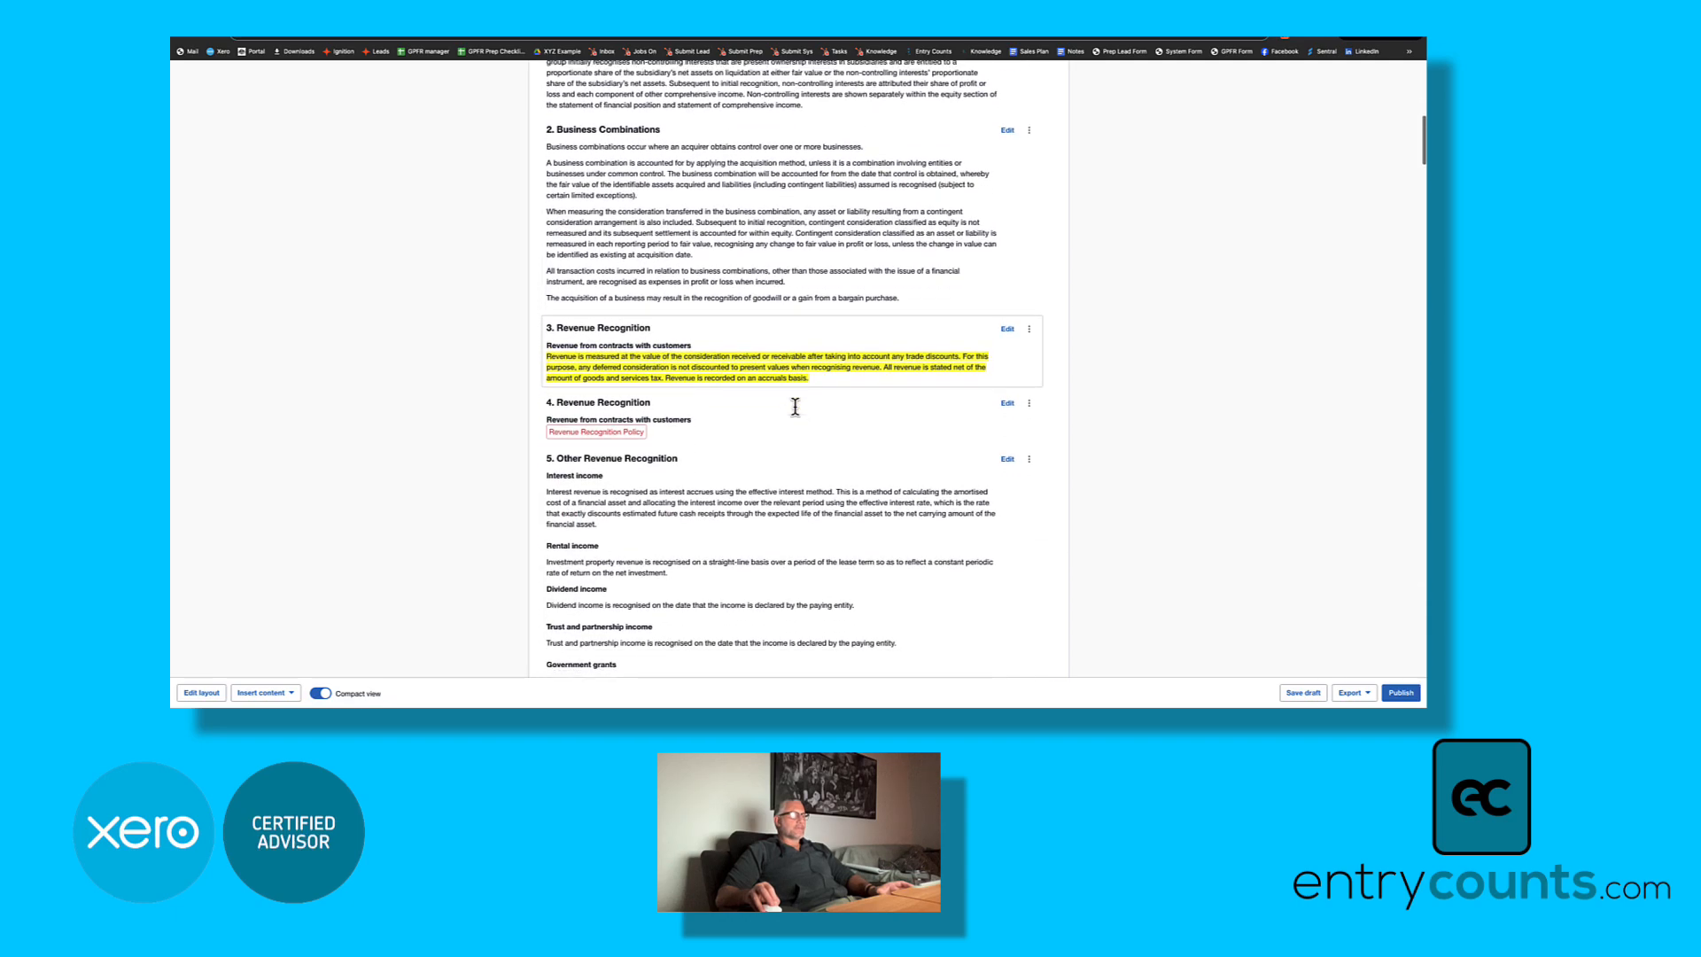
{"action": "scroll", "scroll_direction": "down", "scroll_amount": 3}
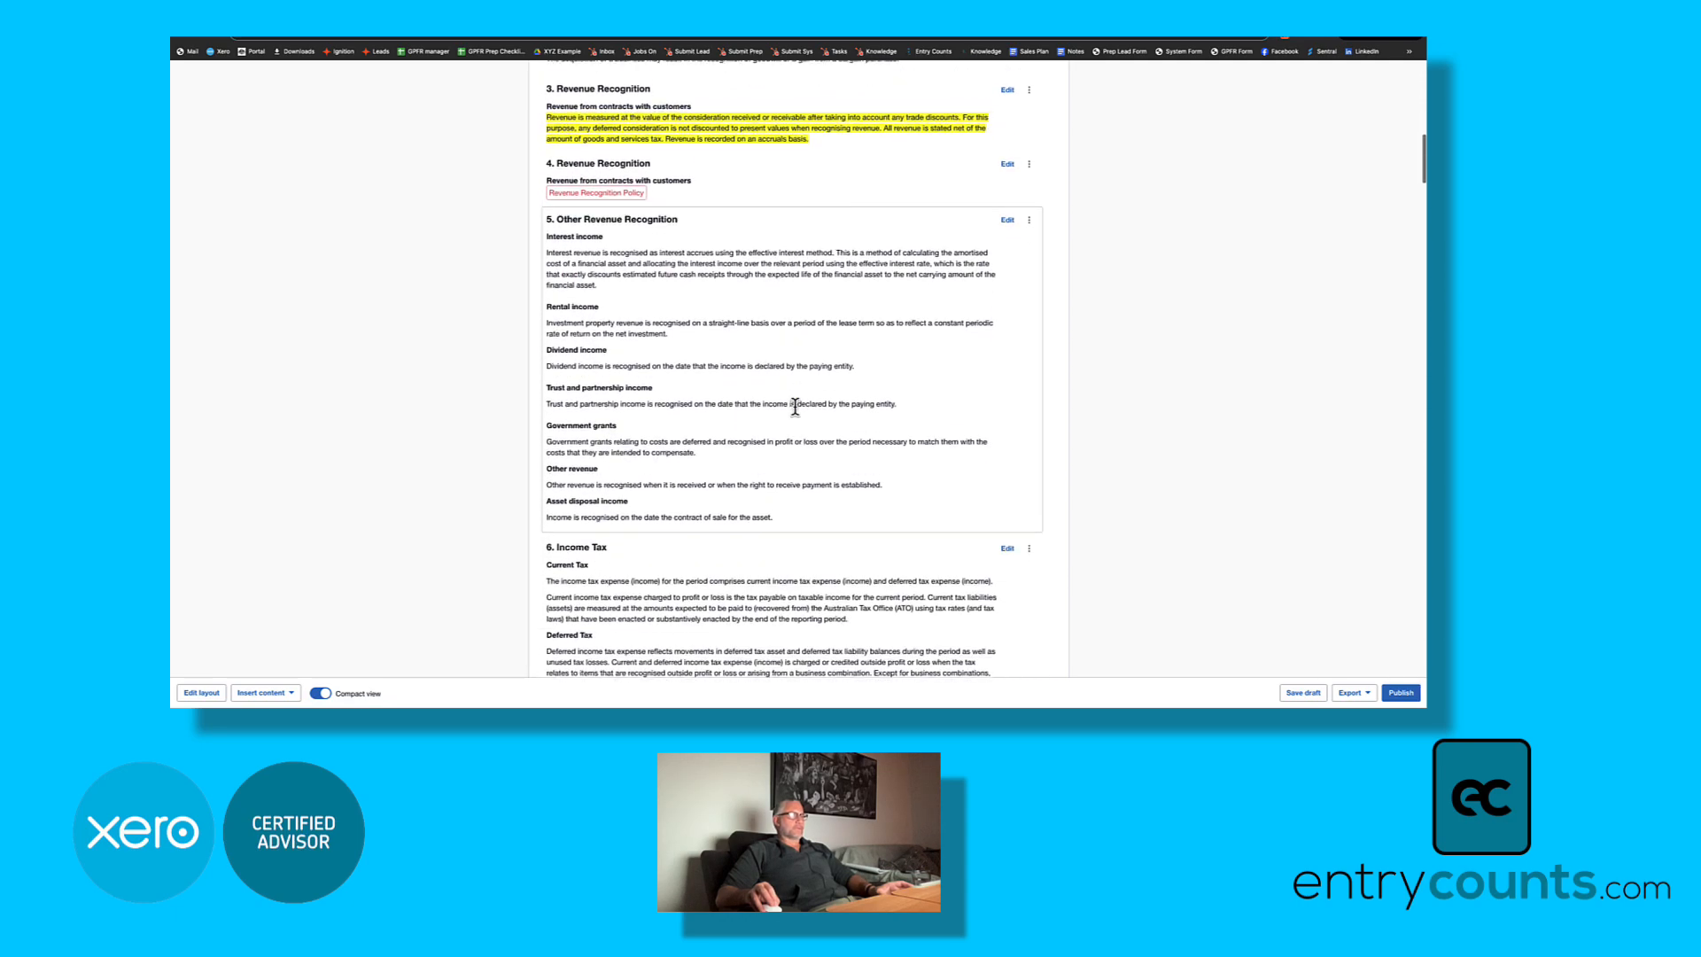
{"action": "scroll", "scroll_direction": "down", "scroll_amount": 3}
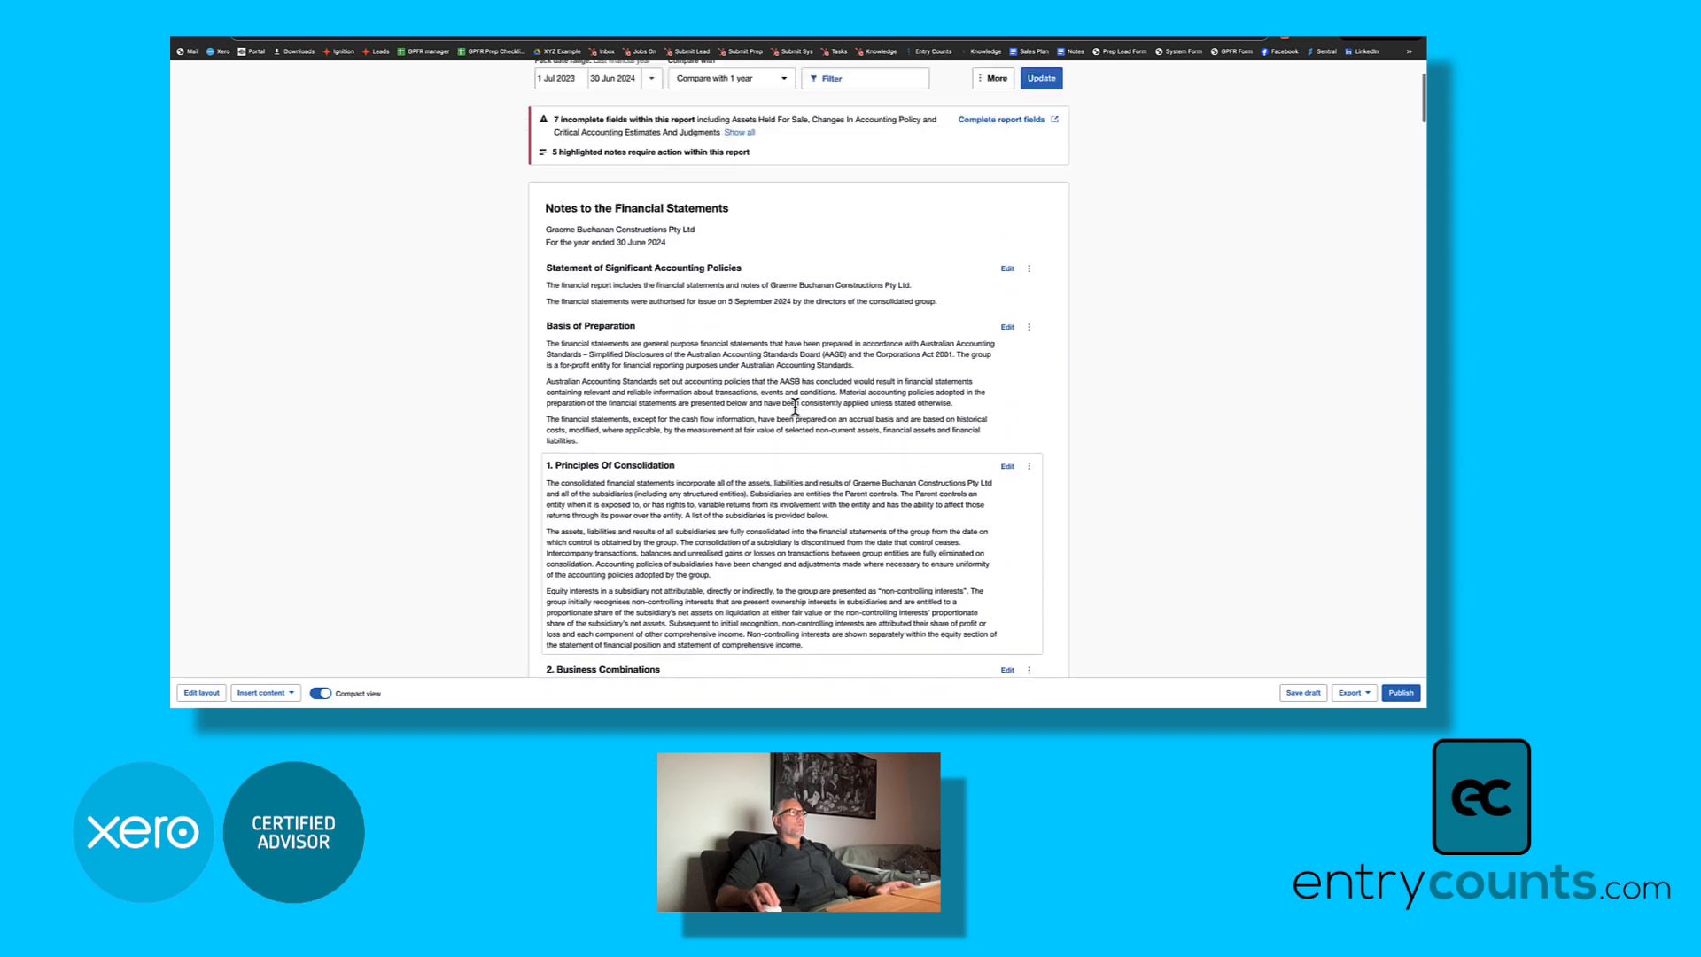
Step: Switch to Parent Entity Disclosure and scroll through its empty financial position and performance tables
{"action": "left_click", "coordinate": [622, 173]}
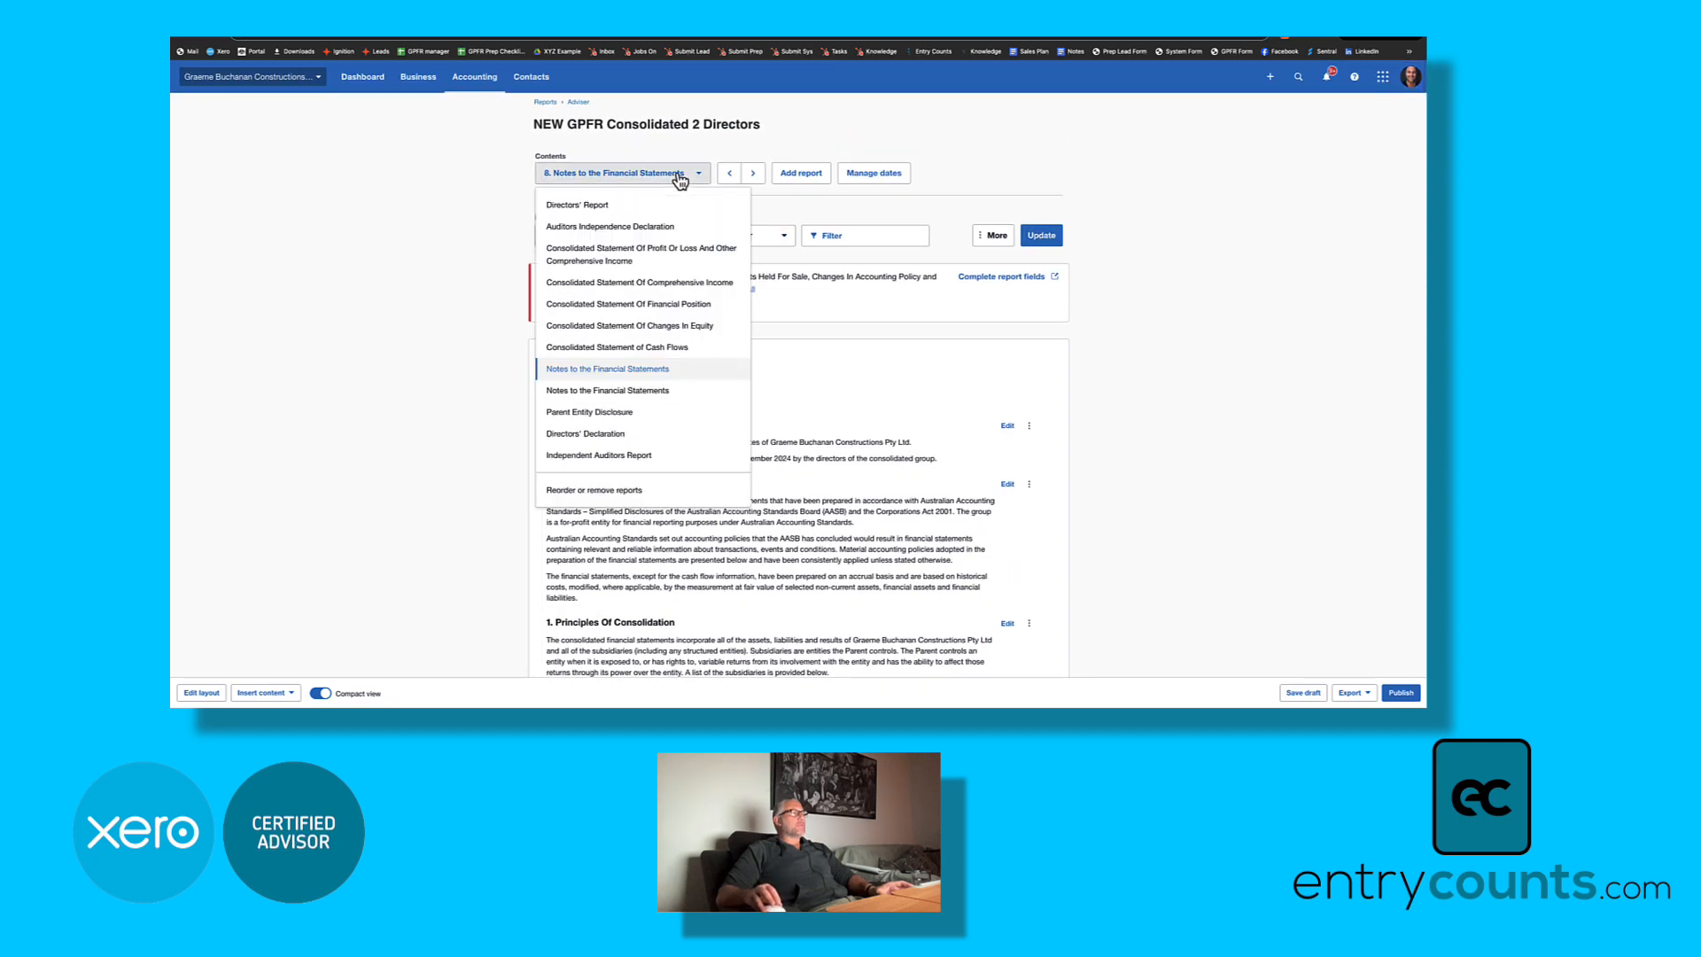
{"action": "mouse_move", "coordinate": [615, 415]}
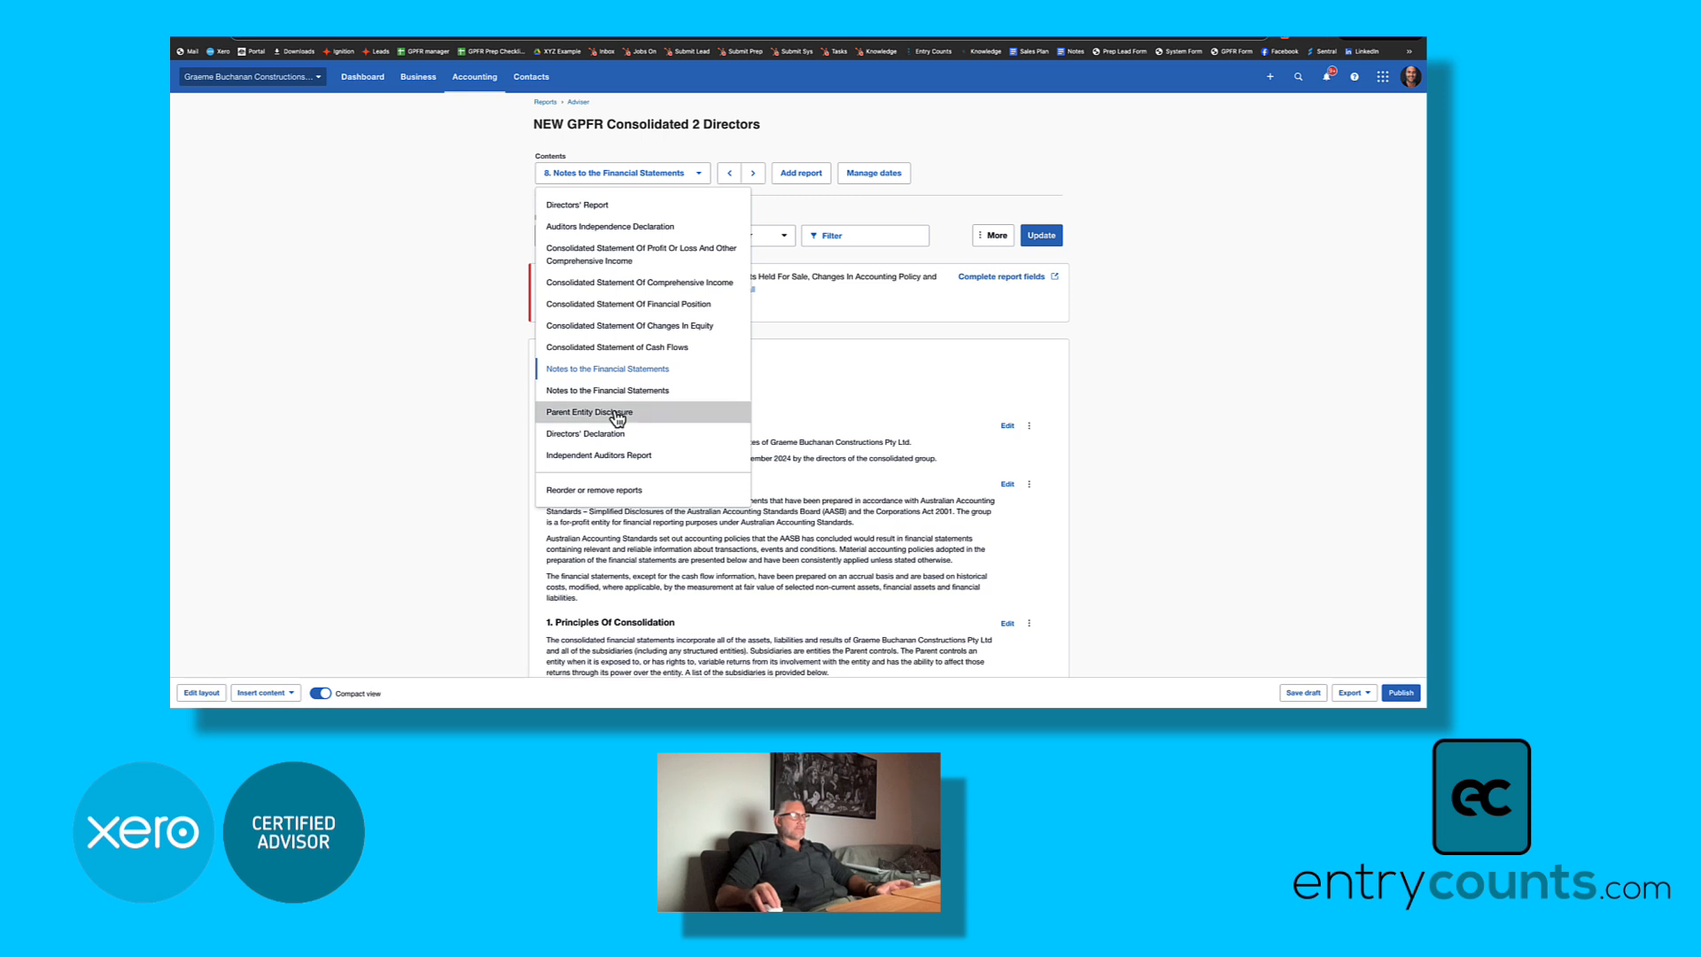
{"action": "left_click", "coordinate": [588, 411]}
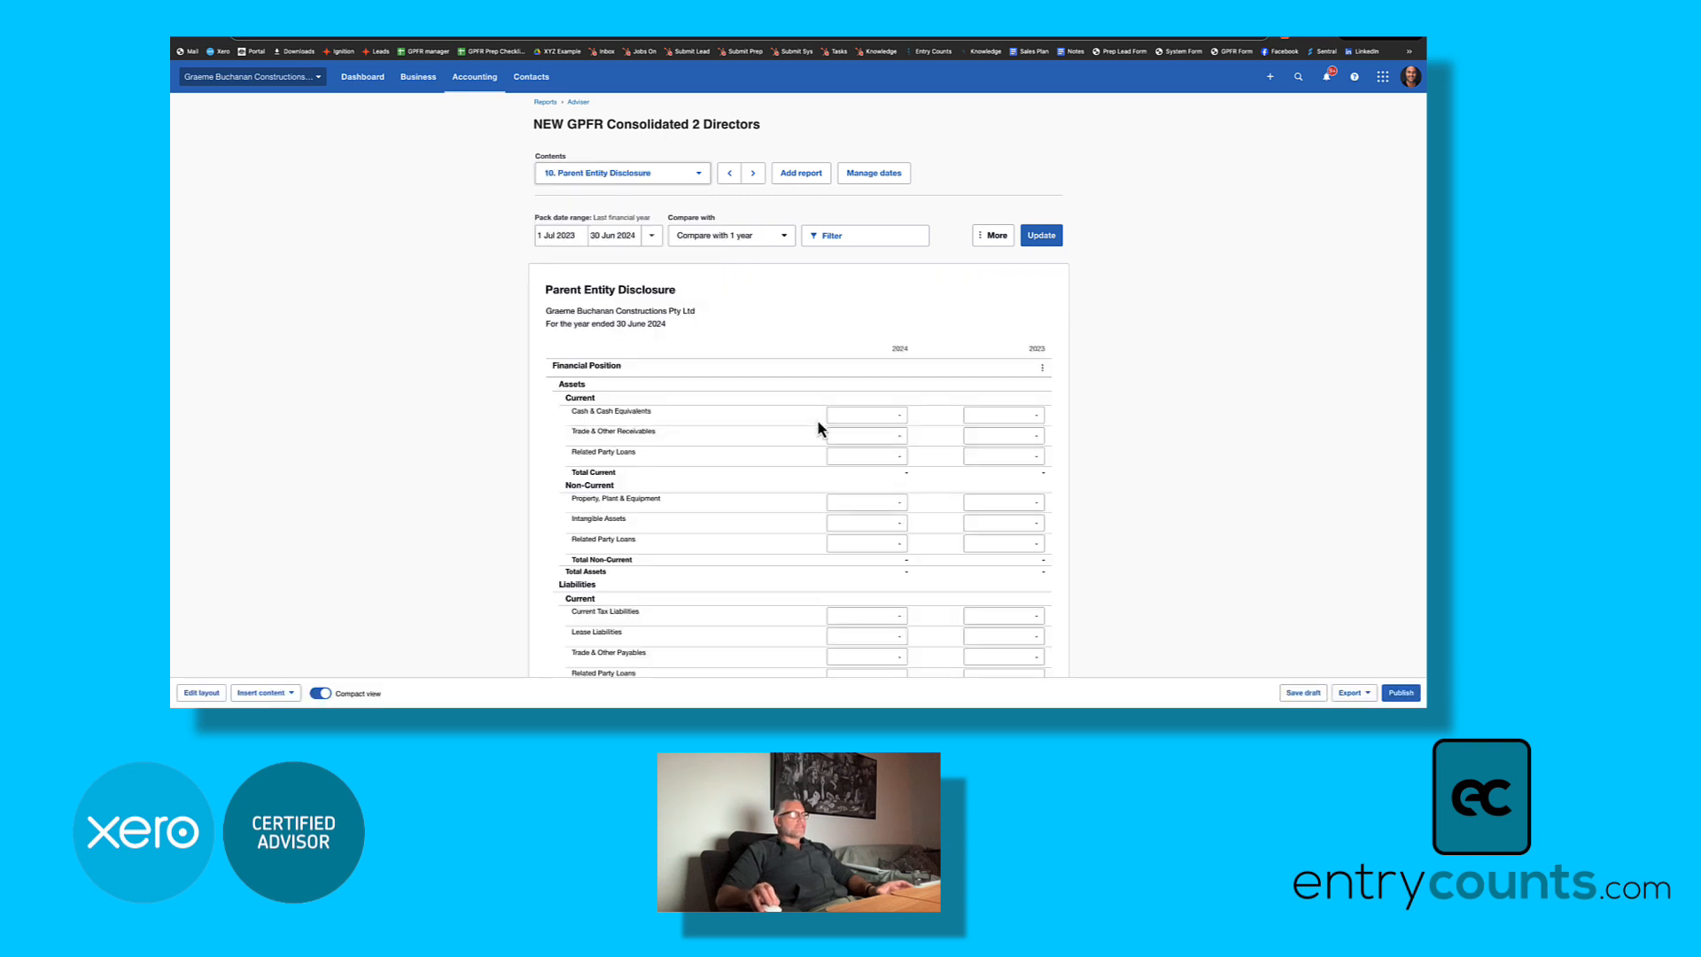
{"action": "scroll", "scroll_direction": "down", "scroll_amount": 3}
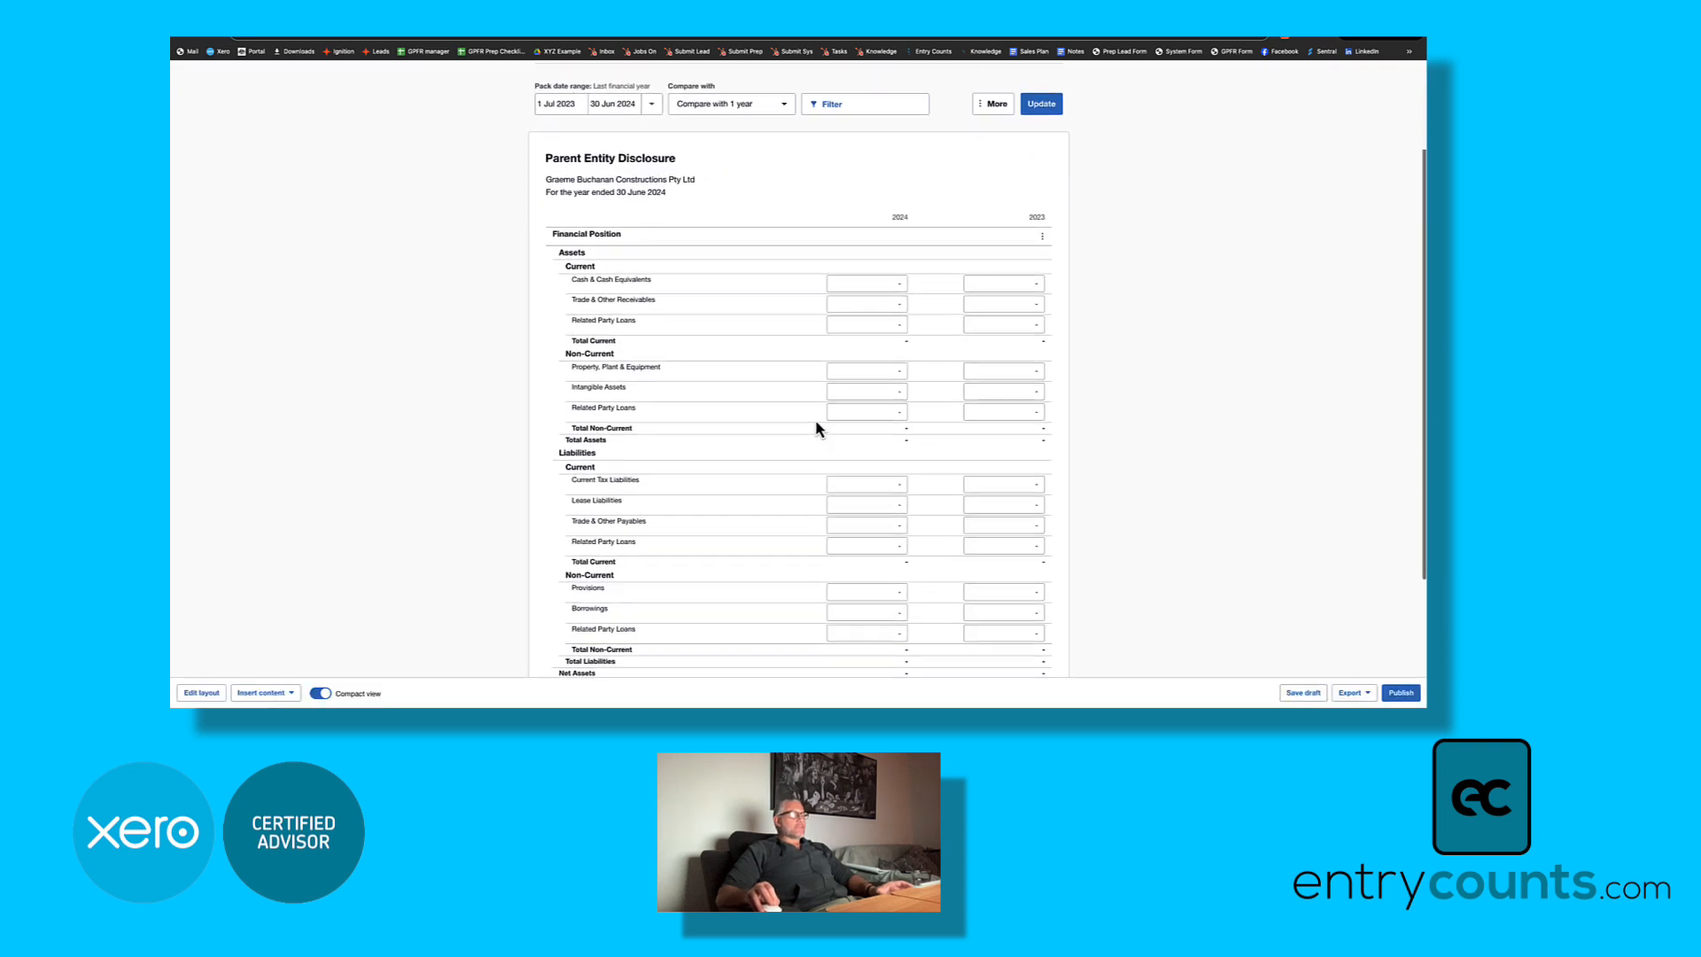
{"action": "scroll", "scroll_direction": "down", "scroll_amount": 3}
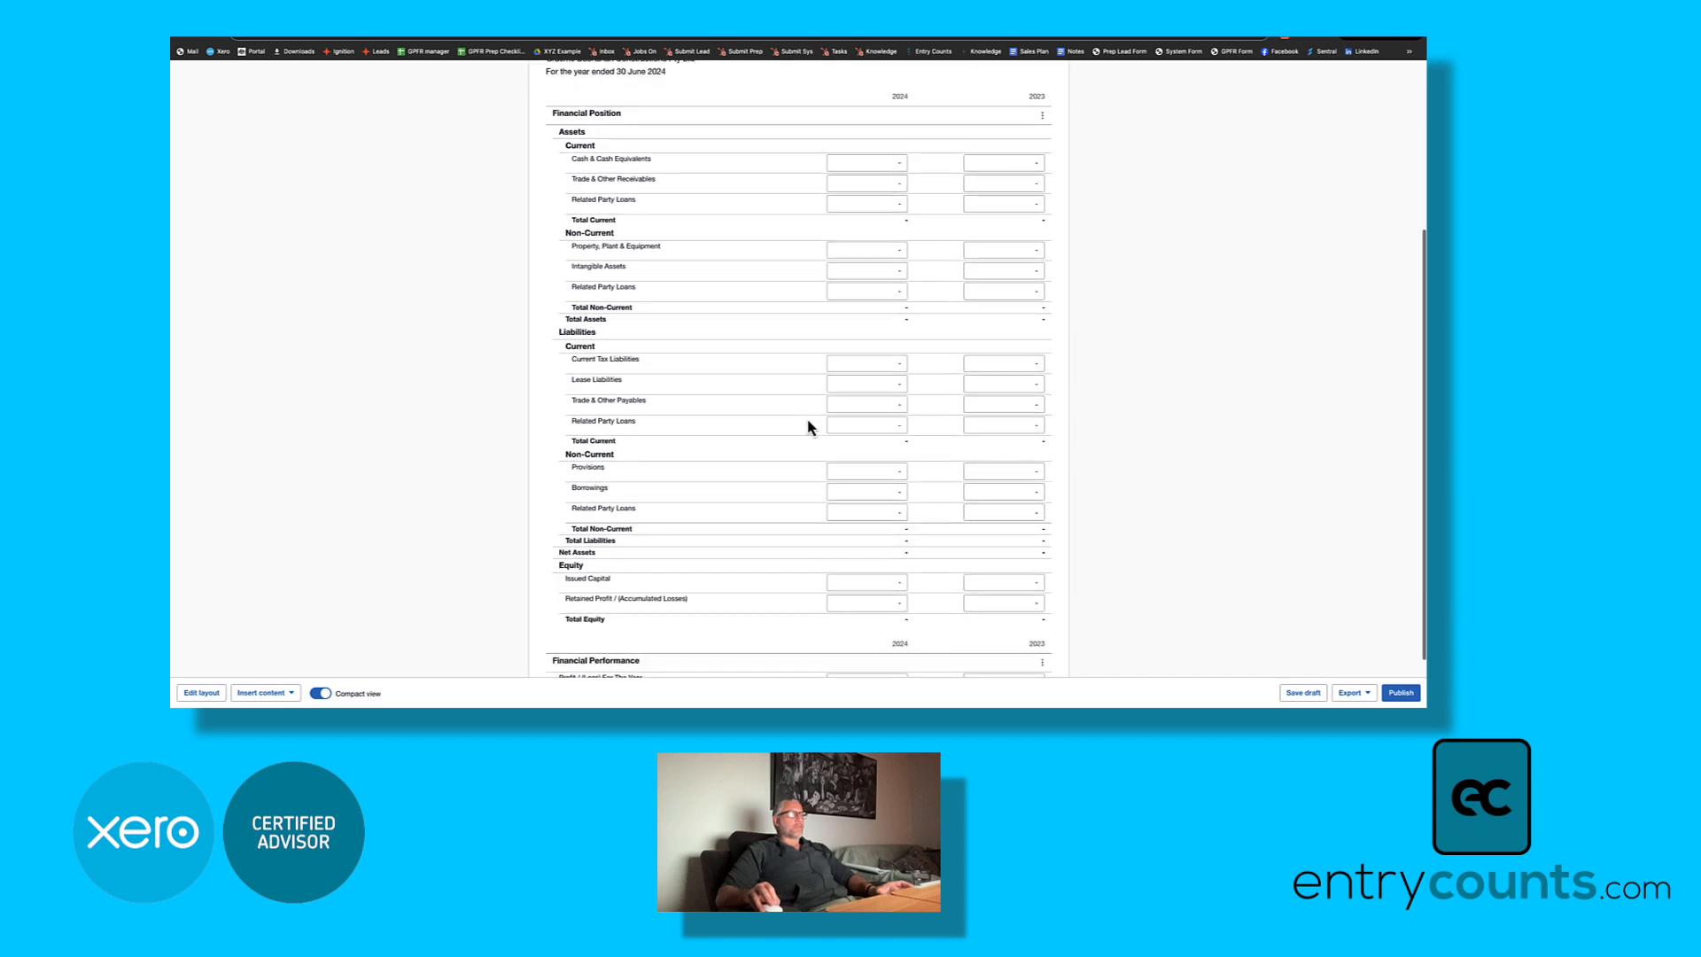
{"action": "scroll", "scroll_direction": "down", "scroll_amount": 3}
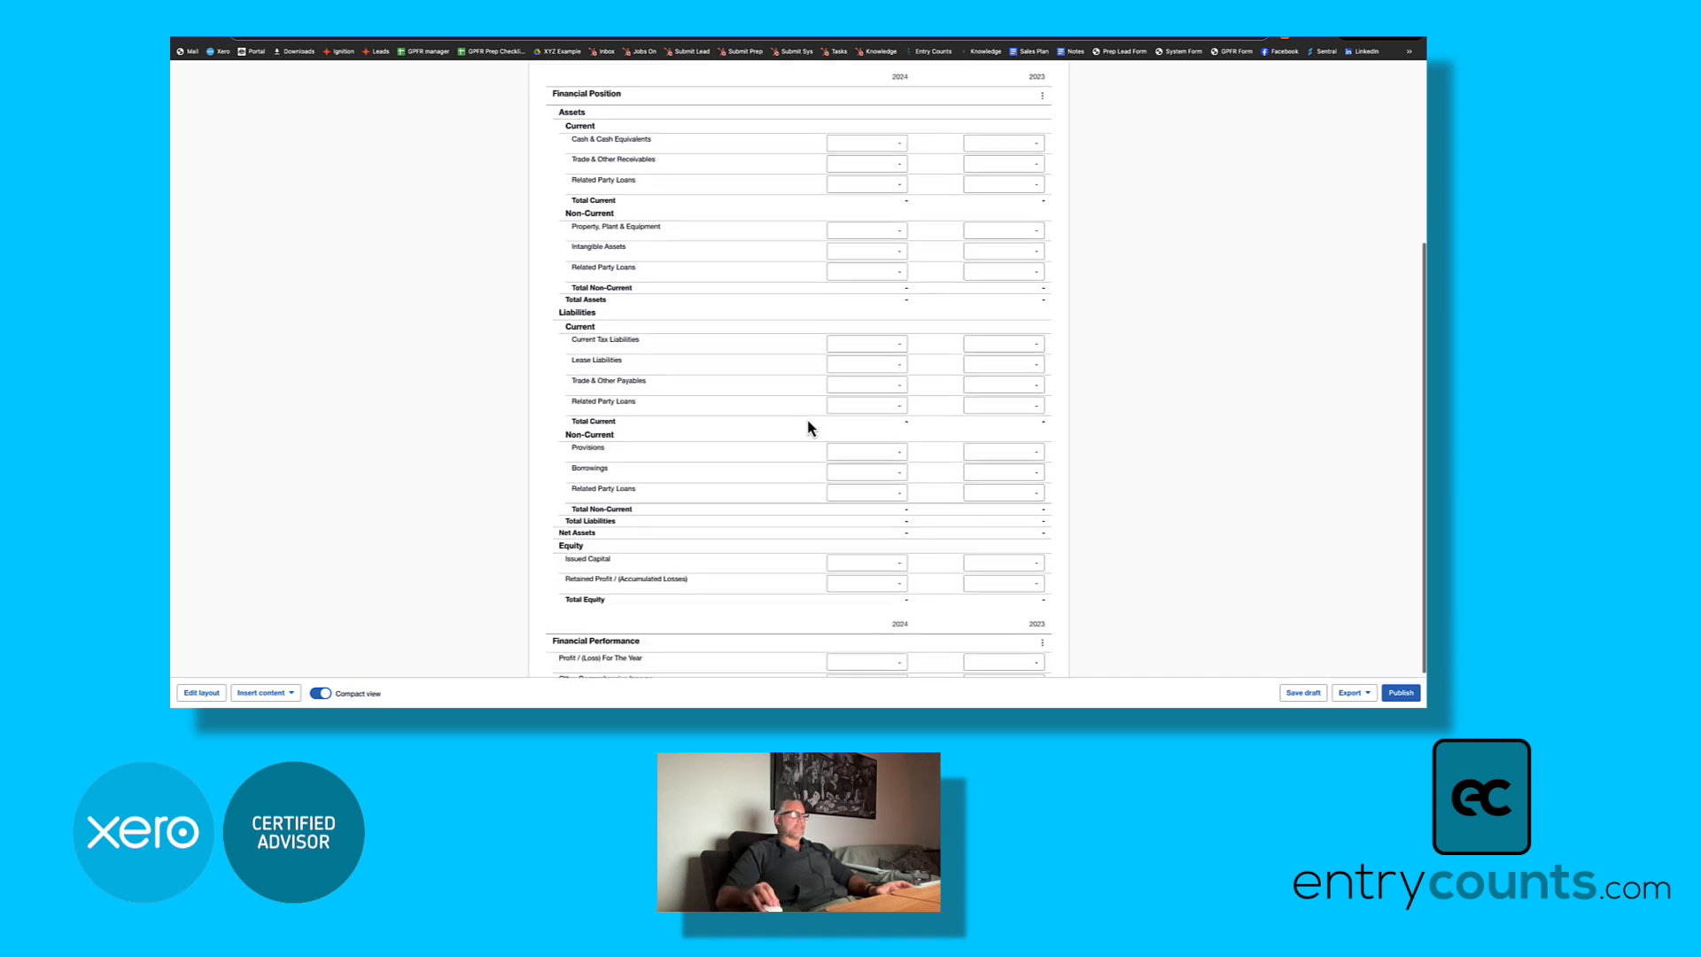
{"action": "scroll", "scroll_direction": "down", "scroll_amount": 3}
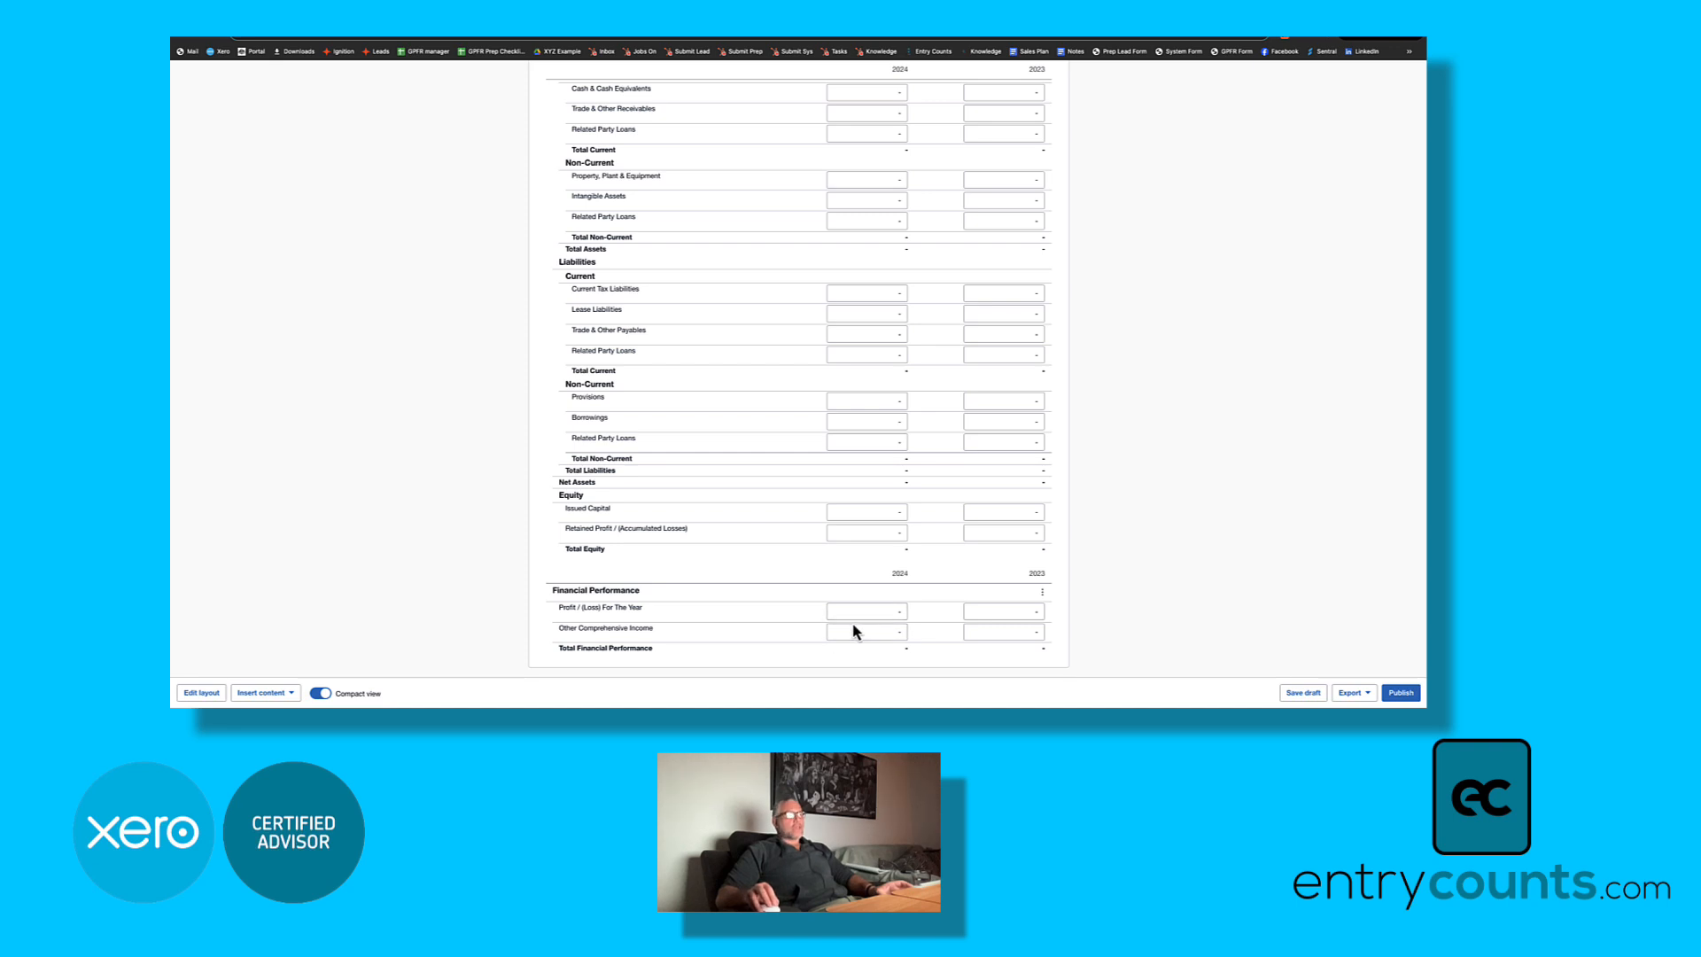
{"action": "mouse_move", "coordinate": [813, 630]}
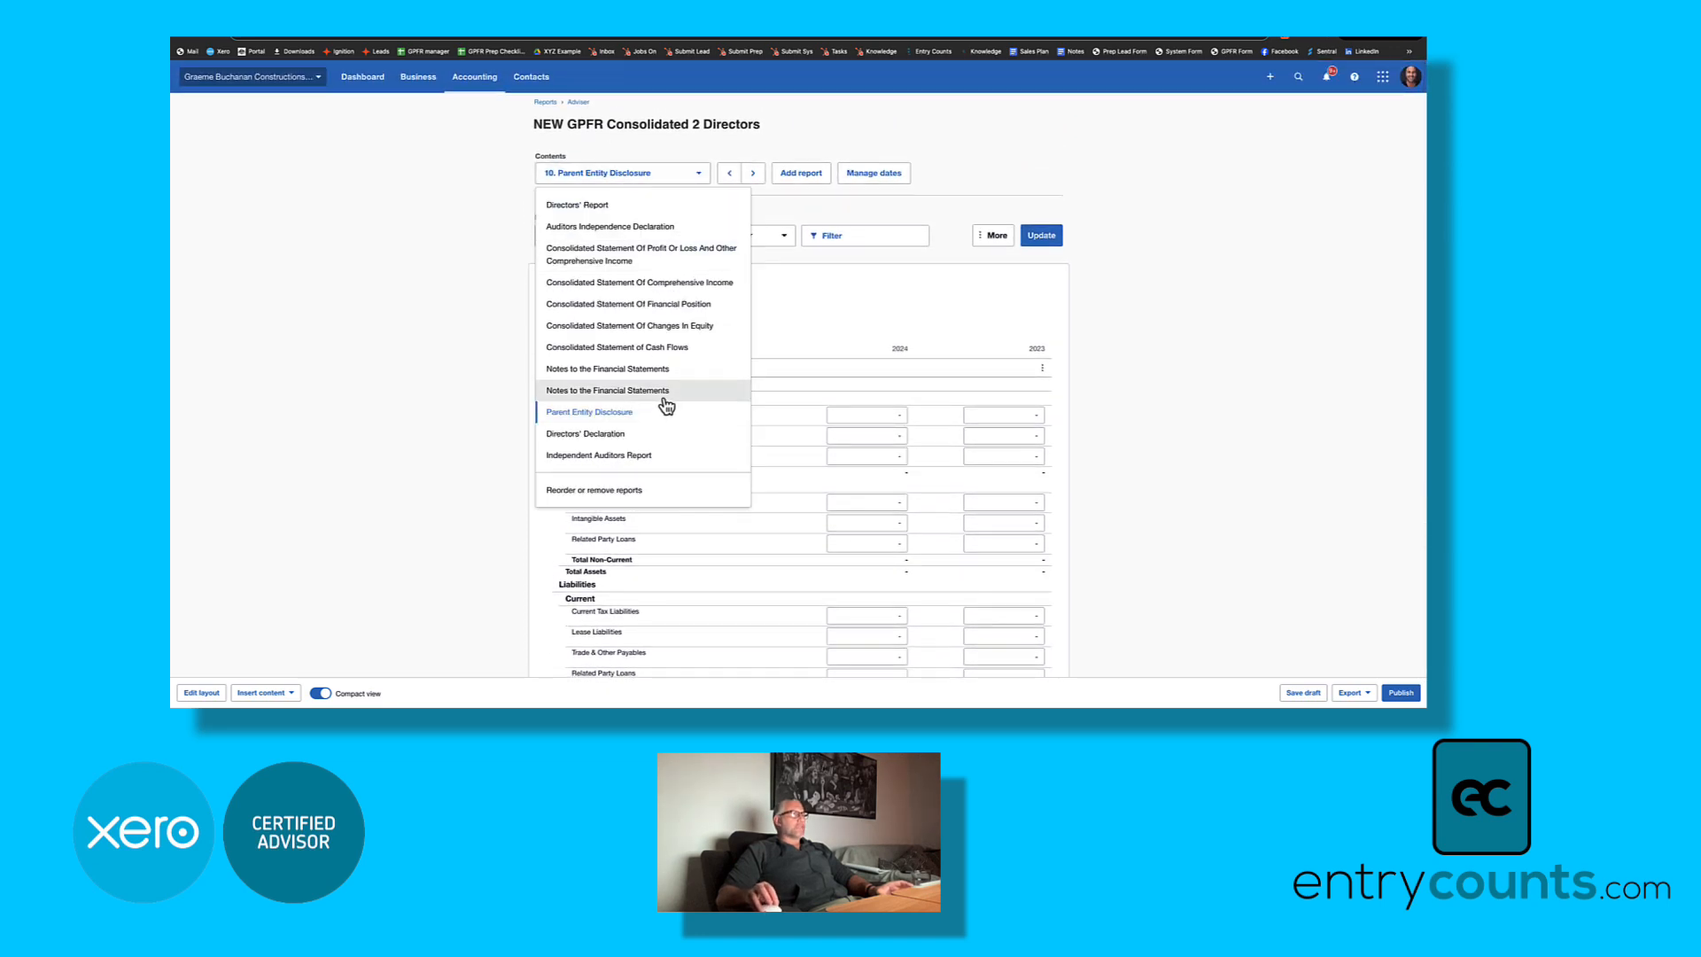
Step: Open the second Notes section and scroll down to note 33 Interests in Subsidiaries
{"action": "left_click", "coordinate": [608, 391]}
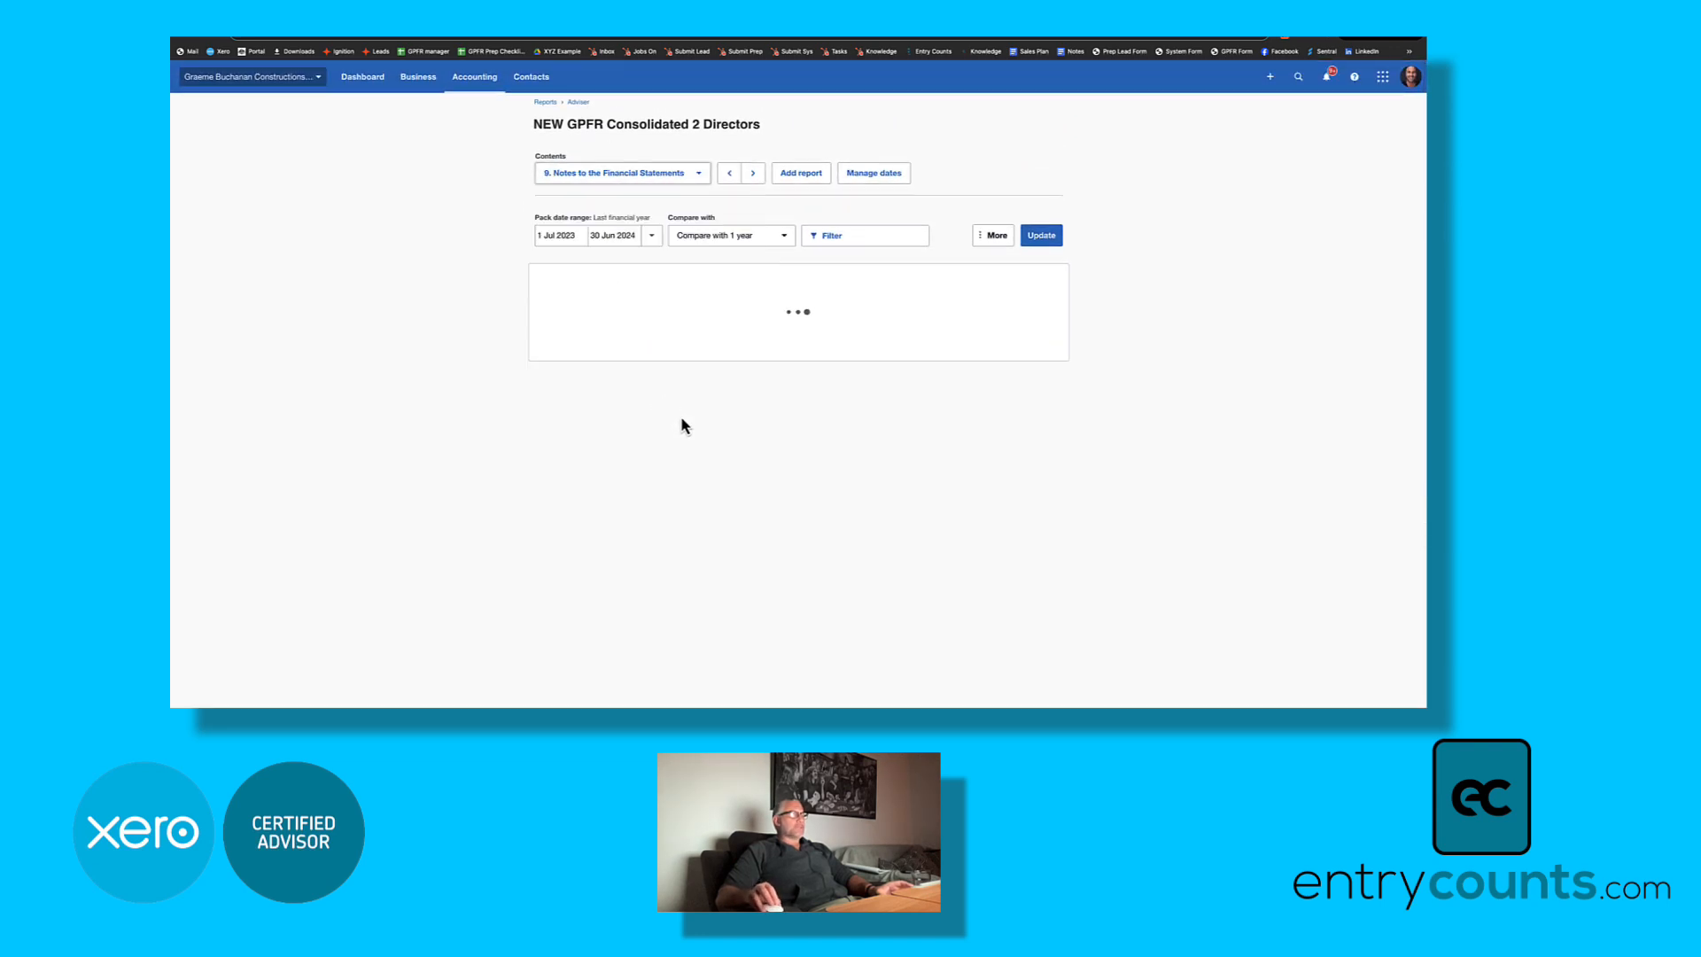
{"action": "mouse_move", "coordinate": [1137, 479]}
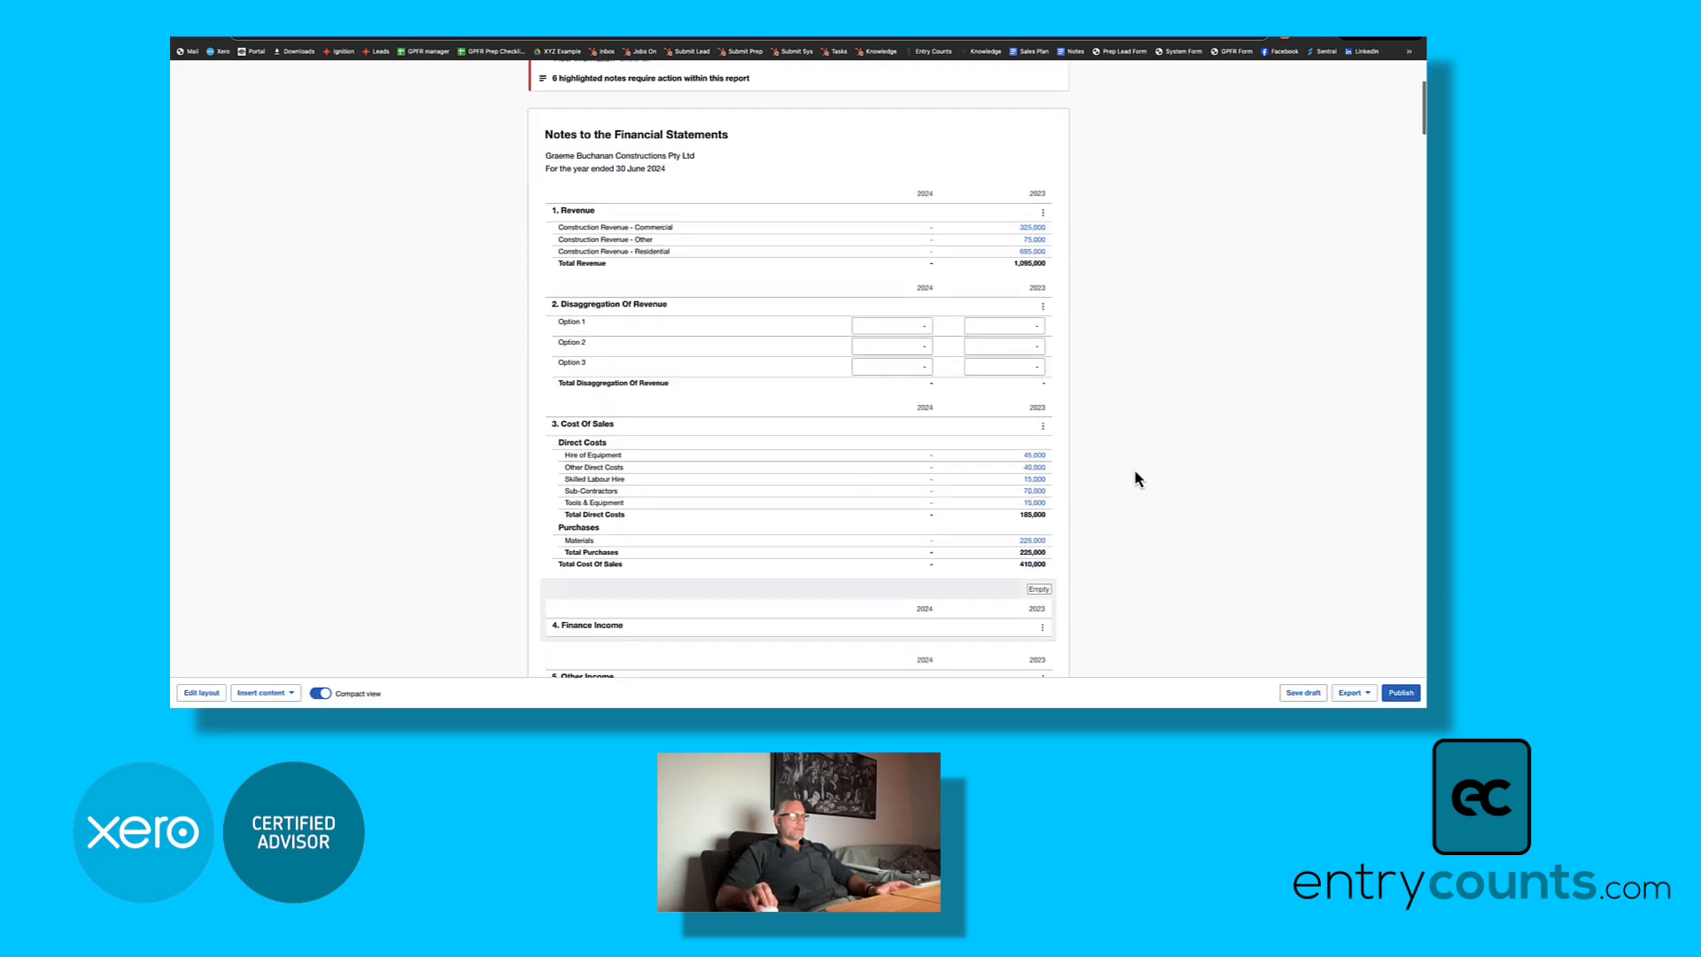
{"action": "scroll", "scroll_direction": "down", "scroll_amount": 3}
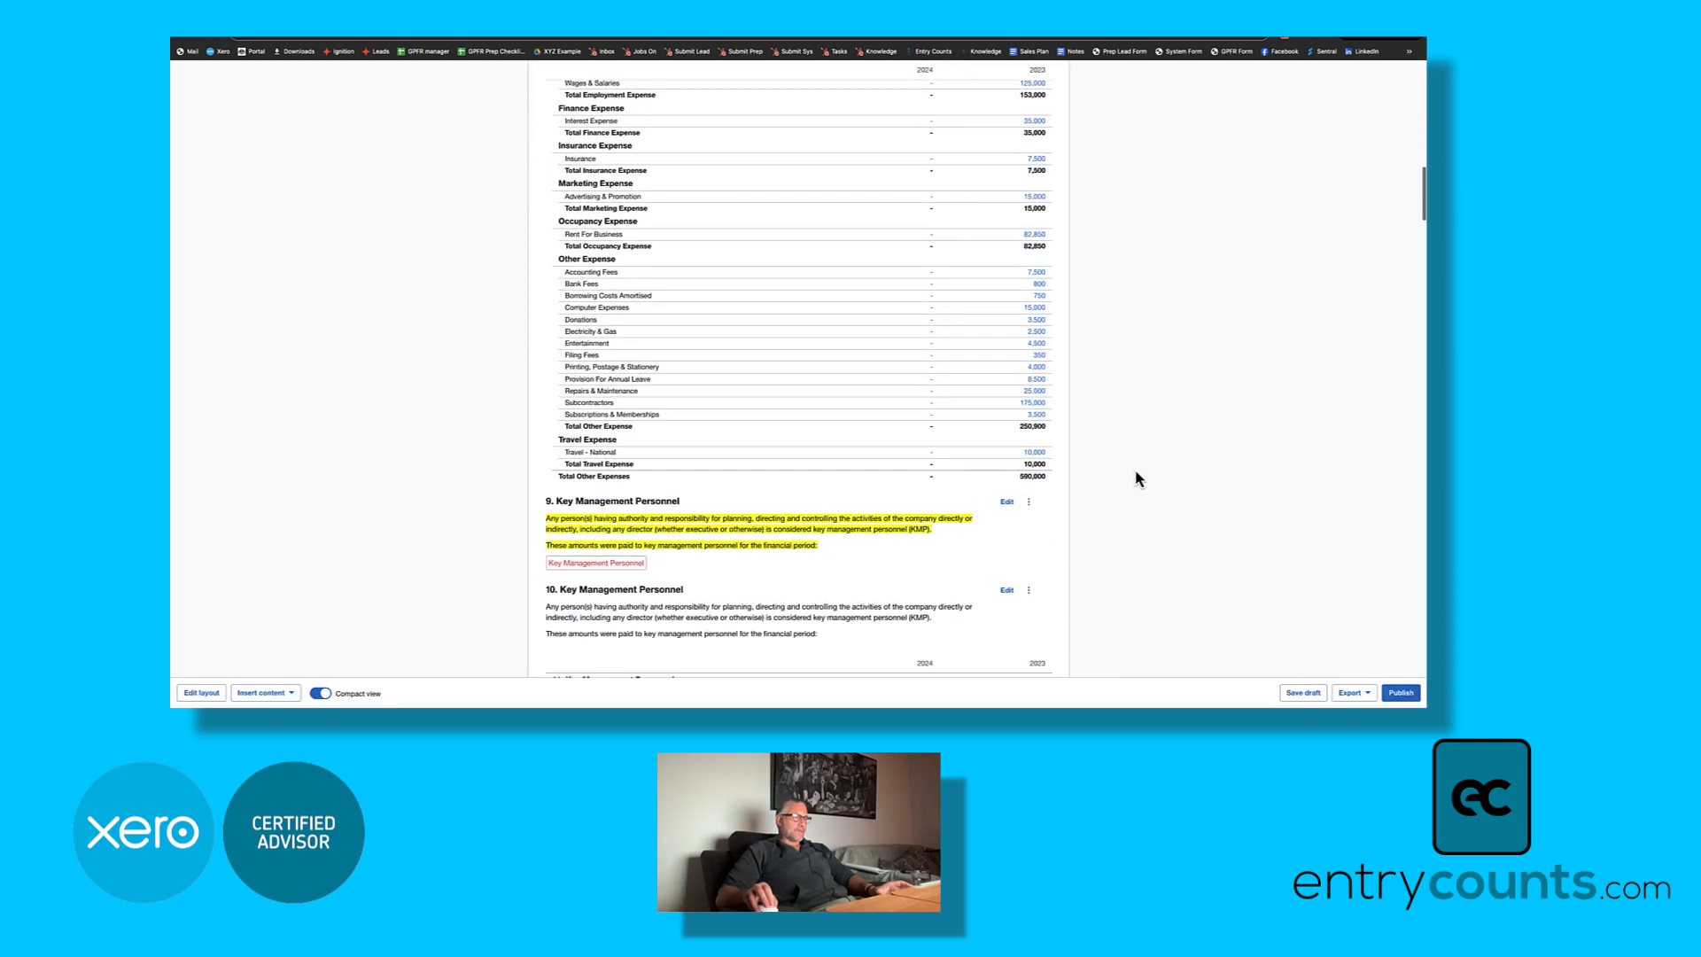
{"action": "scroll", "scroll_direction": "down", "scroll_amount": 3}
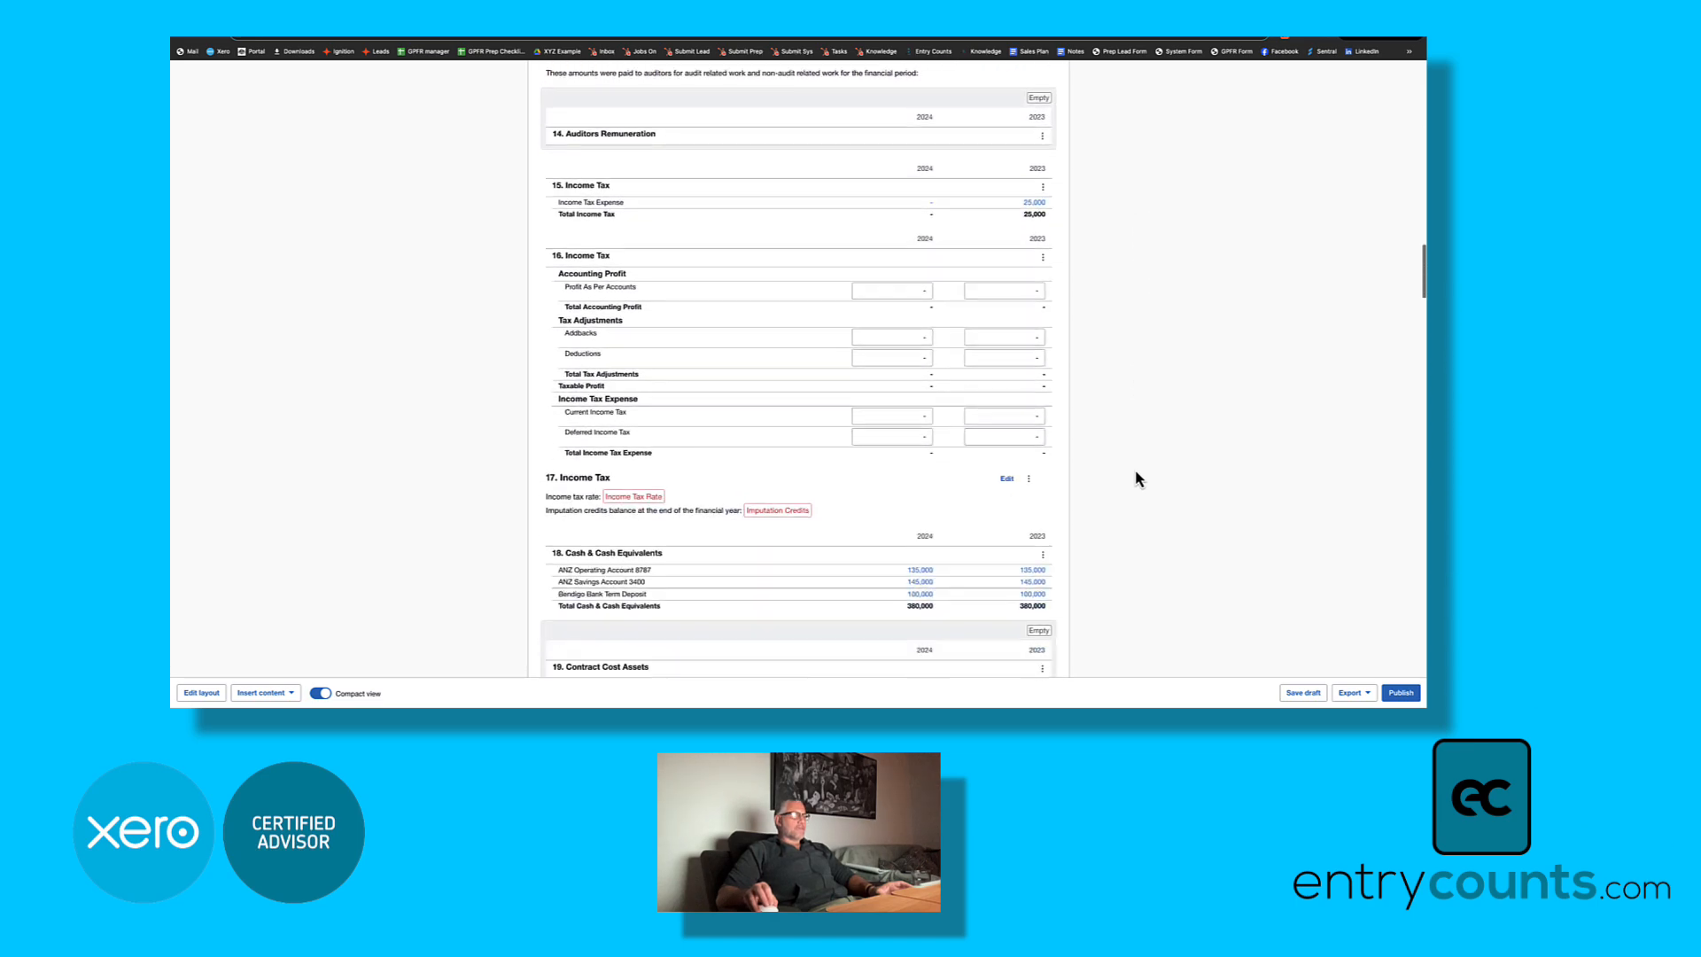
{"action": "scroll", "scroll_direction": "down", "scroll_amount": 3}
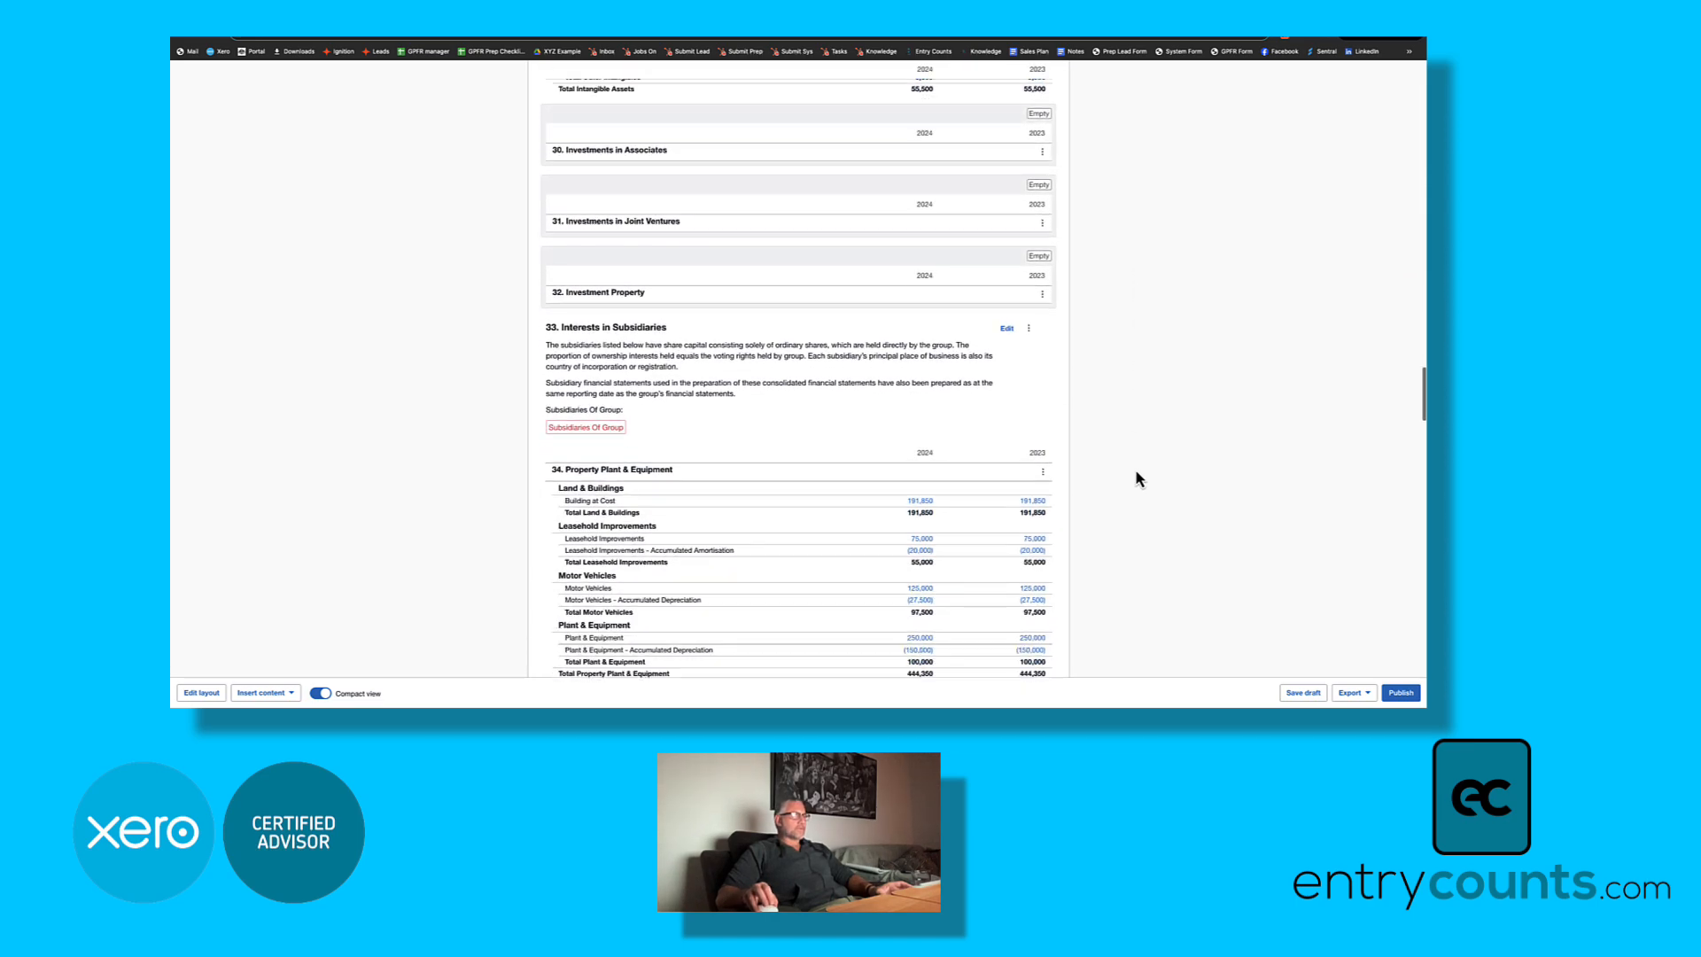
{"action": "scroll", "scroll_direction": "down", "scroll_amount": 3}
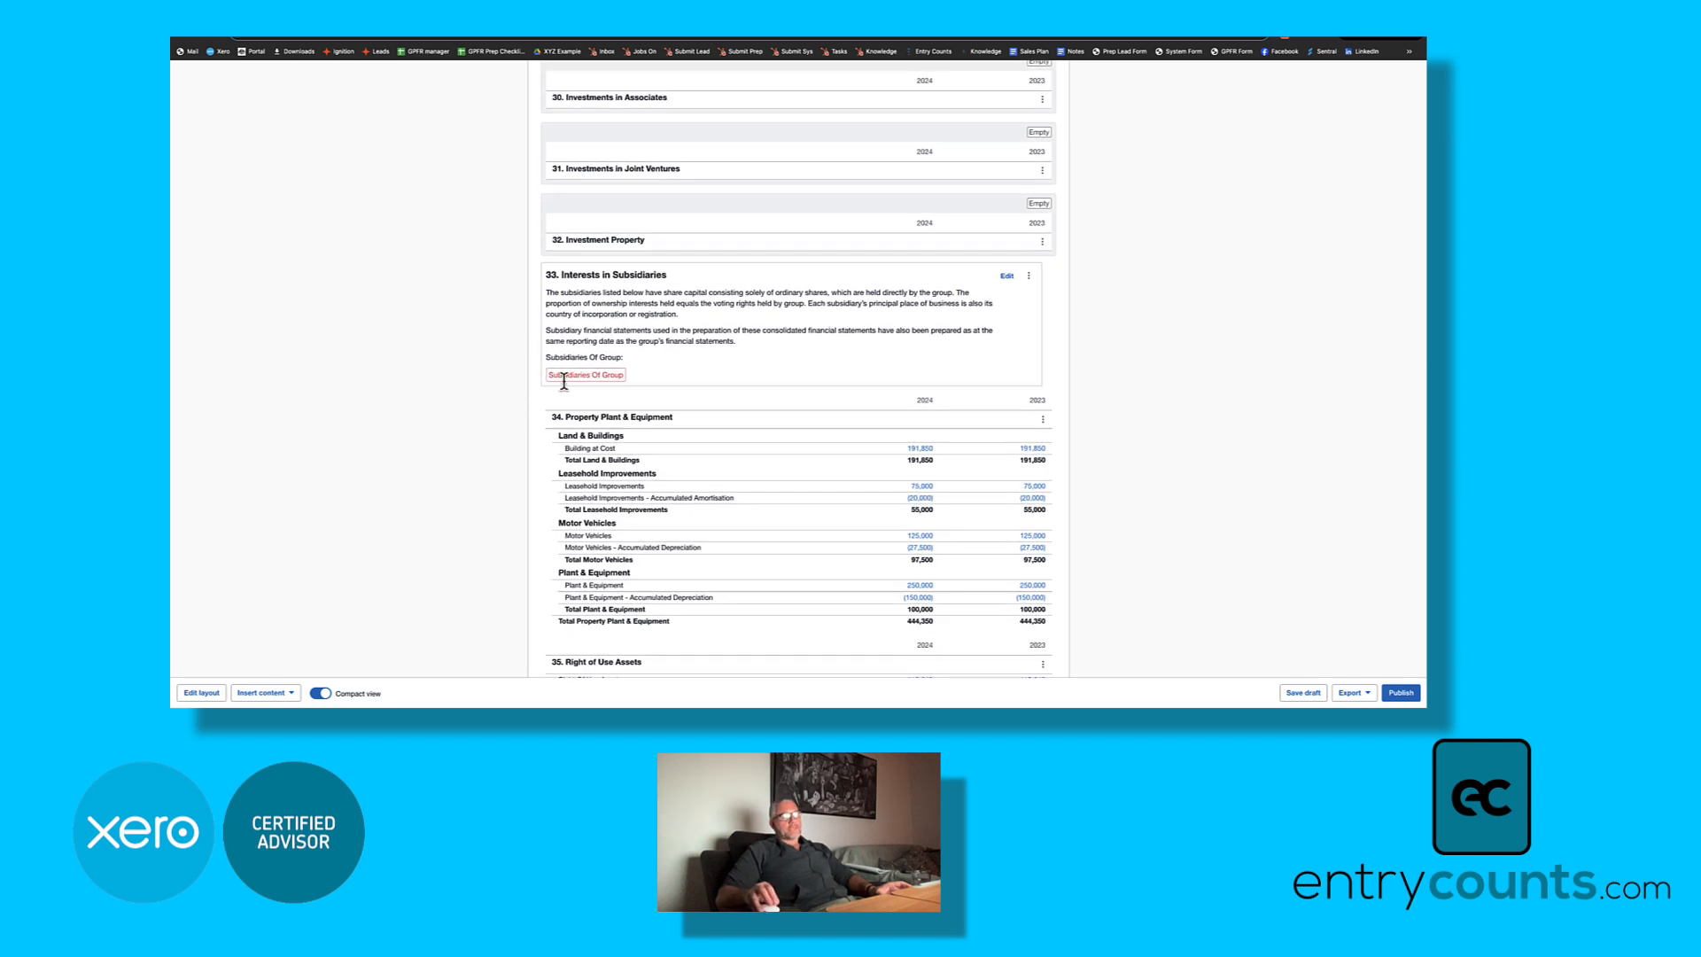
{"action": "mouse_move", "coordinate": [768, 93]}
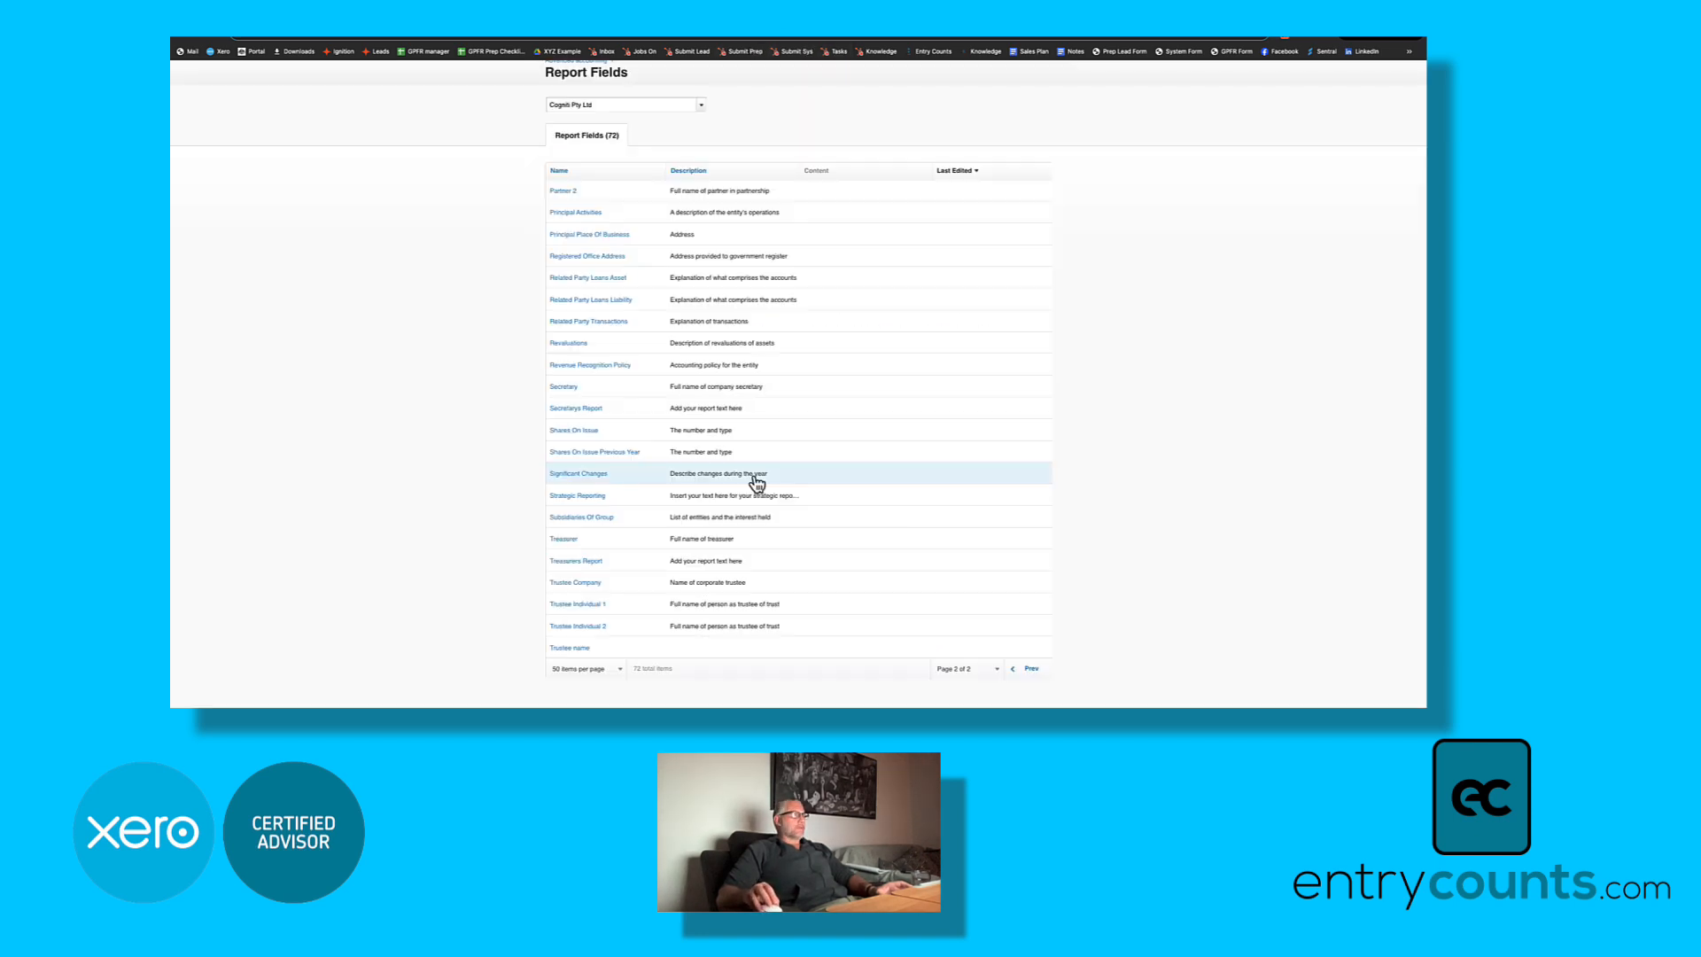
{"action": "mouse_move", "coordinate": [1070, 528]}
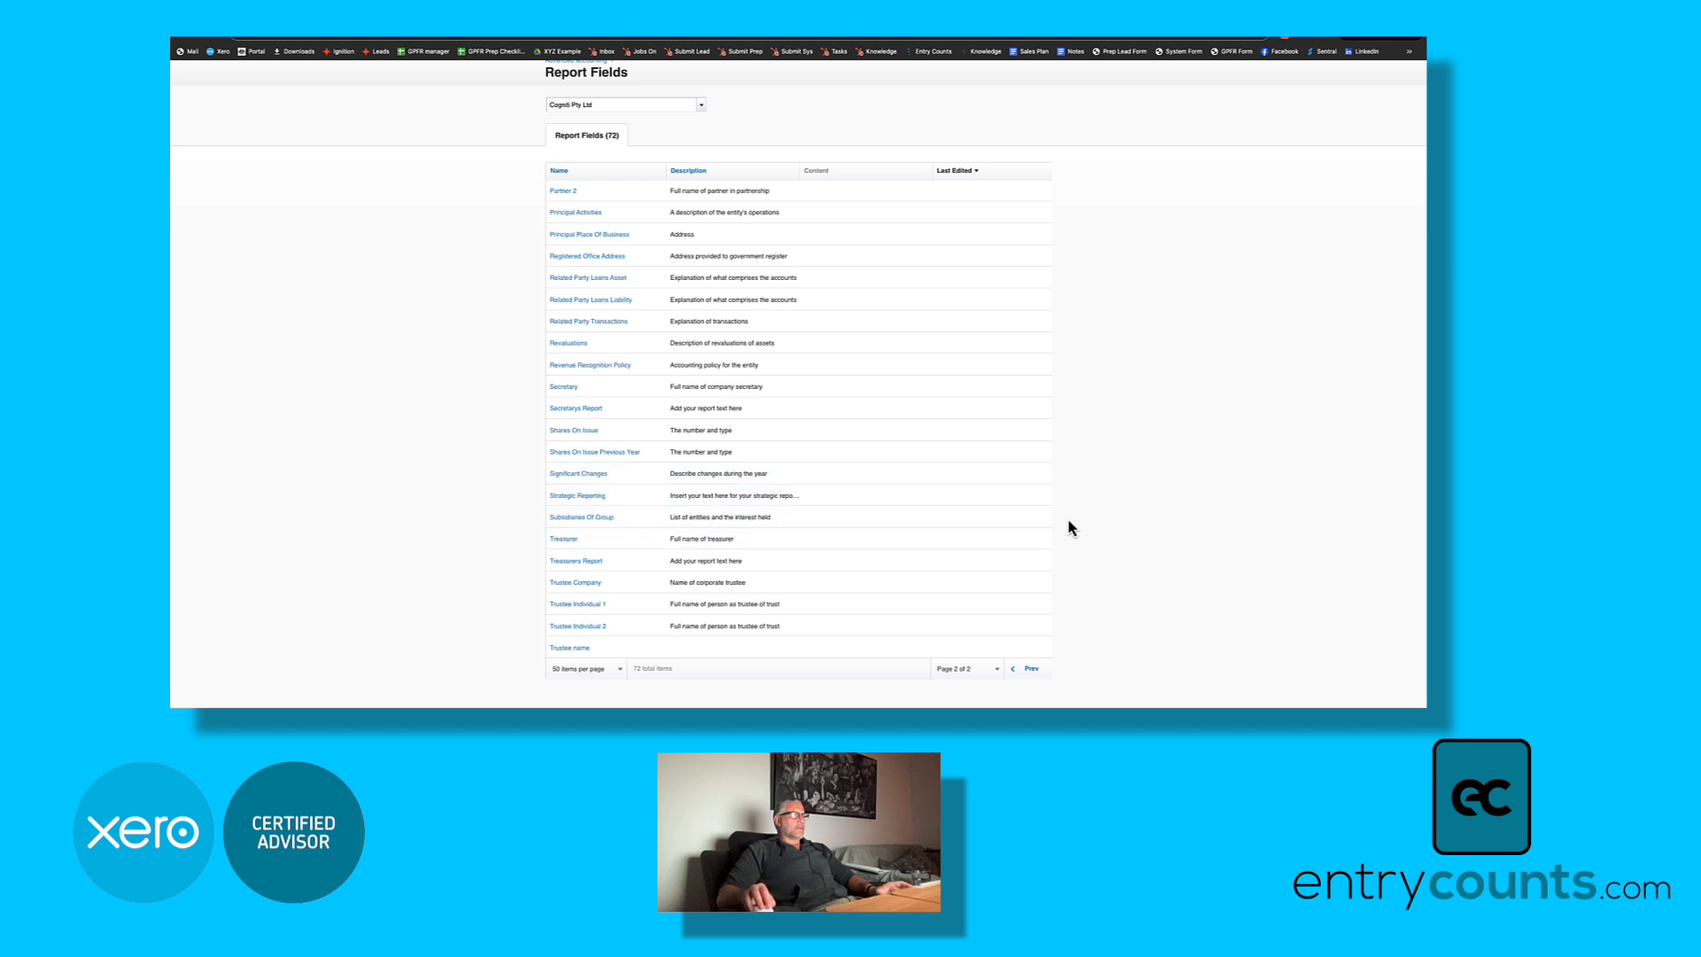
Step: Inspect the empty Subsidiaries Of Group report field, then bring up the Entry Counts knowledge base
{"action": "left_click", "coordinate": [581, 516]}
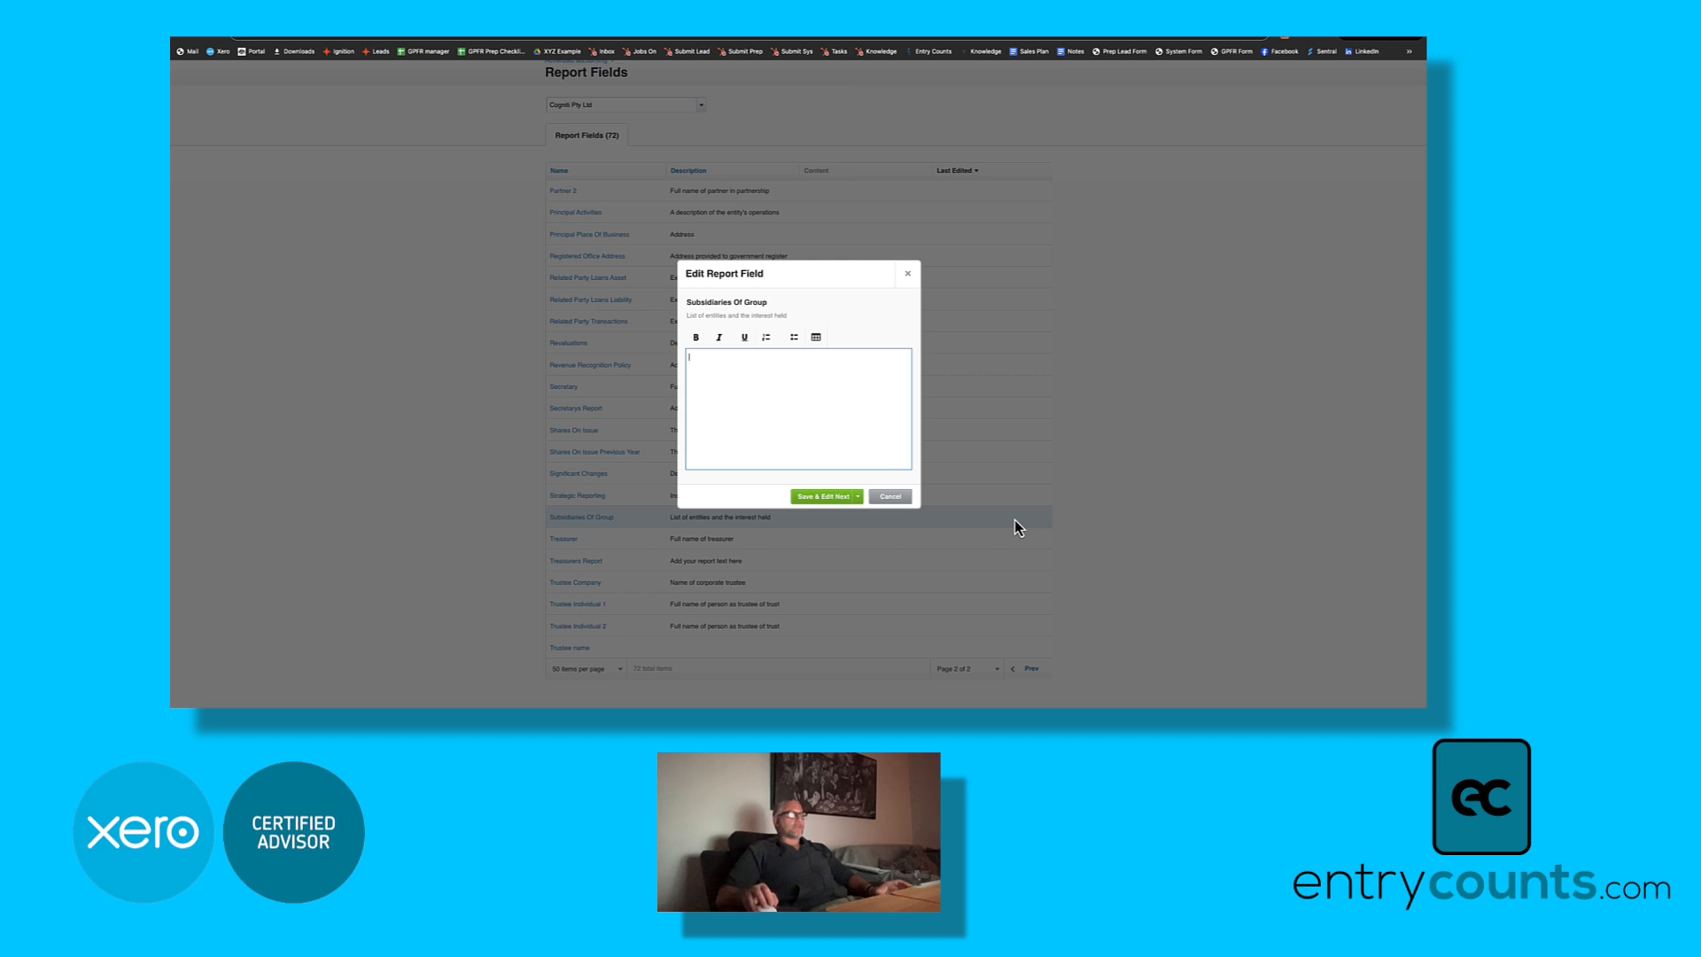
{"action": "left_click", "coordinate": [815, 338]}
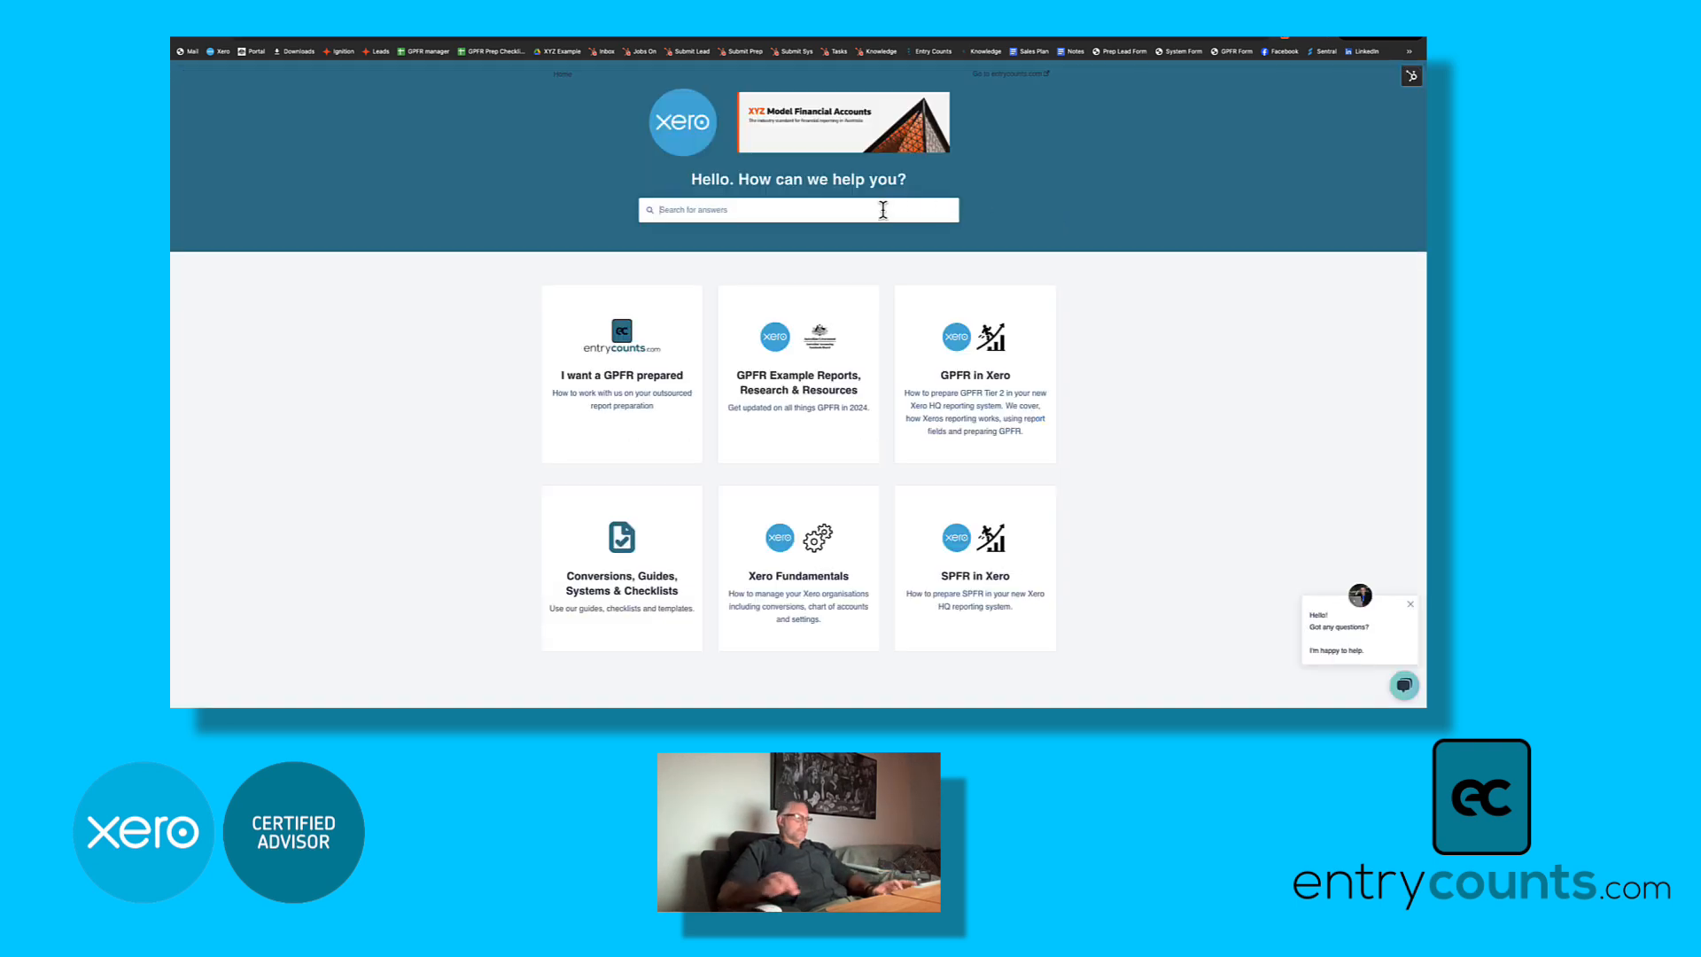
Step: Search the knowledge base for 'cons' and read the AASB 10 consolidated group reporting guide
{"action": "type", "text": "consolidated"}
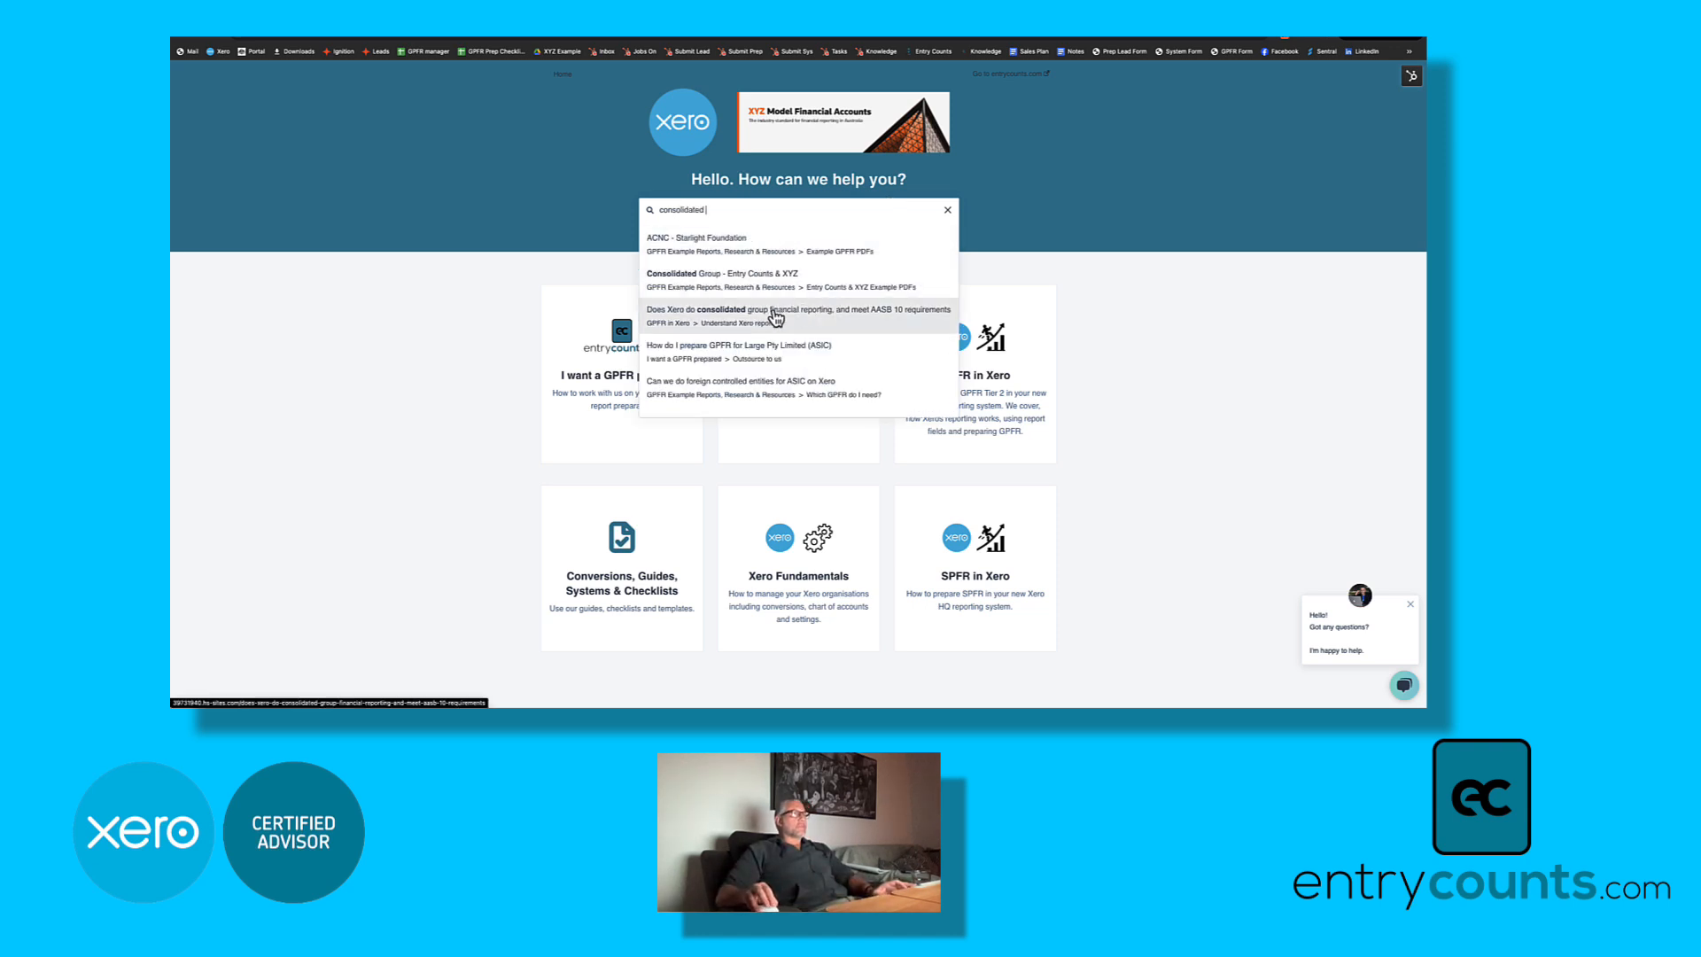
{"action": "left_click", "coordinate": [798, 315]}
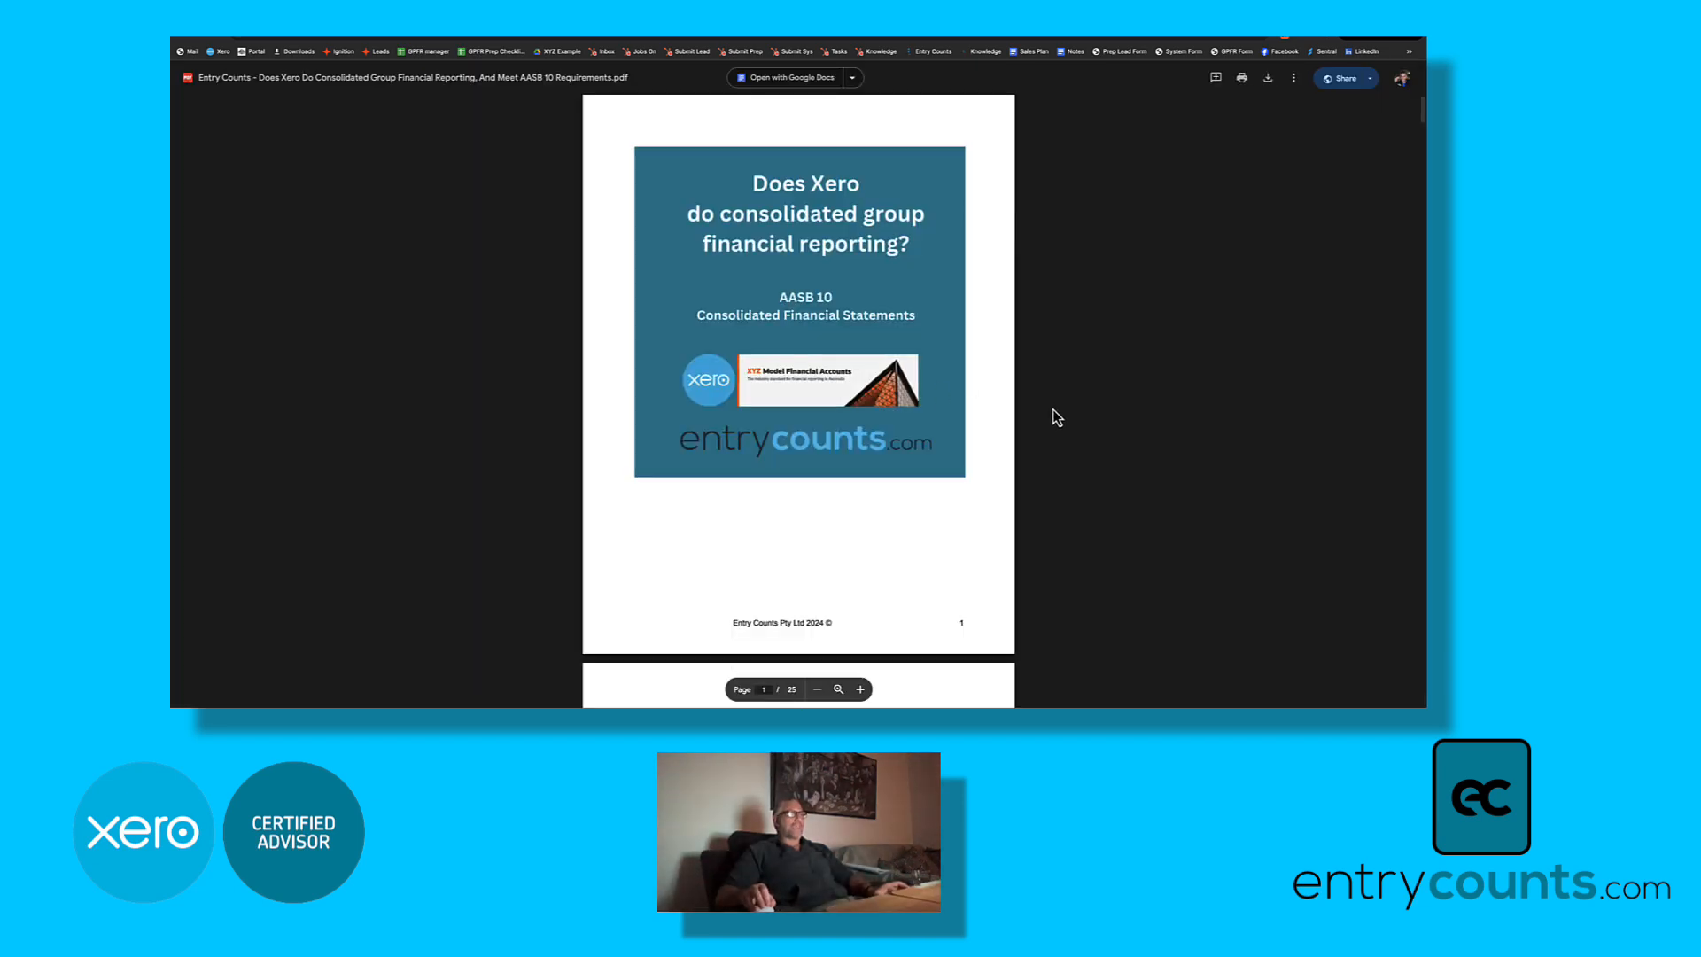
{"action": "scroll", "scroll_direction": "down", "scroll_amount": 3}
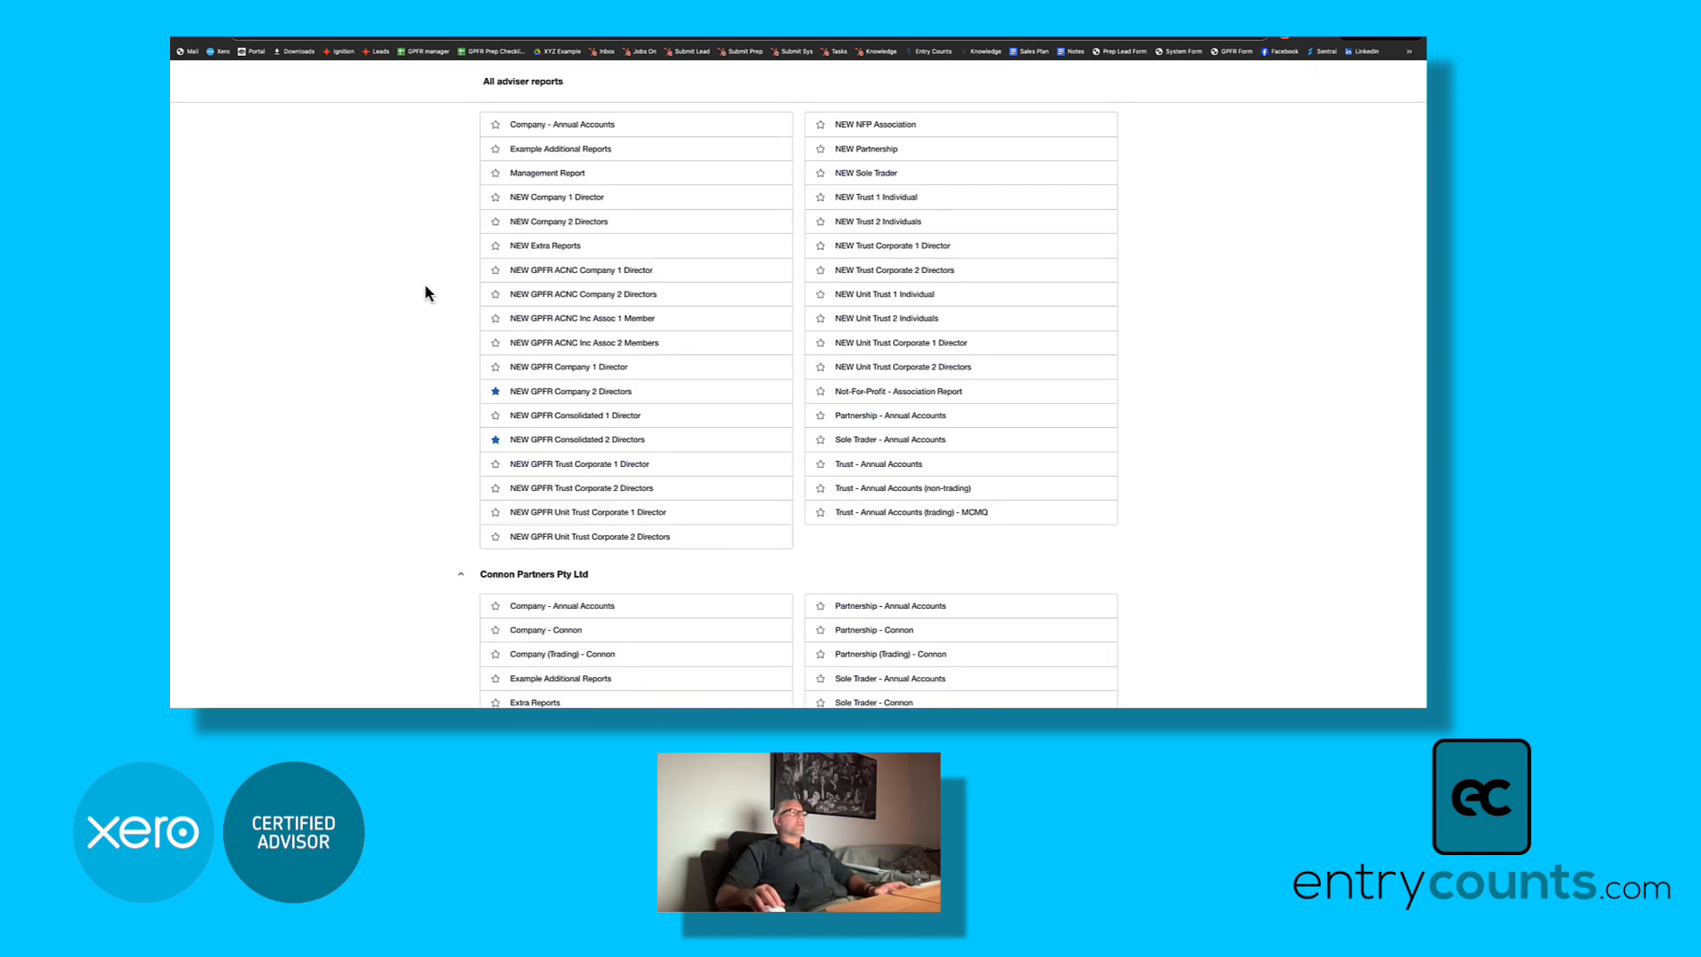
Step: Scroll the All adviser reports list and open NEW GPFR Company 2 Directors
{"action": "scroll", "scroll_direction": "down", "scroll_amount": 3}
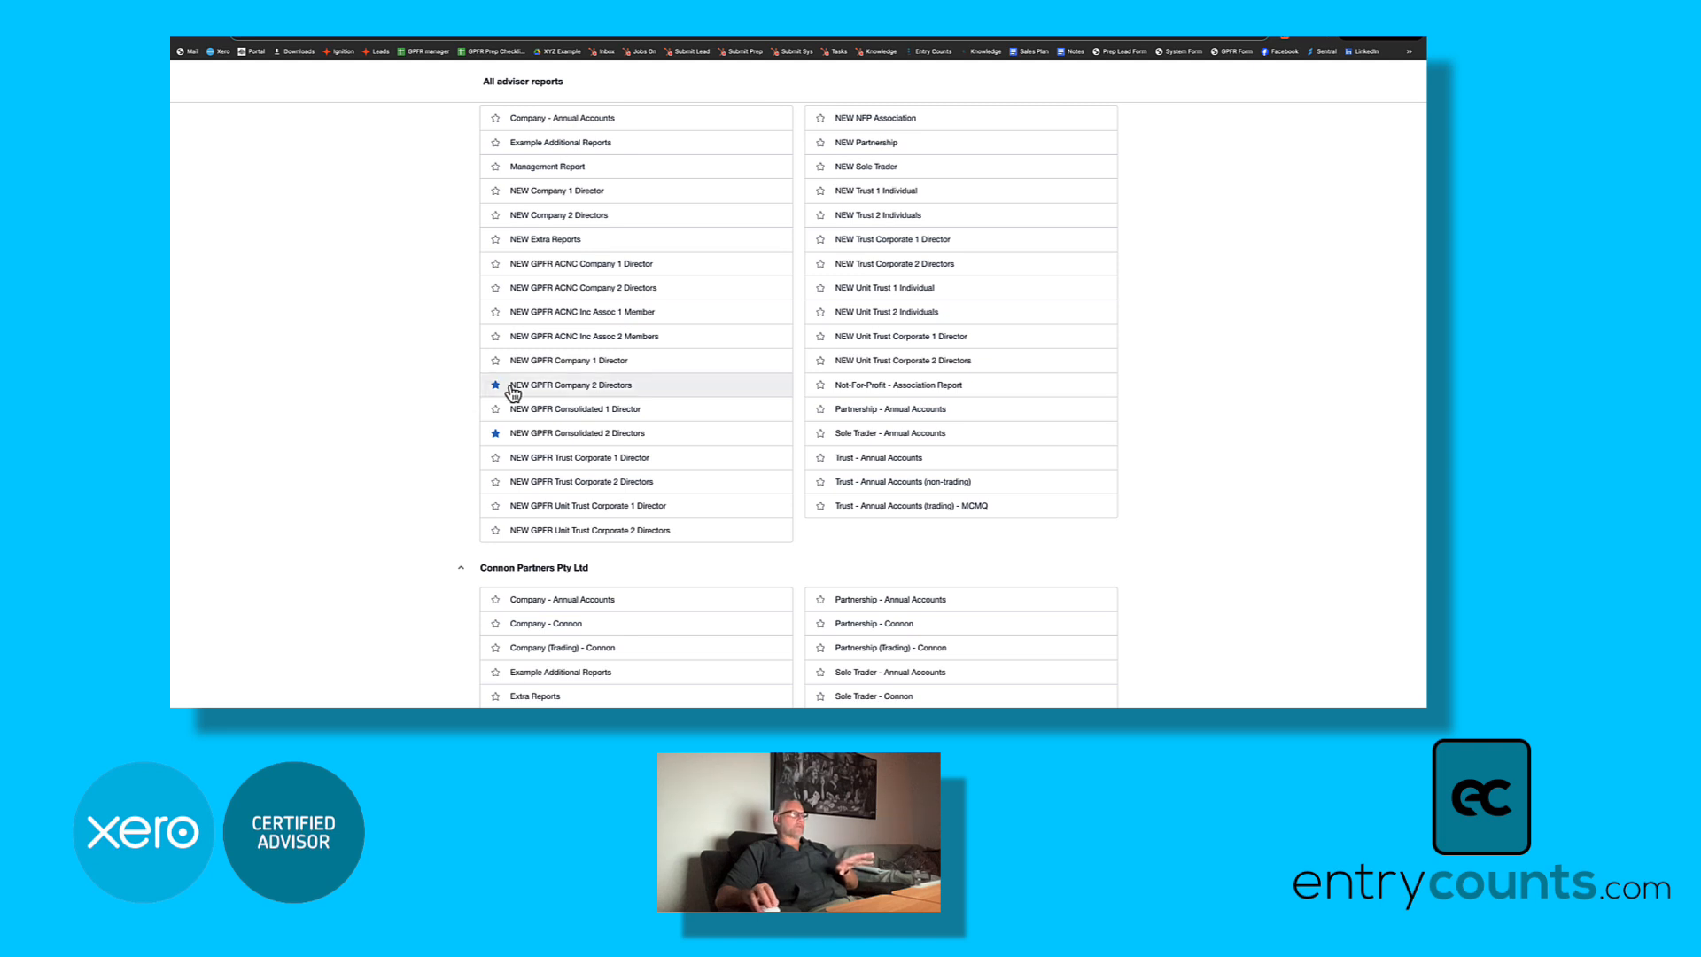
{"action": "left_click", "coordinate": [570, 383]}
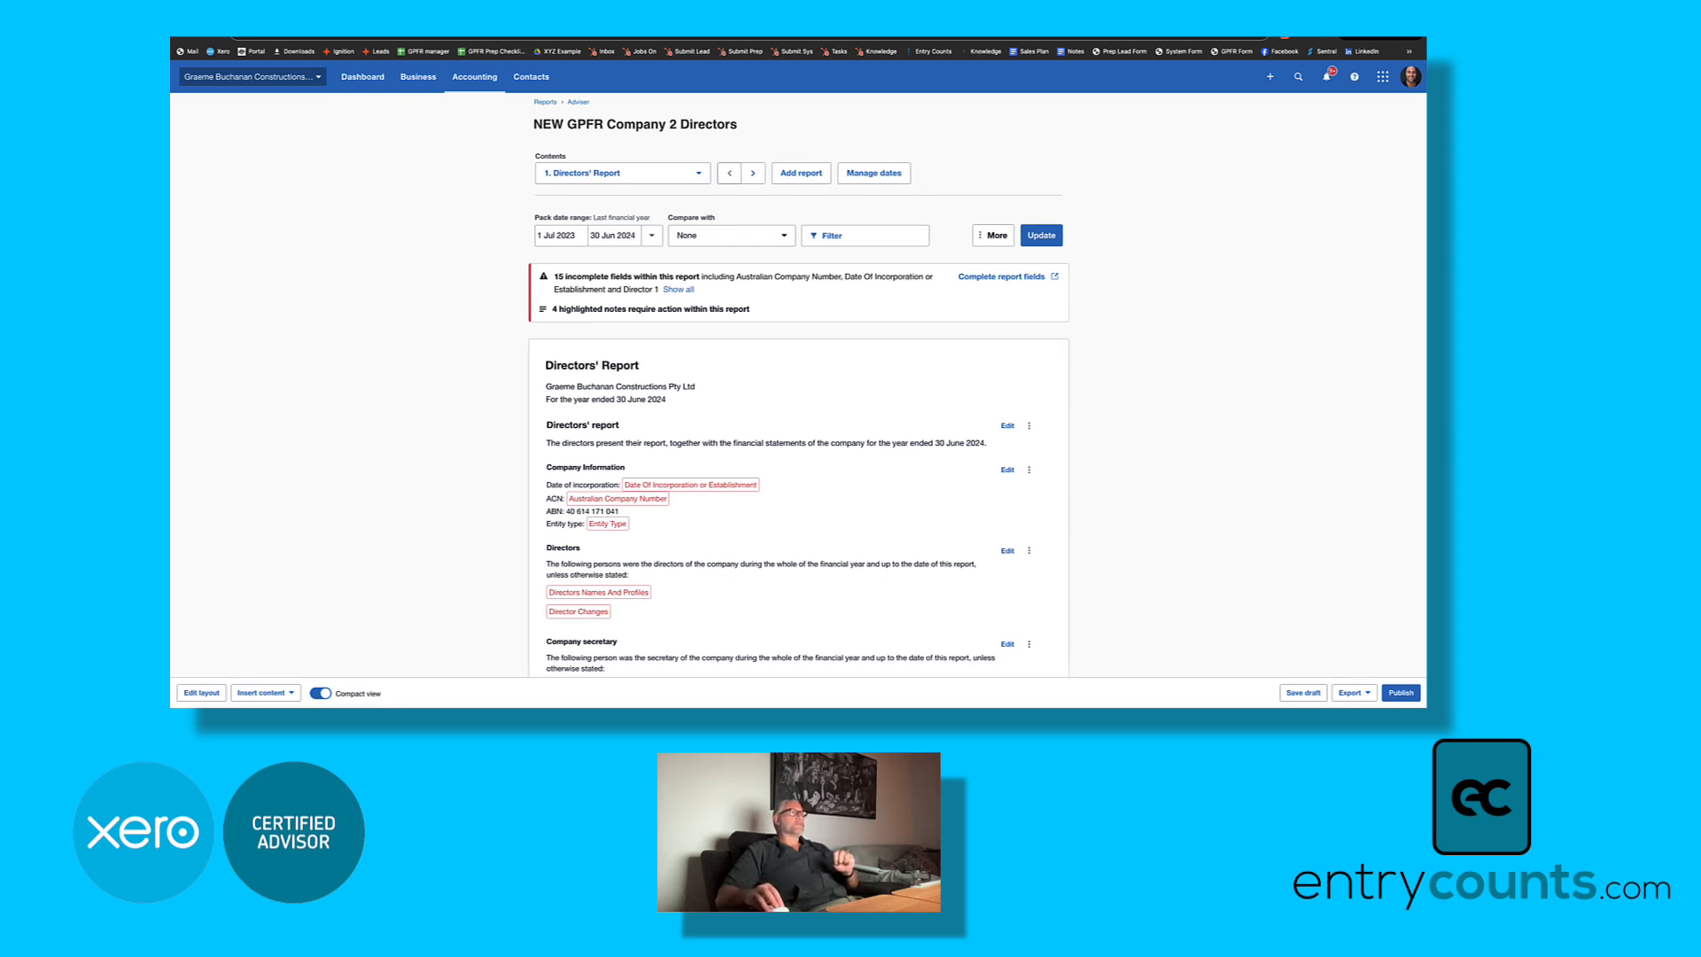
{"action": "left_click", "coordinate": [1002, 277]}
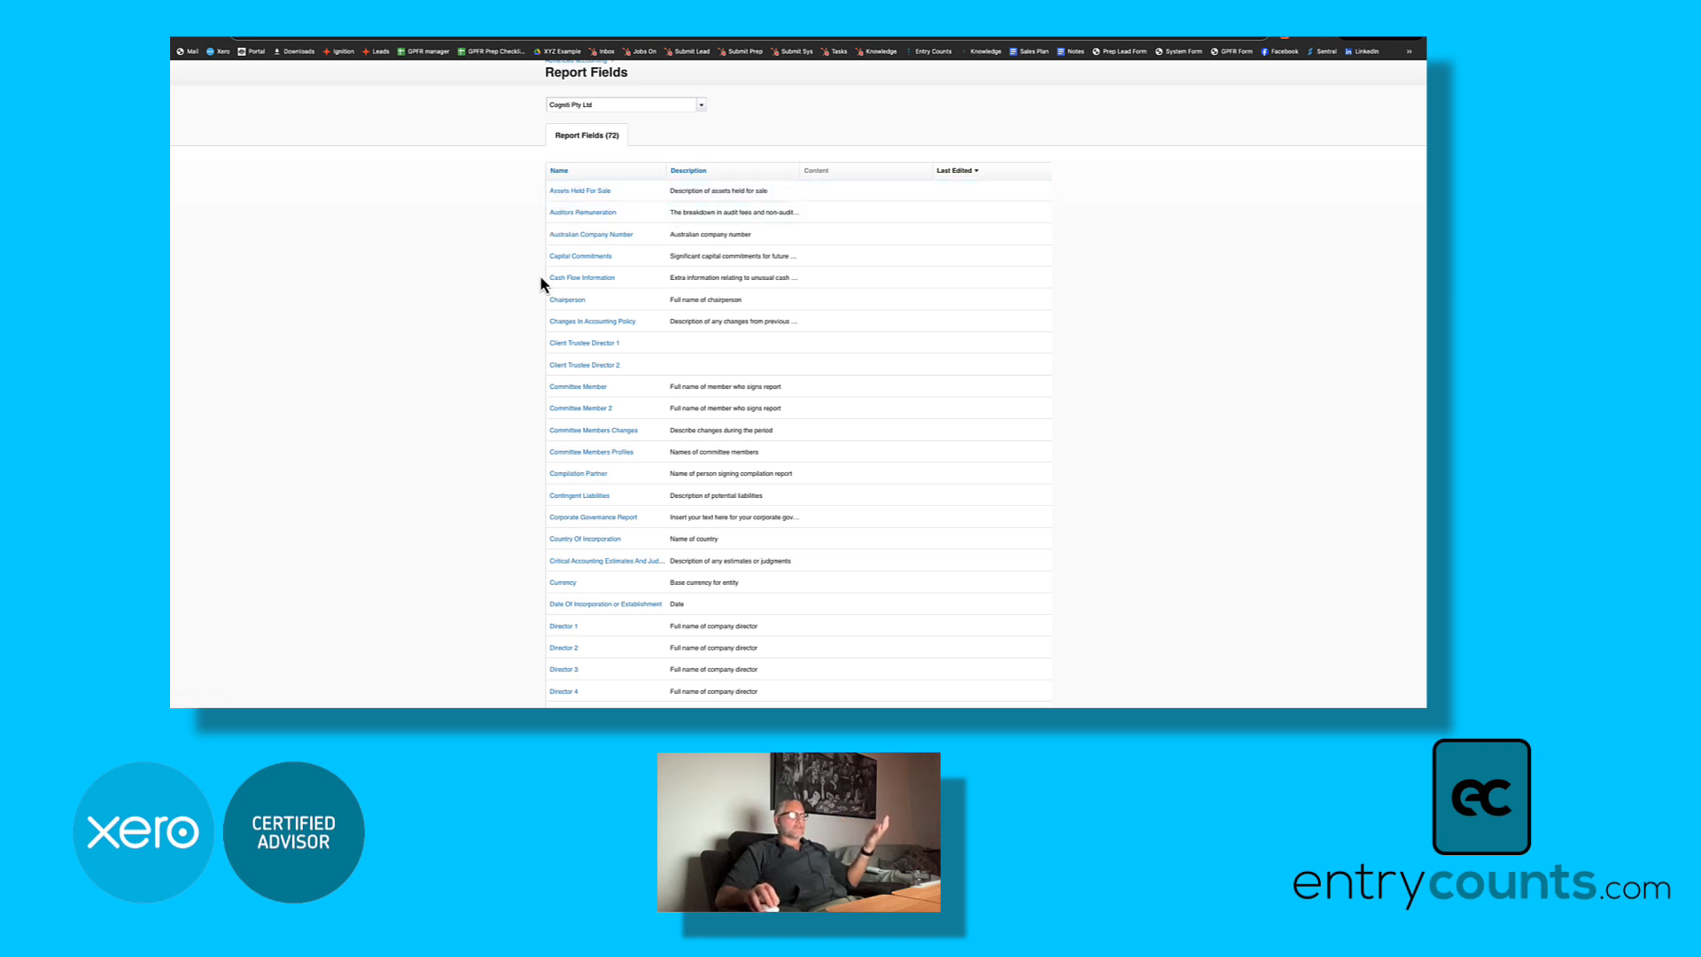
{"action": "scroll", "scroll_direction": "down", "scroll_amount": 3}
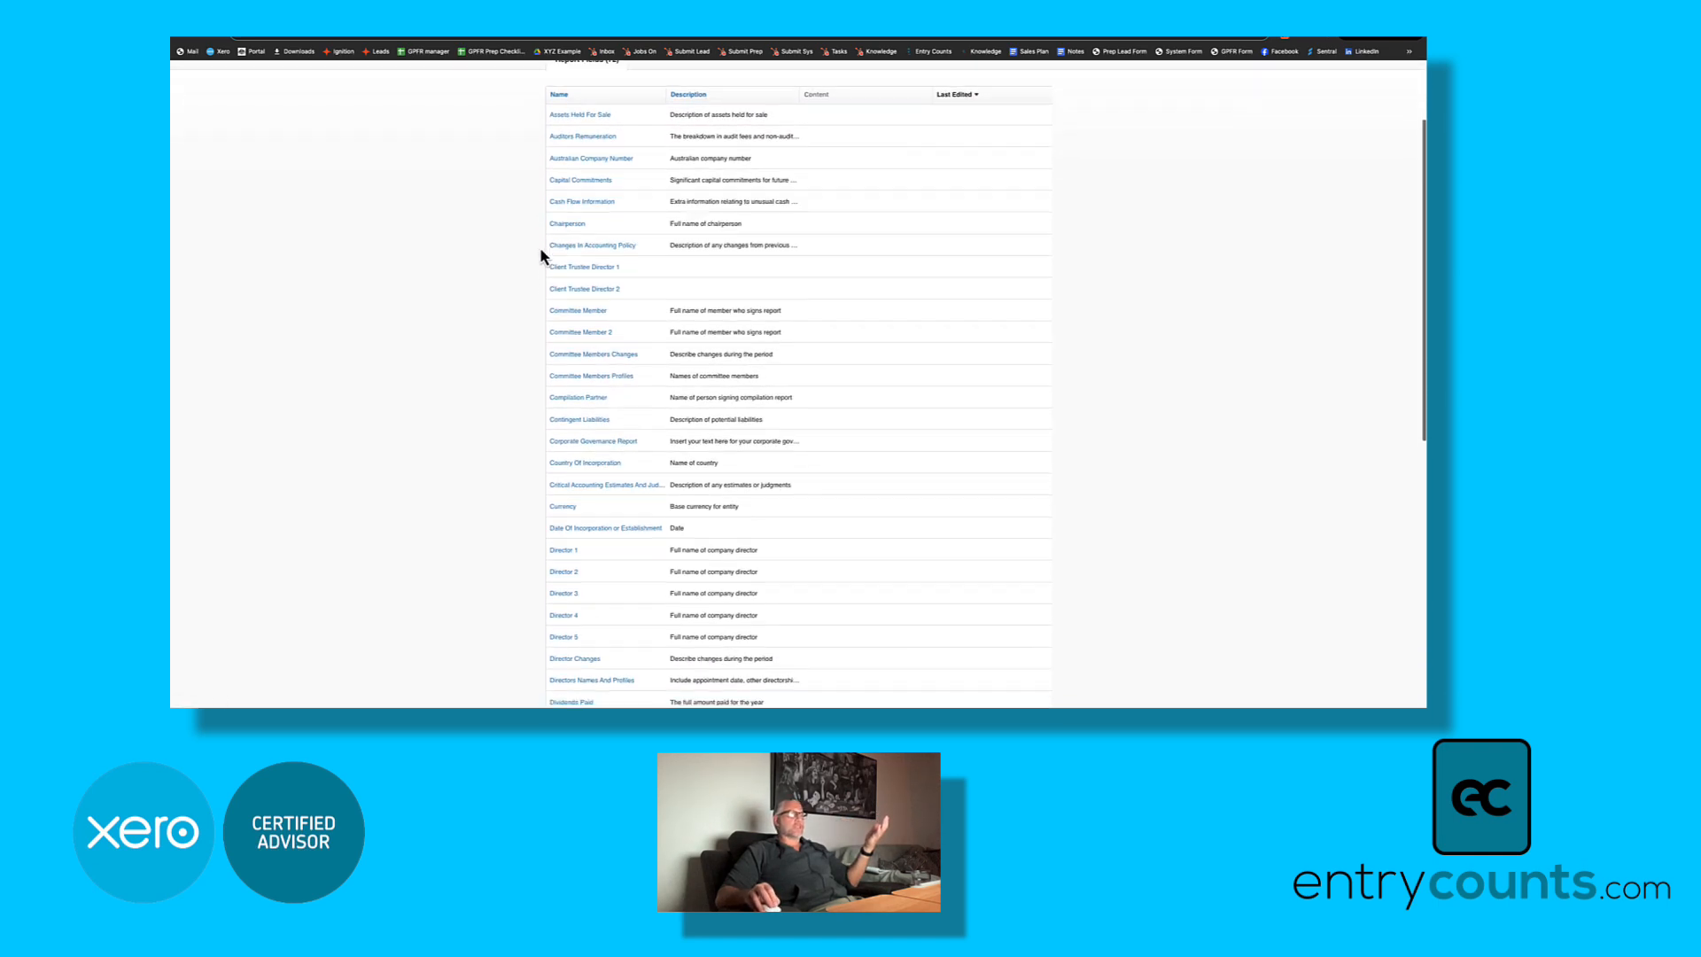
{"action": "scroll", "scroll_direction": "down", "scroll_amount": 3}
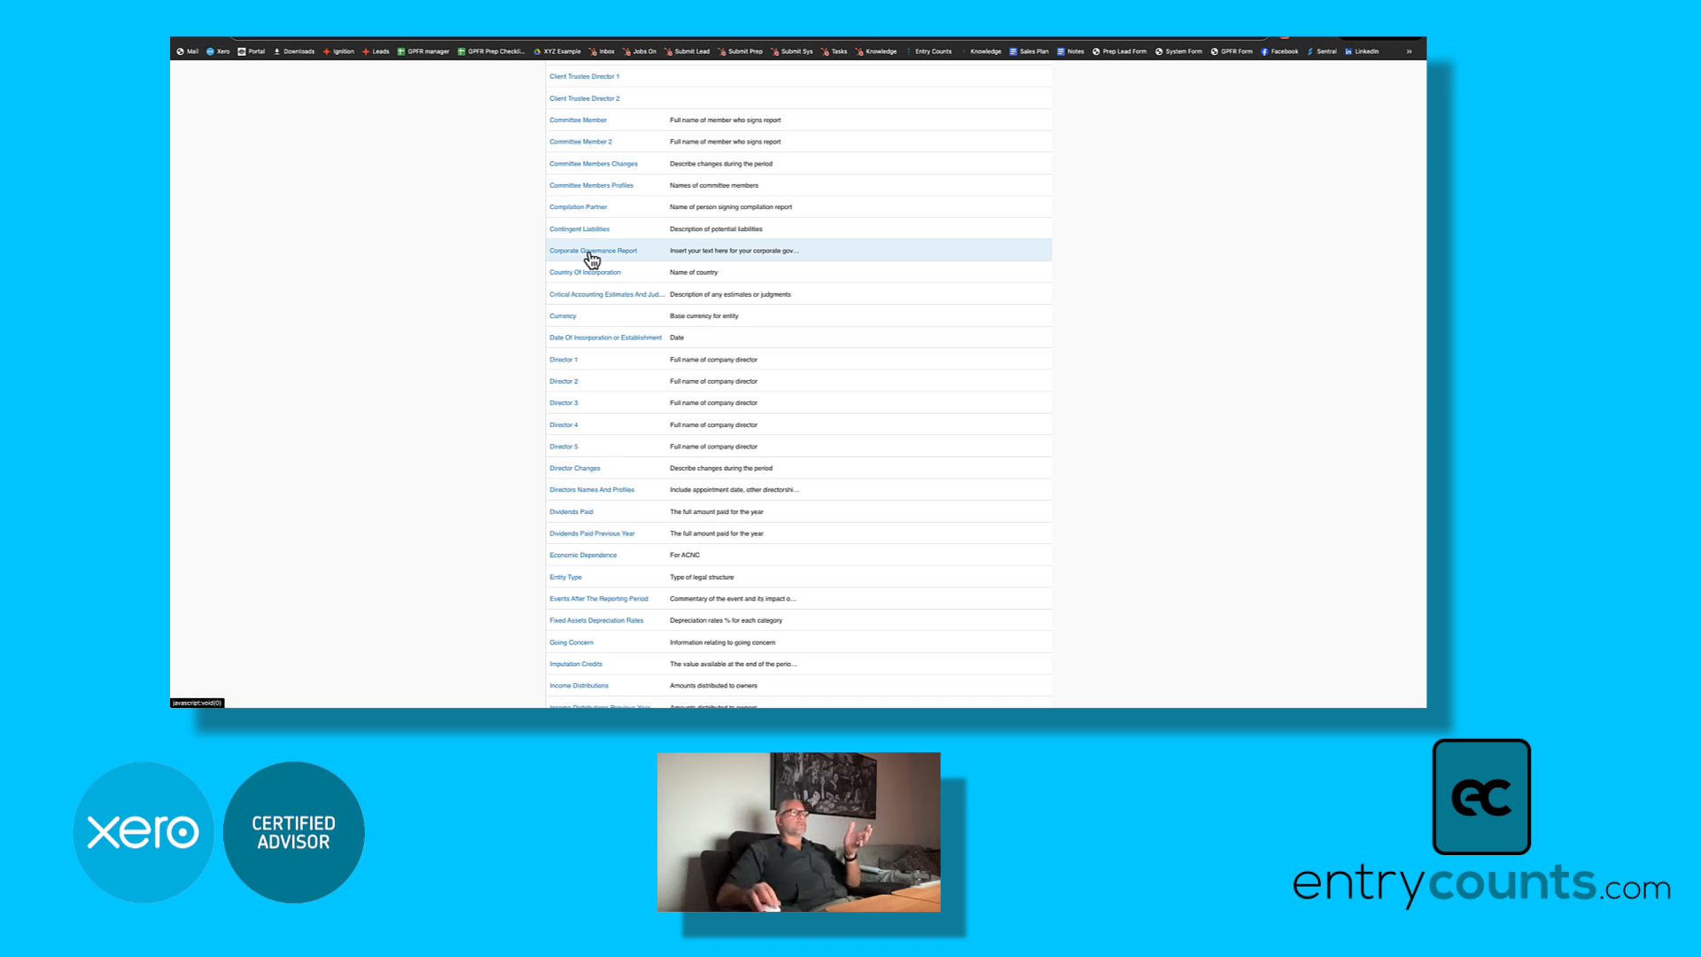
{"action": "left_click", "coordinate": [594, 250]}
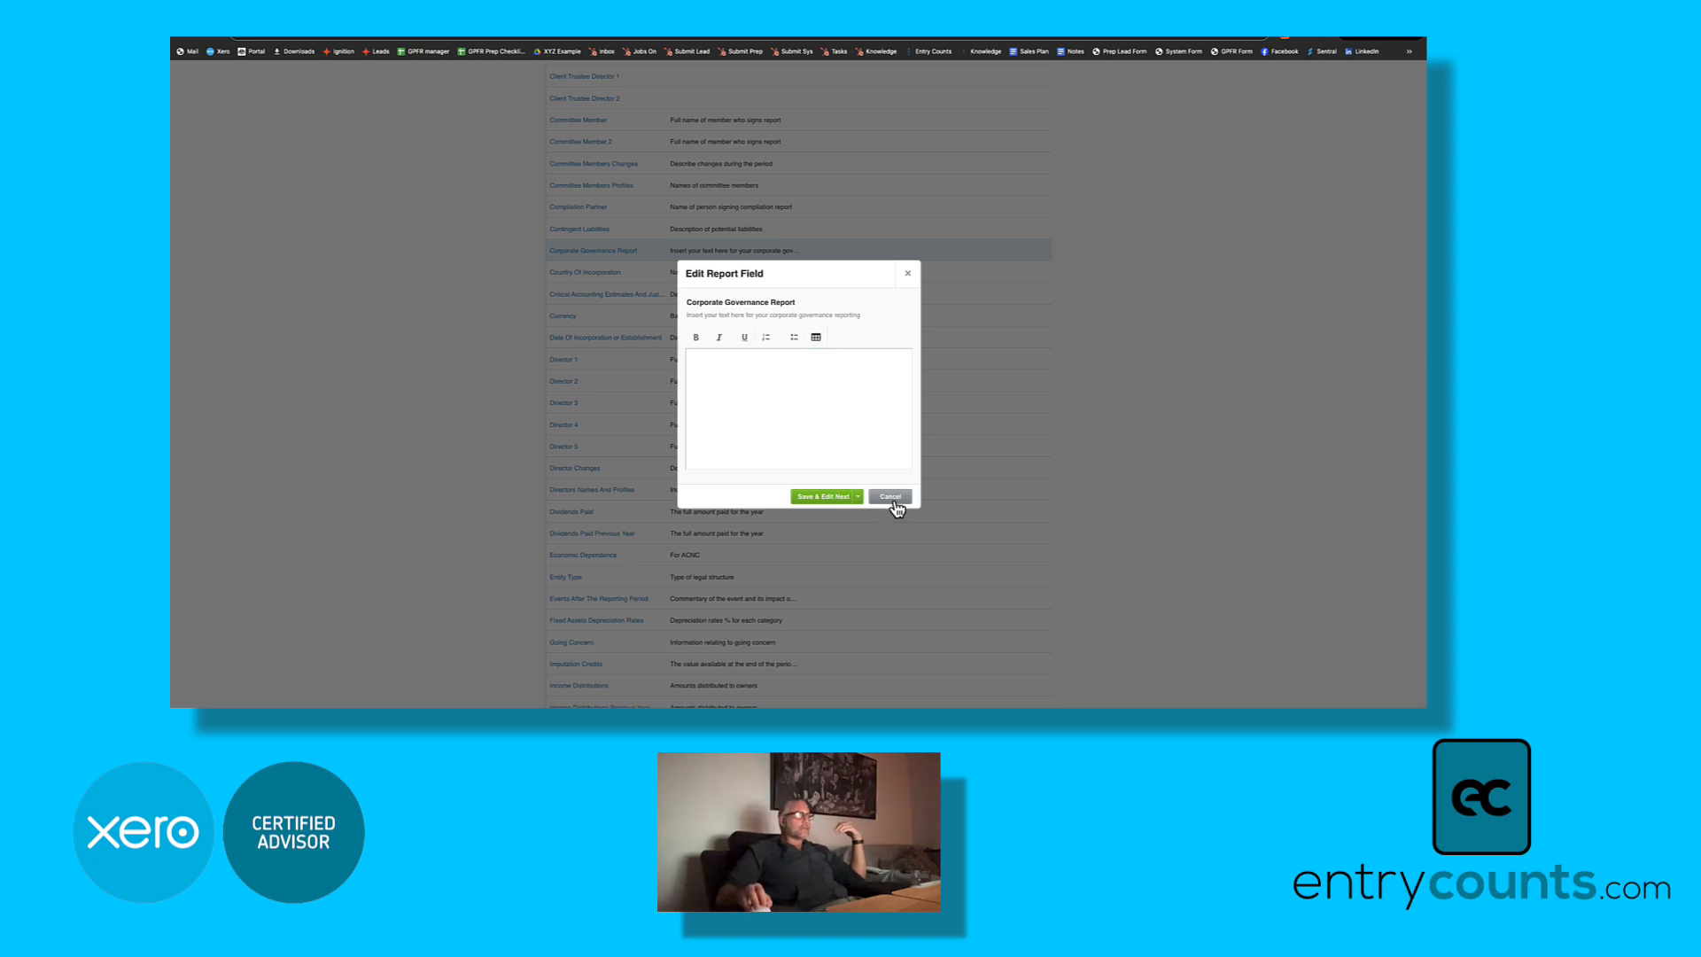
{"action": "left_click", "coordinate": [889, 497]}
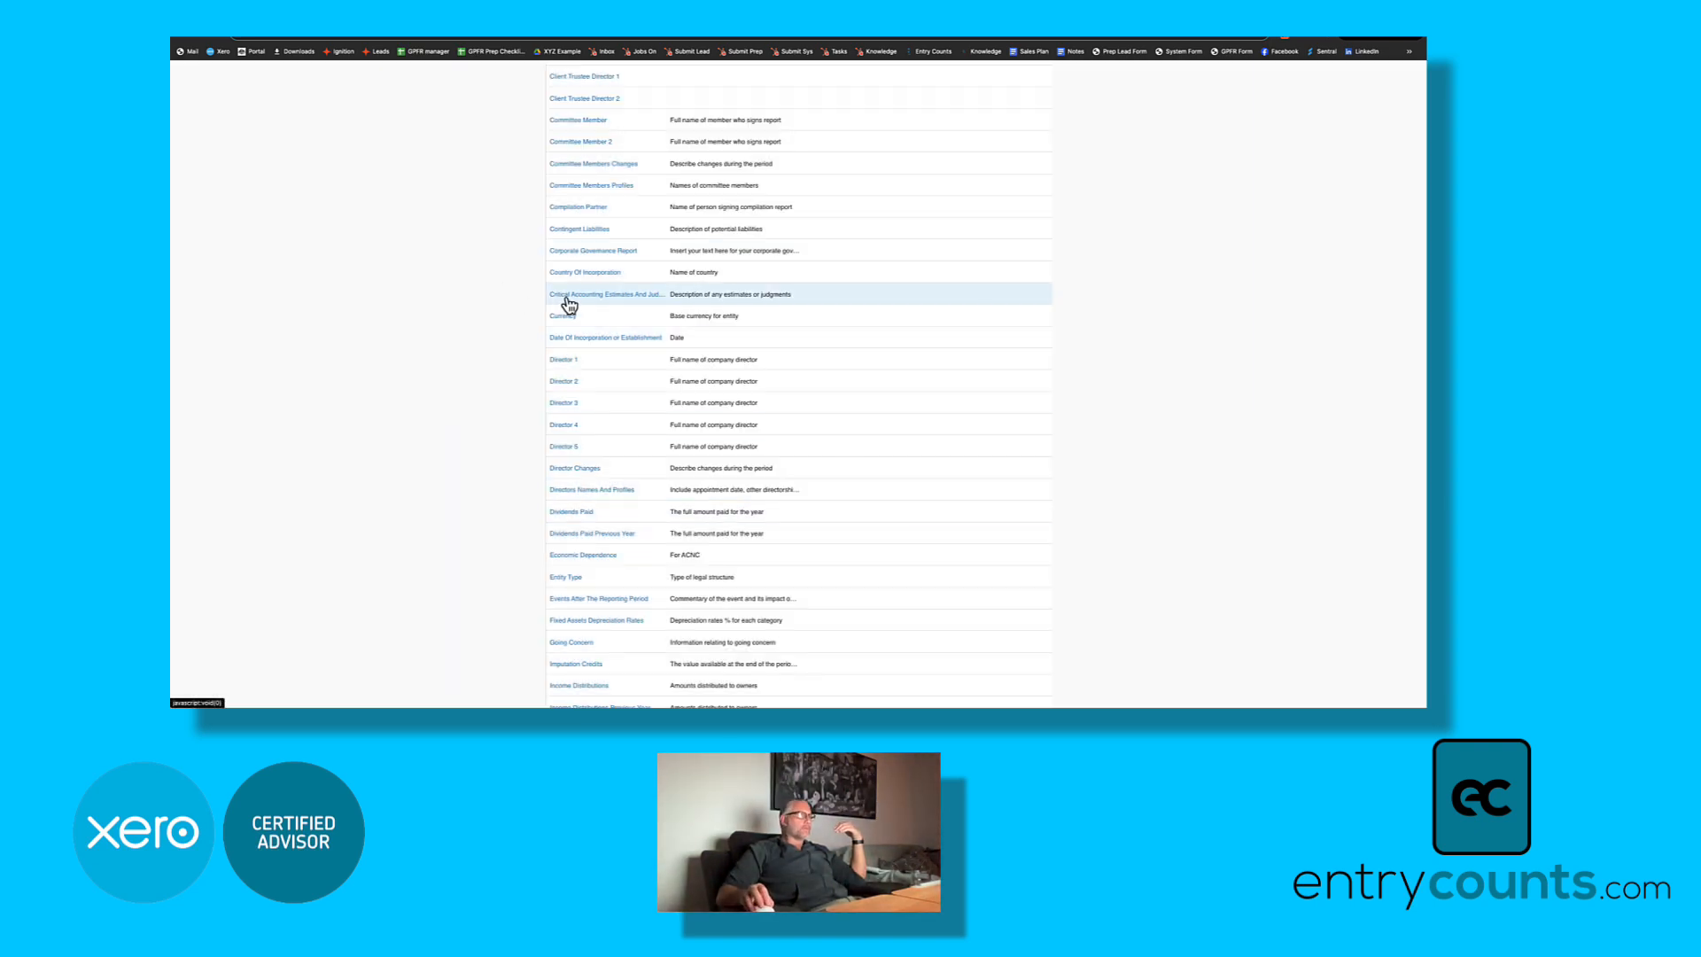
{"action": "scroll", "scroll_direction": "down", "scroll_amount": 3}
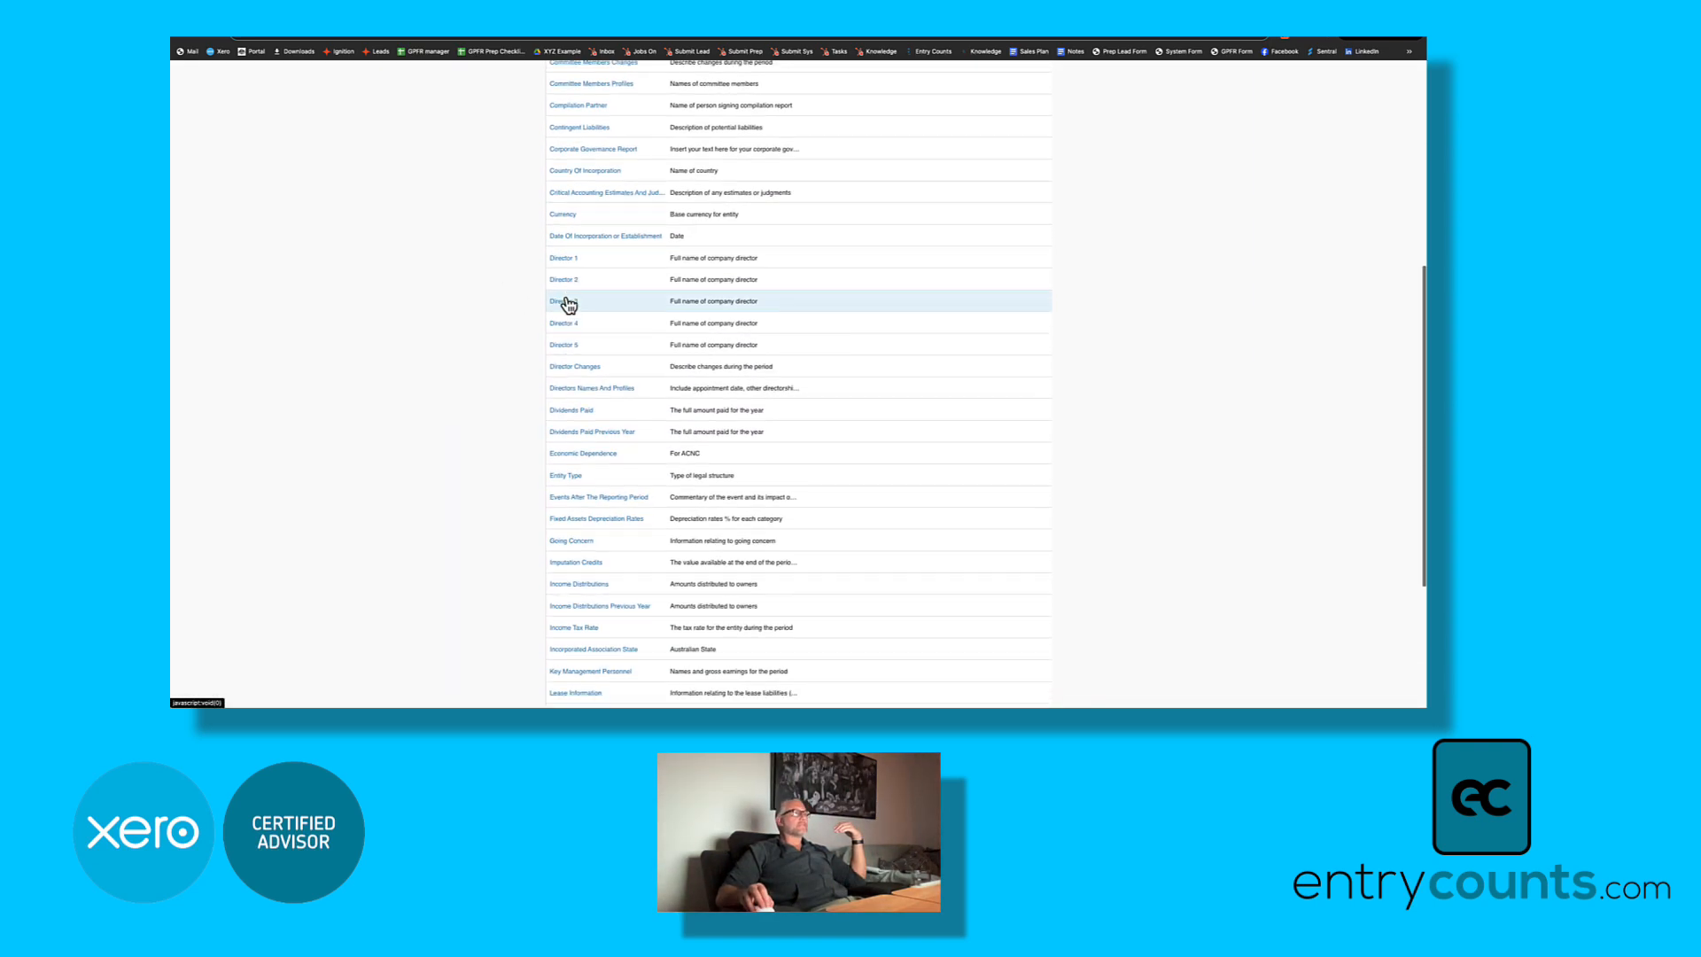
{"action": "scroll", "scroll_direction": "down", "scroll_amount": 3}
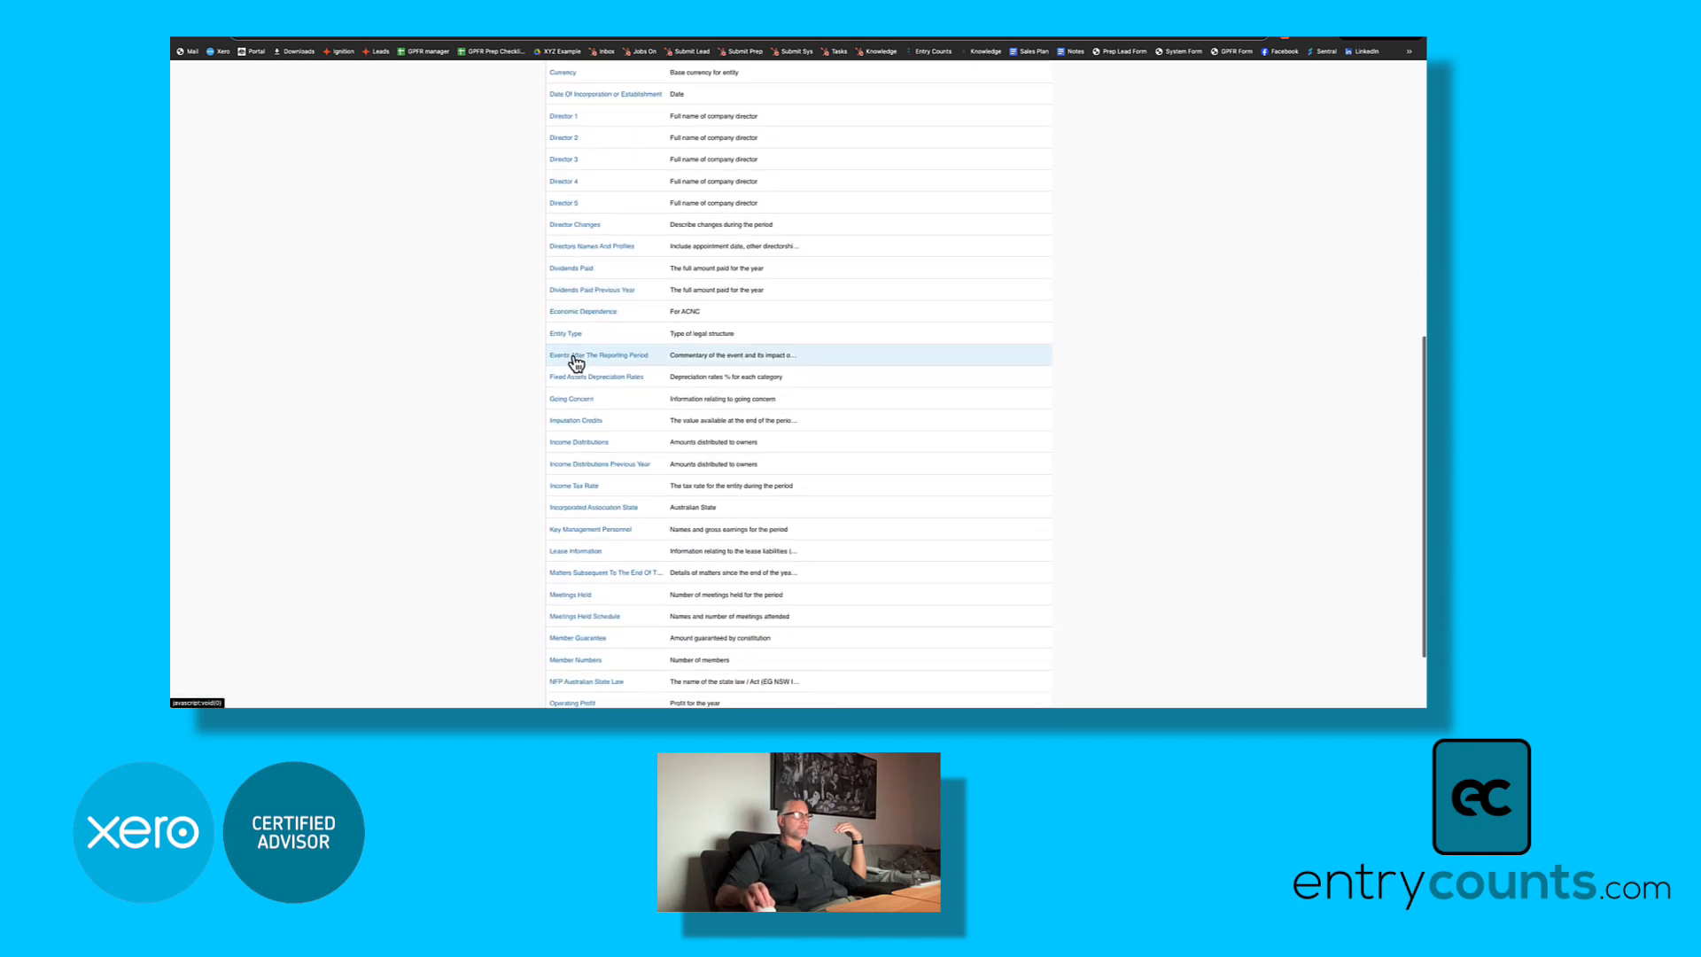
{"action": "scroll", "scroll_direction": "down", "scroll_amount": 3}
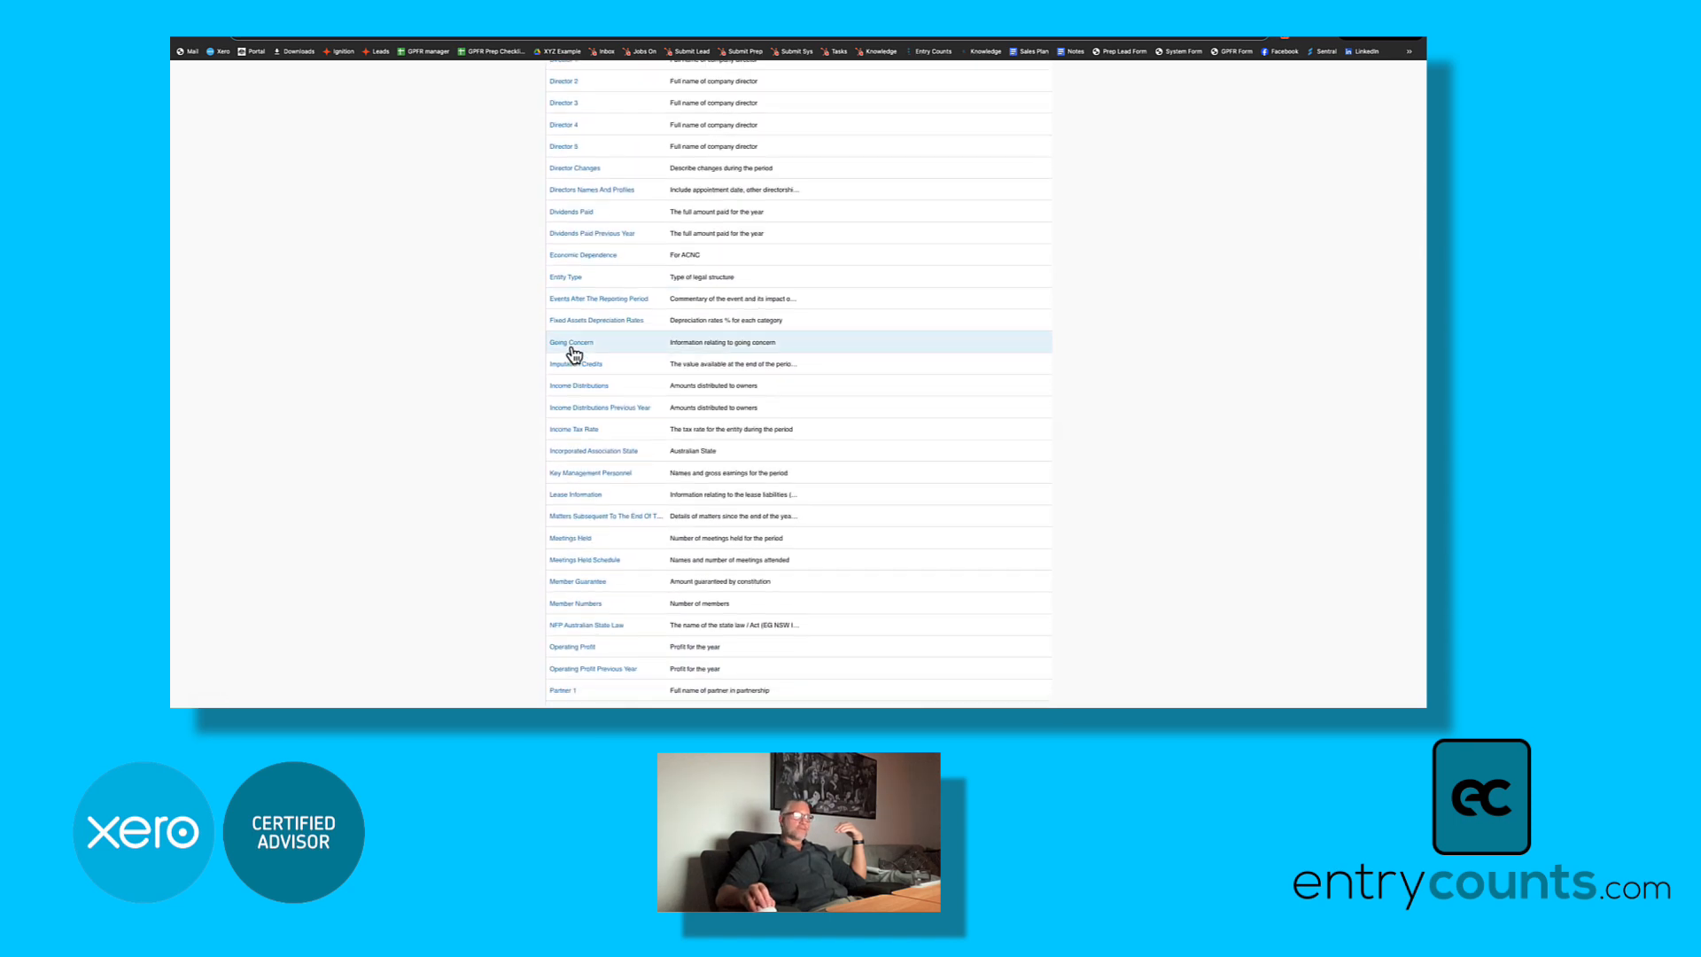
{"action": "scroll", "scroll_direction": "down", "scroll_amount": 3}
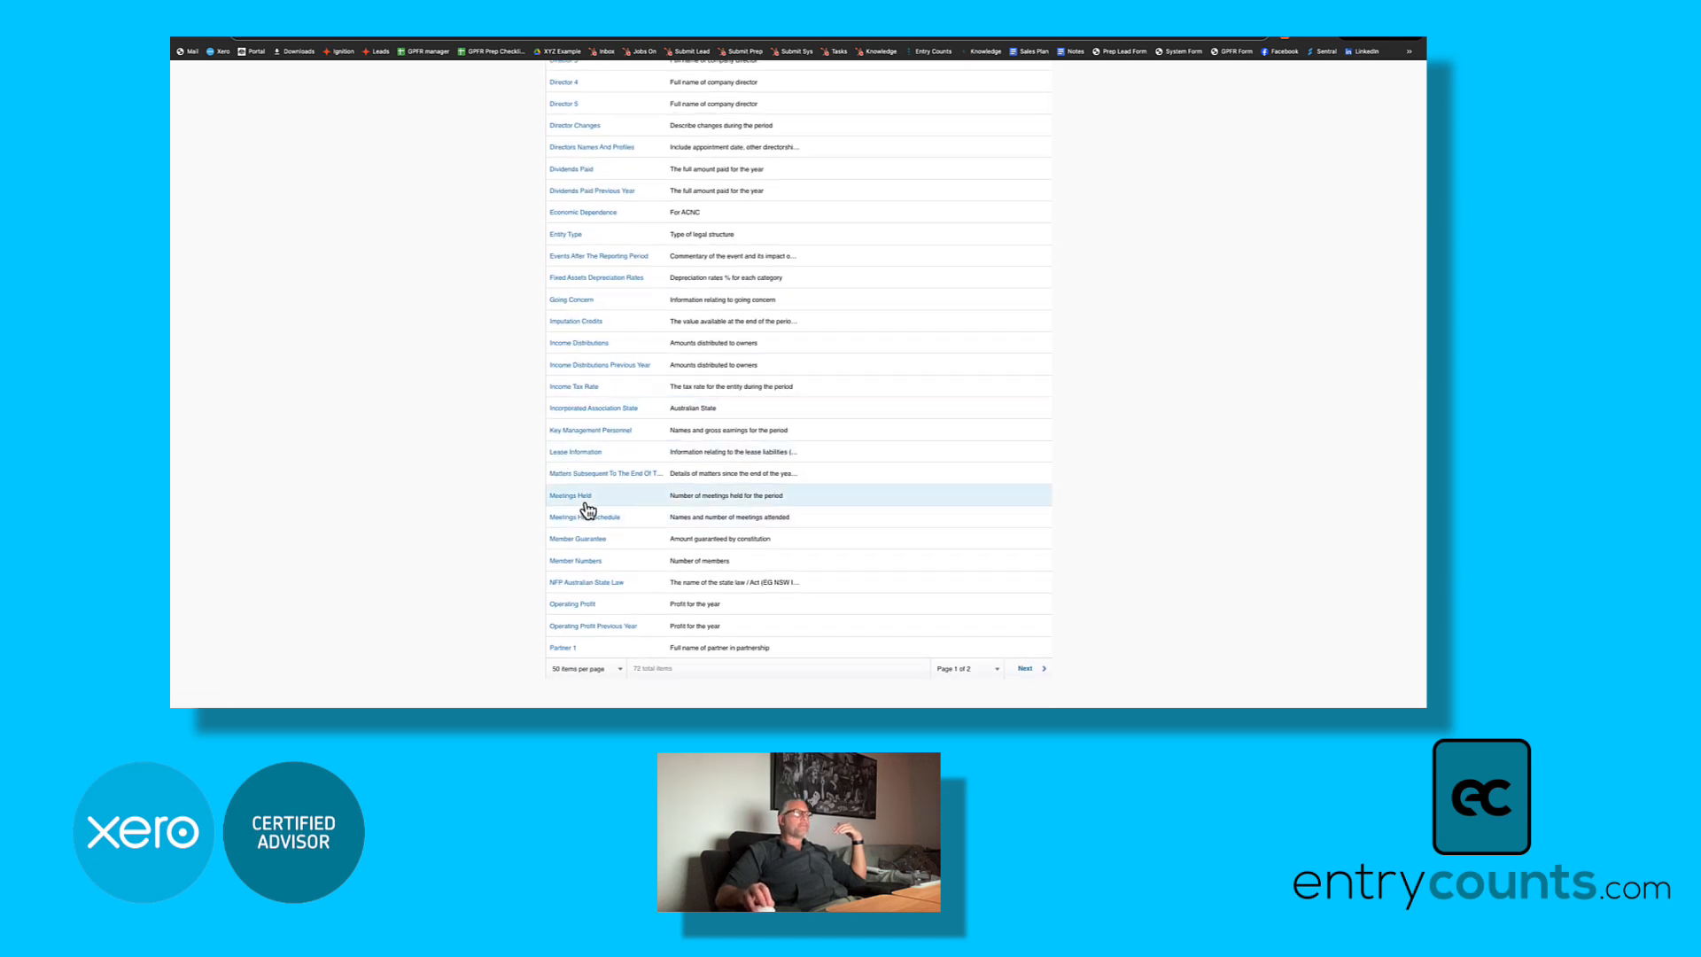
{"action": "mouse_move", "coordinate": [559, 521]}
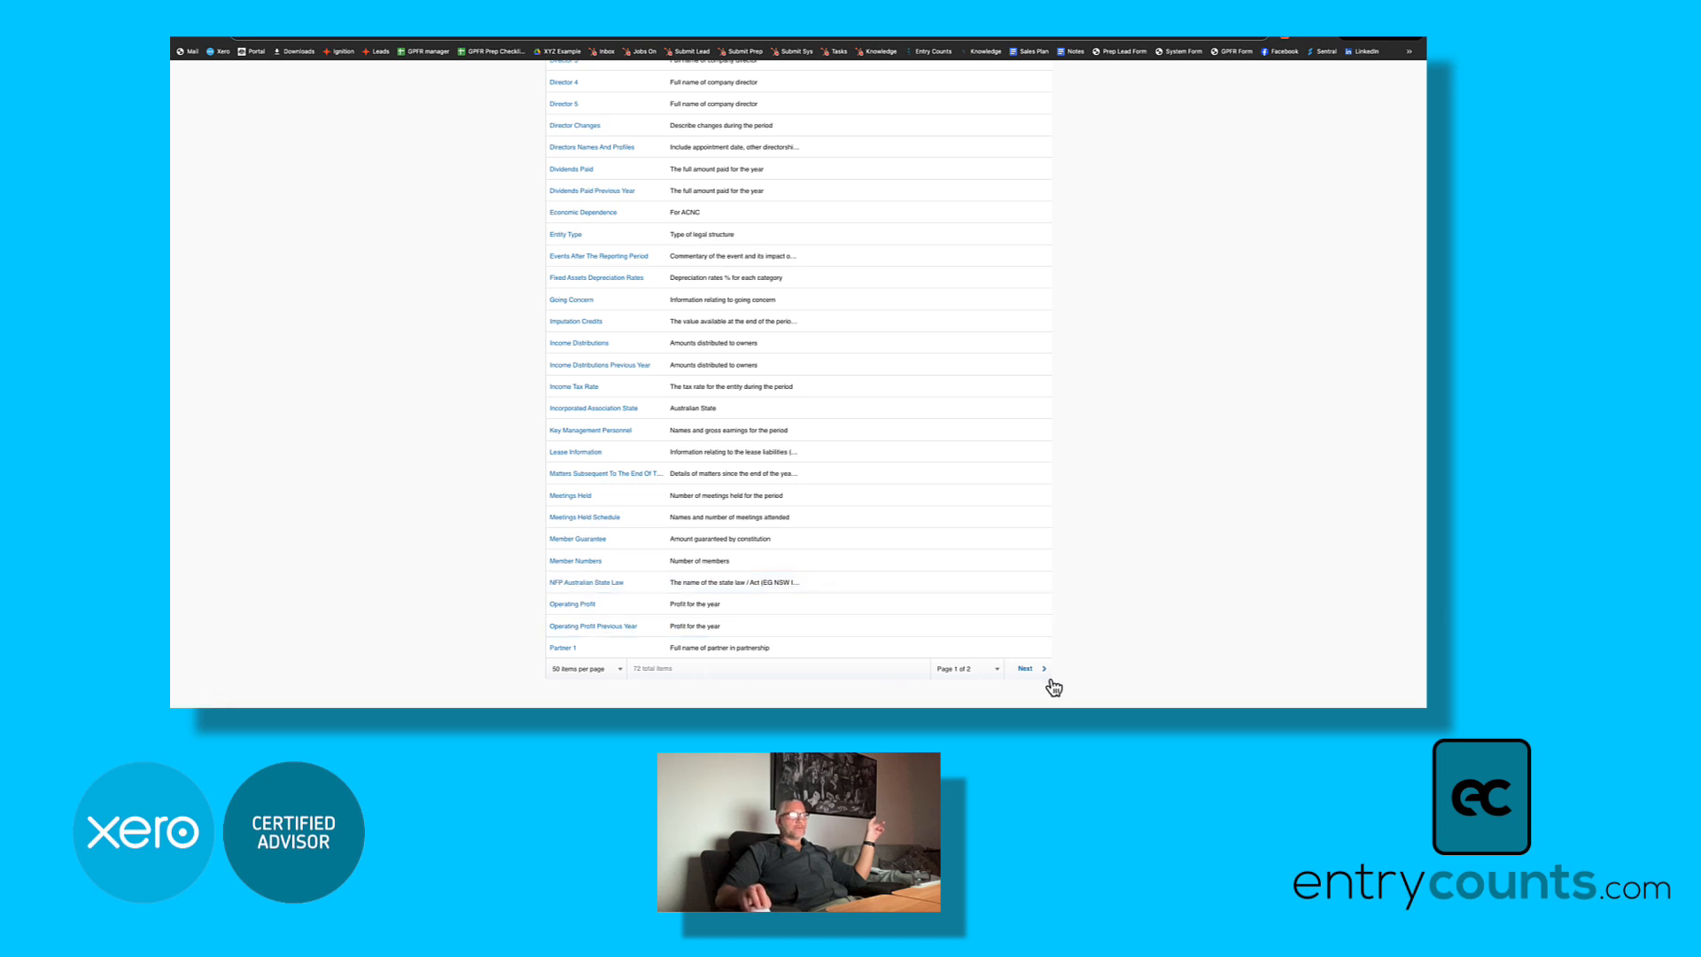
{"action": "left_click", "coordinate": [1025, 668]}
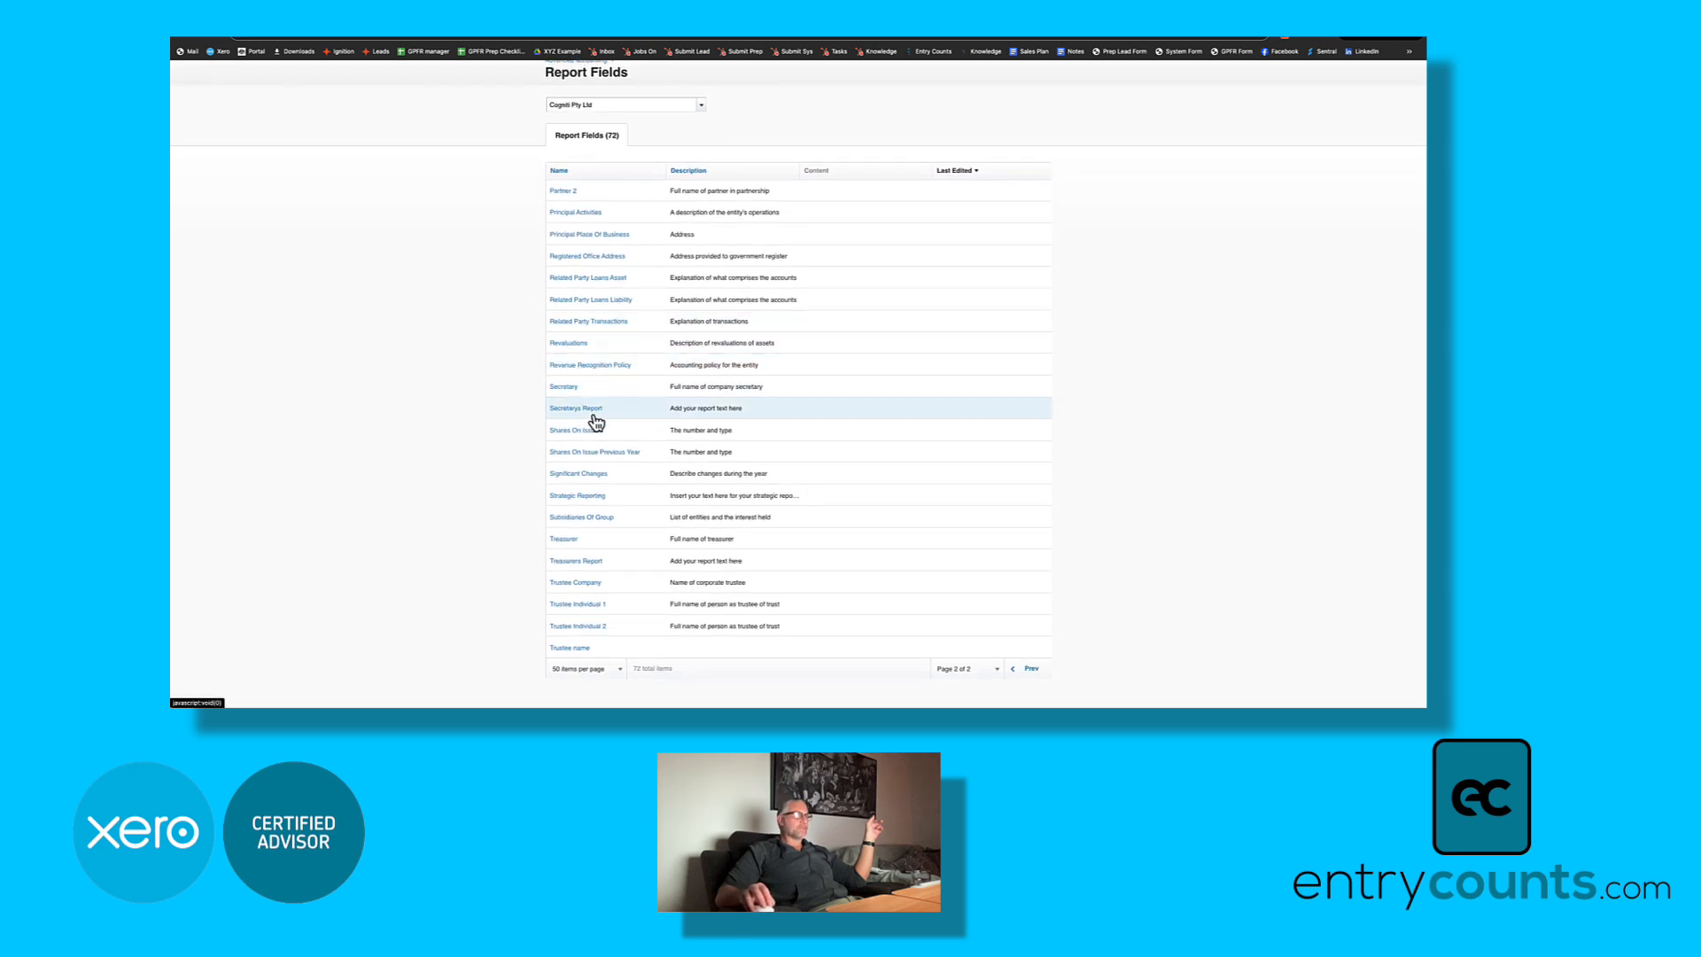
{"action": "mouse_move", "coordinate": [584, 484]}
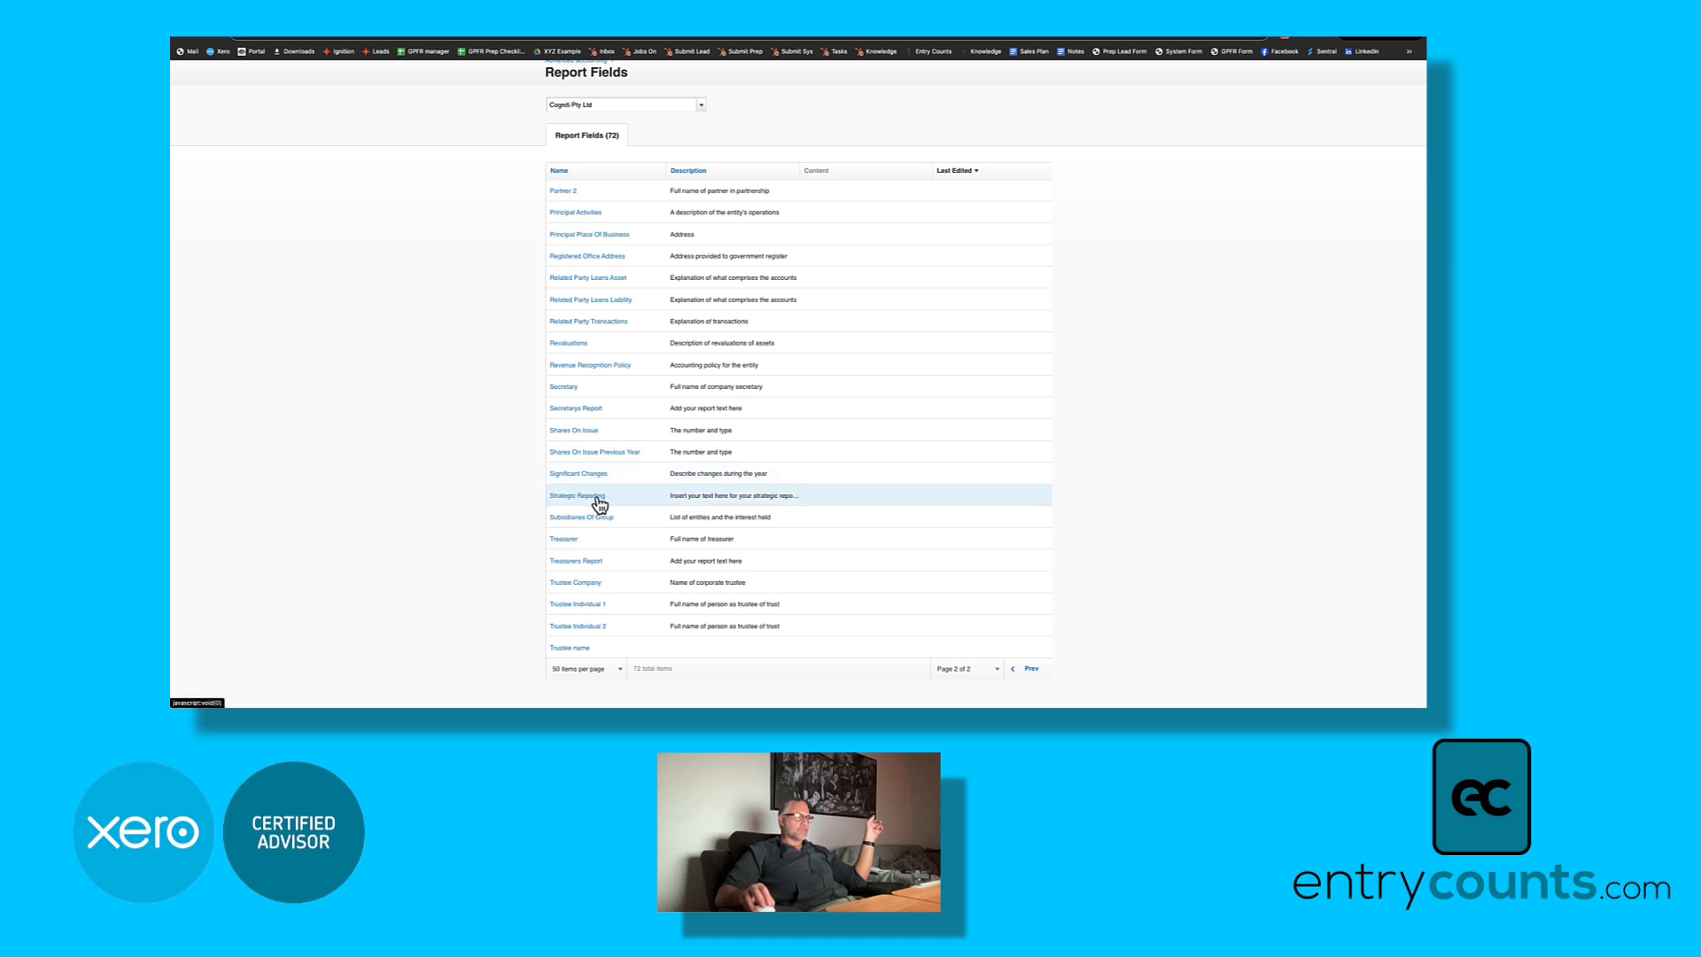
{"action": "mouse_move", "coordinate": [578, 517]}
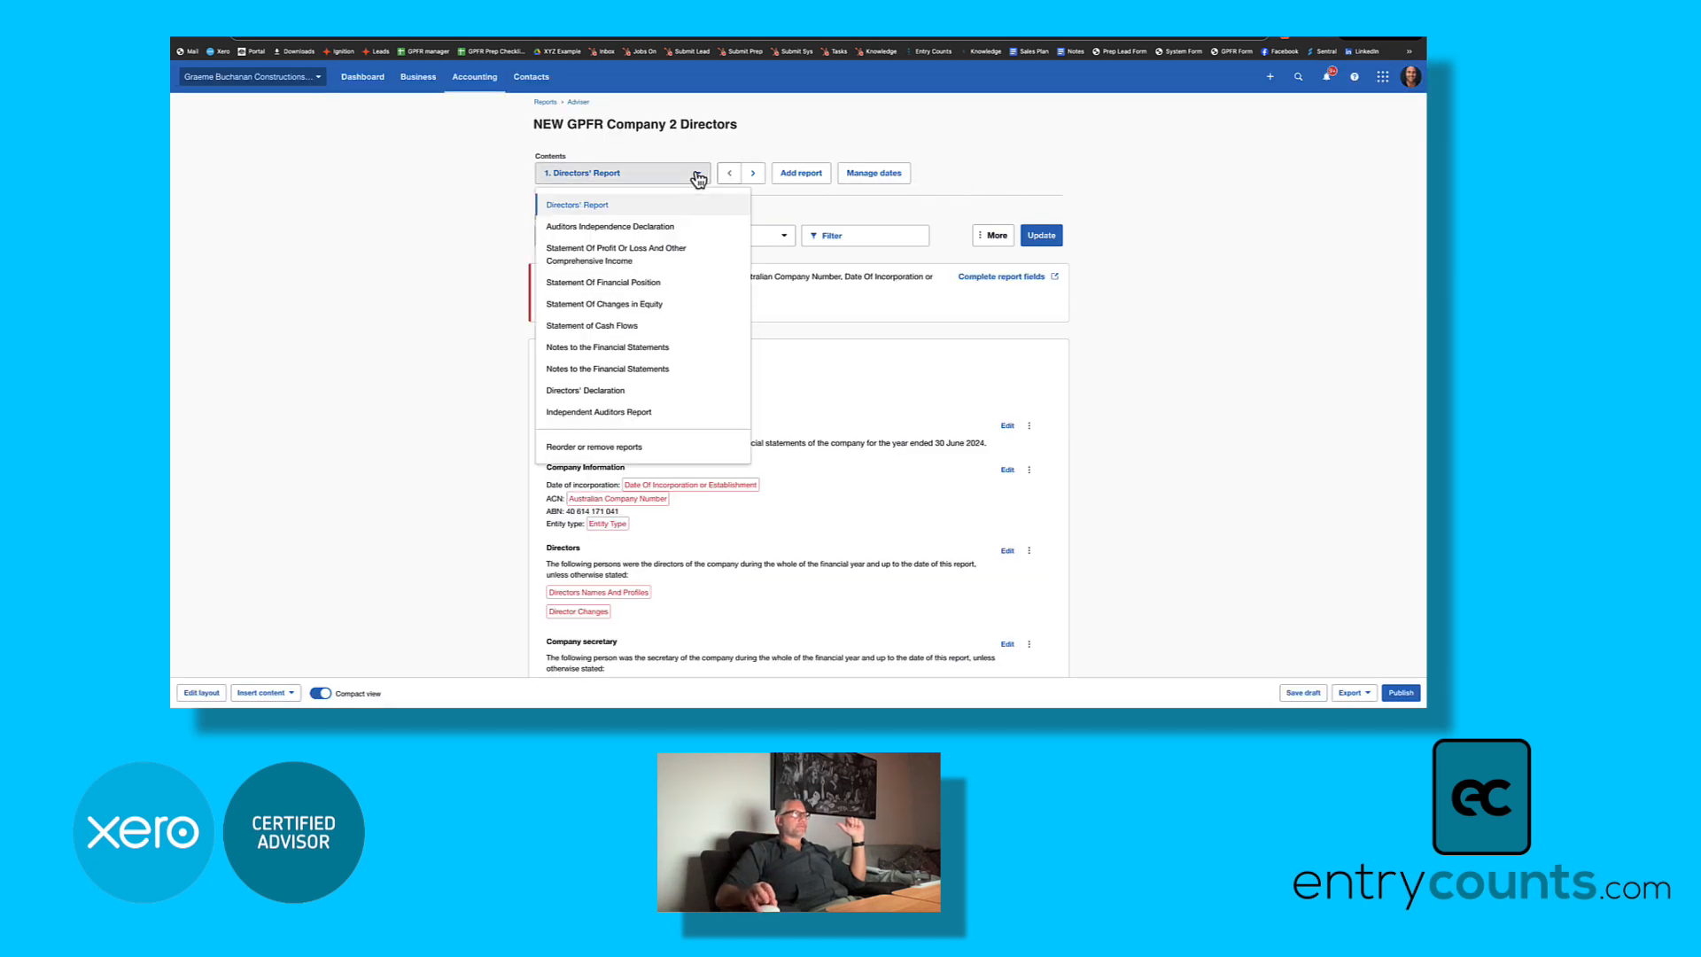
Step: Go to the manual journals list and start a blank New Manual Journal
{"action": "left_click", "coordinate": [590, 325]}
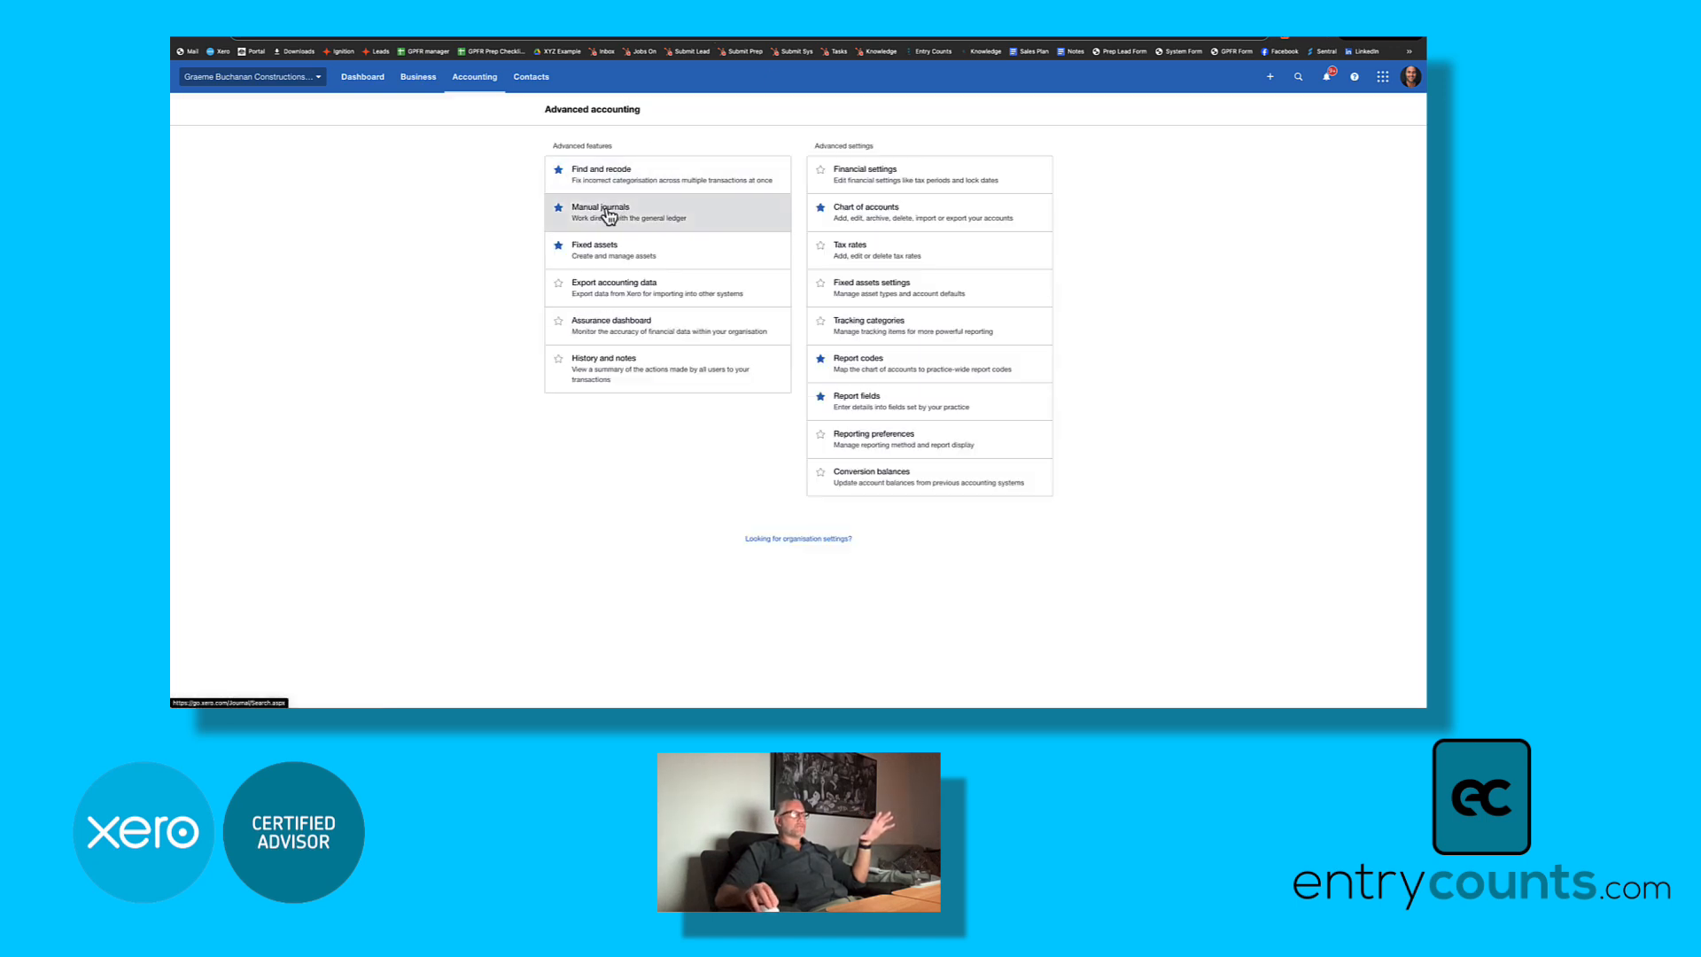
{"action": "left_click", "coordinate": [600, 207]}
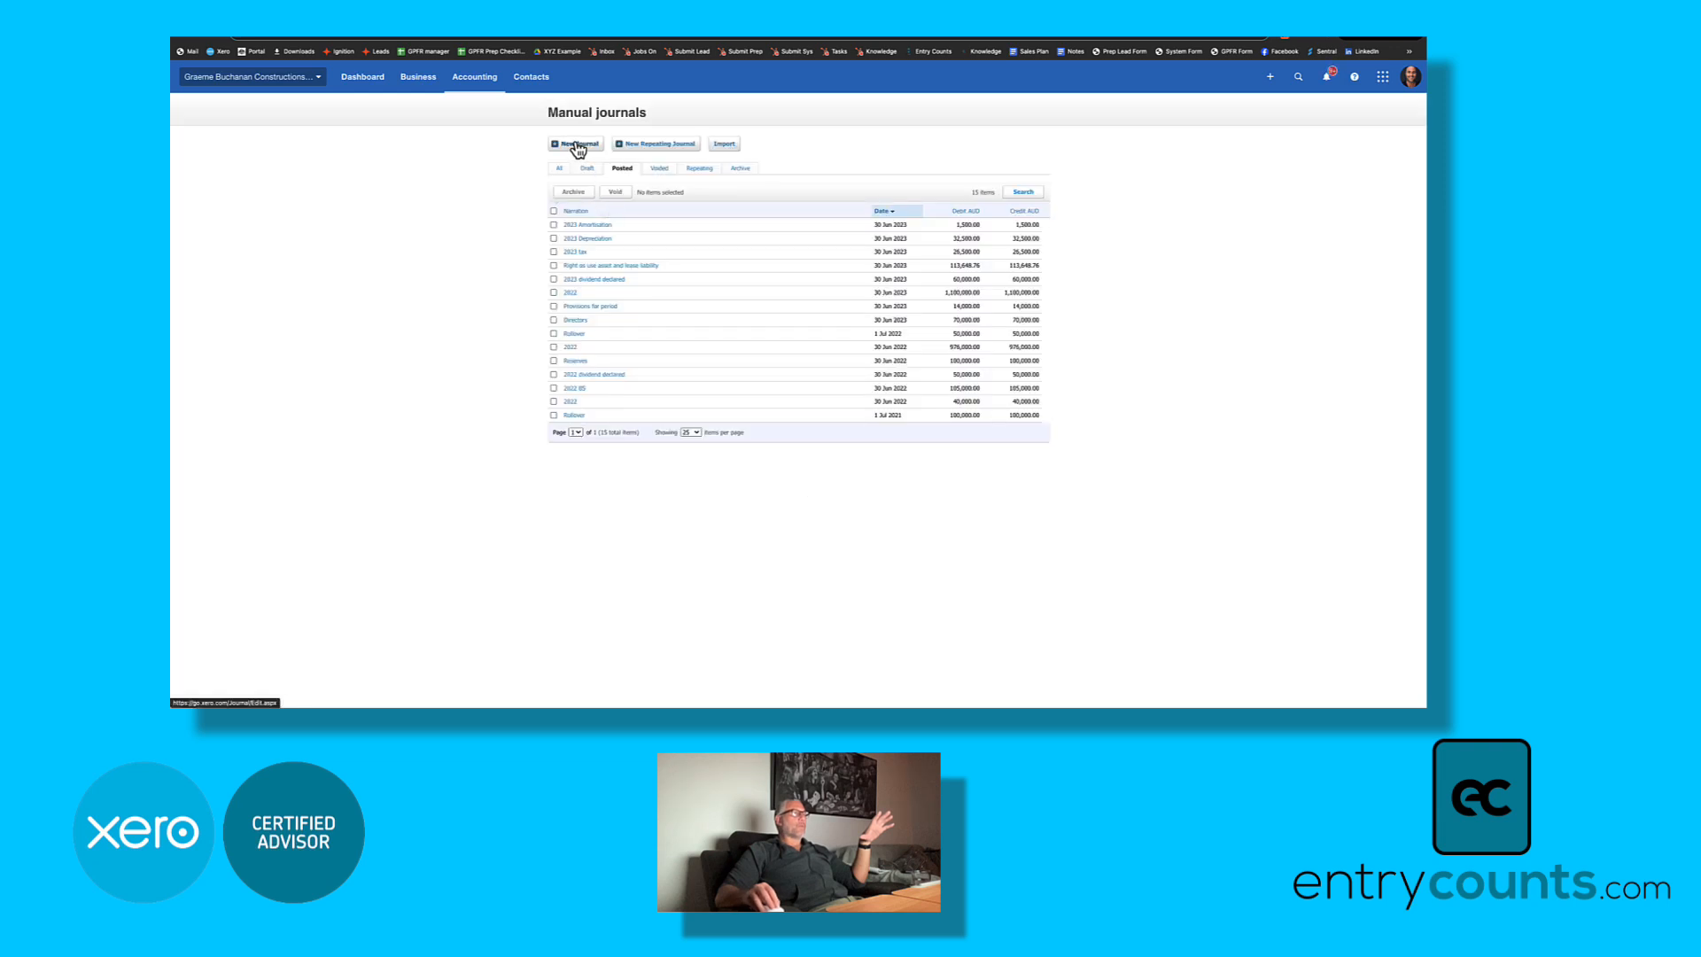
{"action": "left_click", "coordinate": [576, 143]}
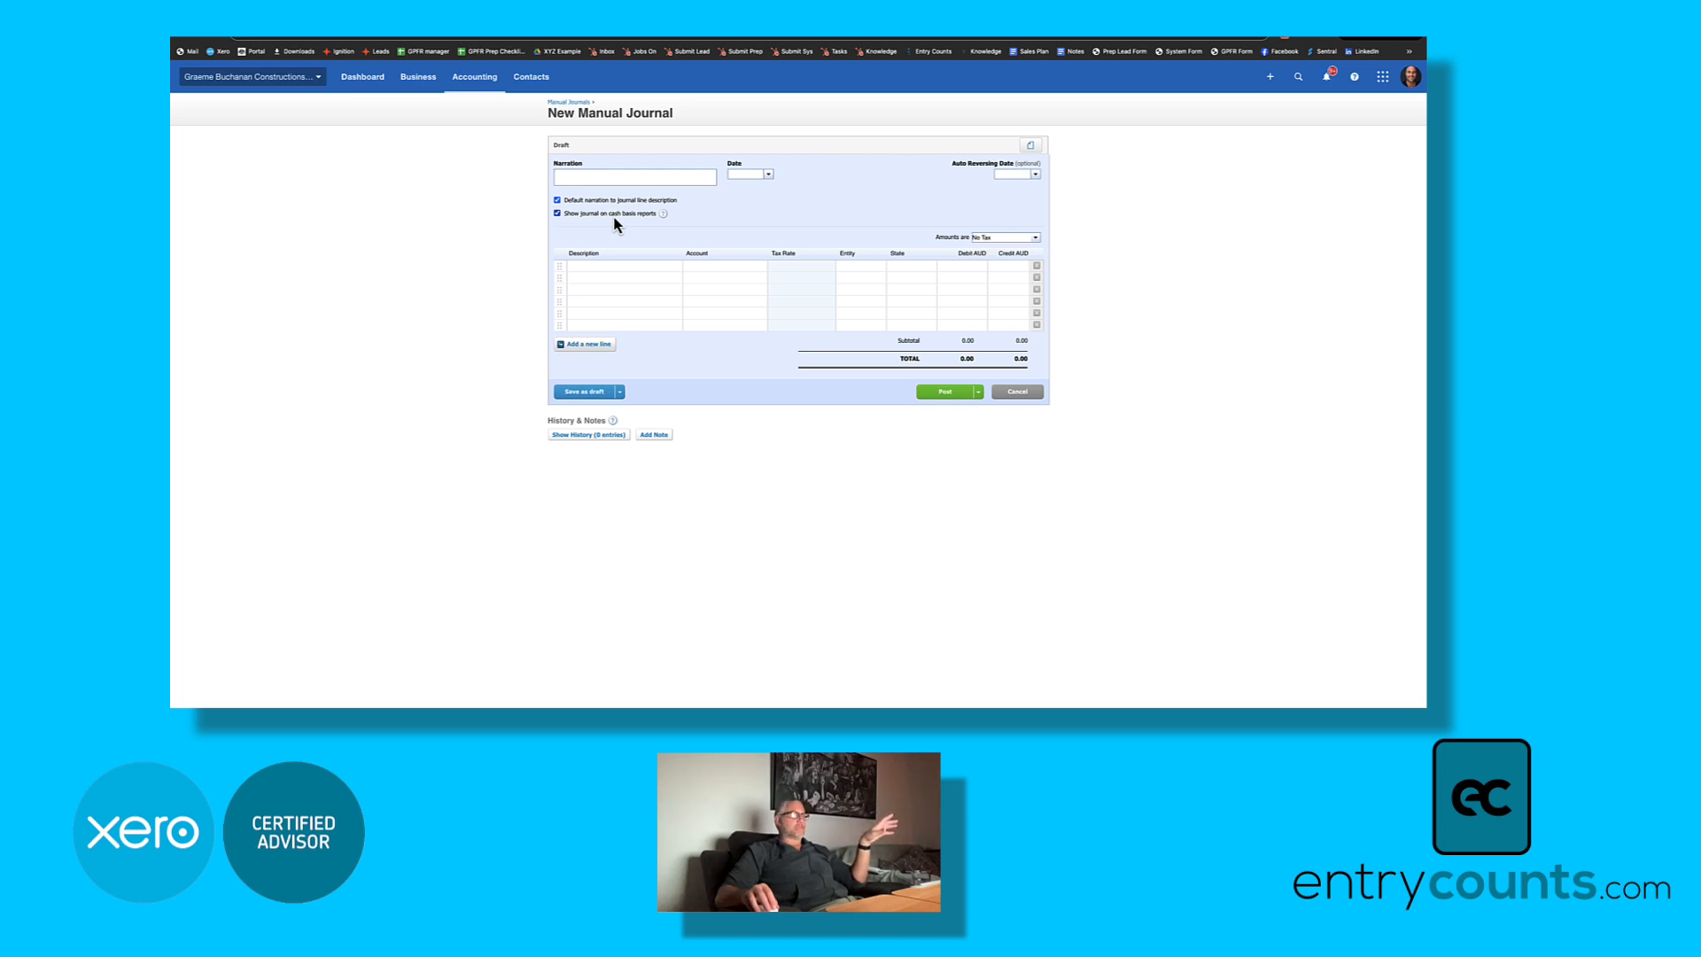
{"action": "left_click", "coordinate": [557, 212]}
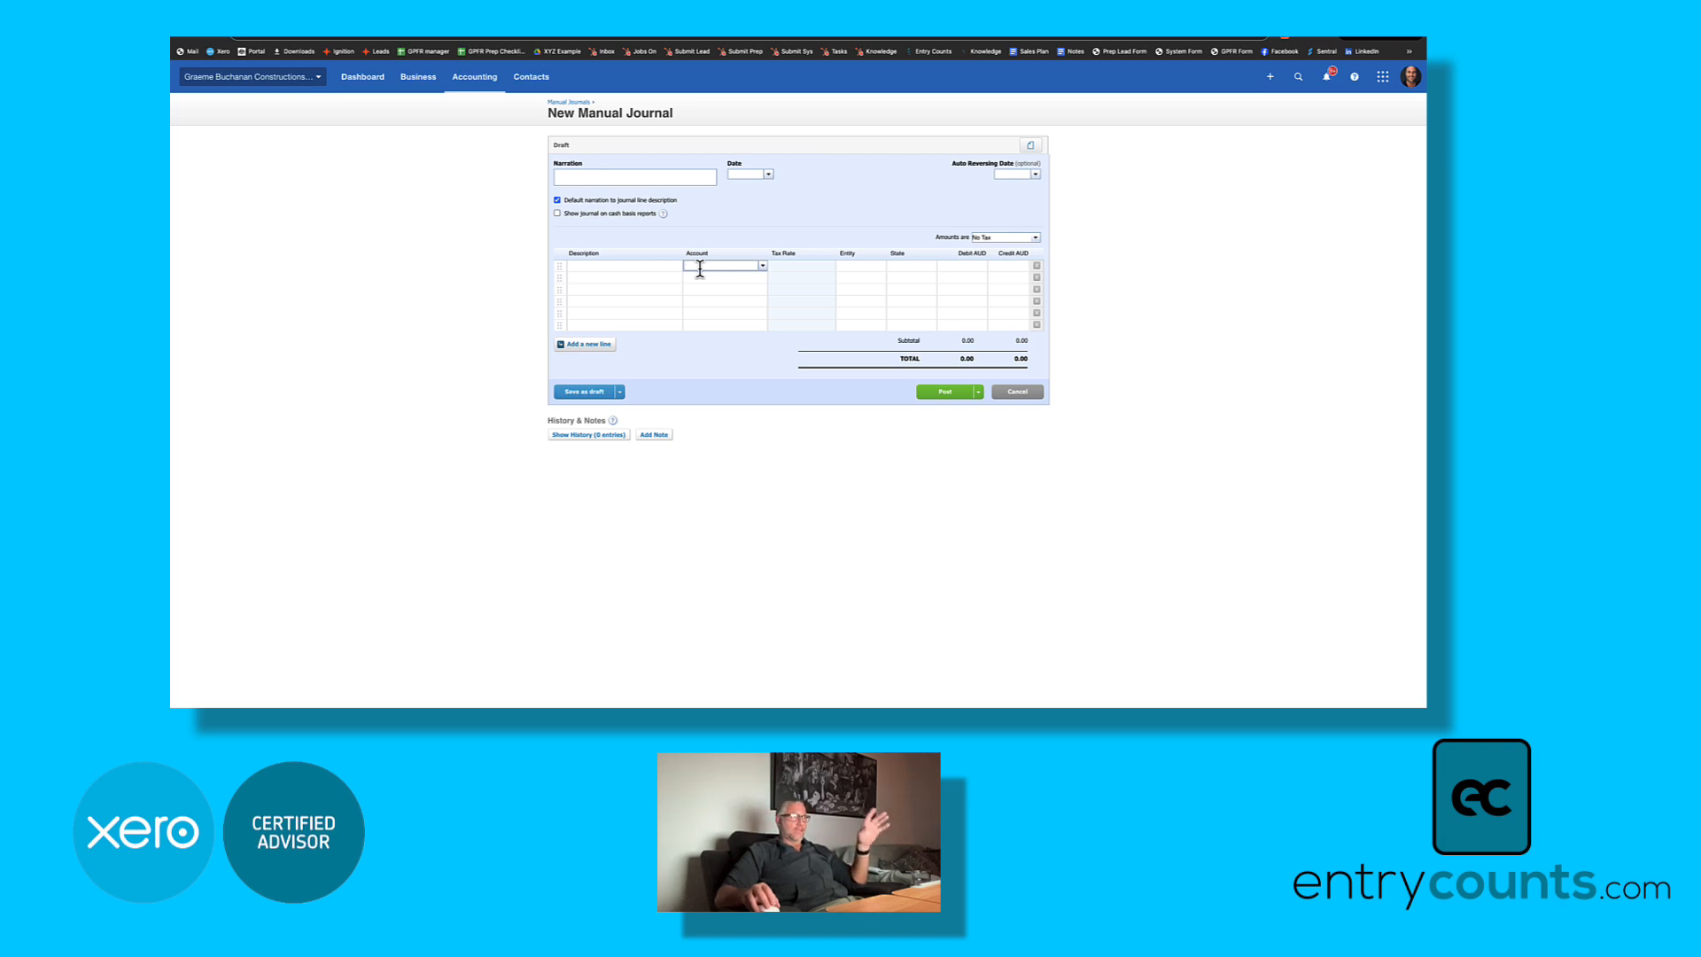
{"action": "mouse_move", "coordinate": [595, 221]}
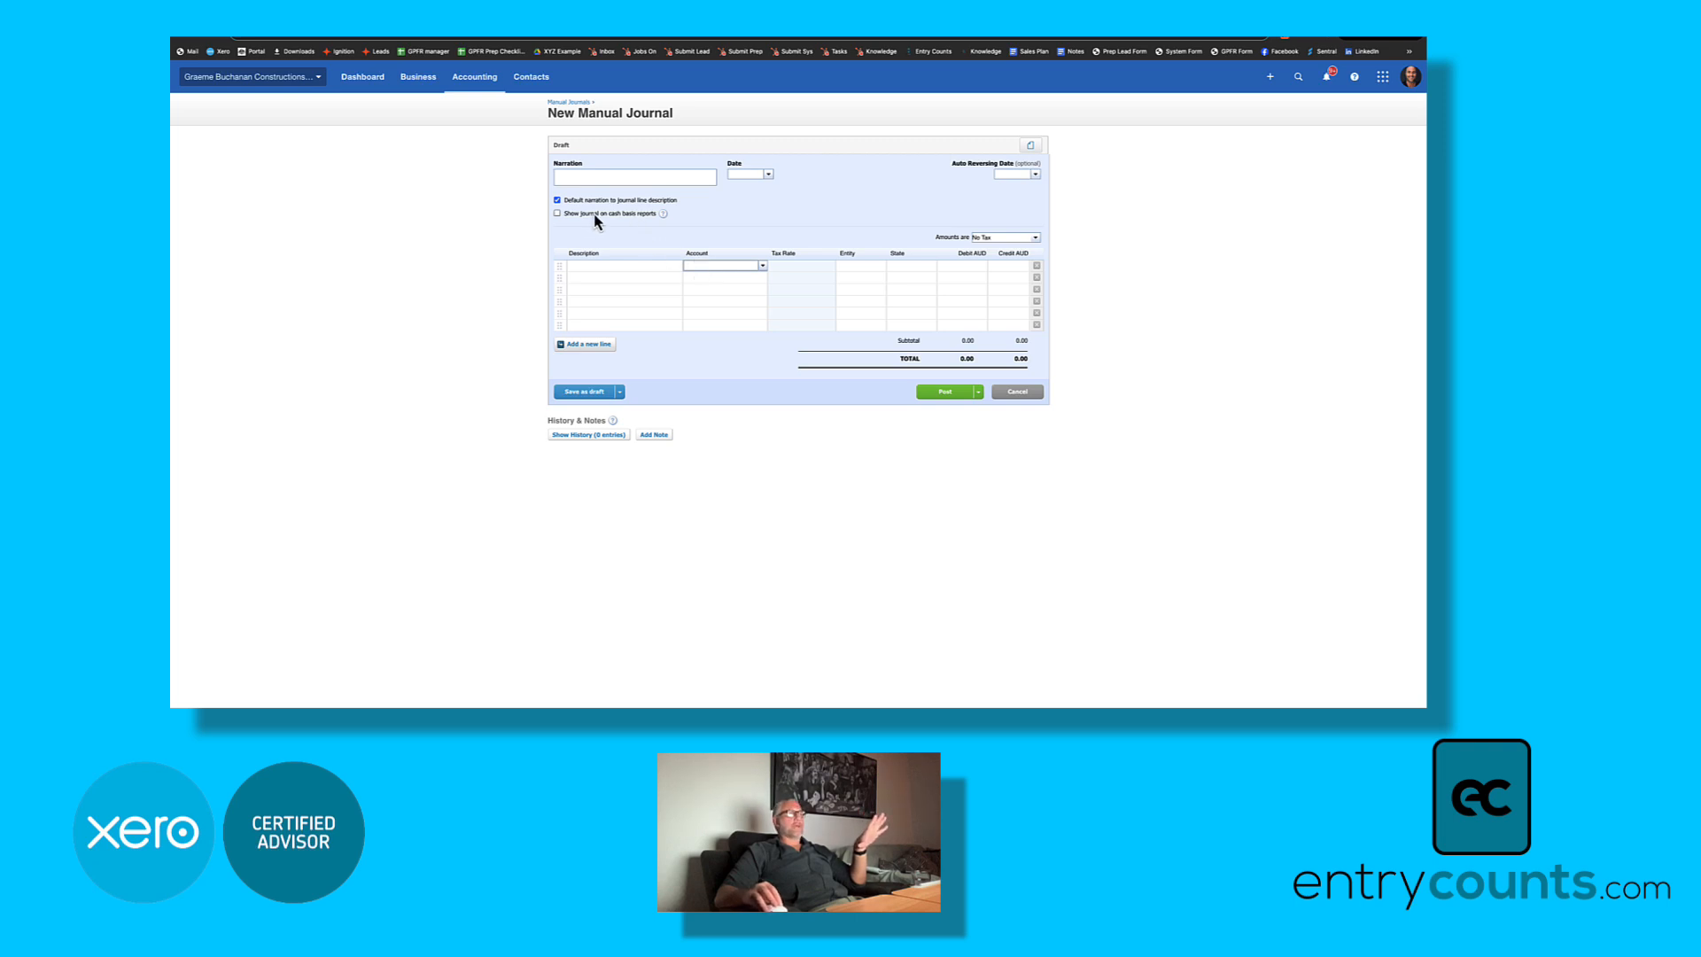
{"action": "mouse_move", "coordinate": [685, 222]}
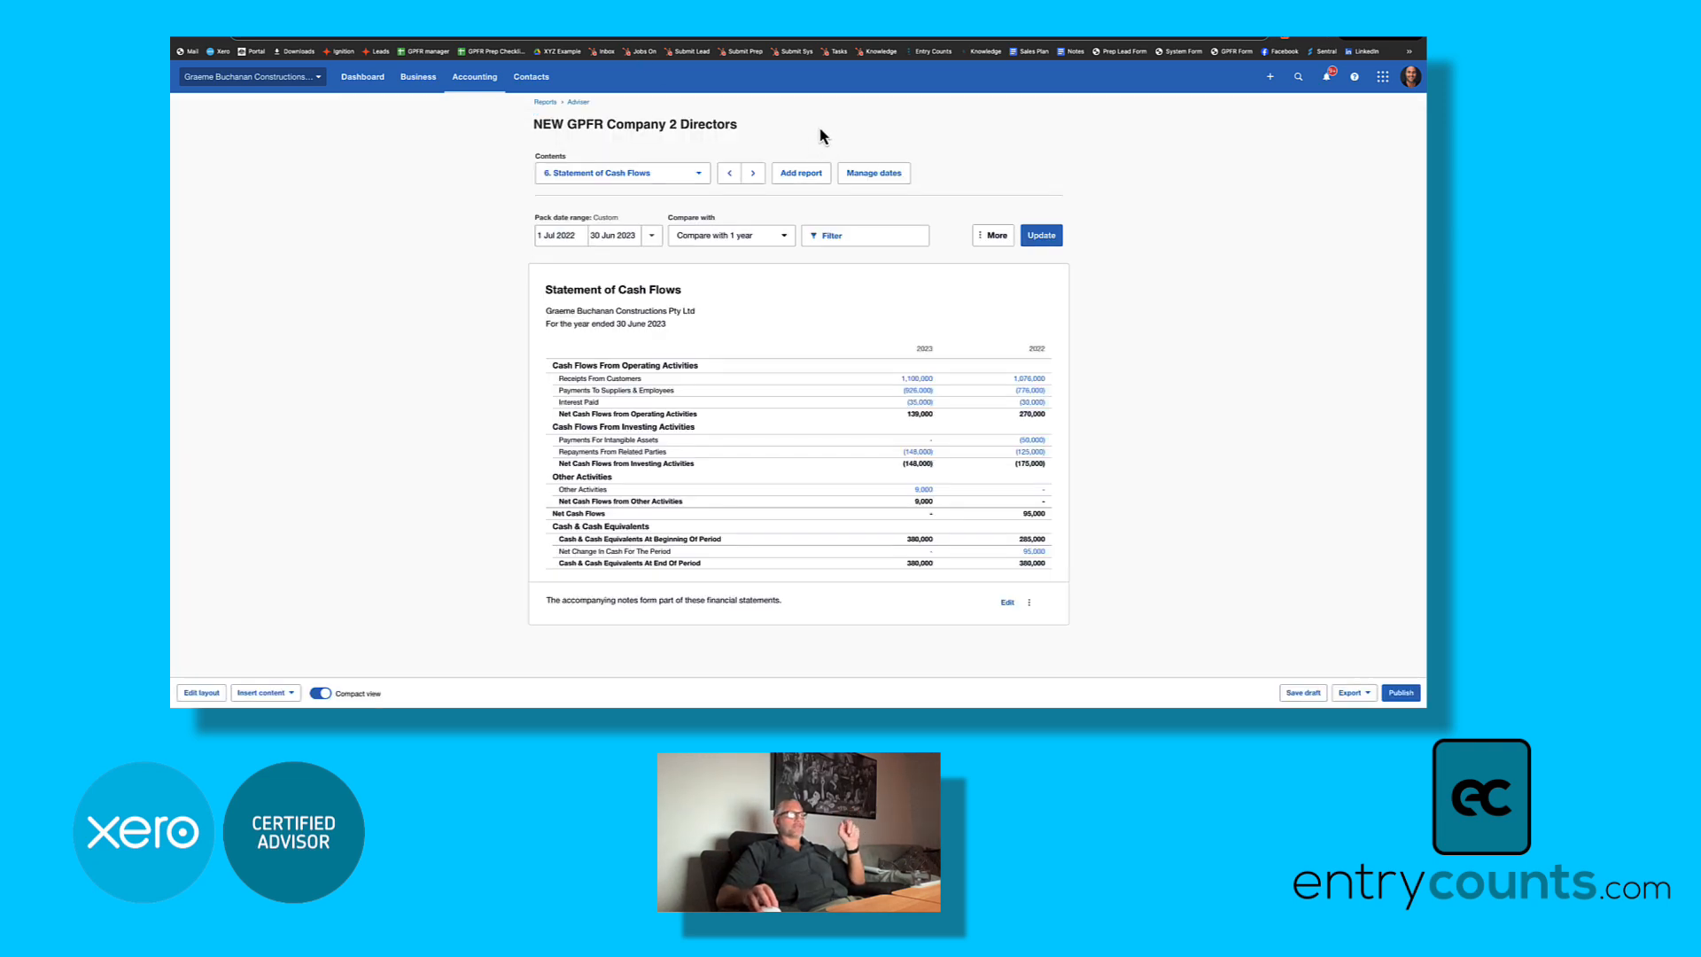
{"action": "mouse_move", "coordinate": [801, 173]}
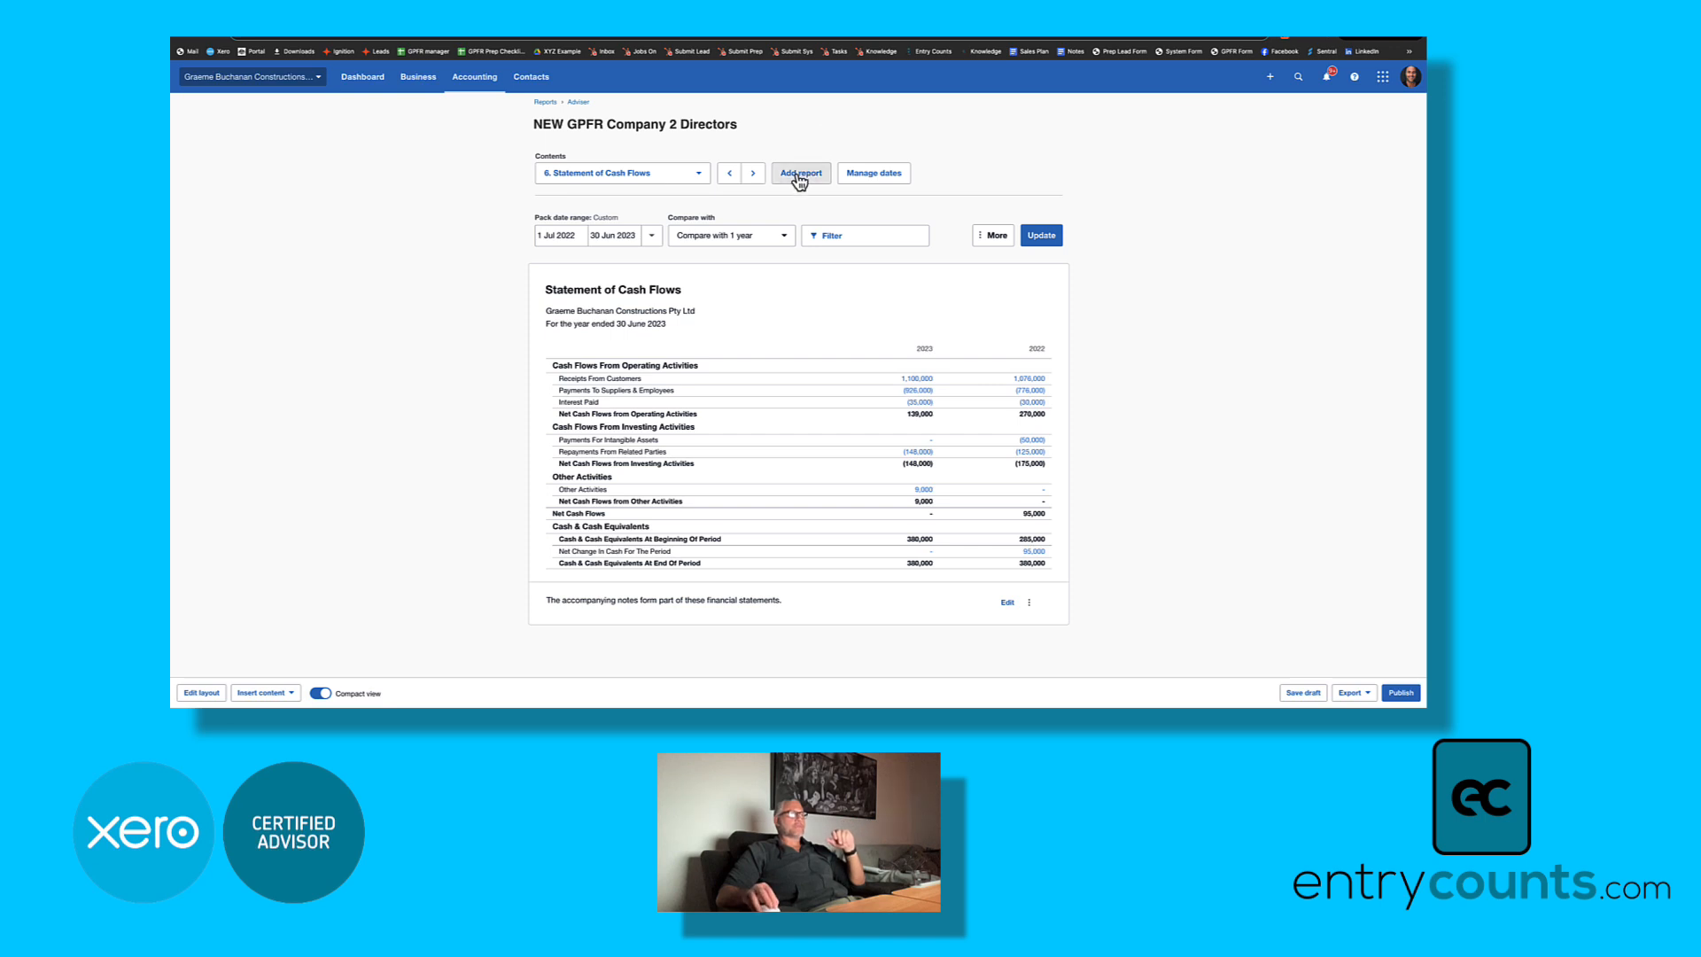
Step: Add Statement Of Cash Flows - Custom to the pack and try its 2023 Receipts From Customers amount
{"action": "left_click", "coordinate": [801, 173]}
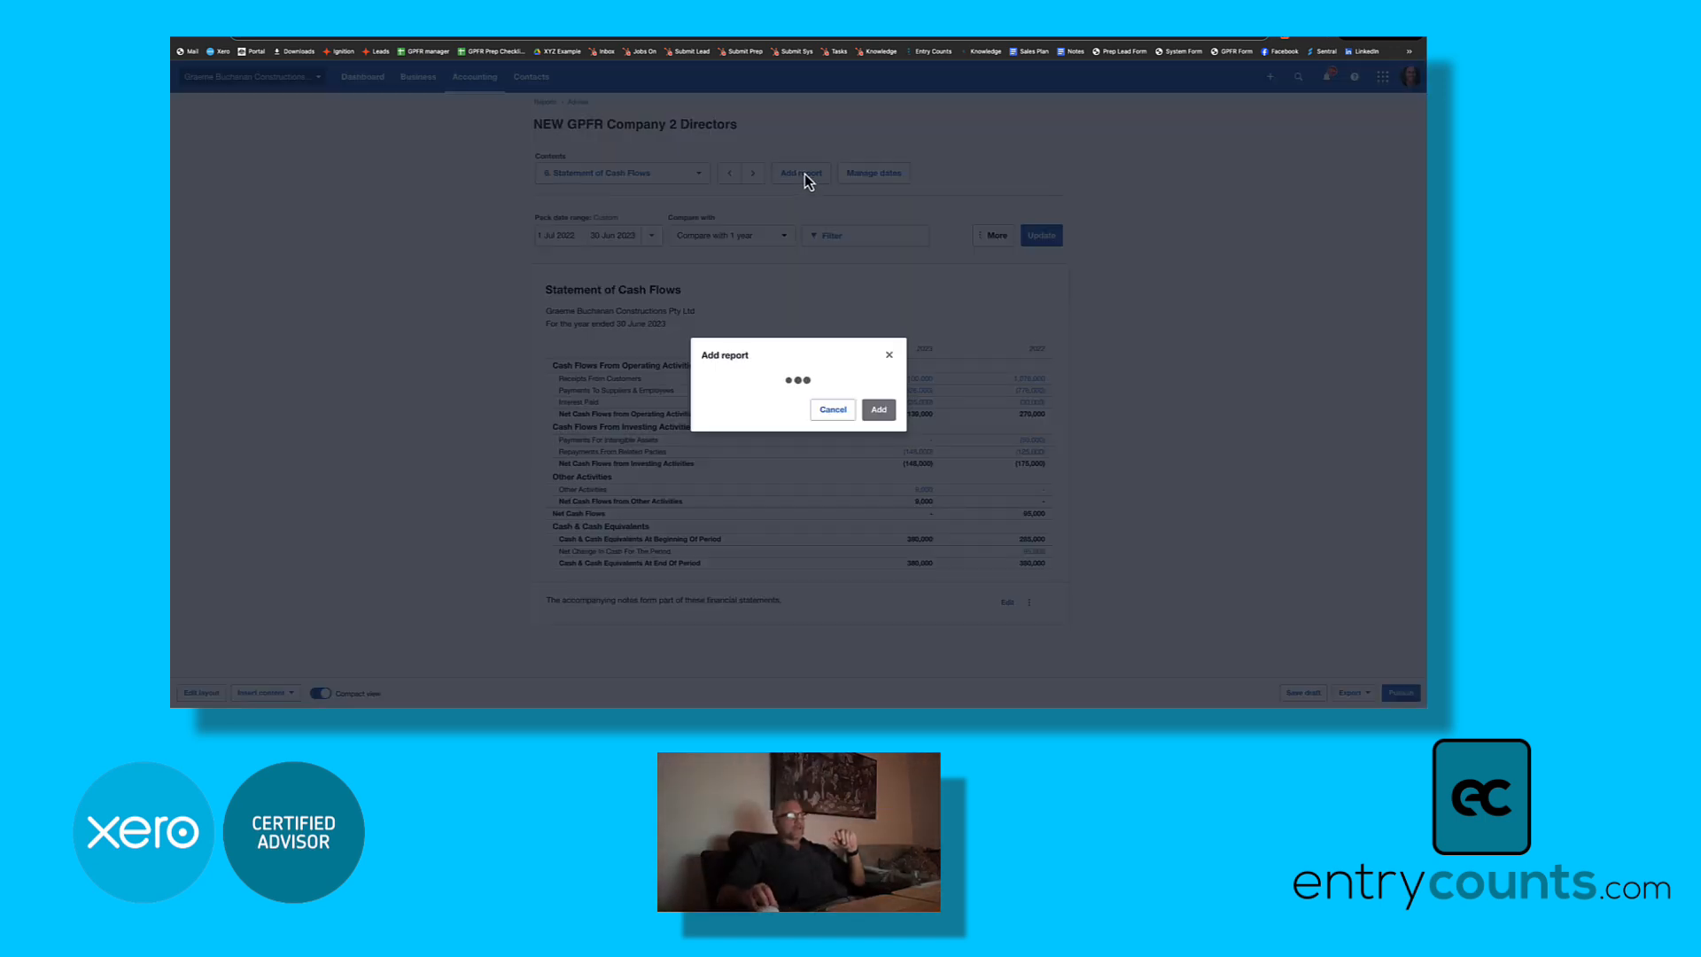
{"action": "left_click", "coordinate": [797, 400]}
{"action": "type", "text": "custom"}
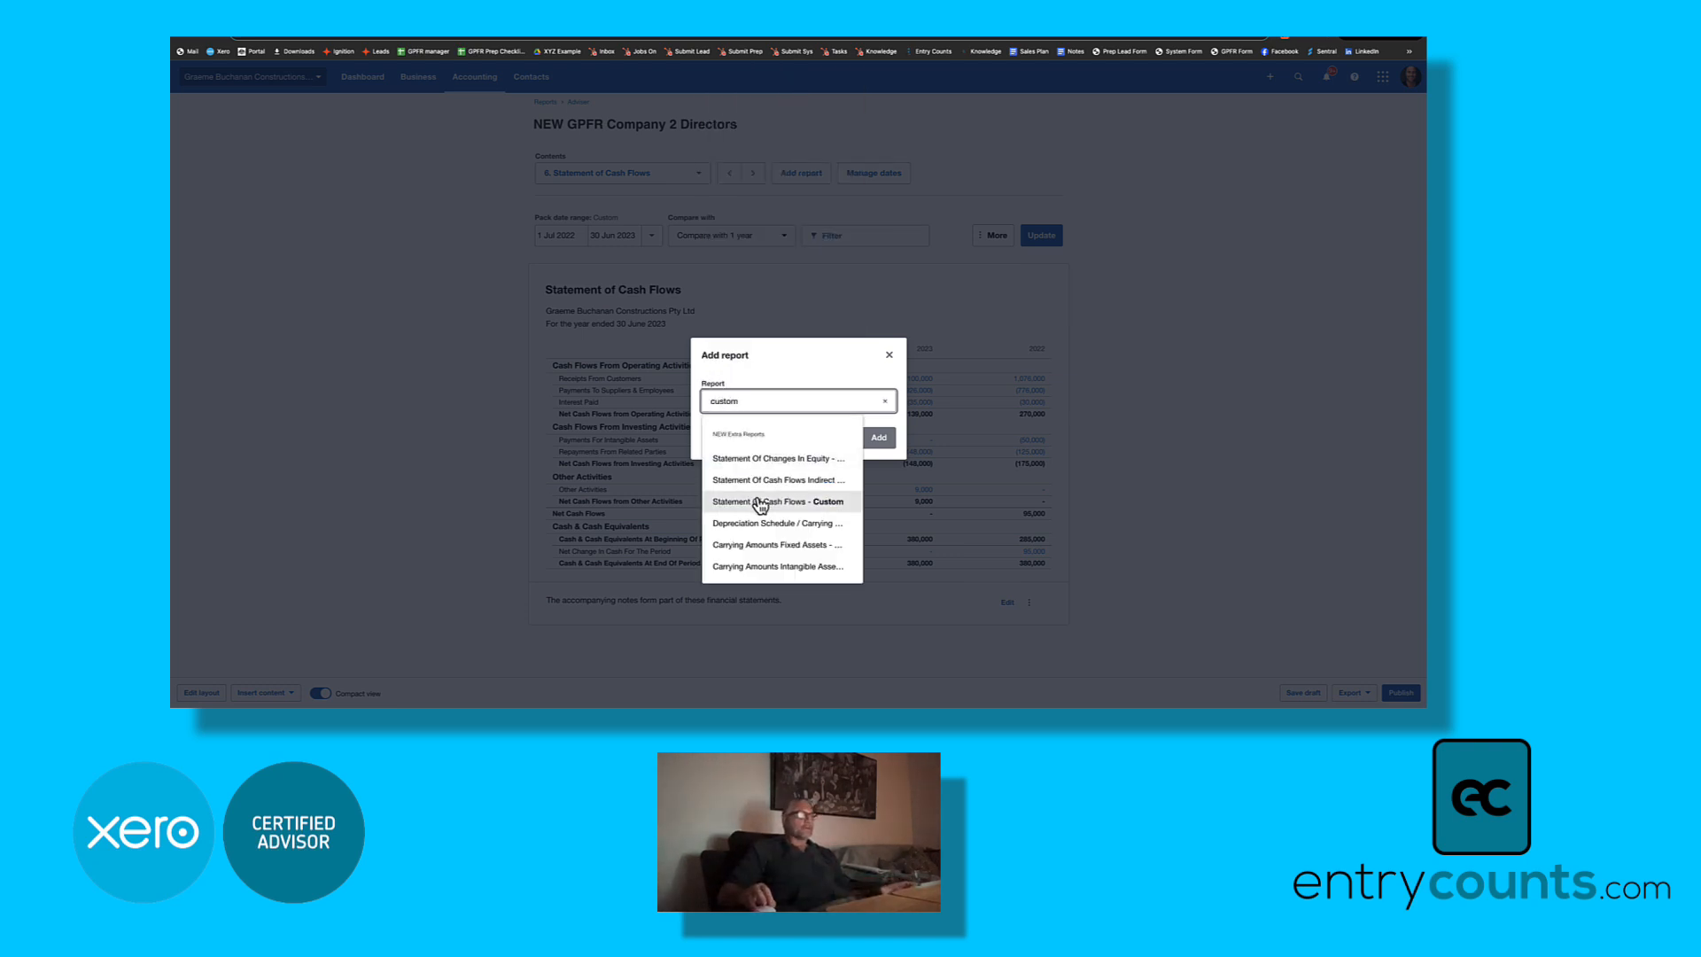
{"action": "left_click", "coordinate": [778, 502]}
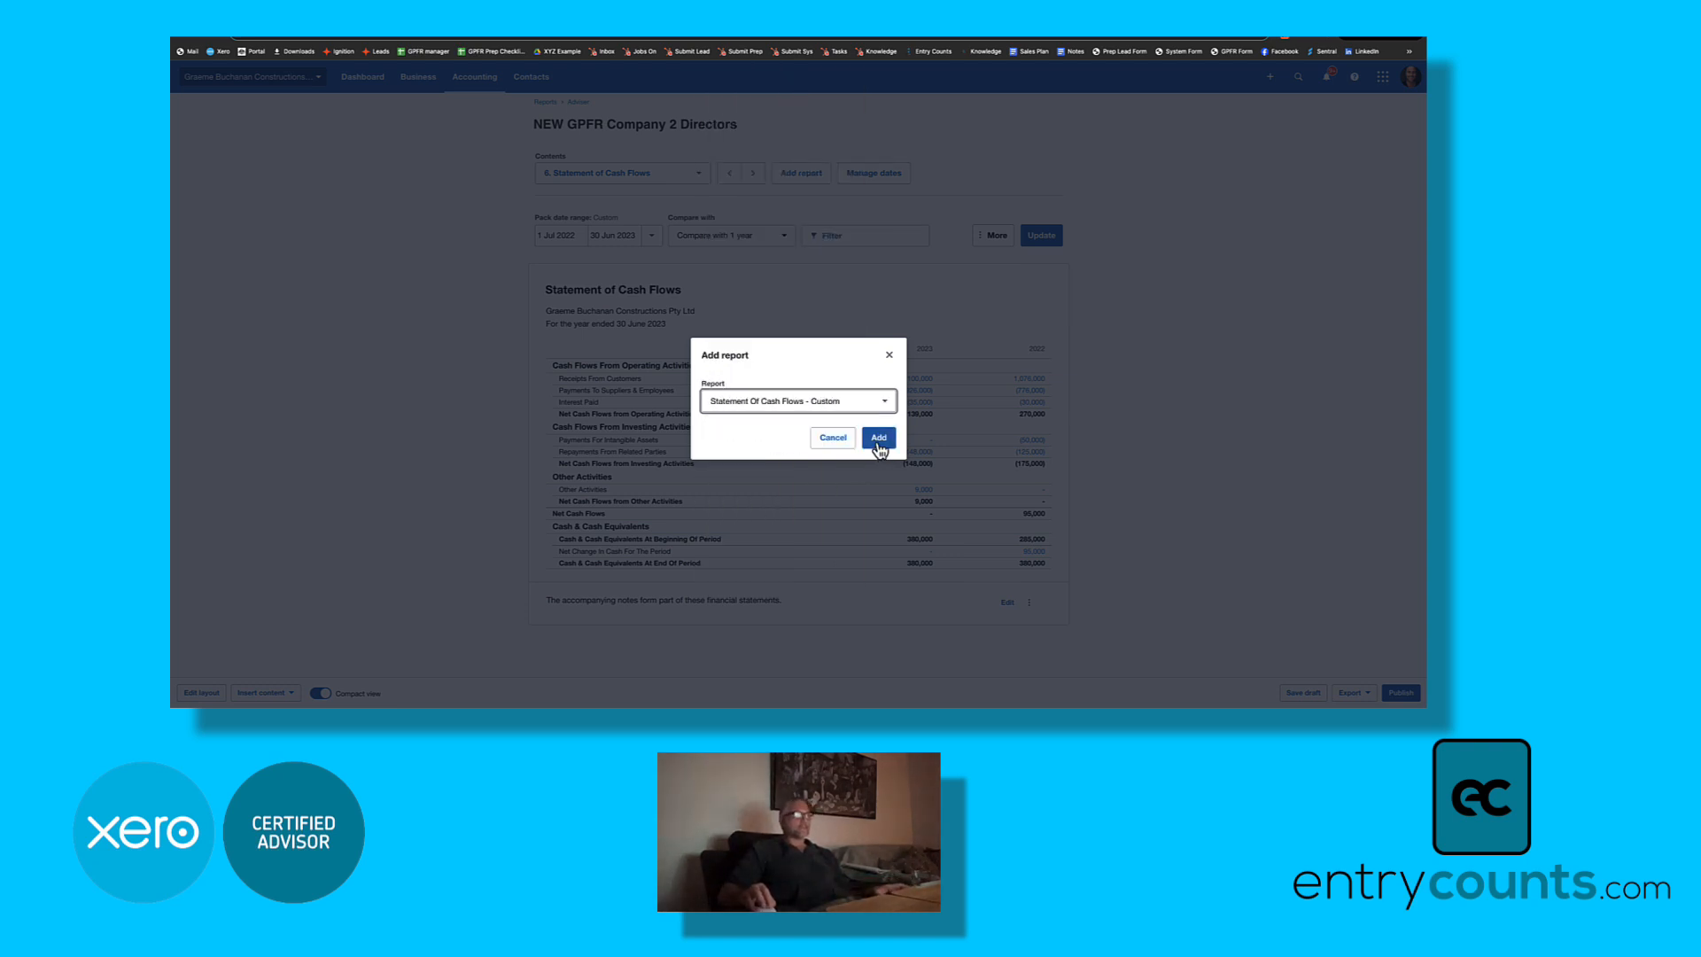
{"action": "left_click", "coordinate": [878, 436]}
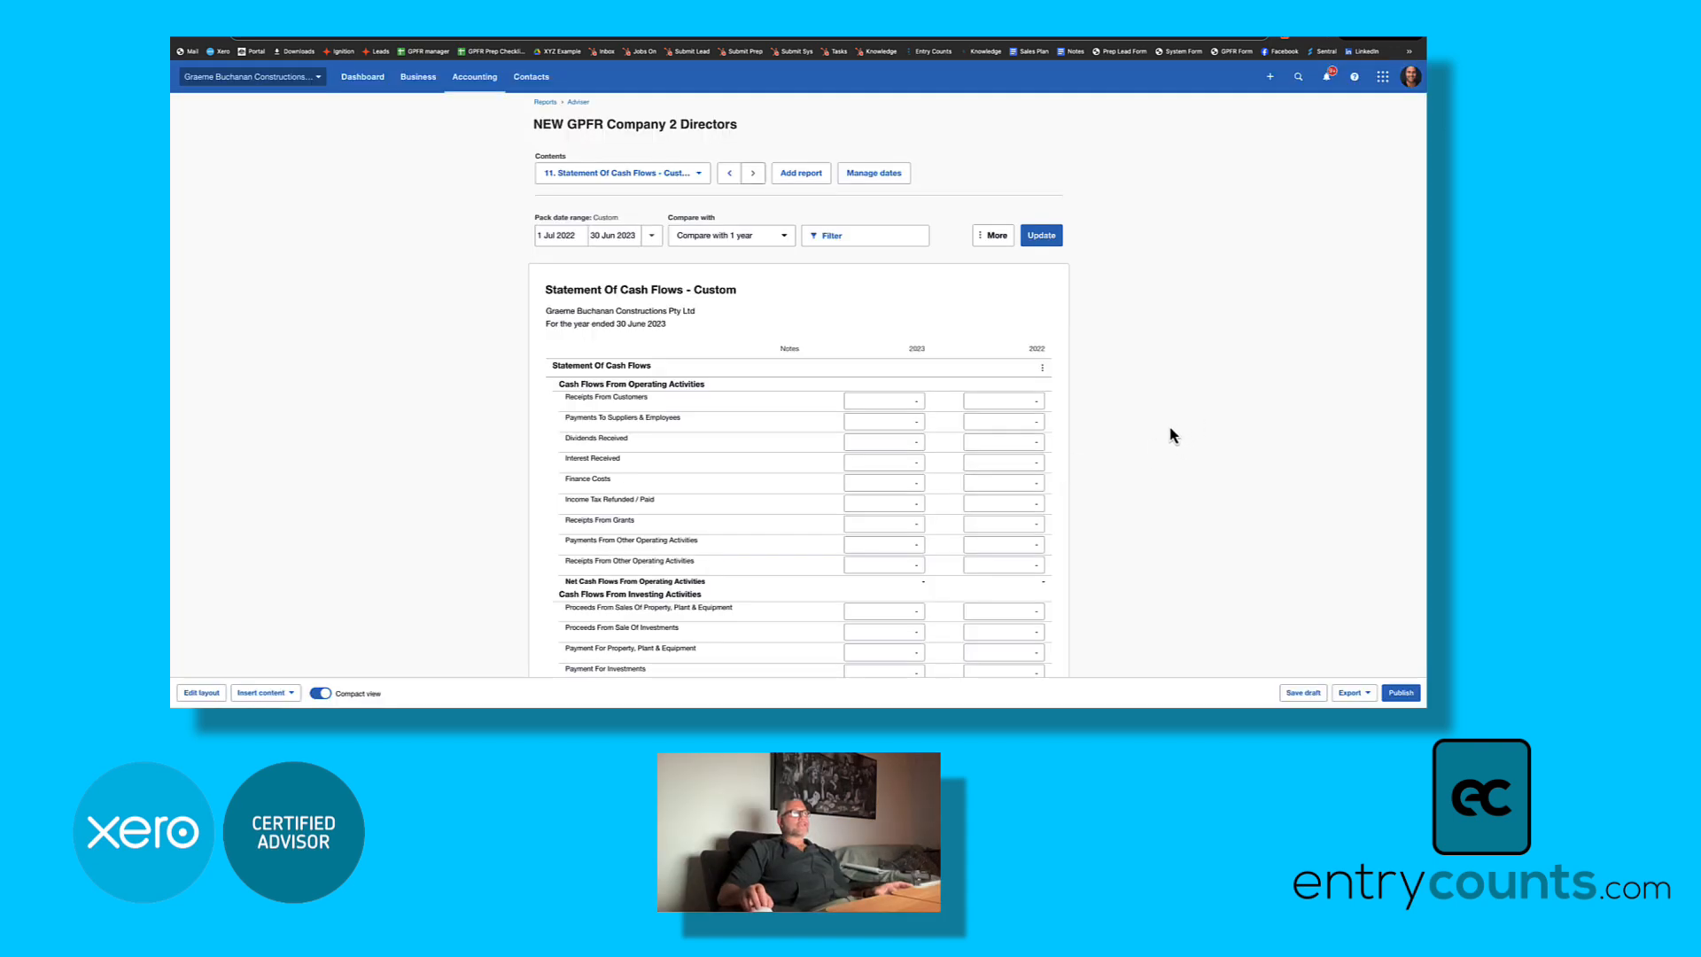
{"action": "scroll", "scroll_direction": "down", "scroll_amount": 3}
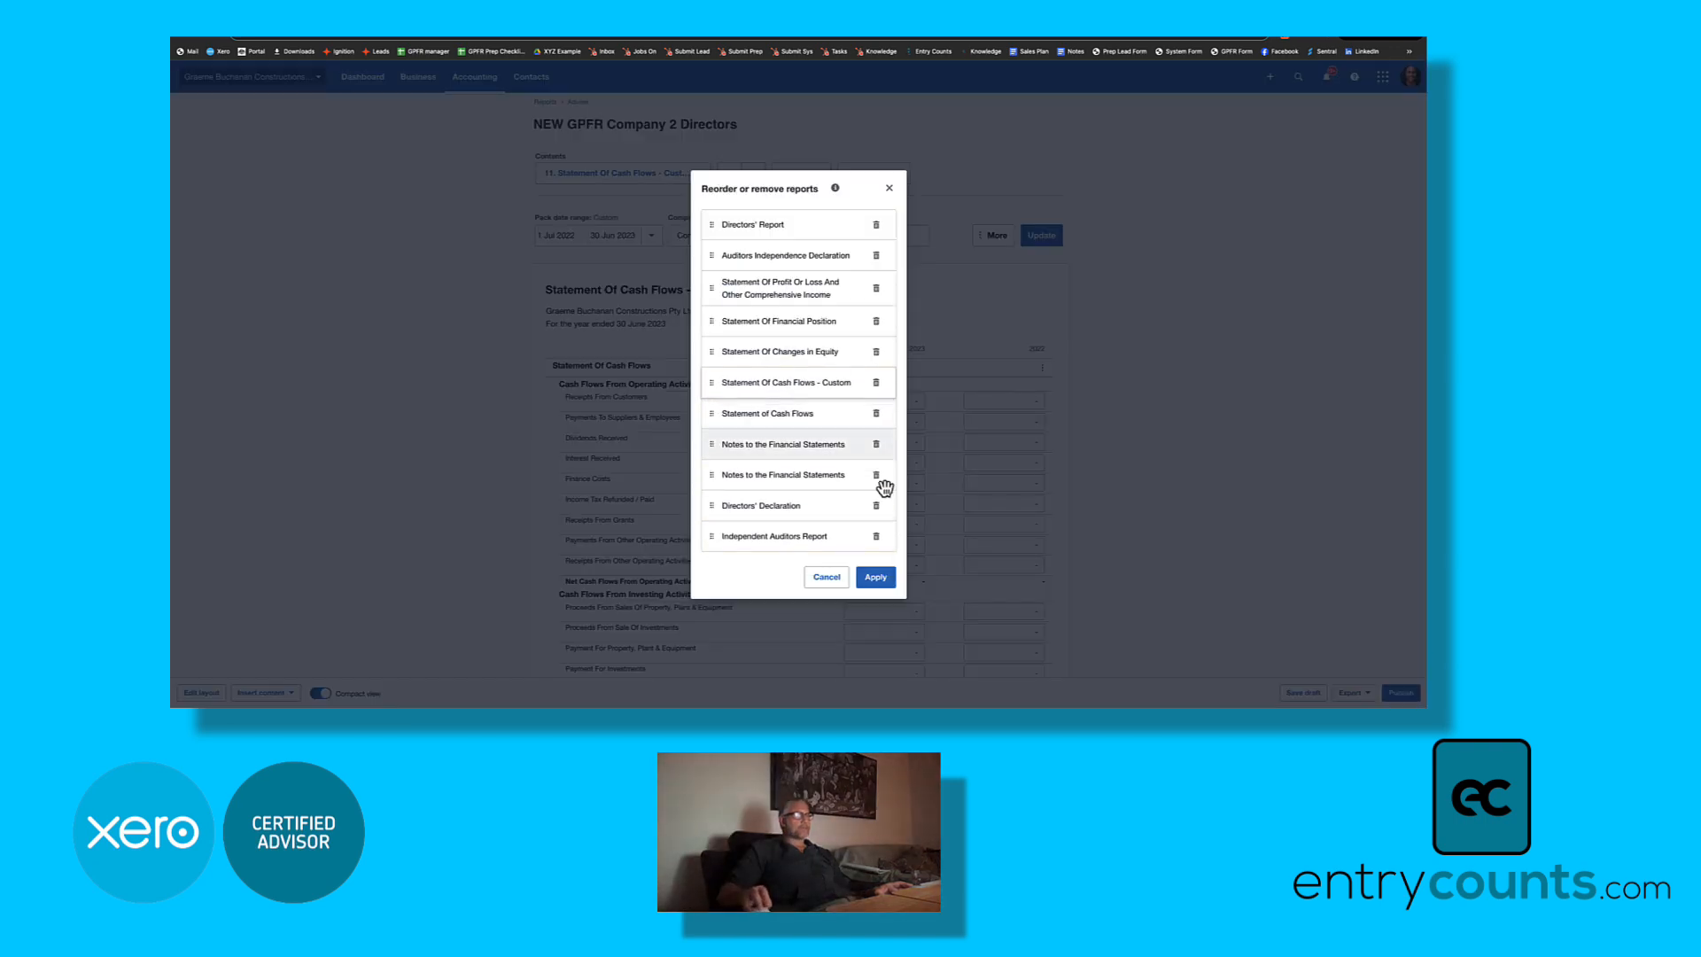
{"action": "left_click", "coordinate": [874, 576]}
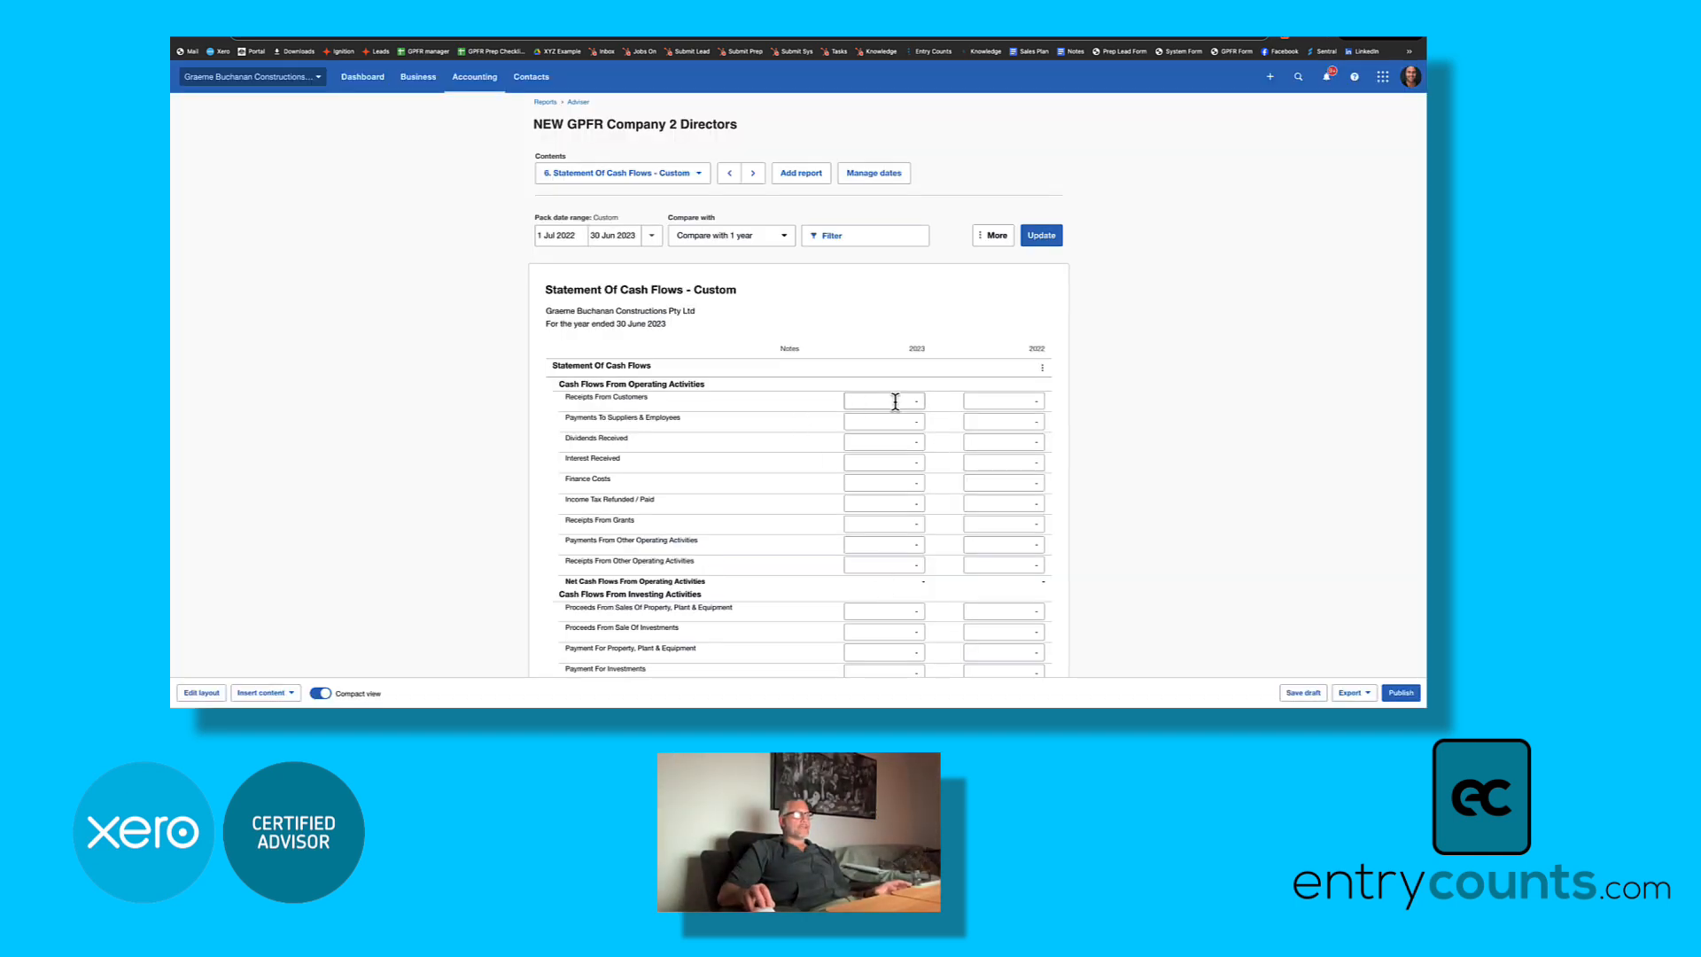
{"action": "double_click", "coordinate": [715, 289]}
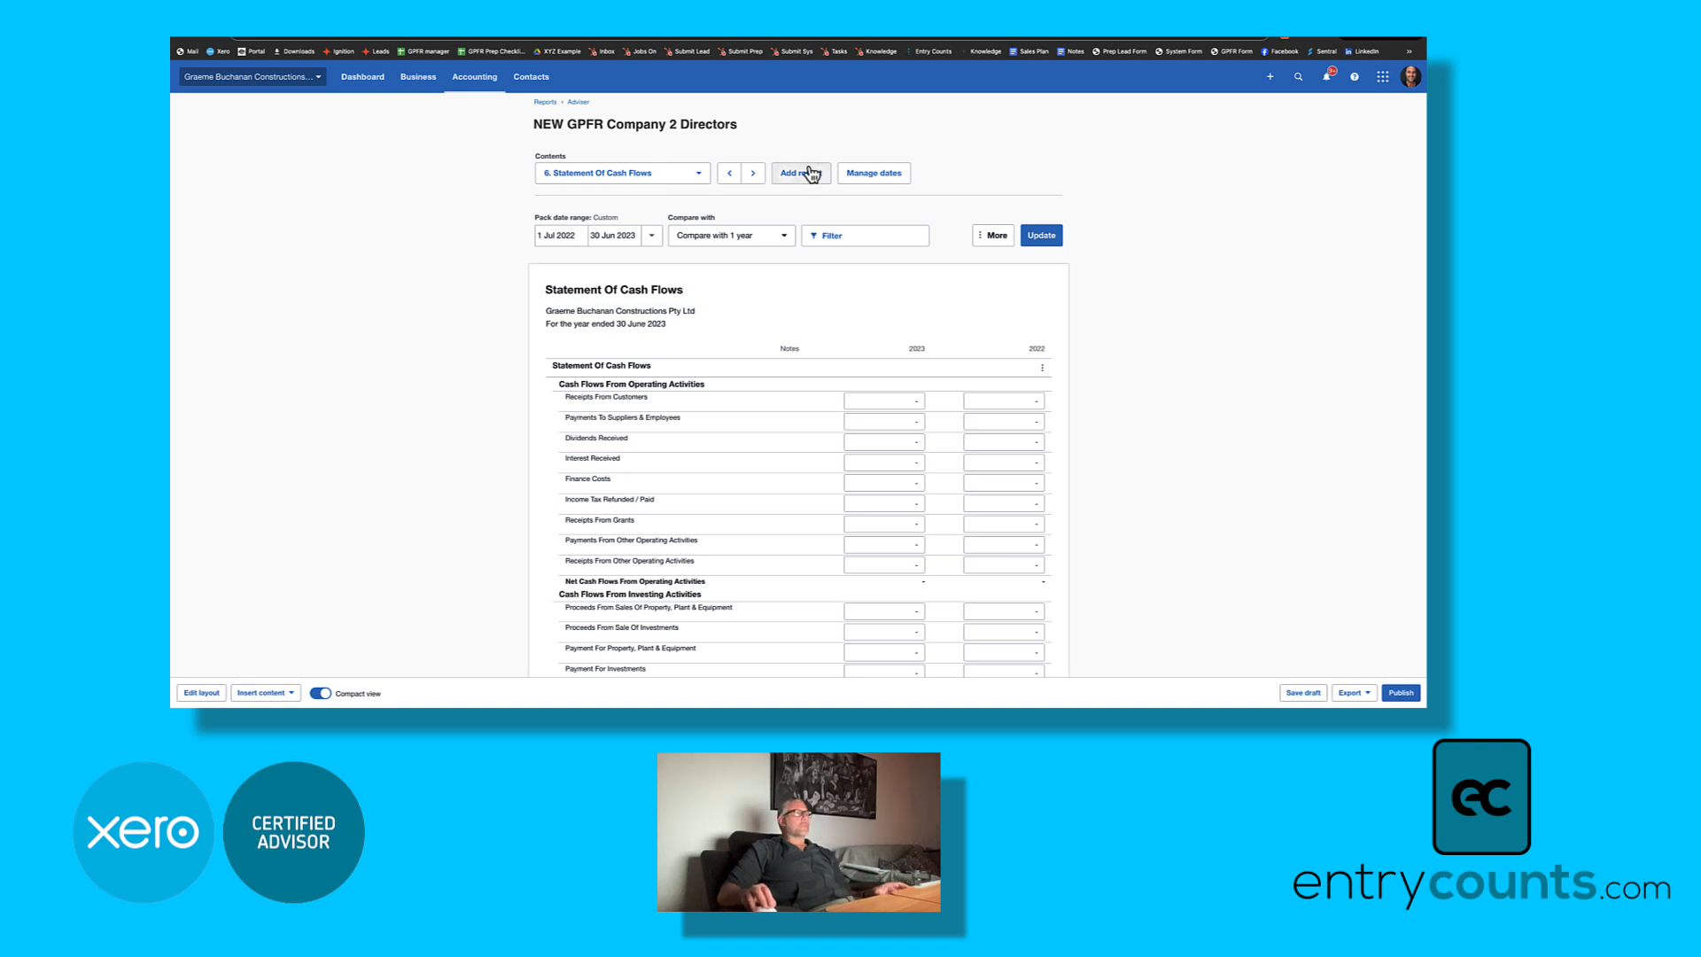
Step: Add Statement Of Changes In Equity - Custom to the pack, then return to the Directors' Report
{"action": "left_click", "coordinate": [801, 173]}
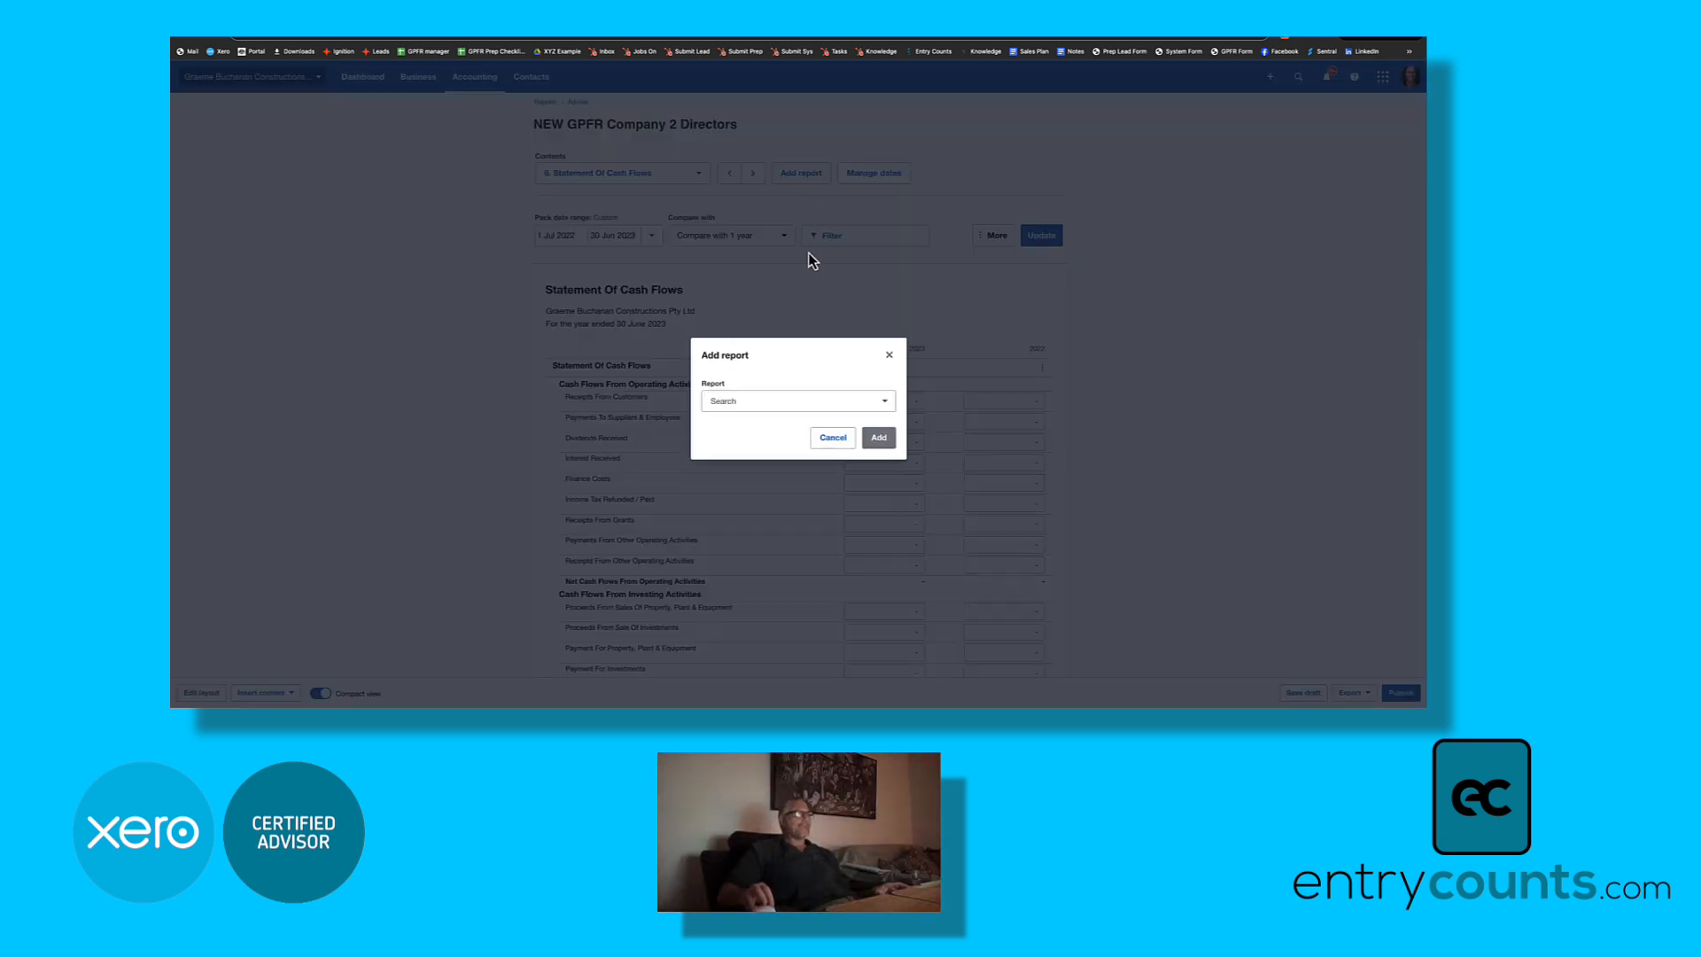
{"action": "type", "text": "d"}
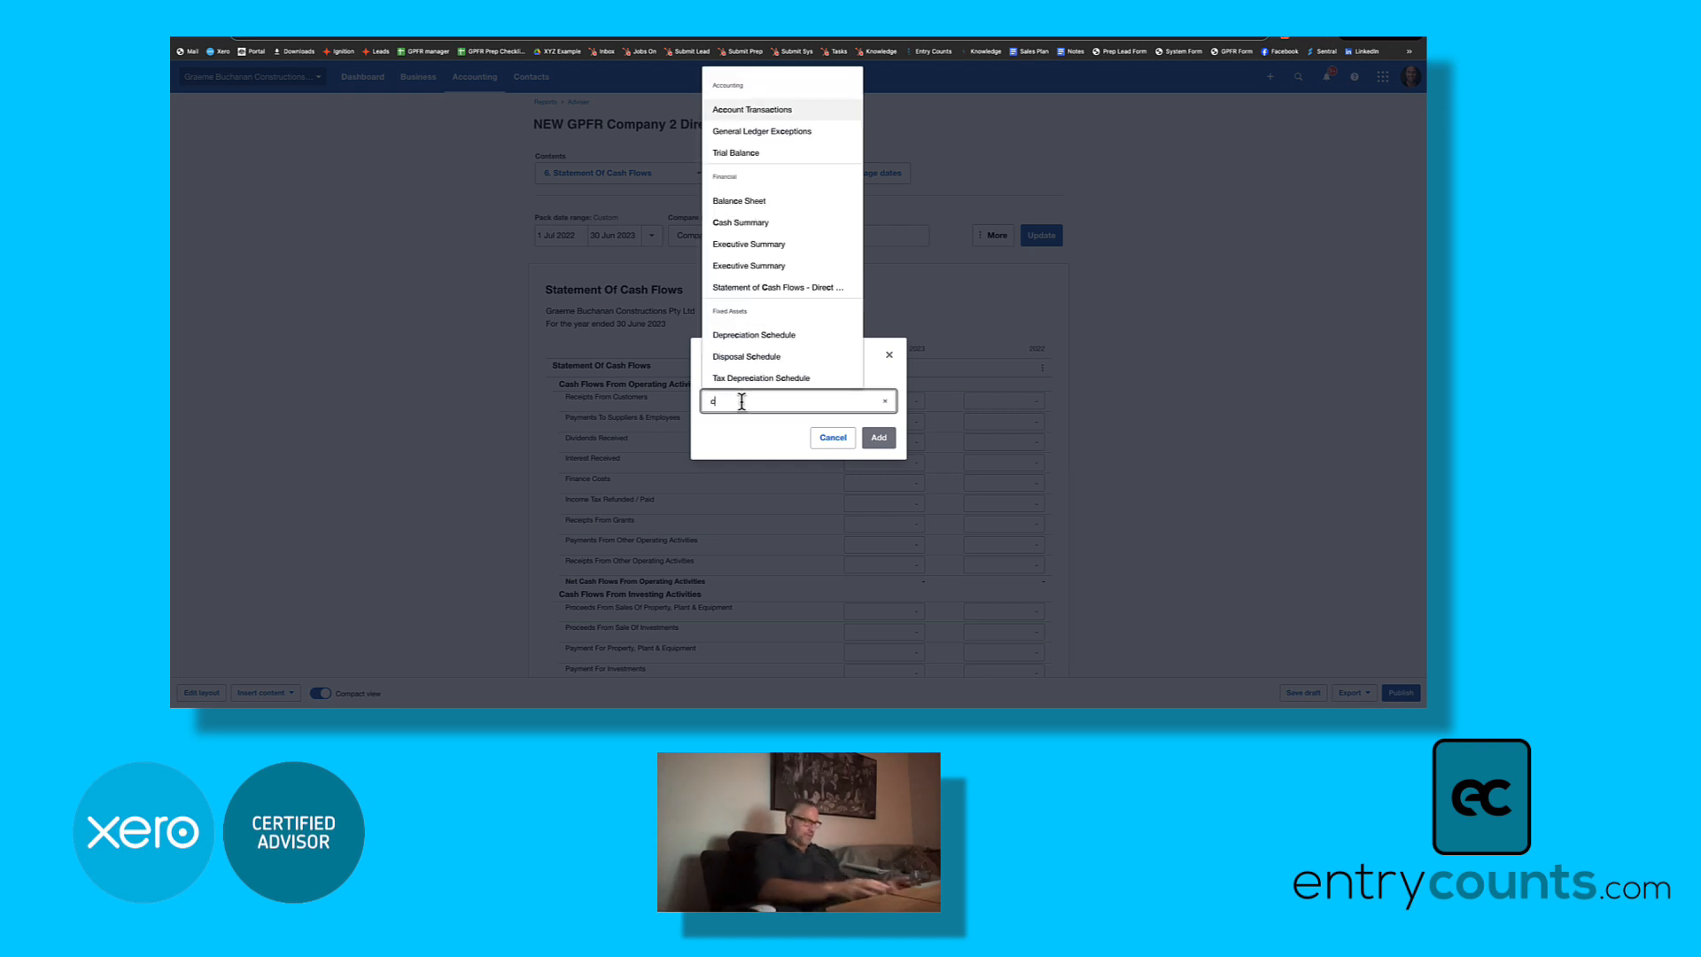
{"action": "type", "text": "custom"}
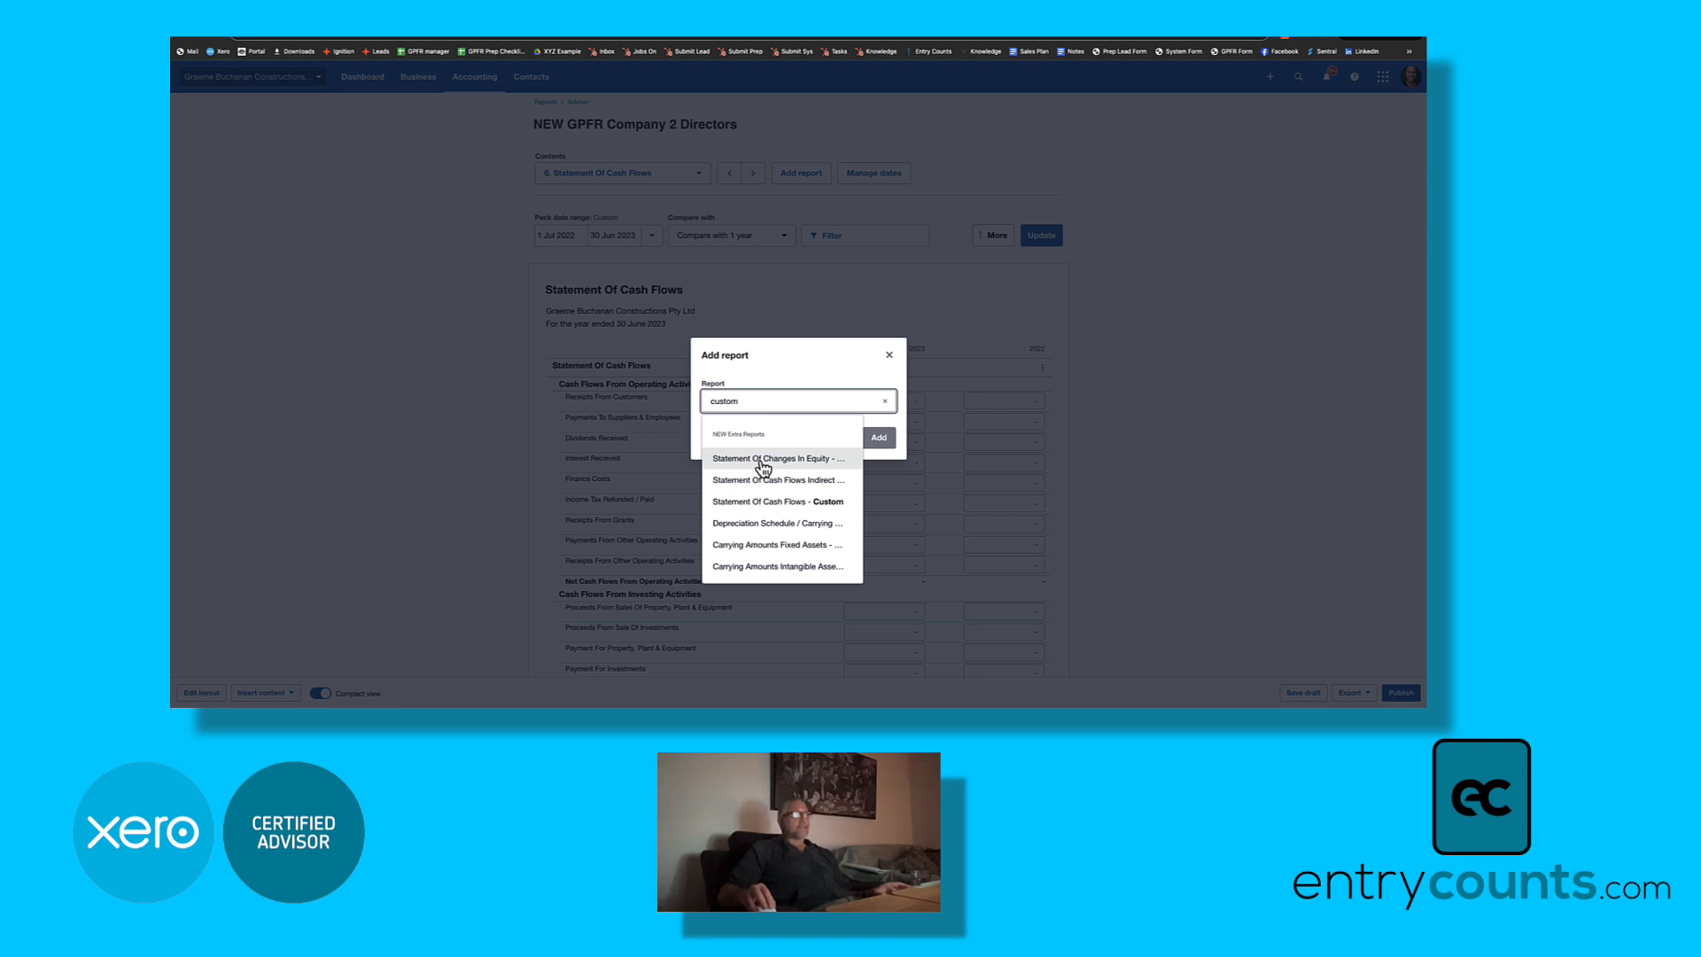
{"action": "left_click", "coordinate": [775, 458]}
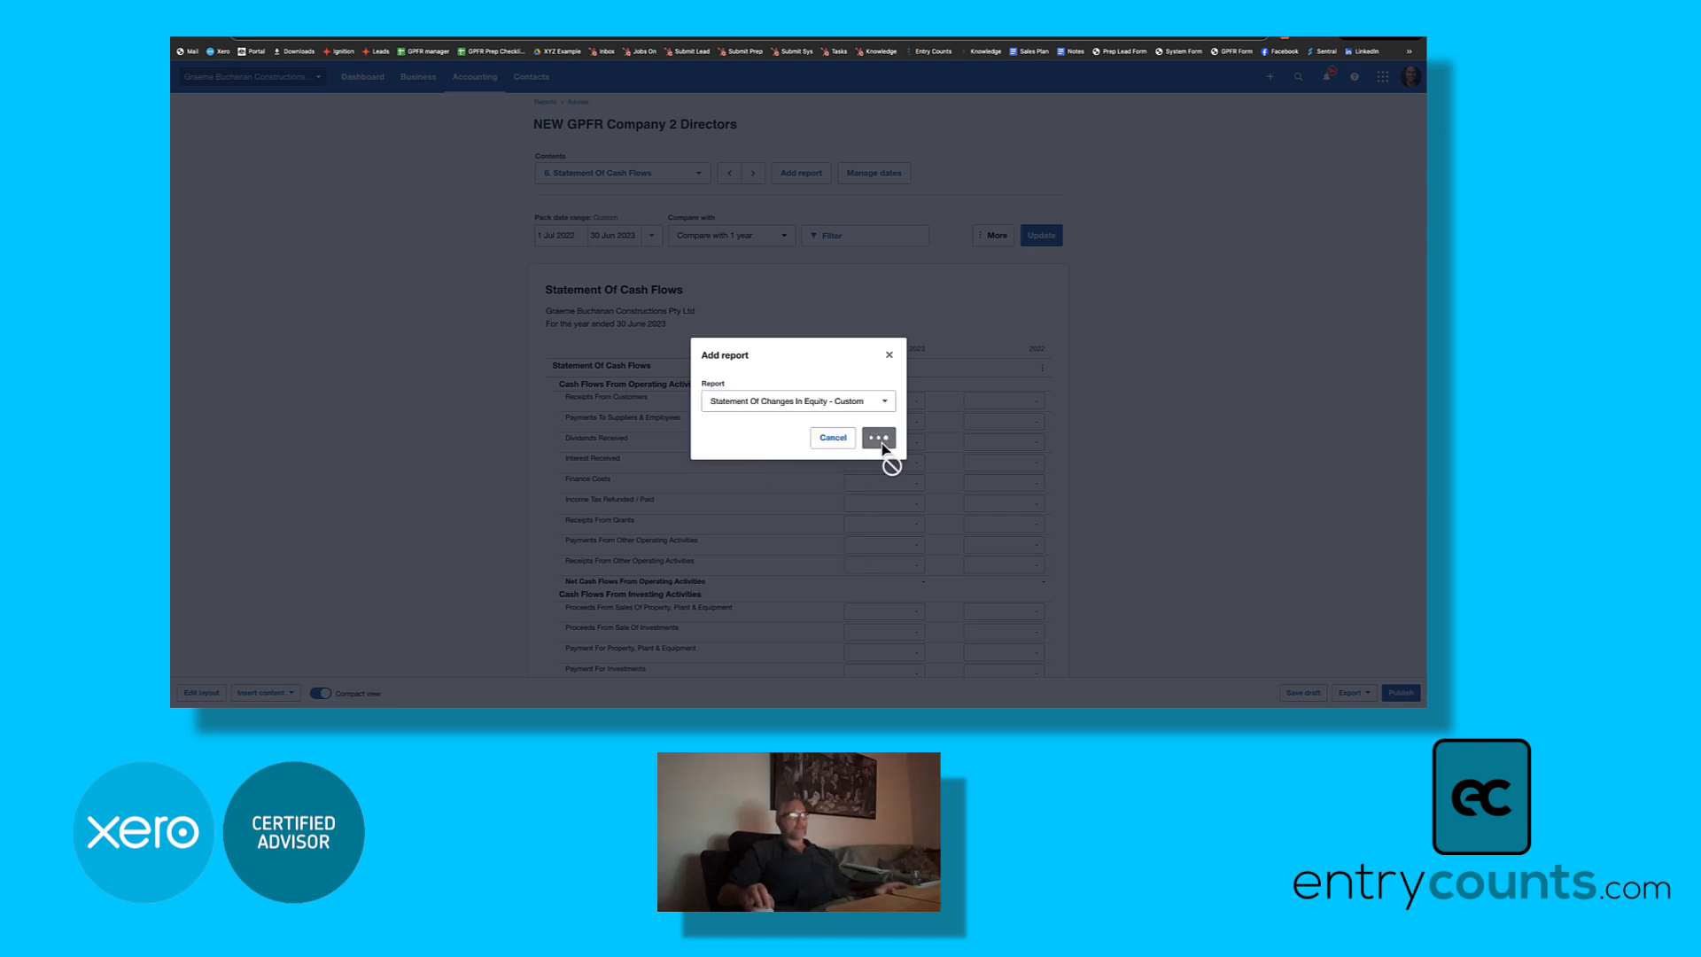
{"action": "left_click", "coordinate": [879, 437]}
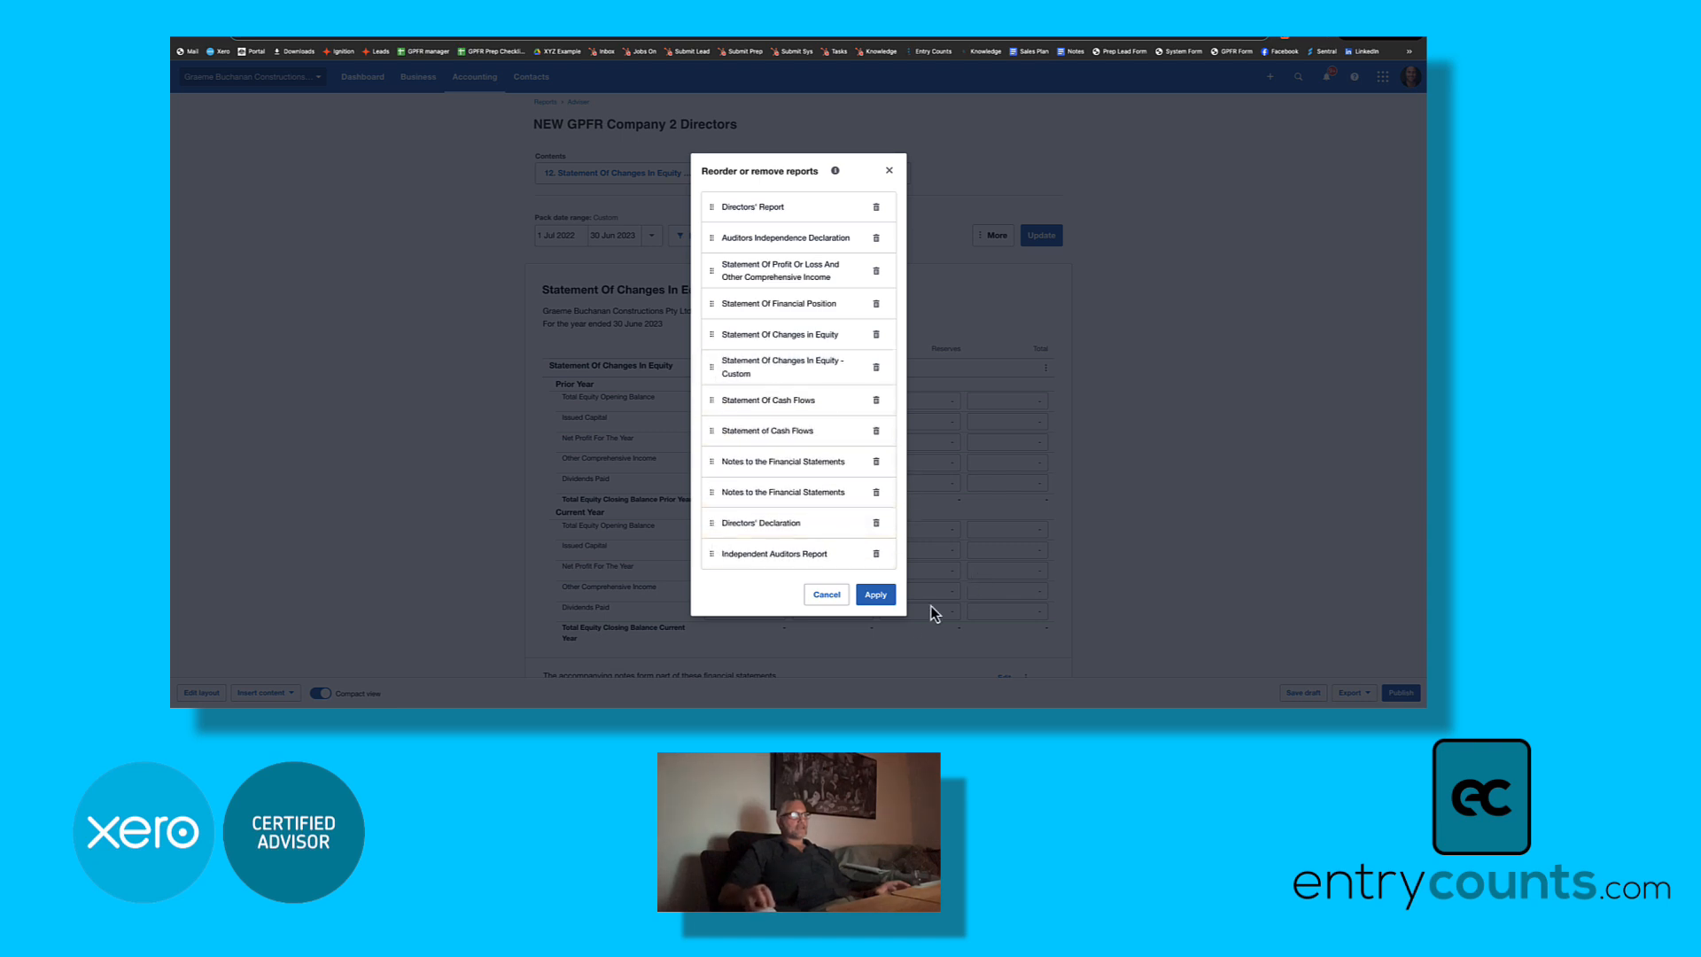
{"action": "left_click", "coordinate": [874, 593]}
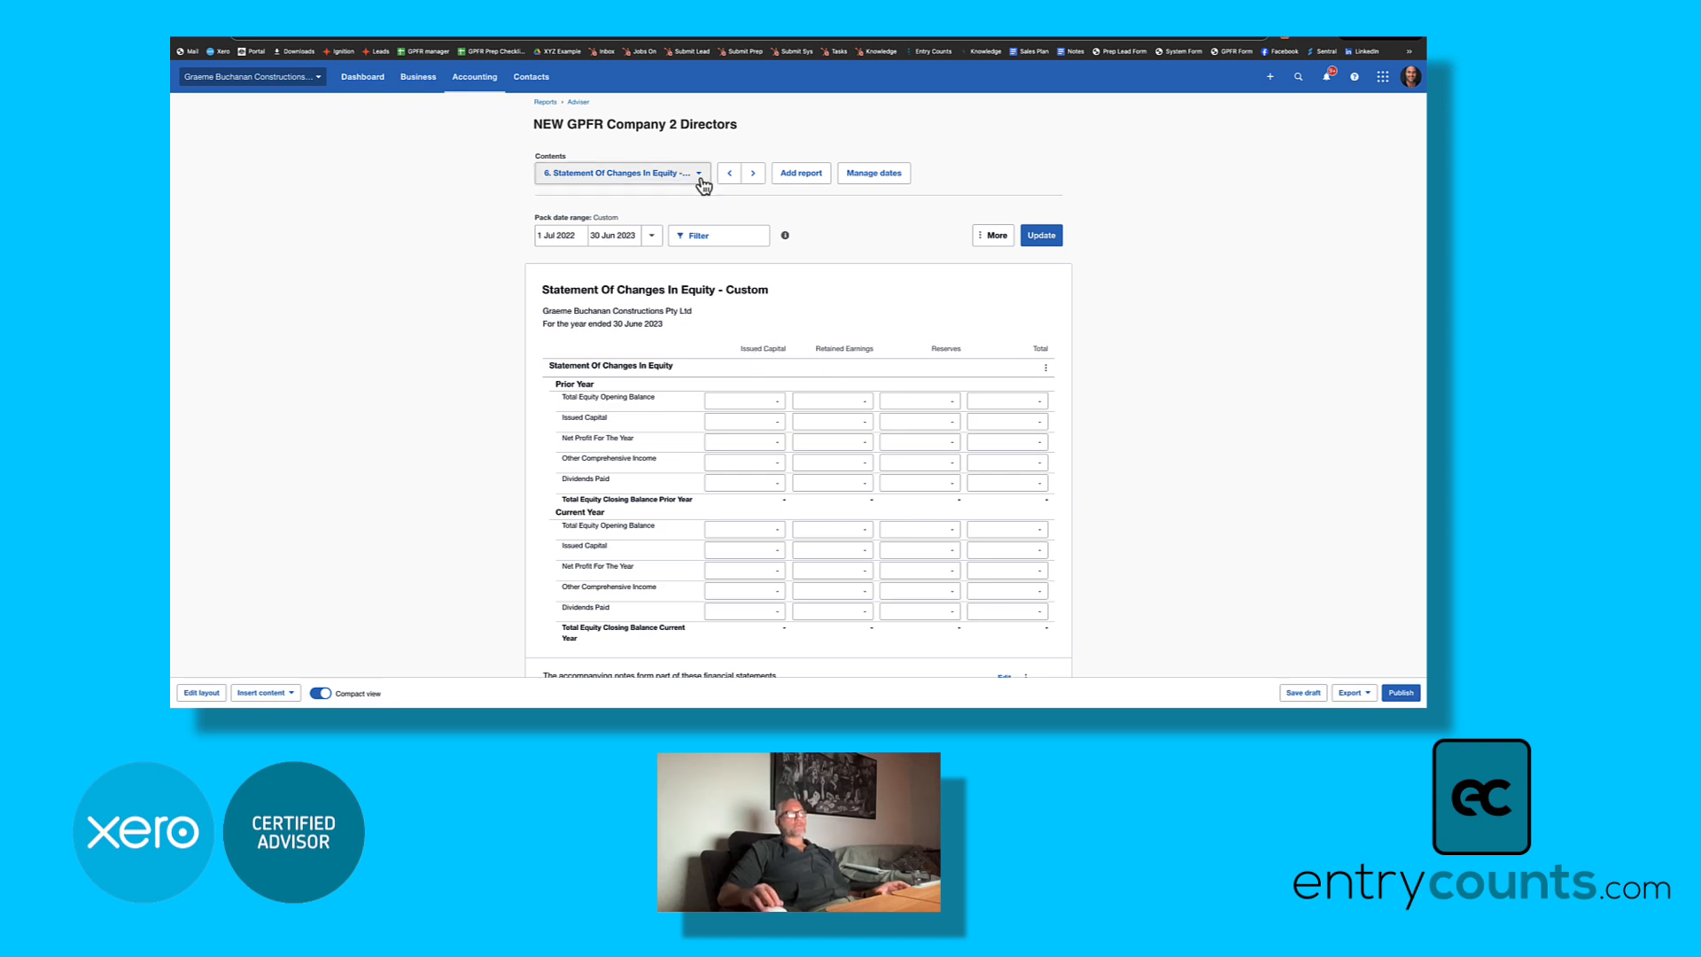
{"action": "left_click", "coordinate": [620, 173]}
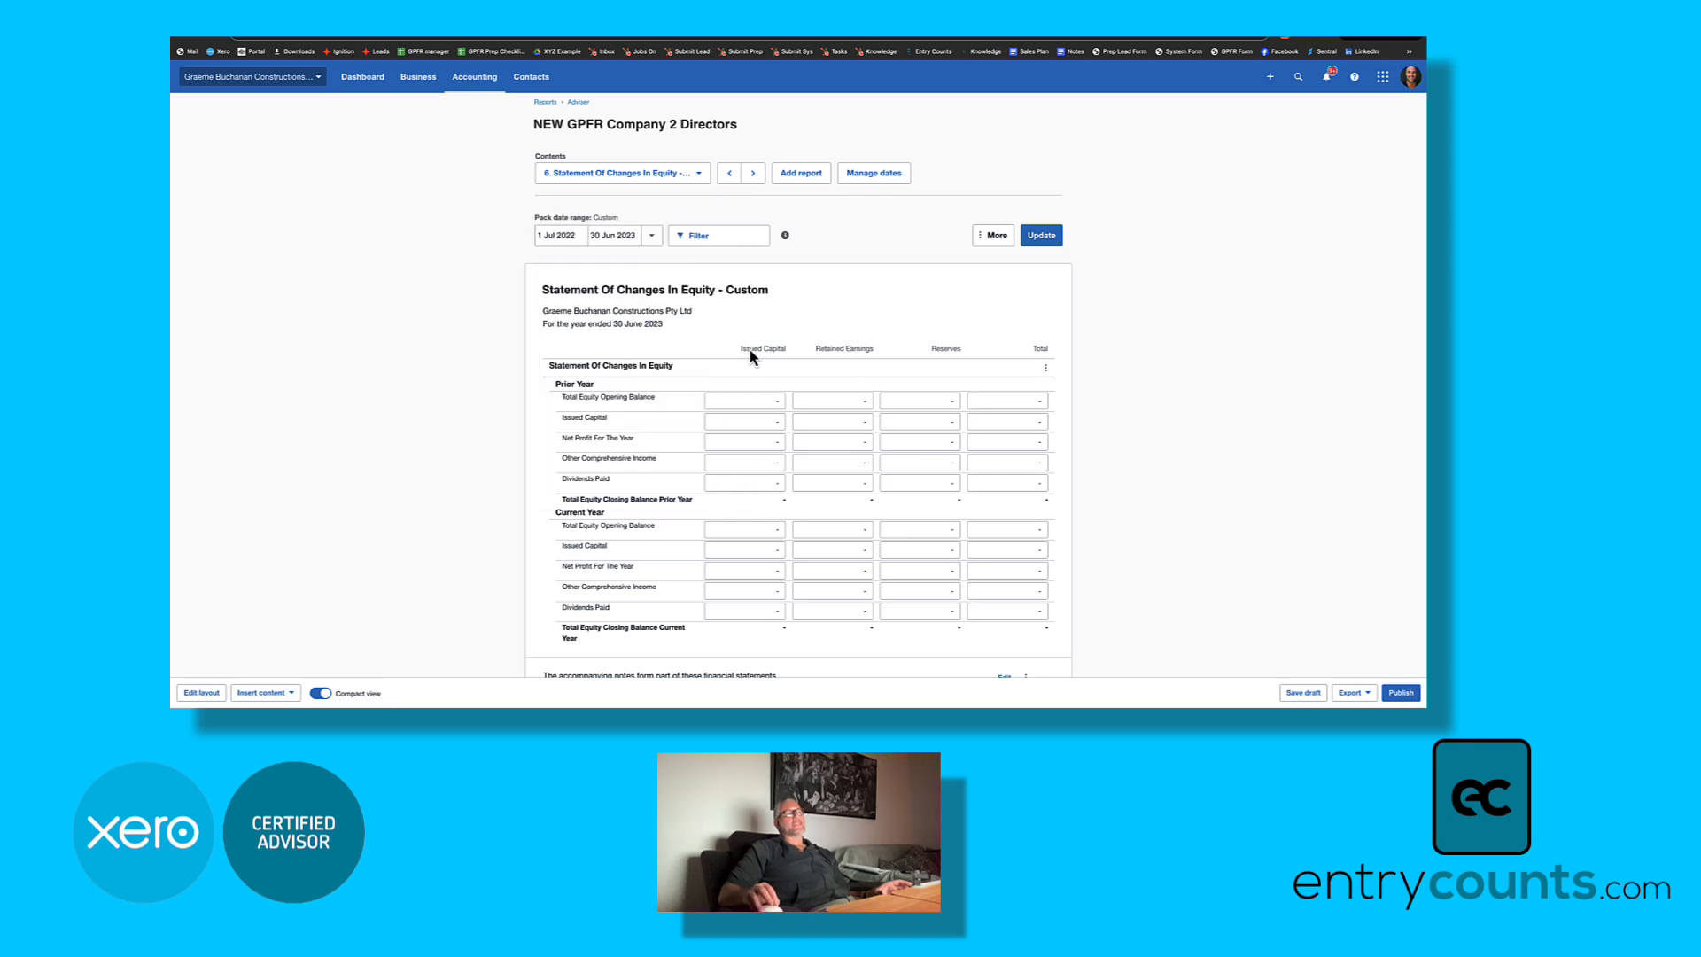
{"action": "mouse_move", "coordinate": [750, 371]}
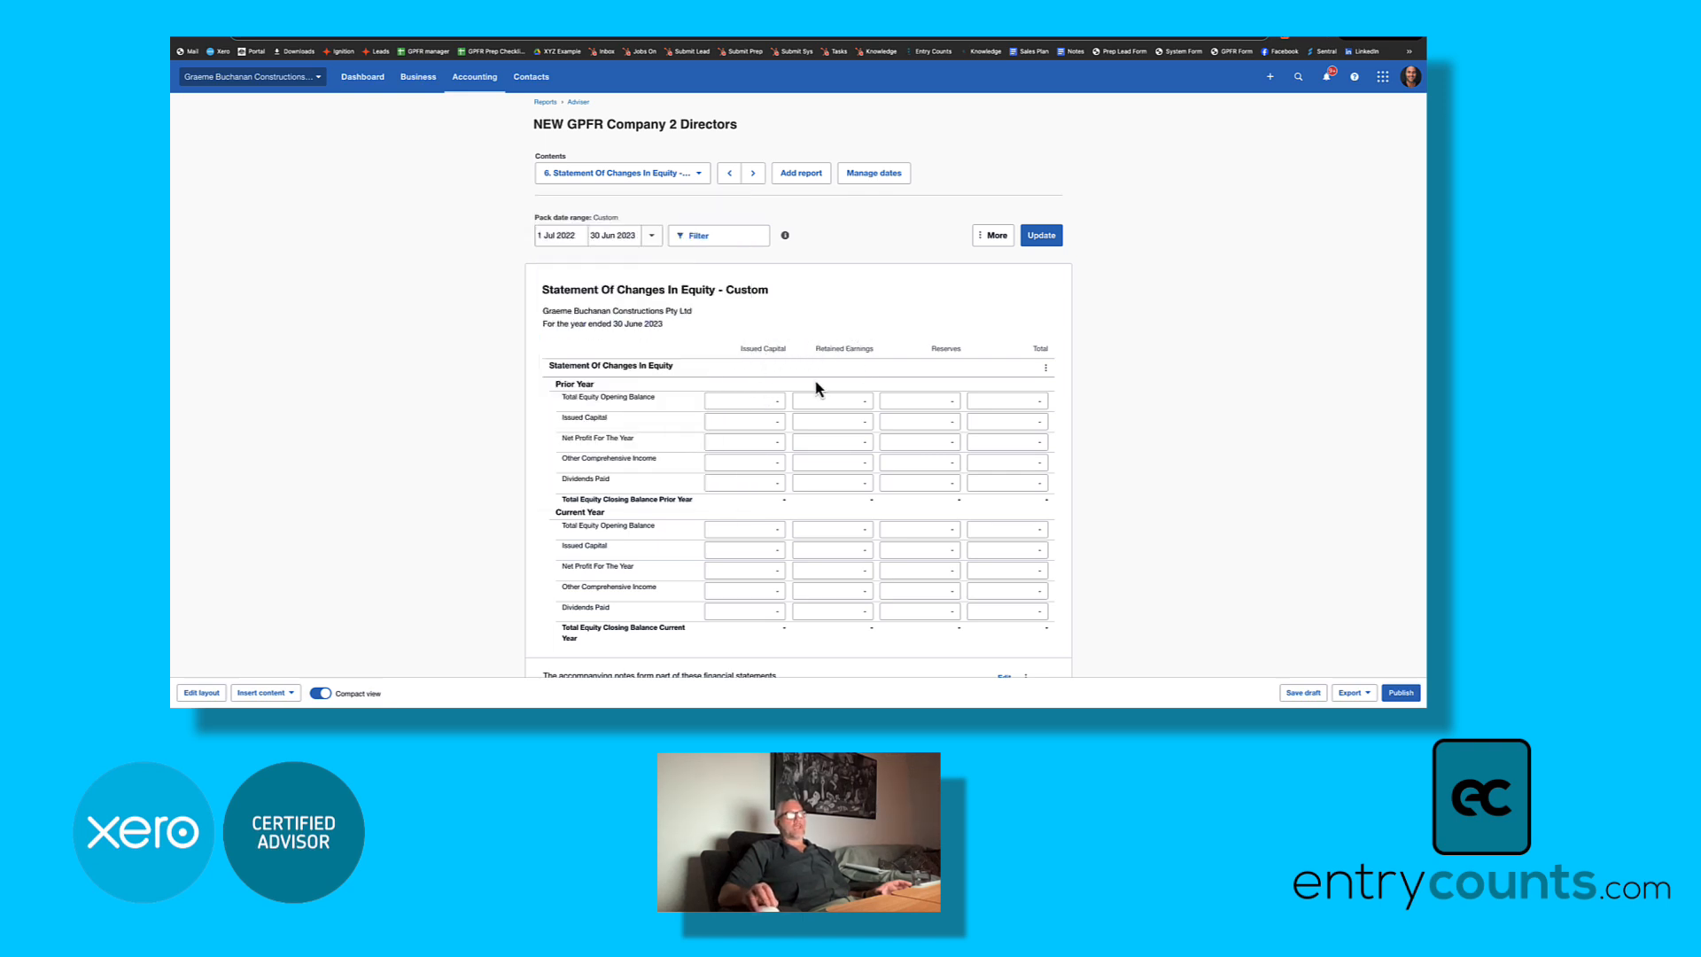
{"action": "left_click", "coordinate": [743, 400]}
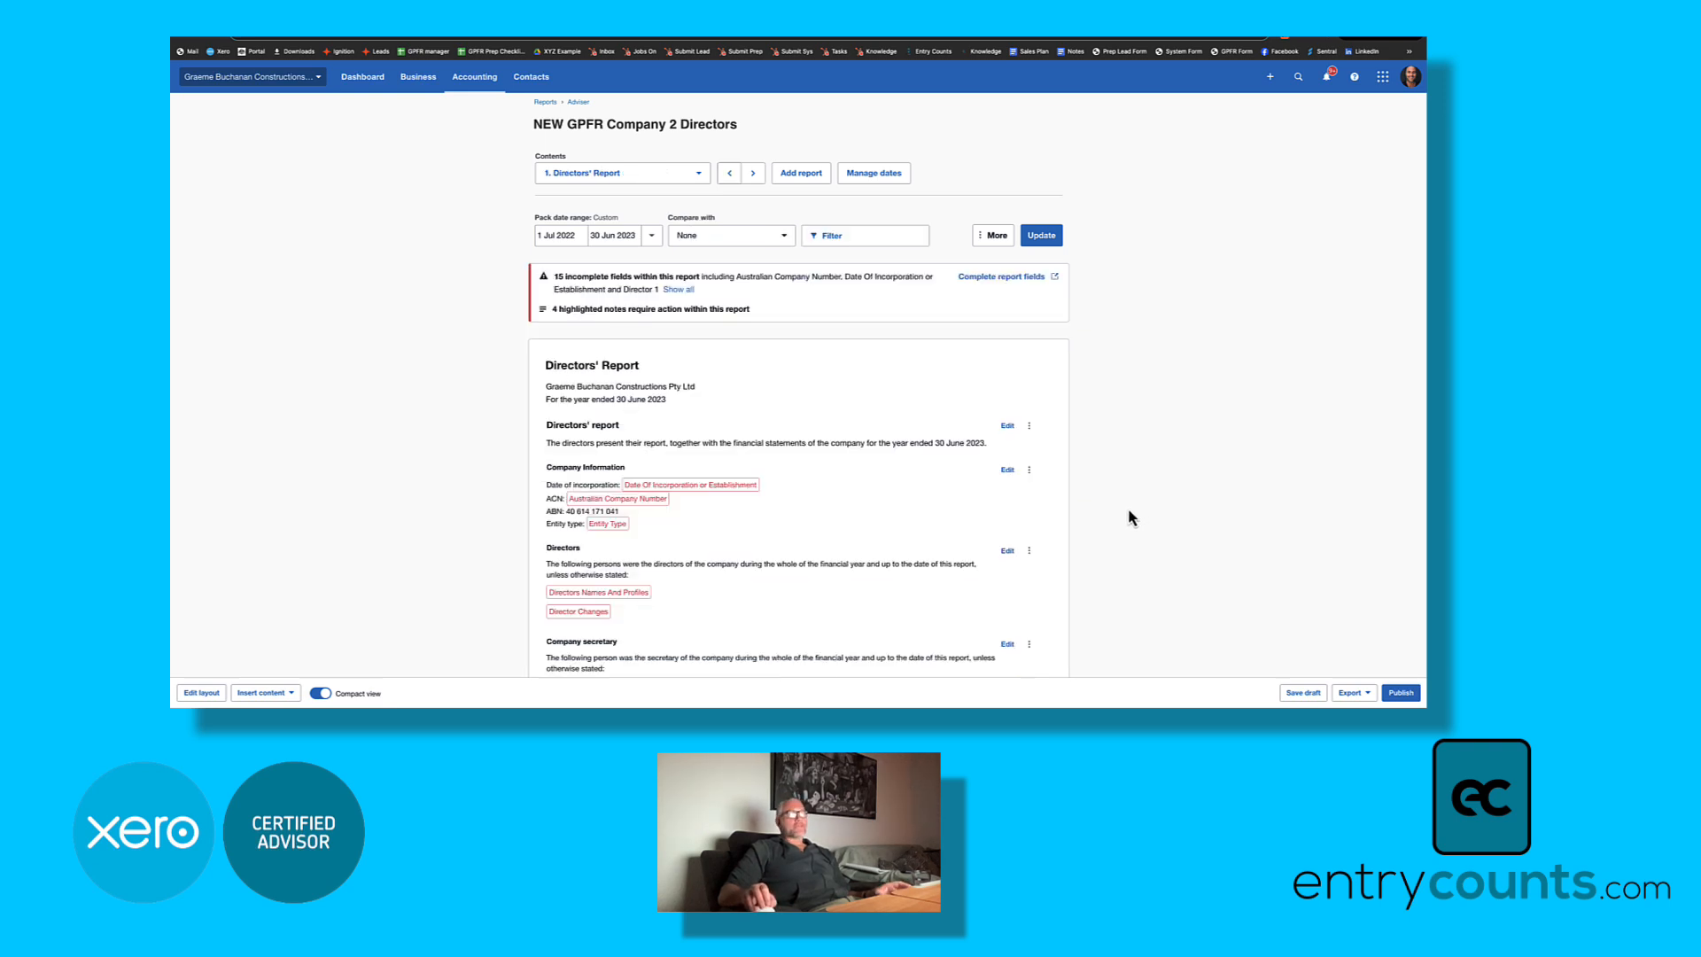
Step: Hide the Significant Changes note in the Directors' Report
{"action": "scroll", "scroll_direction": "down", "scroll_amount": 3}
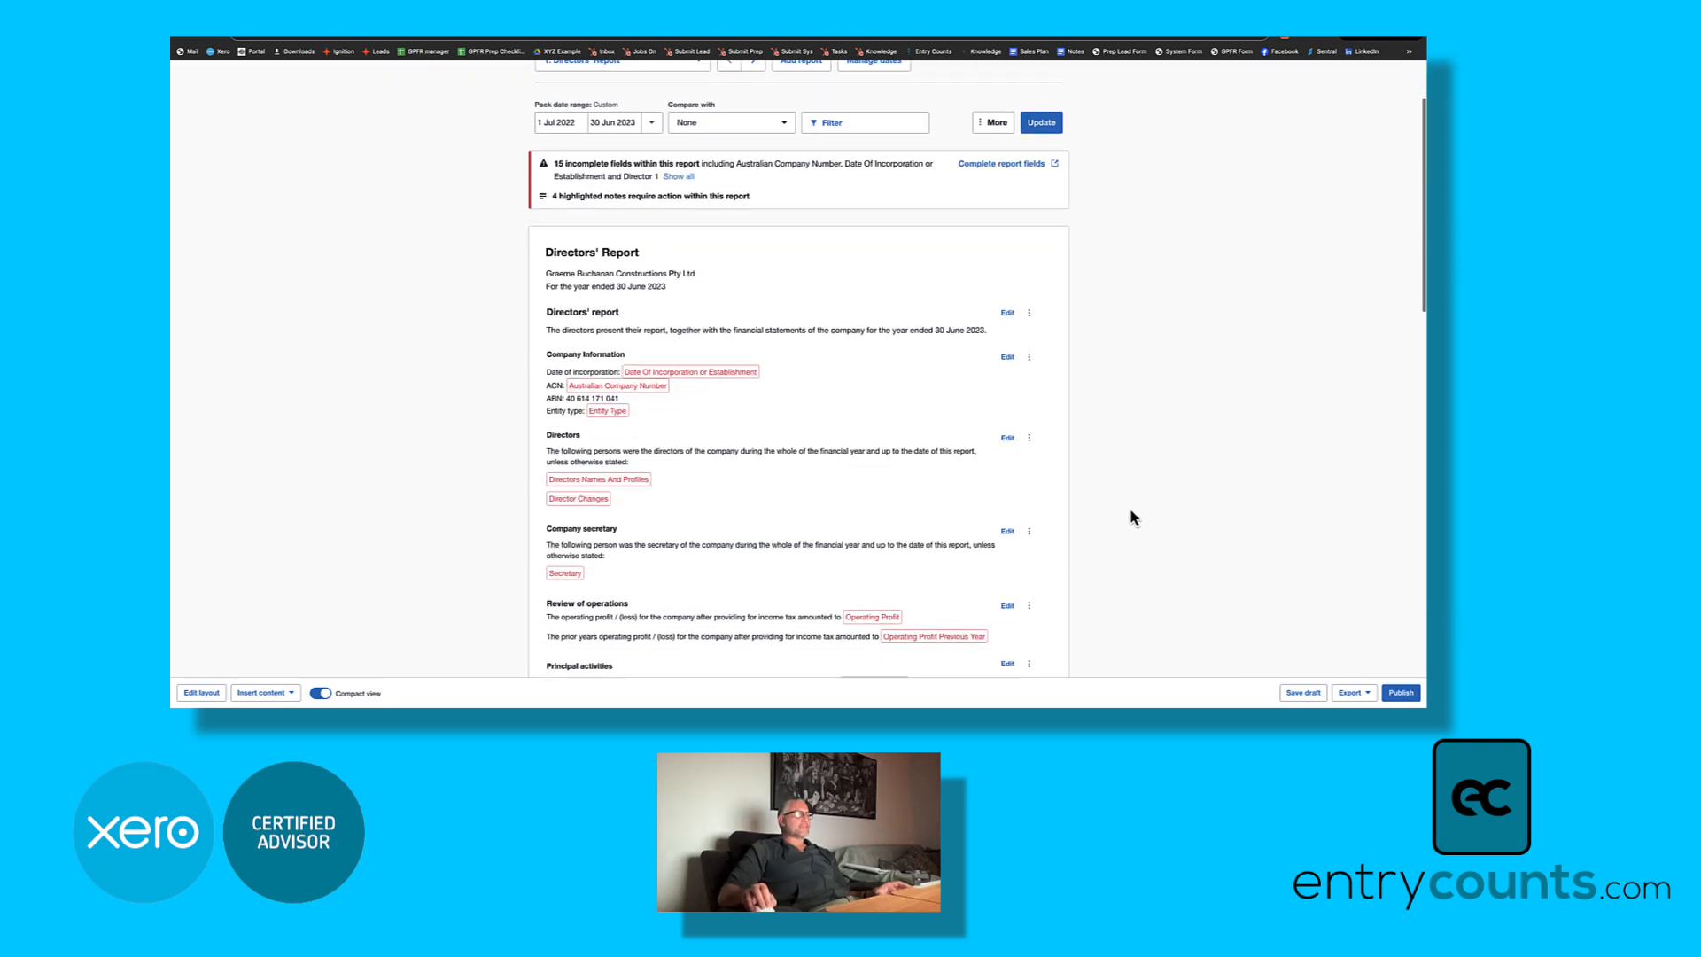
{"action": "scroll", "scroll_direction": "down", "scroll_amount": 3}
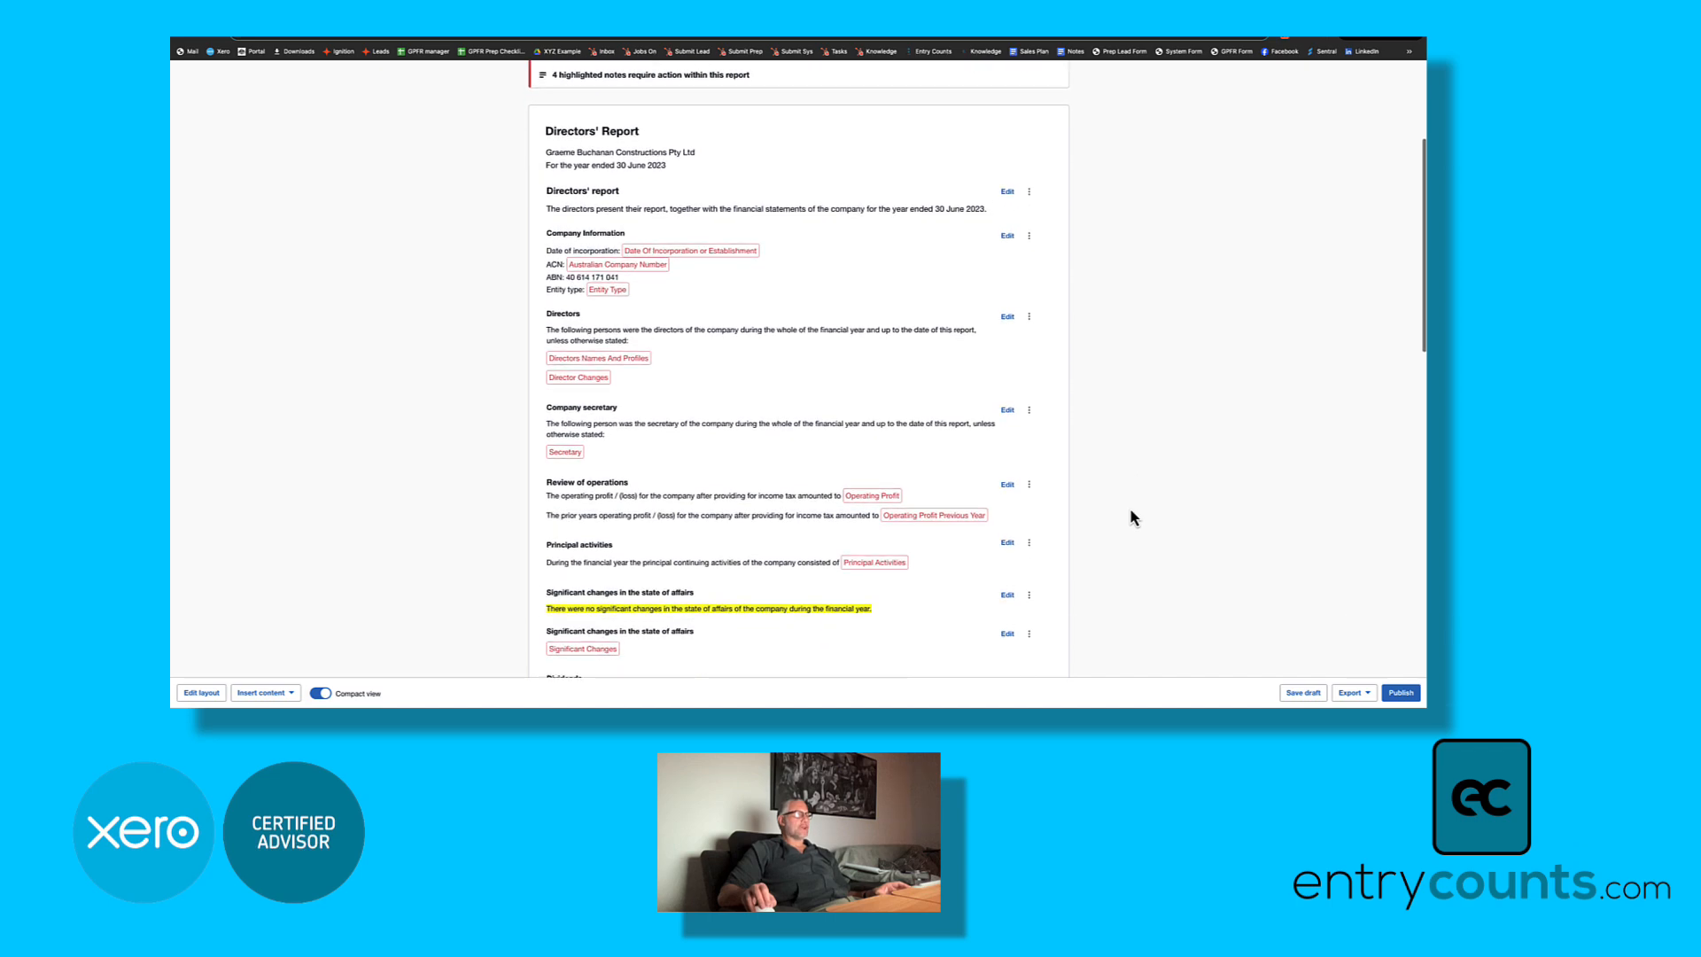
{"action": "scroll", "scroll_direction": "down", "scroll_amount": 3}
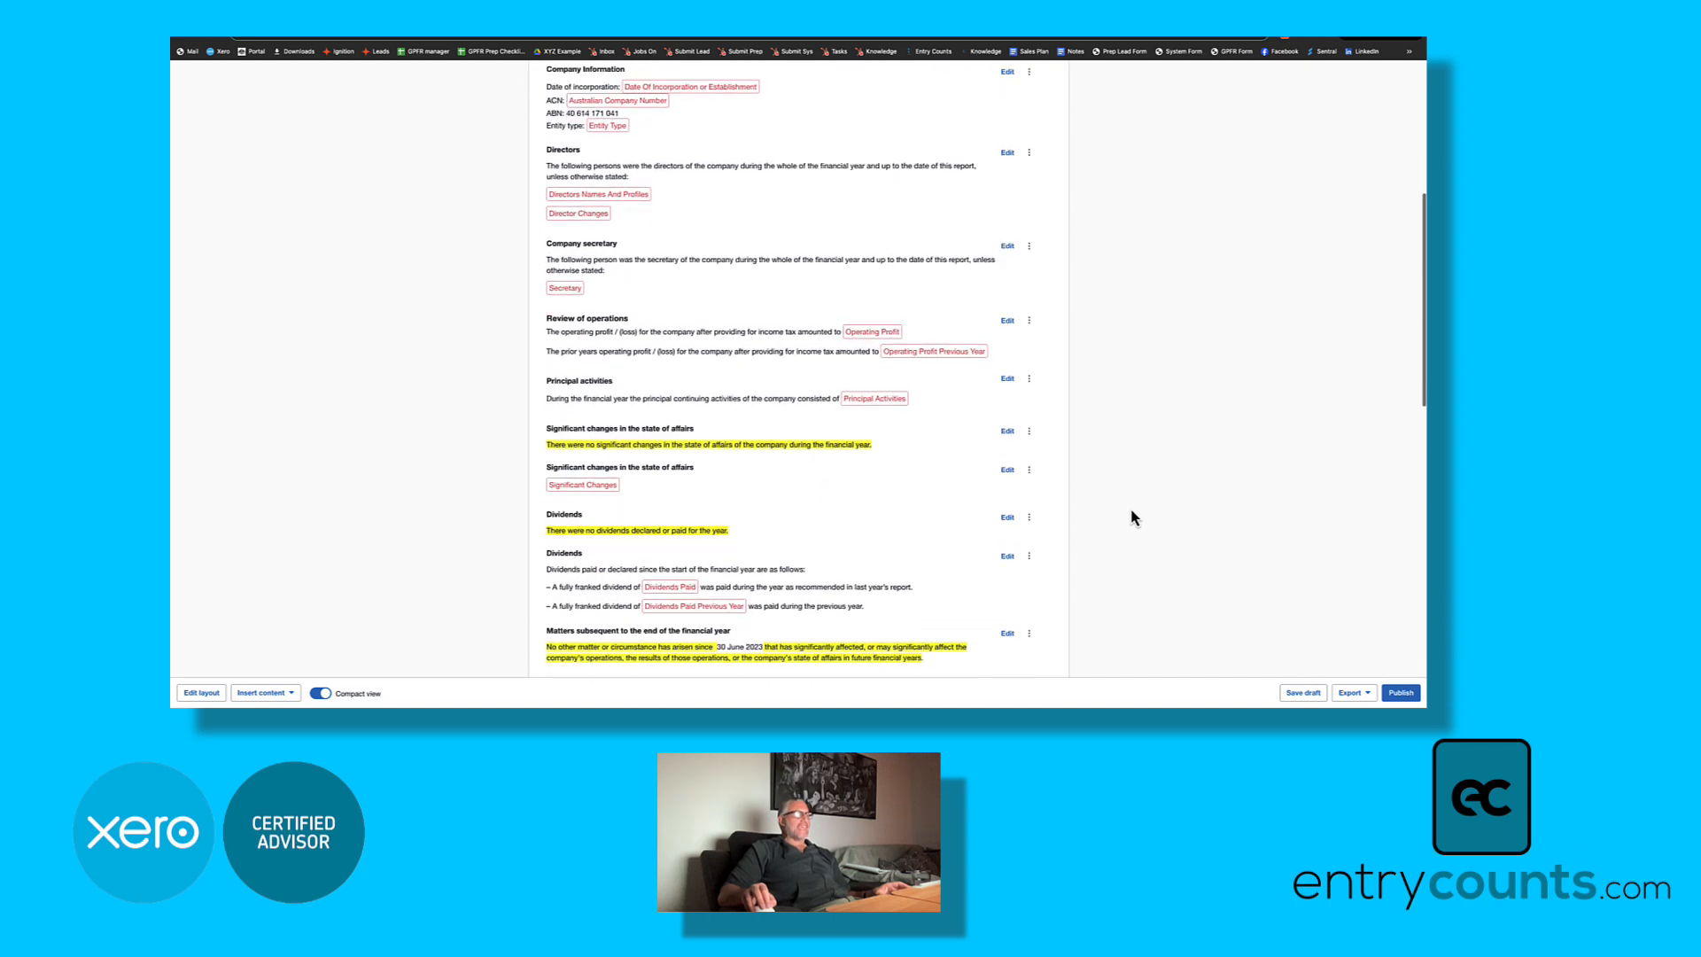
{"action": "scroll", "scroll_direction": "down", "scroll_amount": 3}
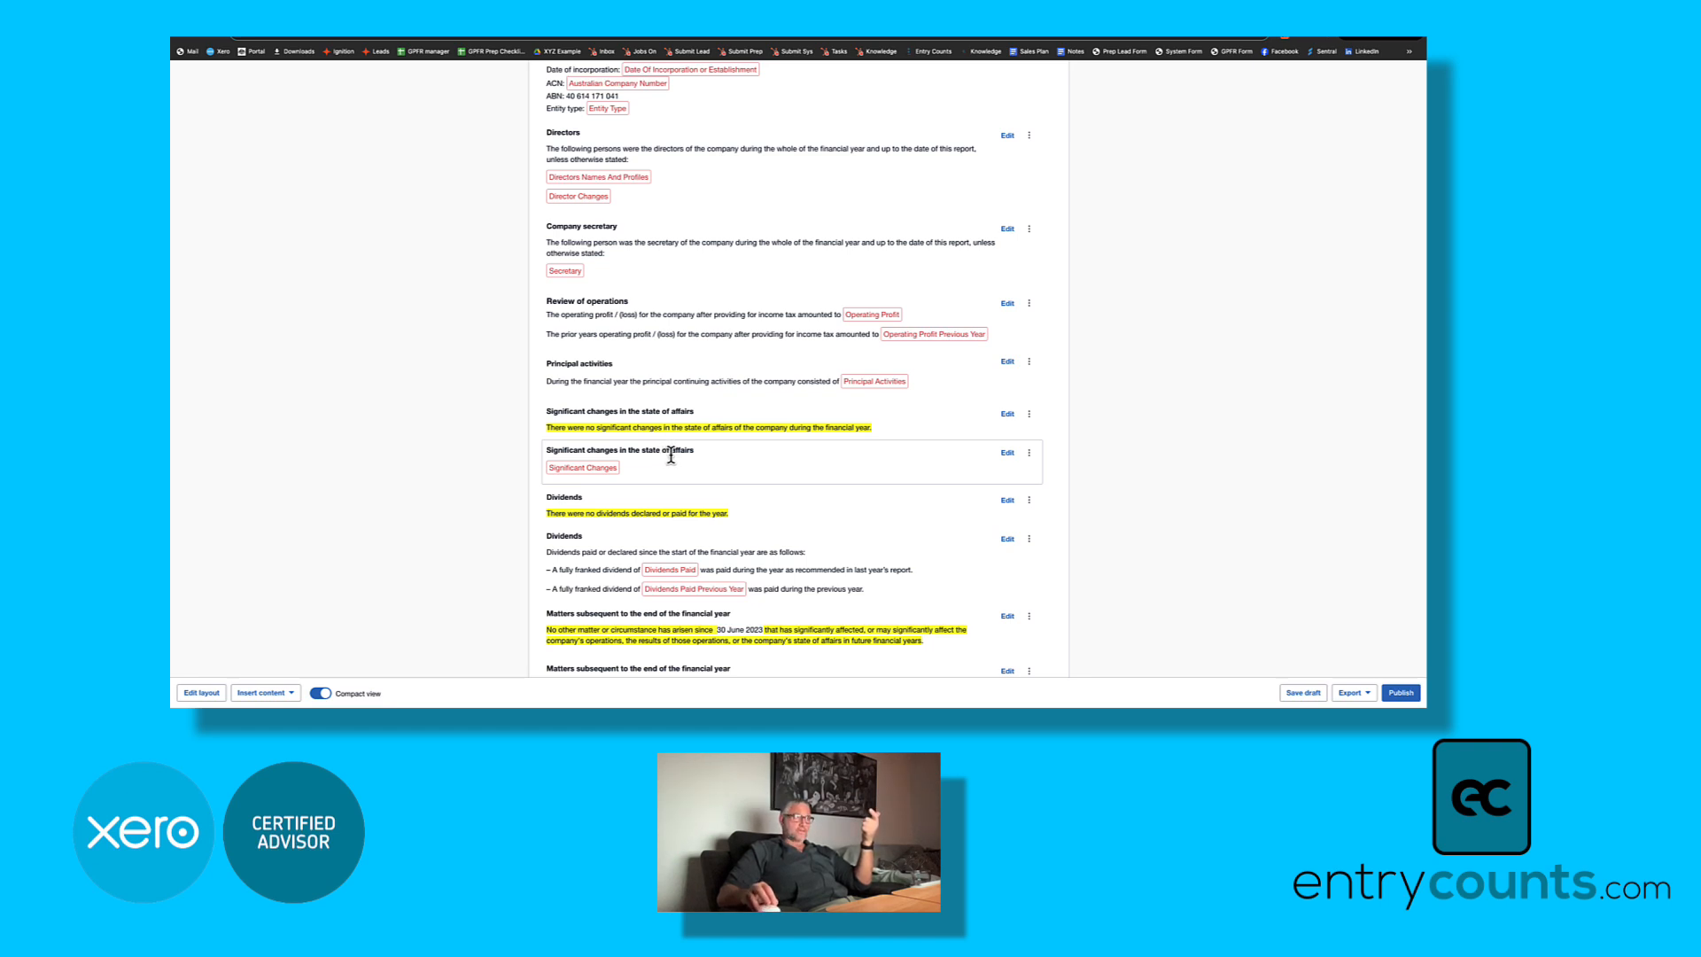
{"action": "left_click", "coordinate": [1028, 453]}
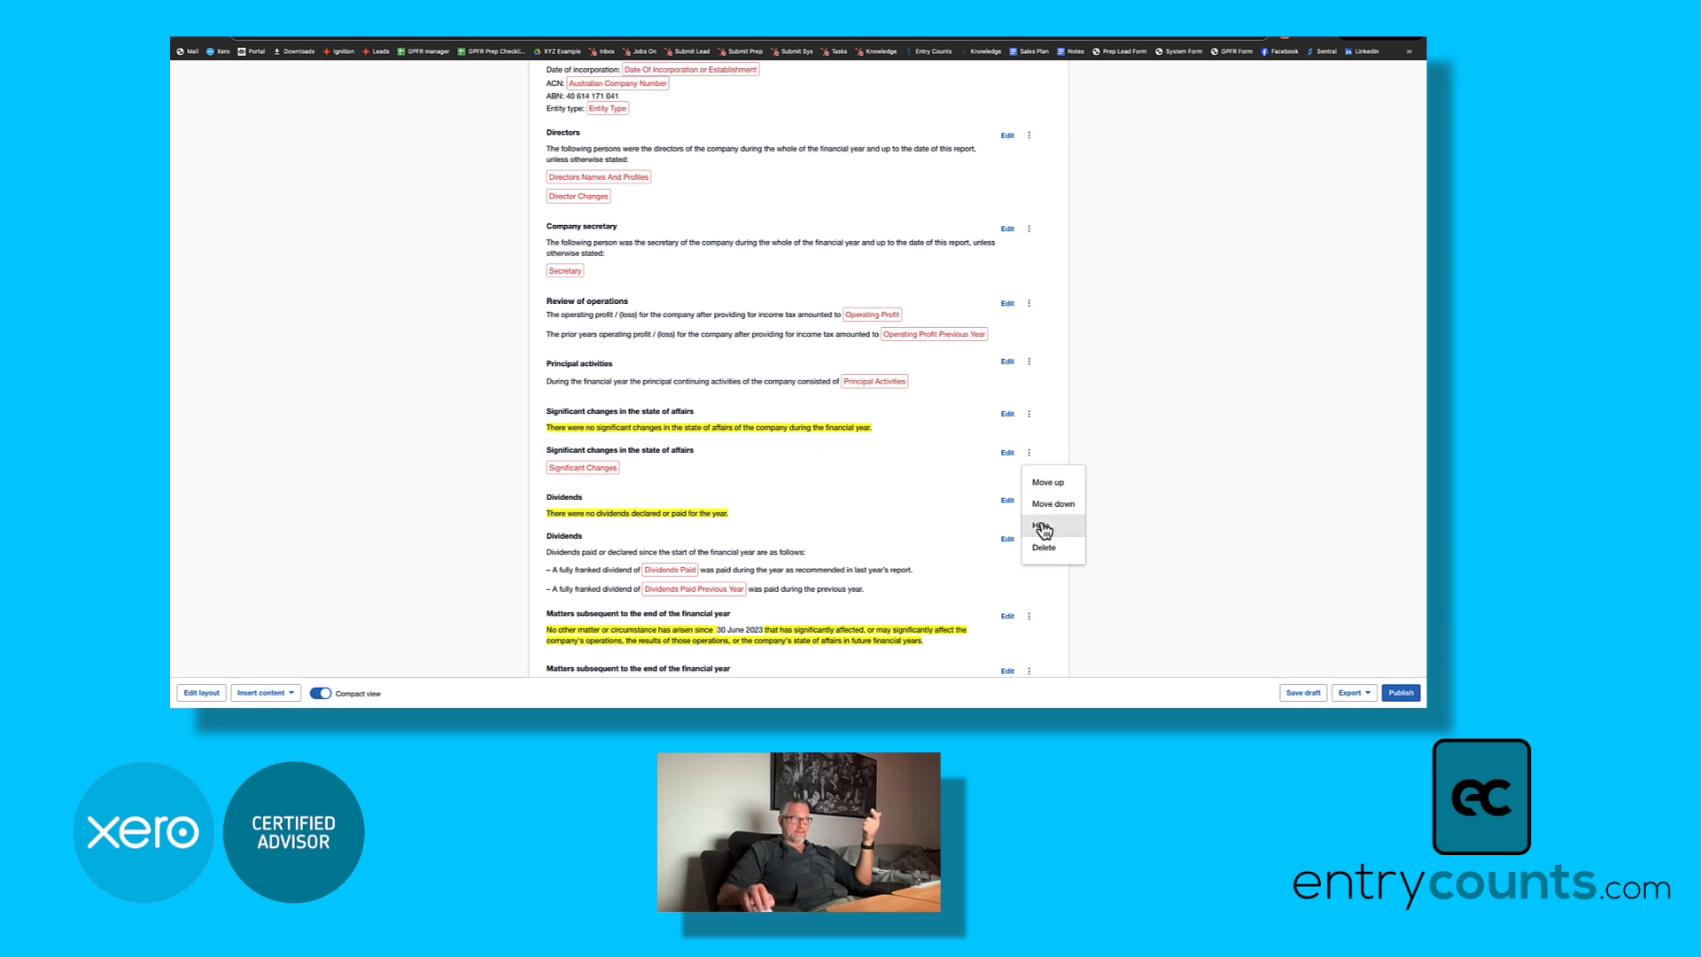
{"action": "left_click", "coordinate": [1042, 526]}
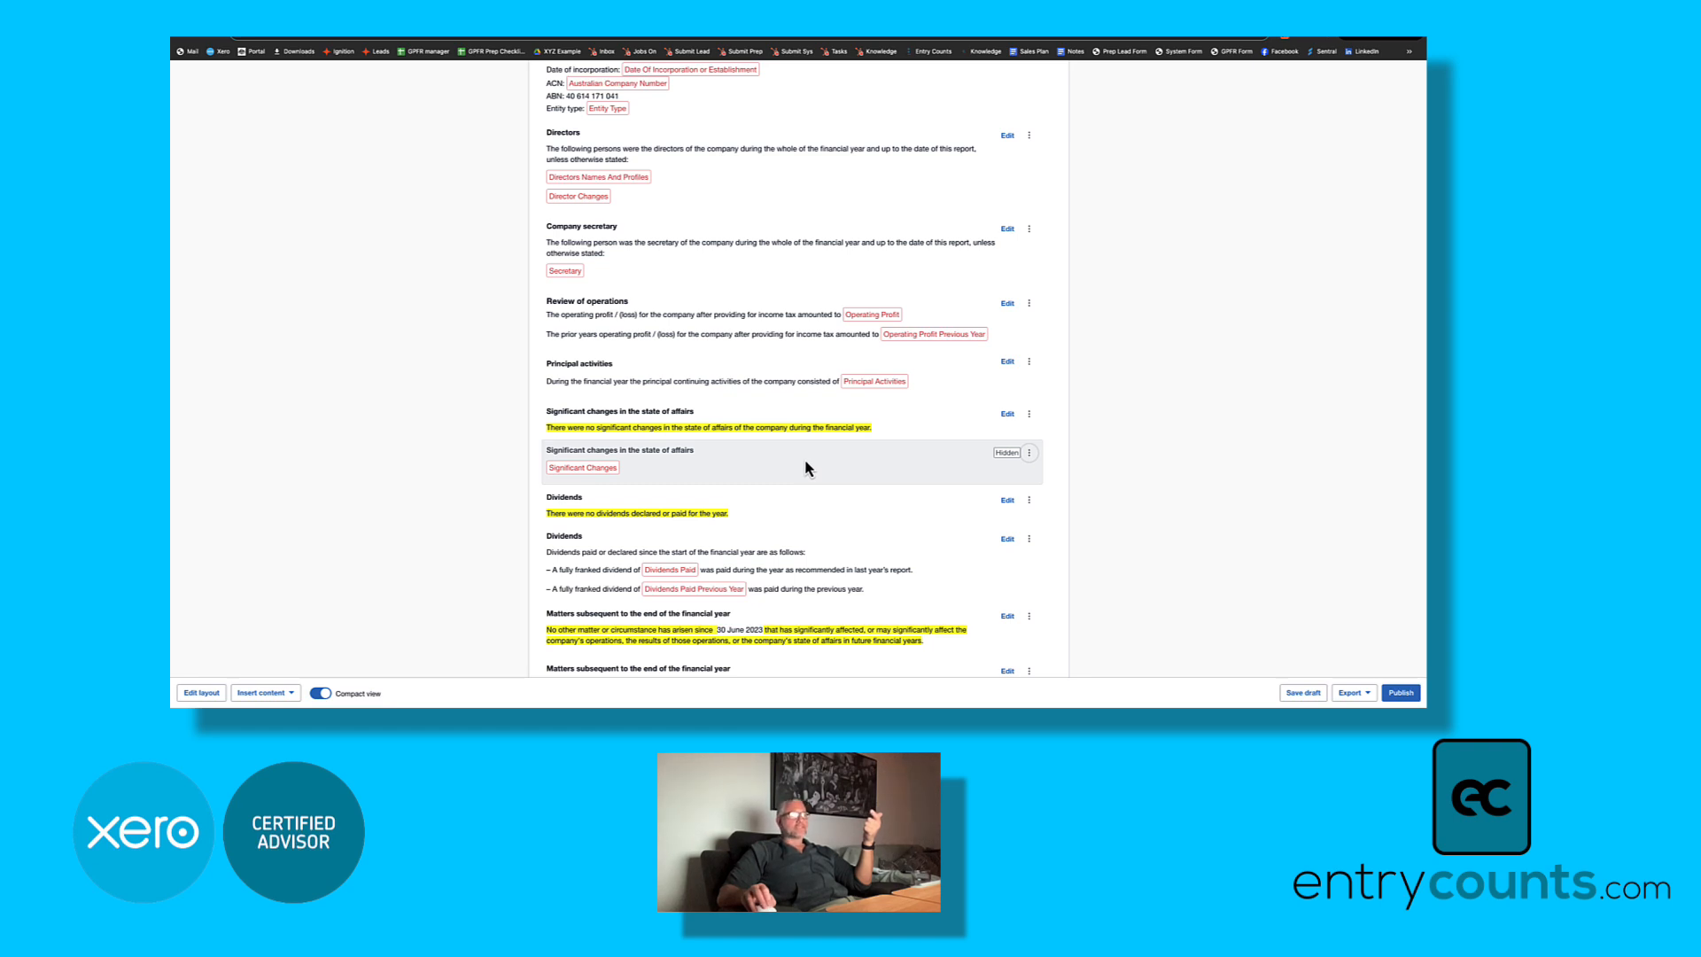
Step: Hide the no-dividends note and scroll back toward the top of the report
{"action": "scroll", "scroll_direction": "down", "scroll_amount": 3}
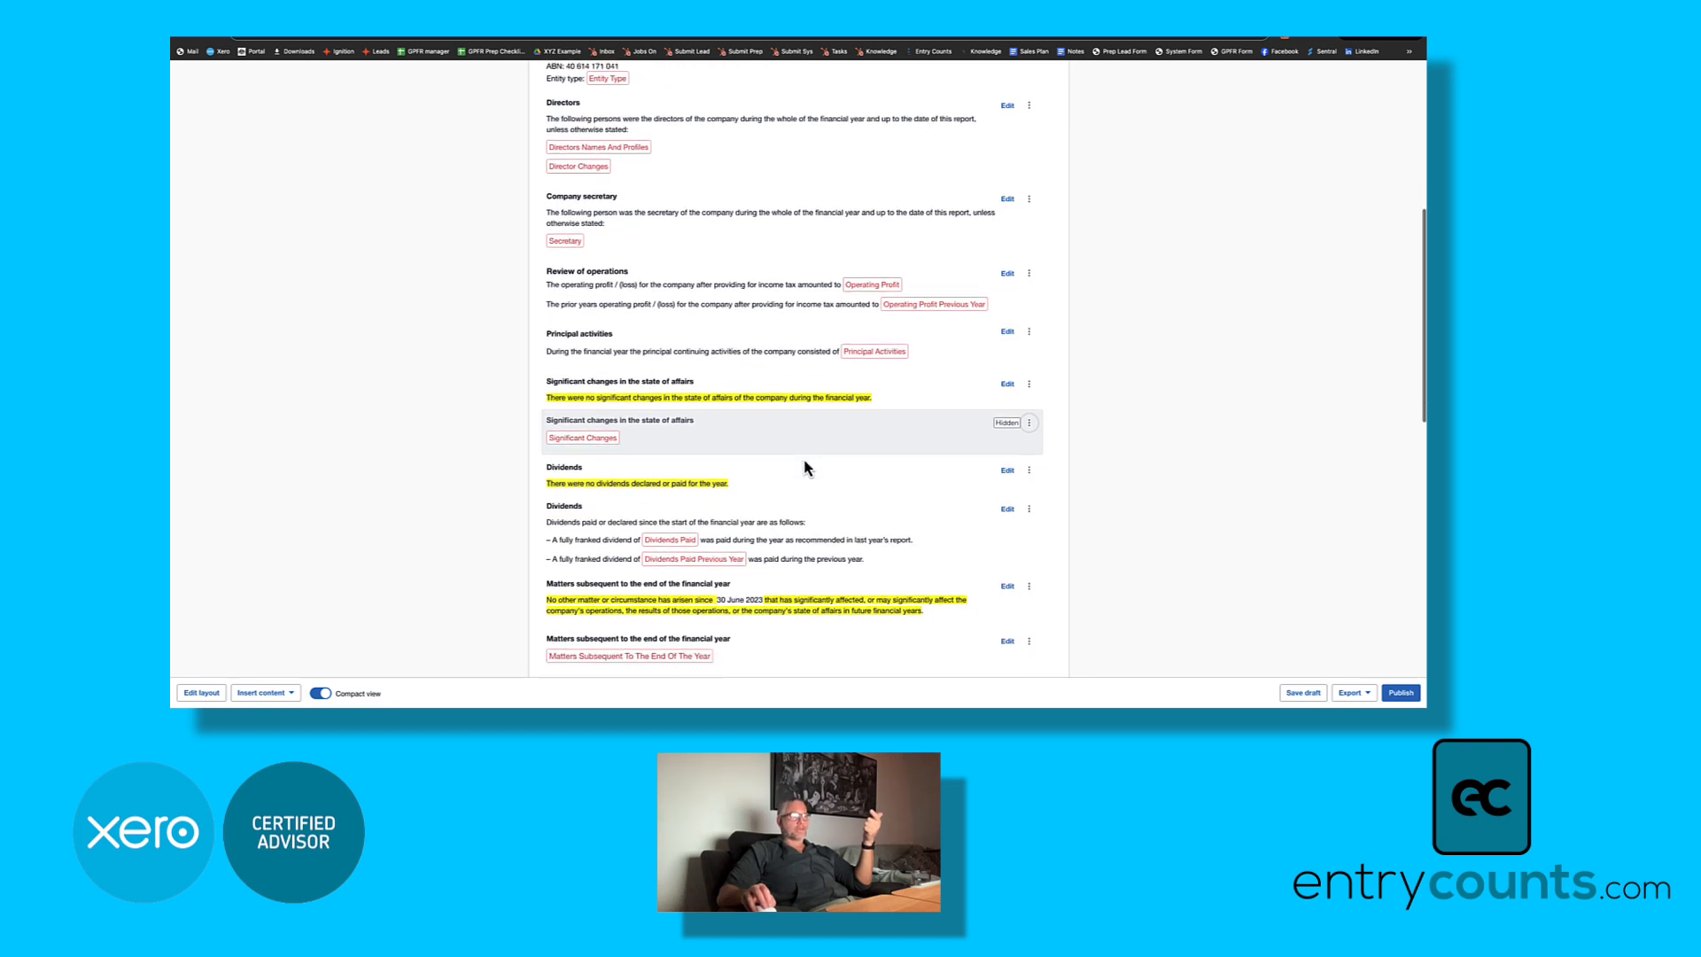
{"action": "scroll", "scroll_direction": "down", "scroll_amount": 3}
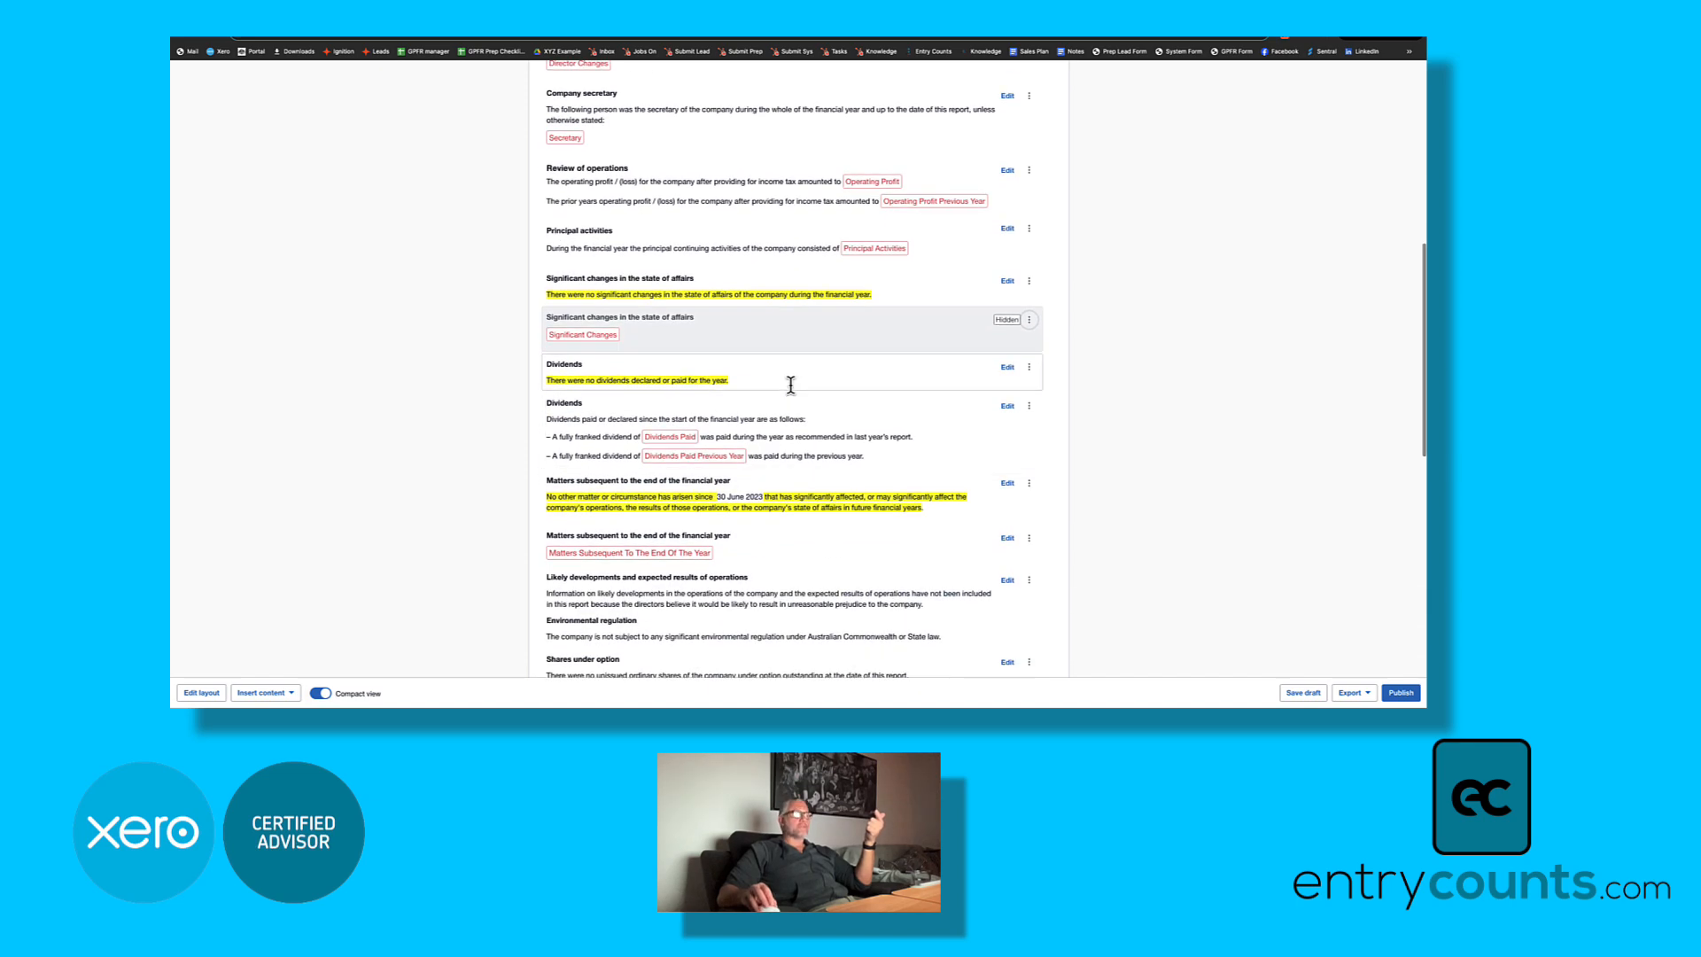
{"action": "mouse_move", "coordinate": [1001, 381]}
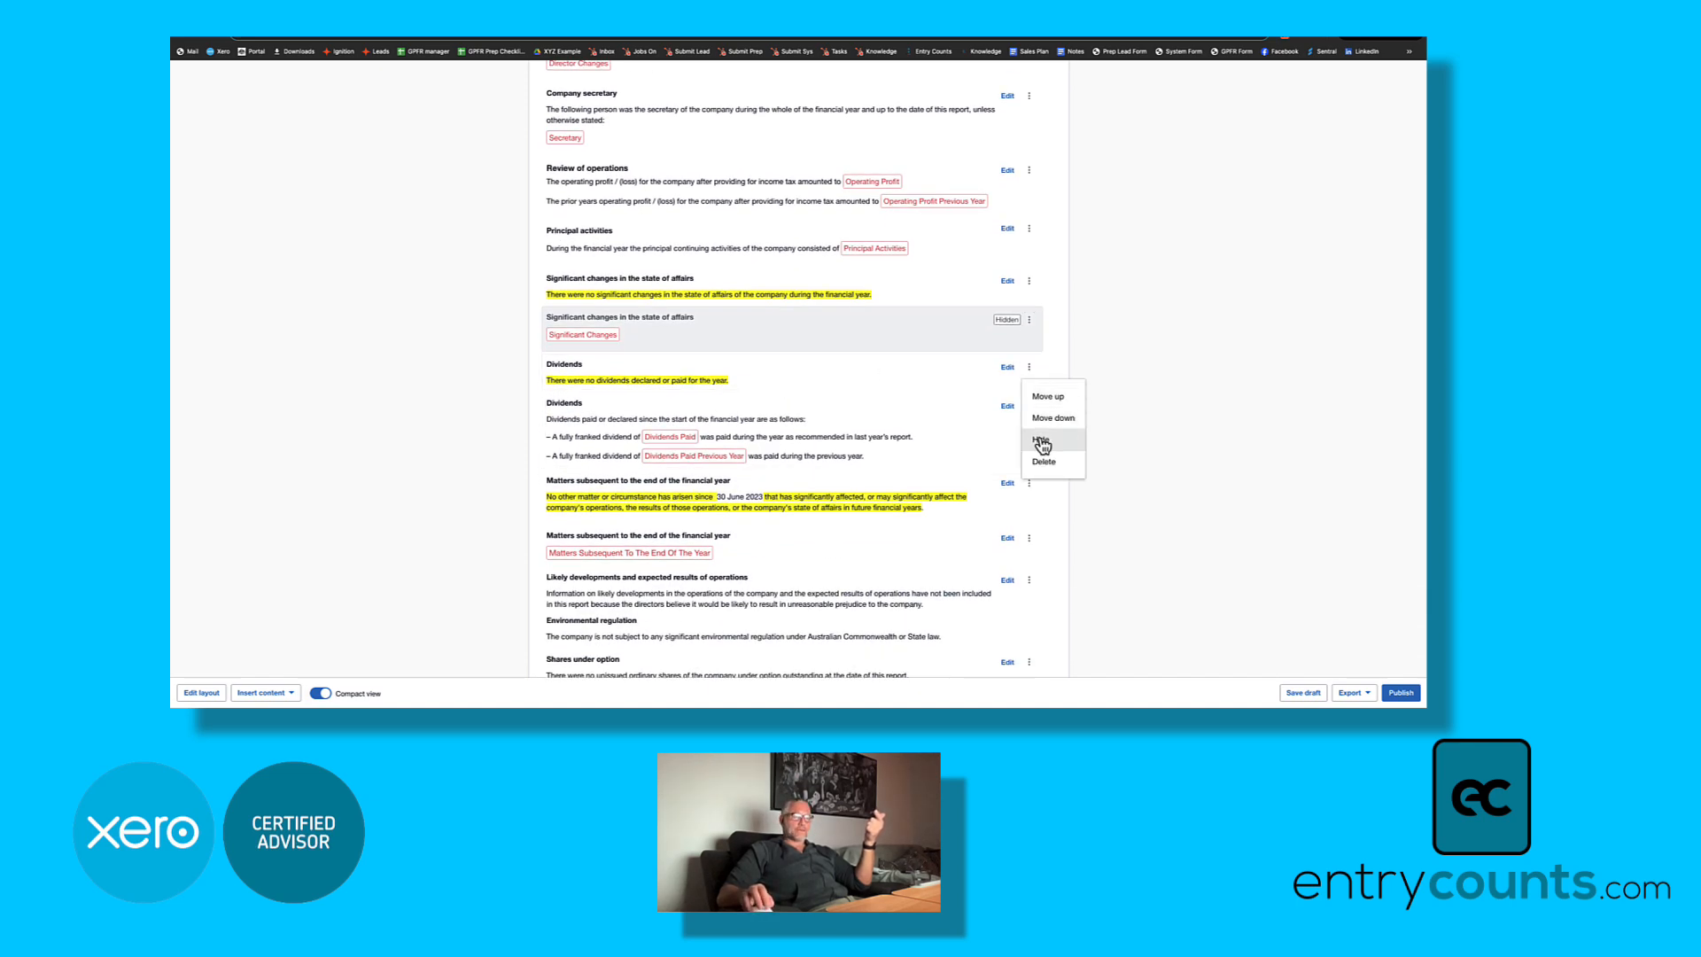
{"action": "left_click", "coordinate": [1039, 440]}
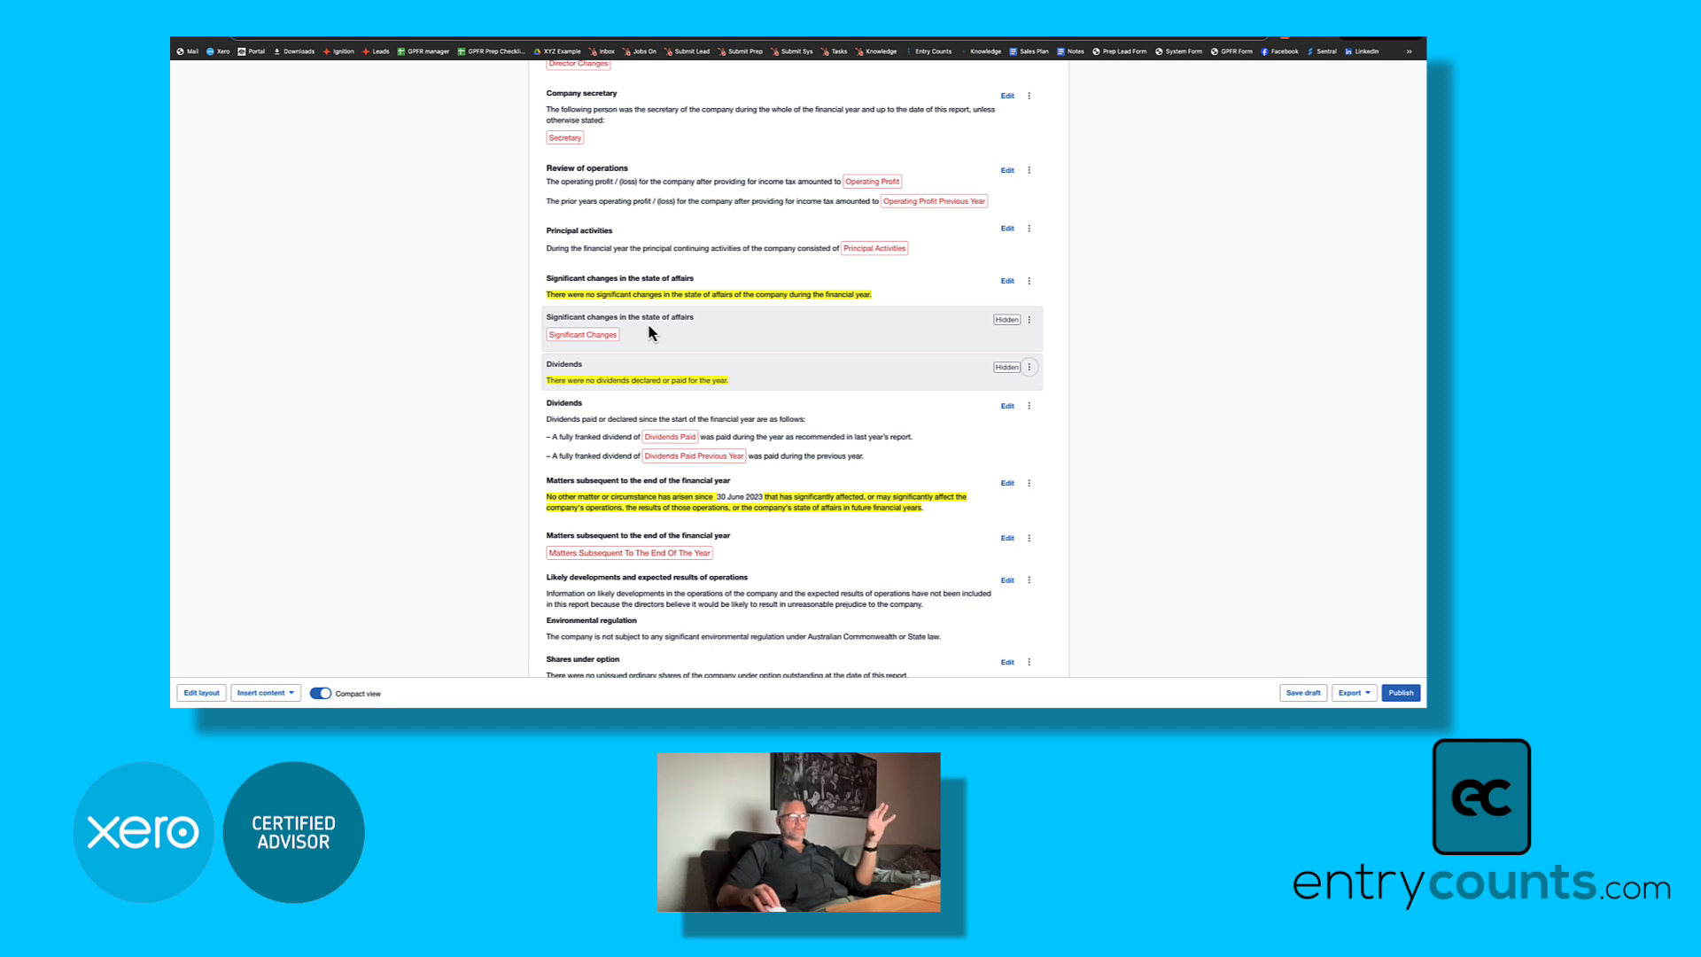
{"action": "scroll", "scroll_direction": "up", "scroll_amount": 3}
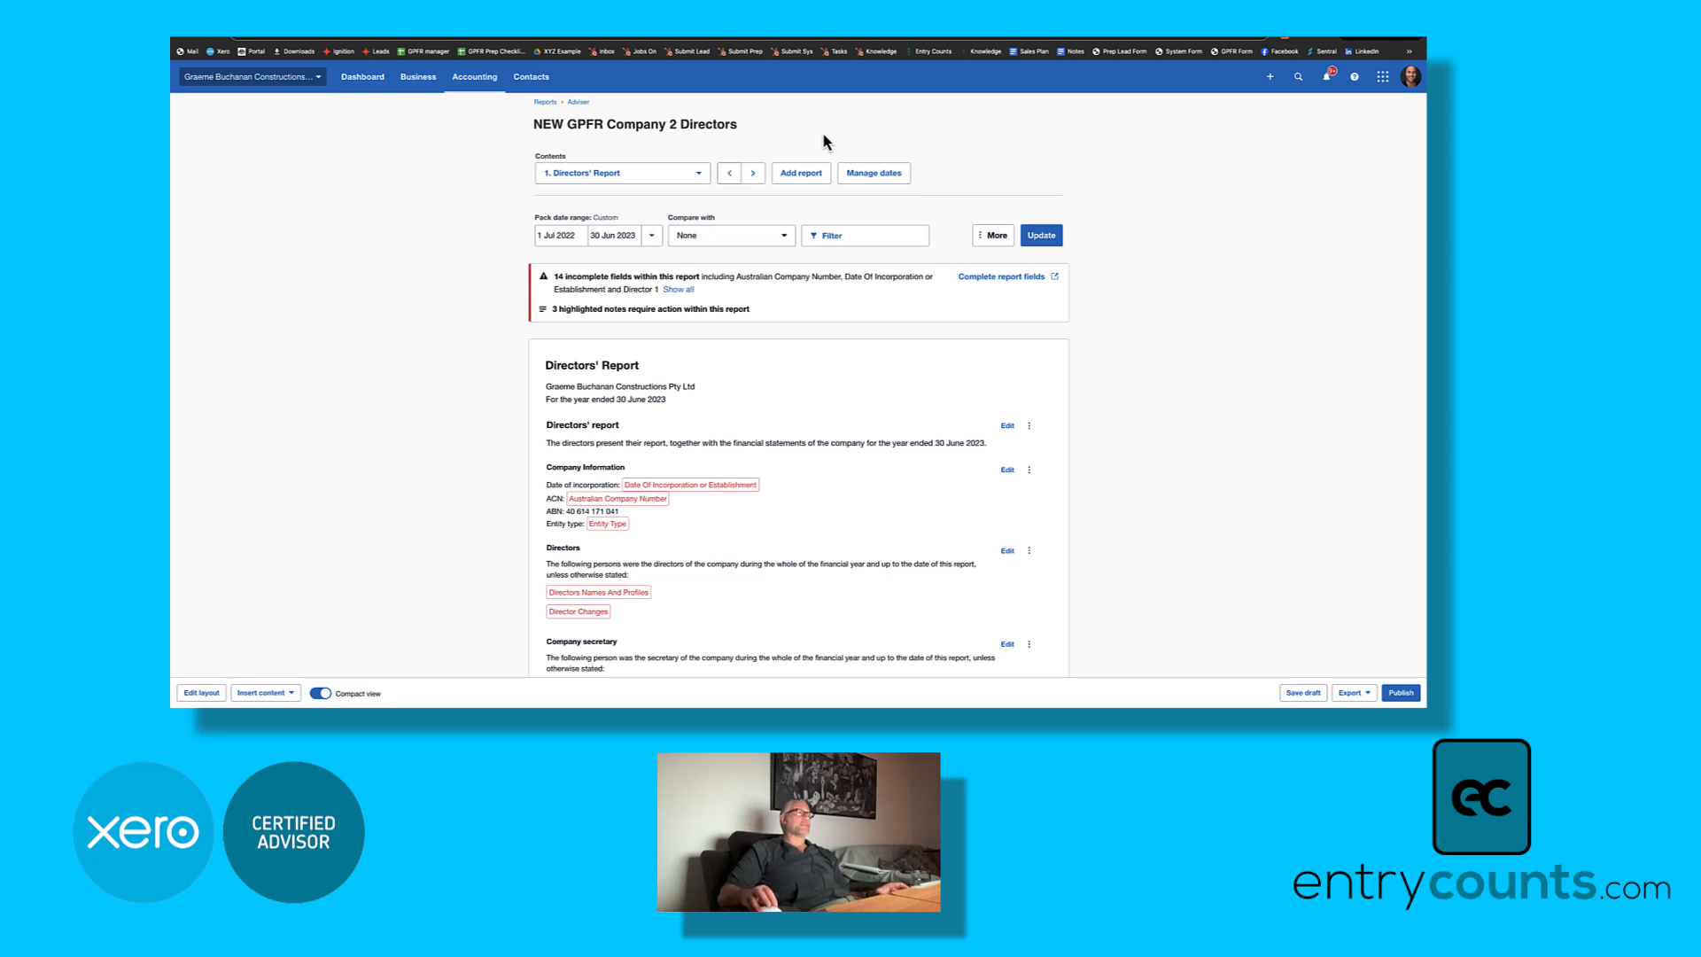
Step: Search for and add the Strategic Report, then apply the order placing it after the Directors' Report
{"action": "left_click", "coordinate": [800, 173]}
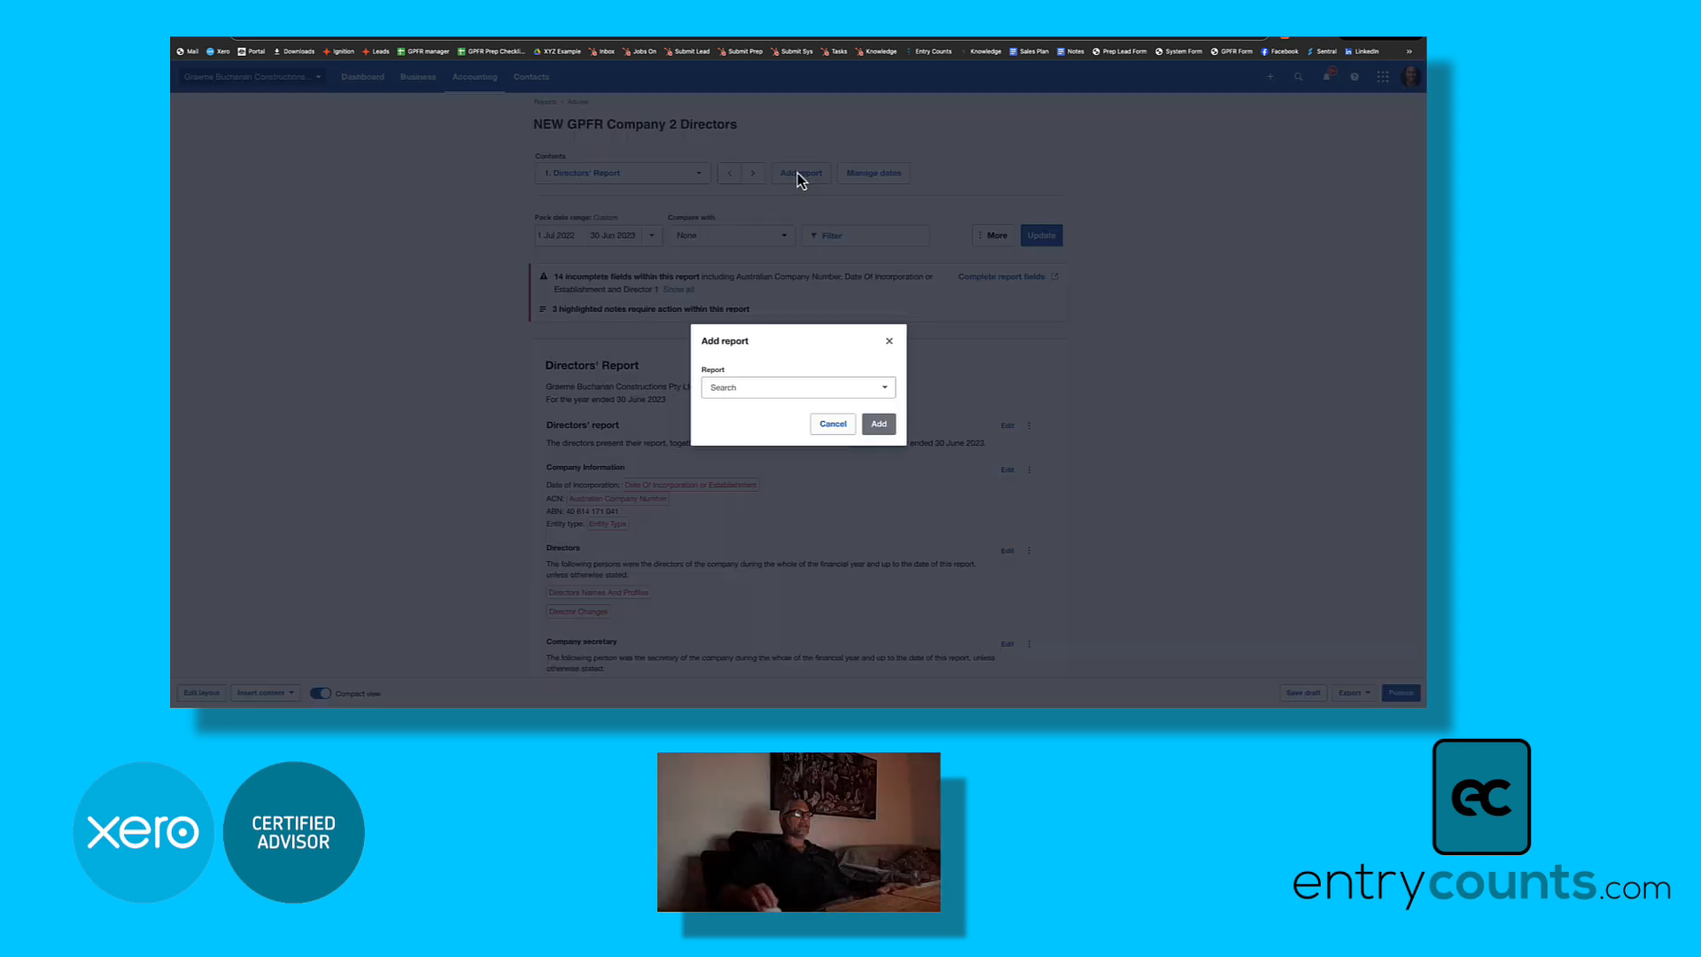
{"action": "left_click", "coordinate": [798, 387]}
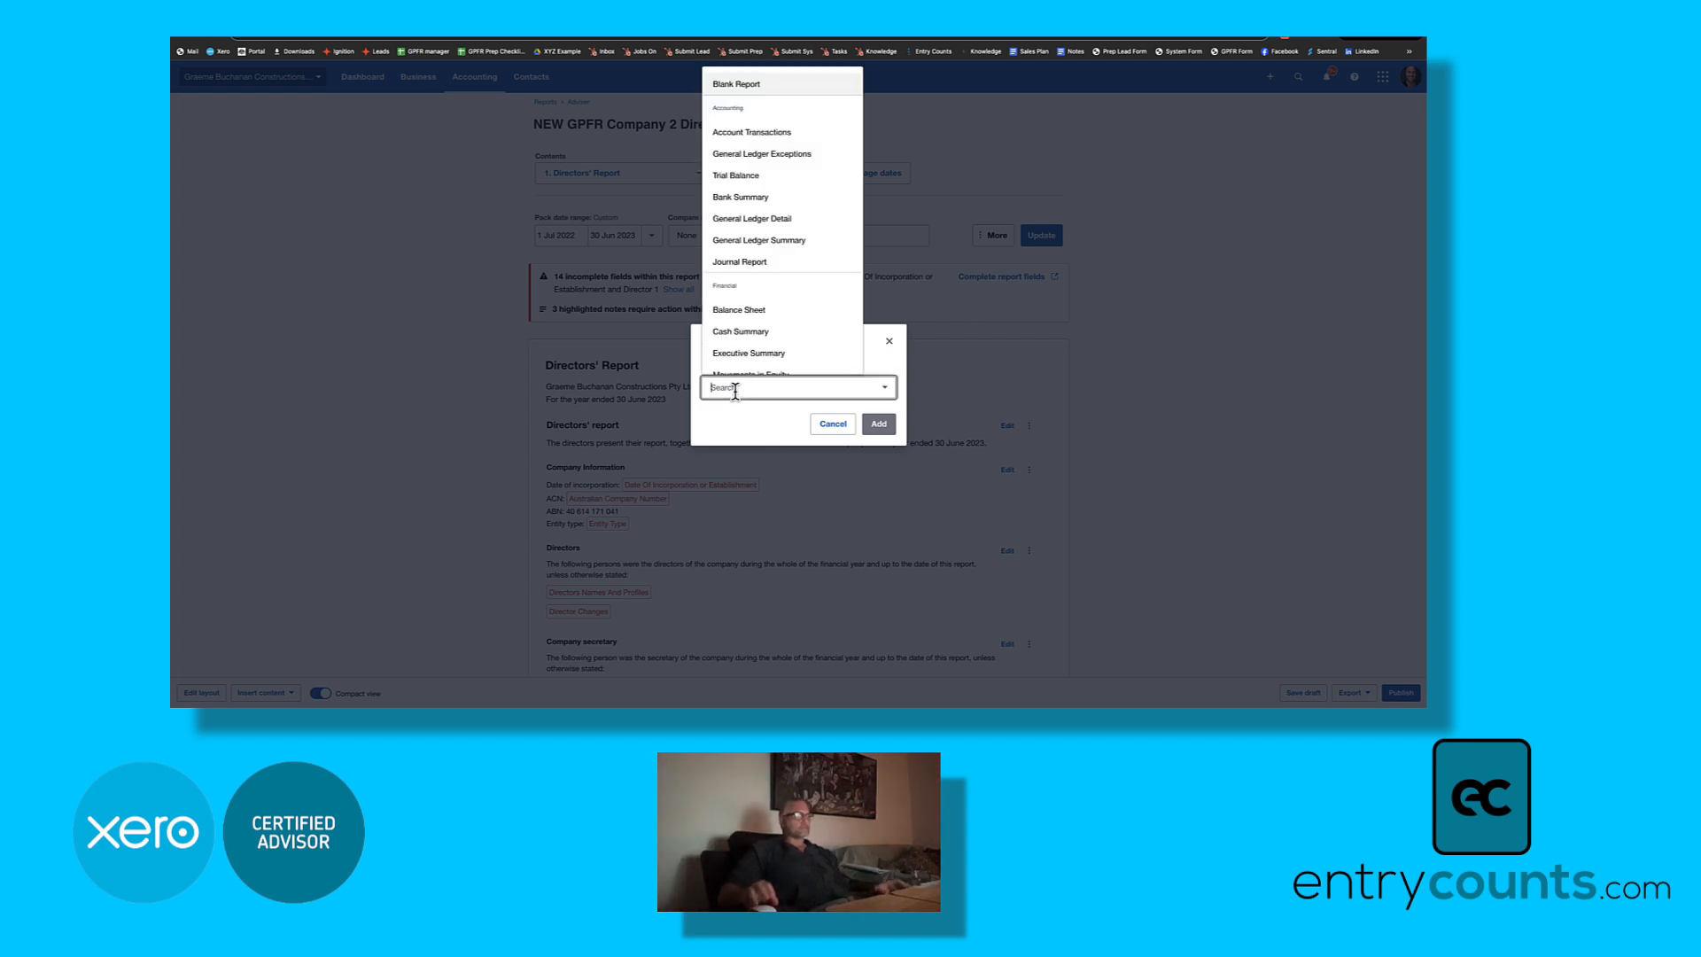
{"action": "type", "text": "stra"}
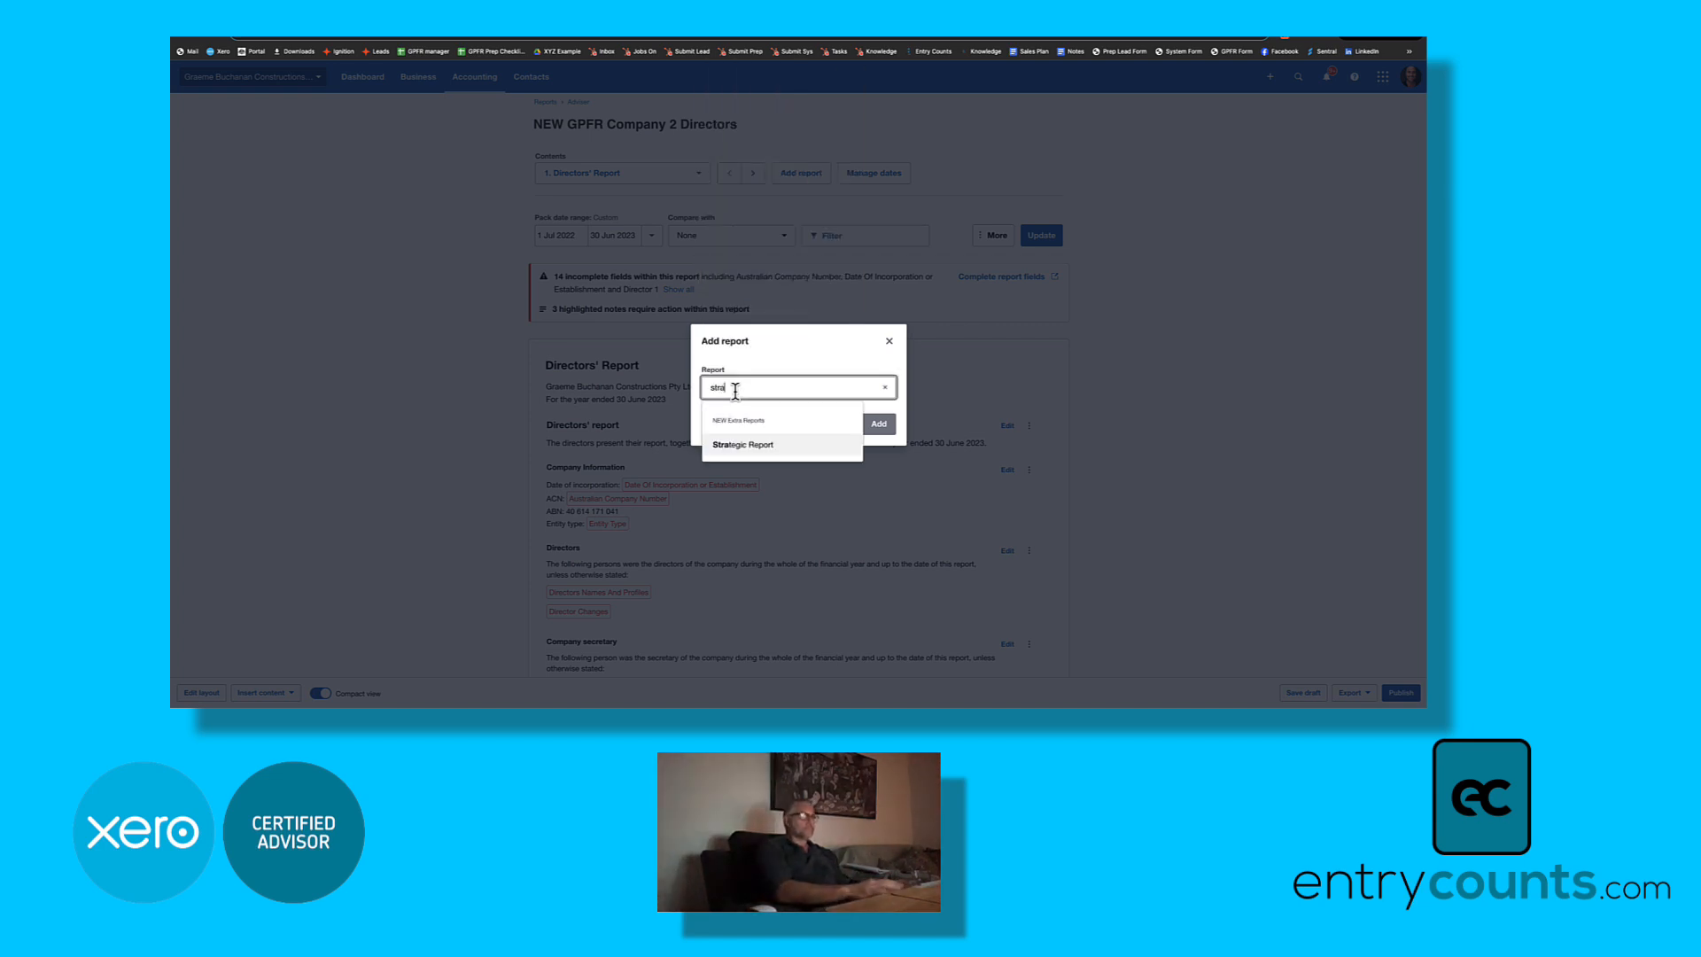
{"action": "left_click", "coordinate": [879, 423]}
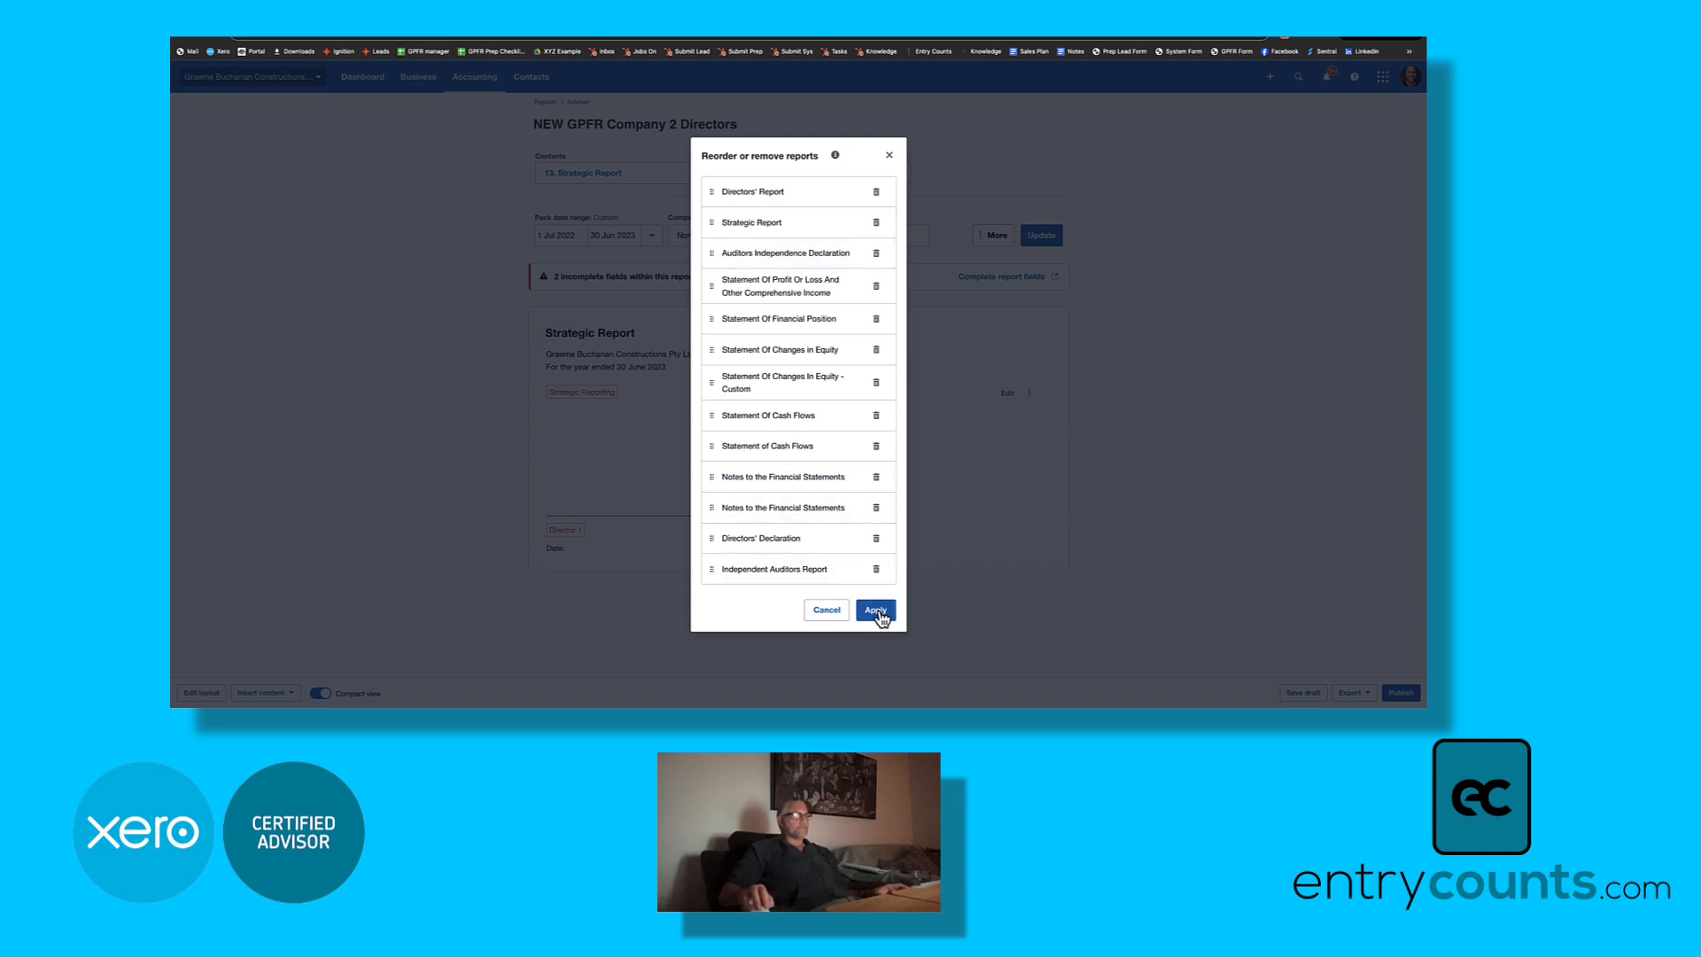
{"action": "left_click", "coordinate": [875, 609]}
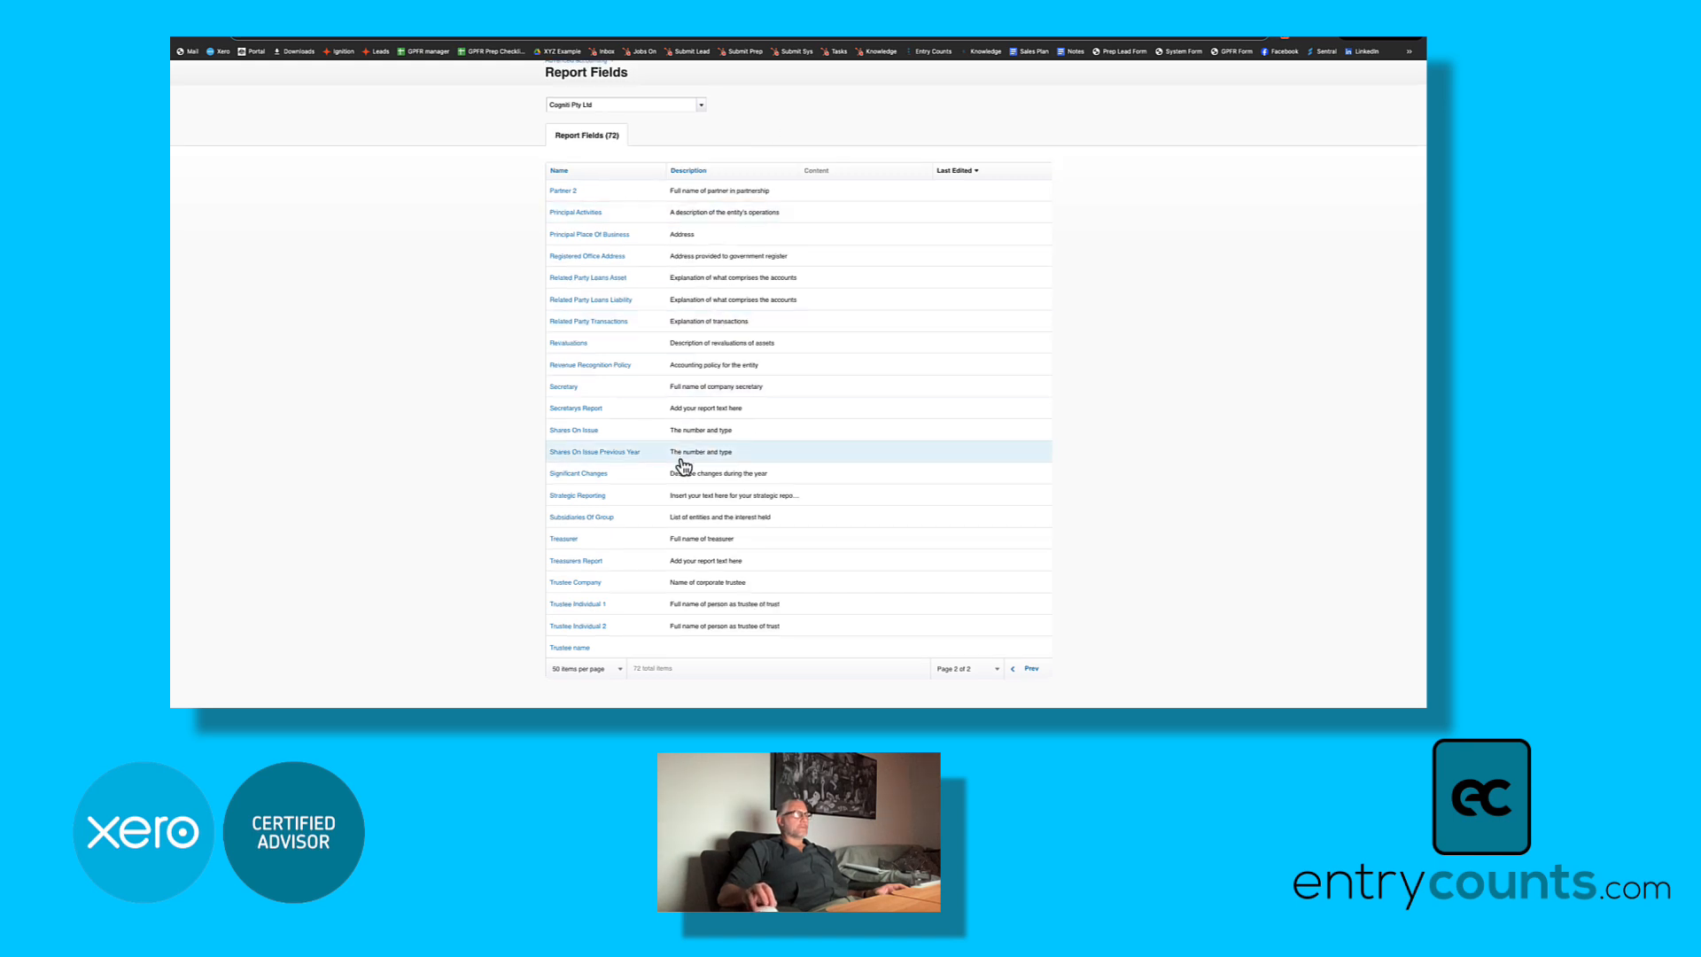
{"action": "left_click", "coordinate": [577, 495]}
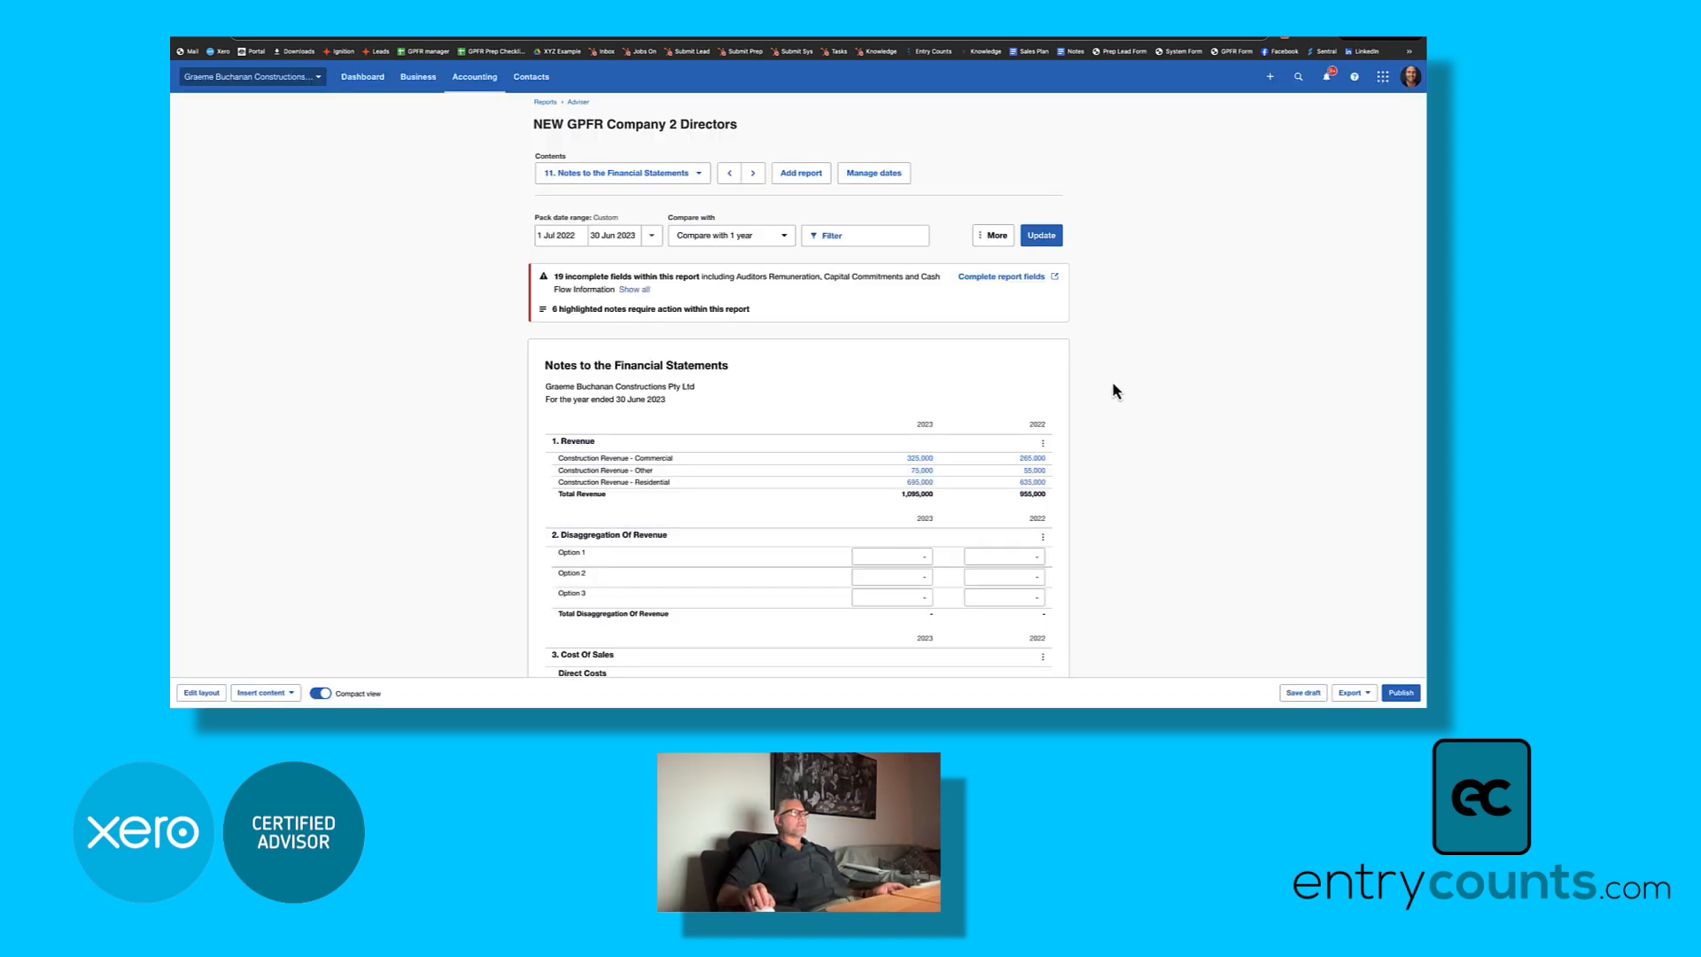
Step: Scroll the Notes to the Financial Statements down to note 10 Key Management Personnel
{"action": "scroll", "scroll_direction": "down", "scroll_amount": 3}
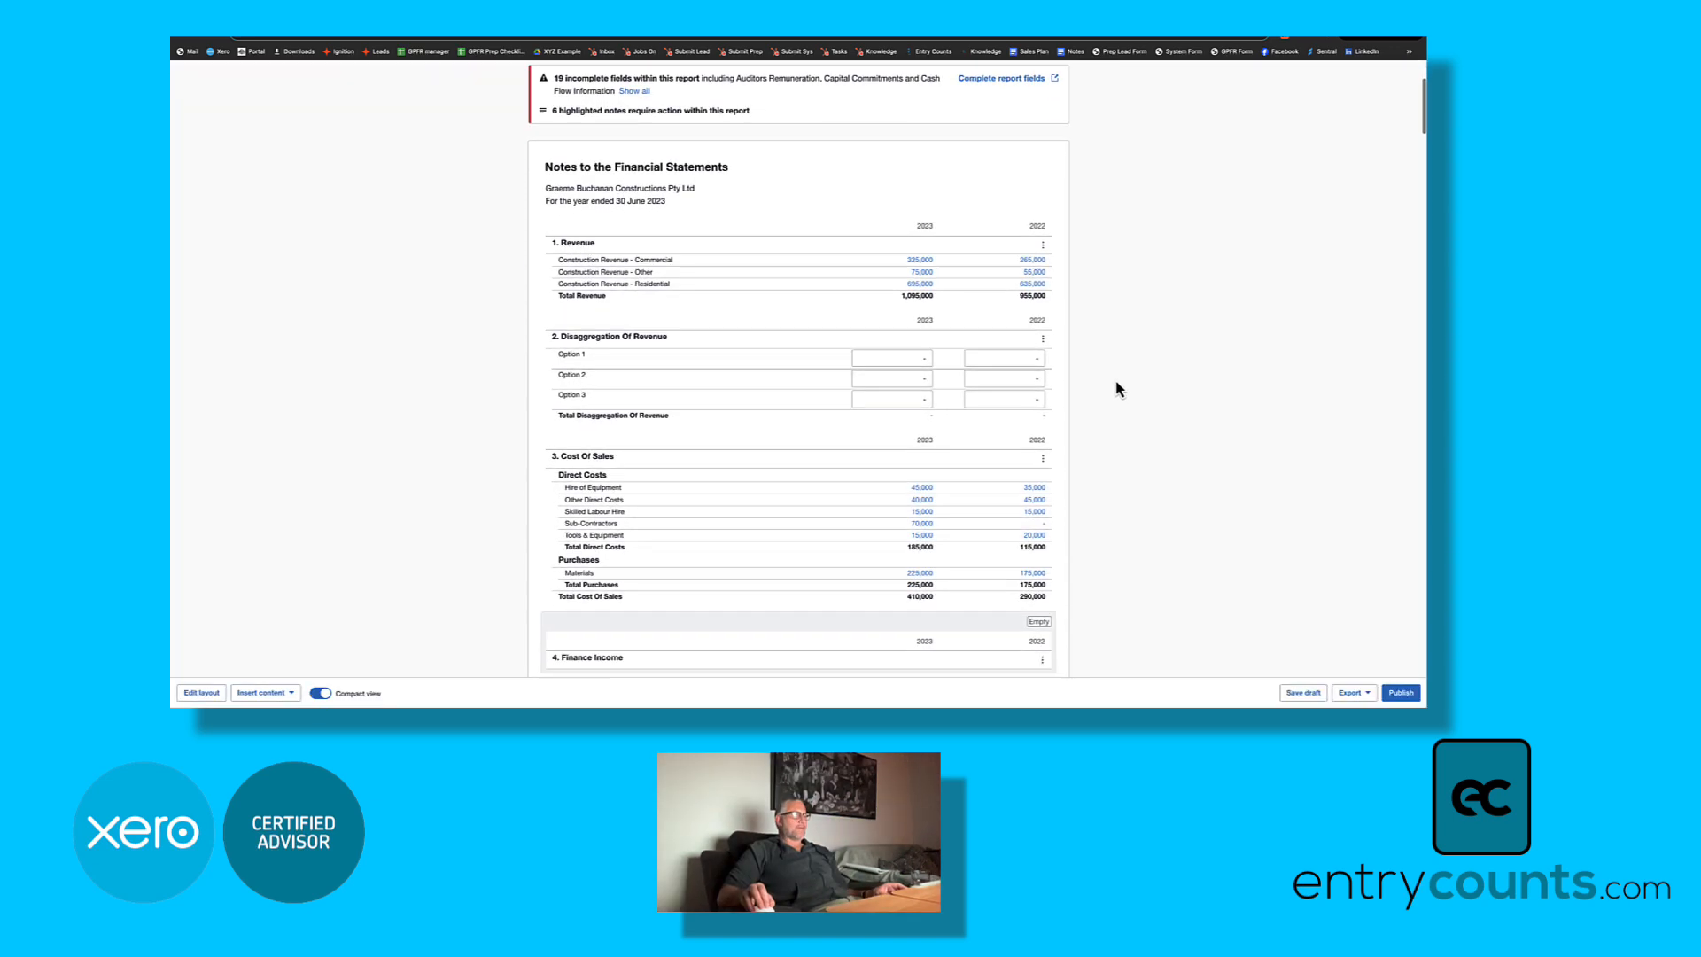
{"action": "scroll", "scroll_direction": "down", "scroll_amount": 3}
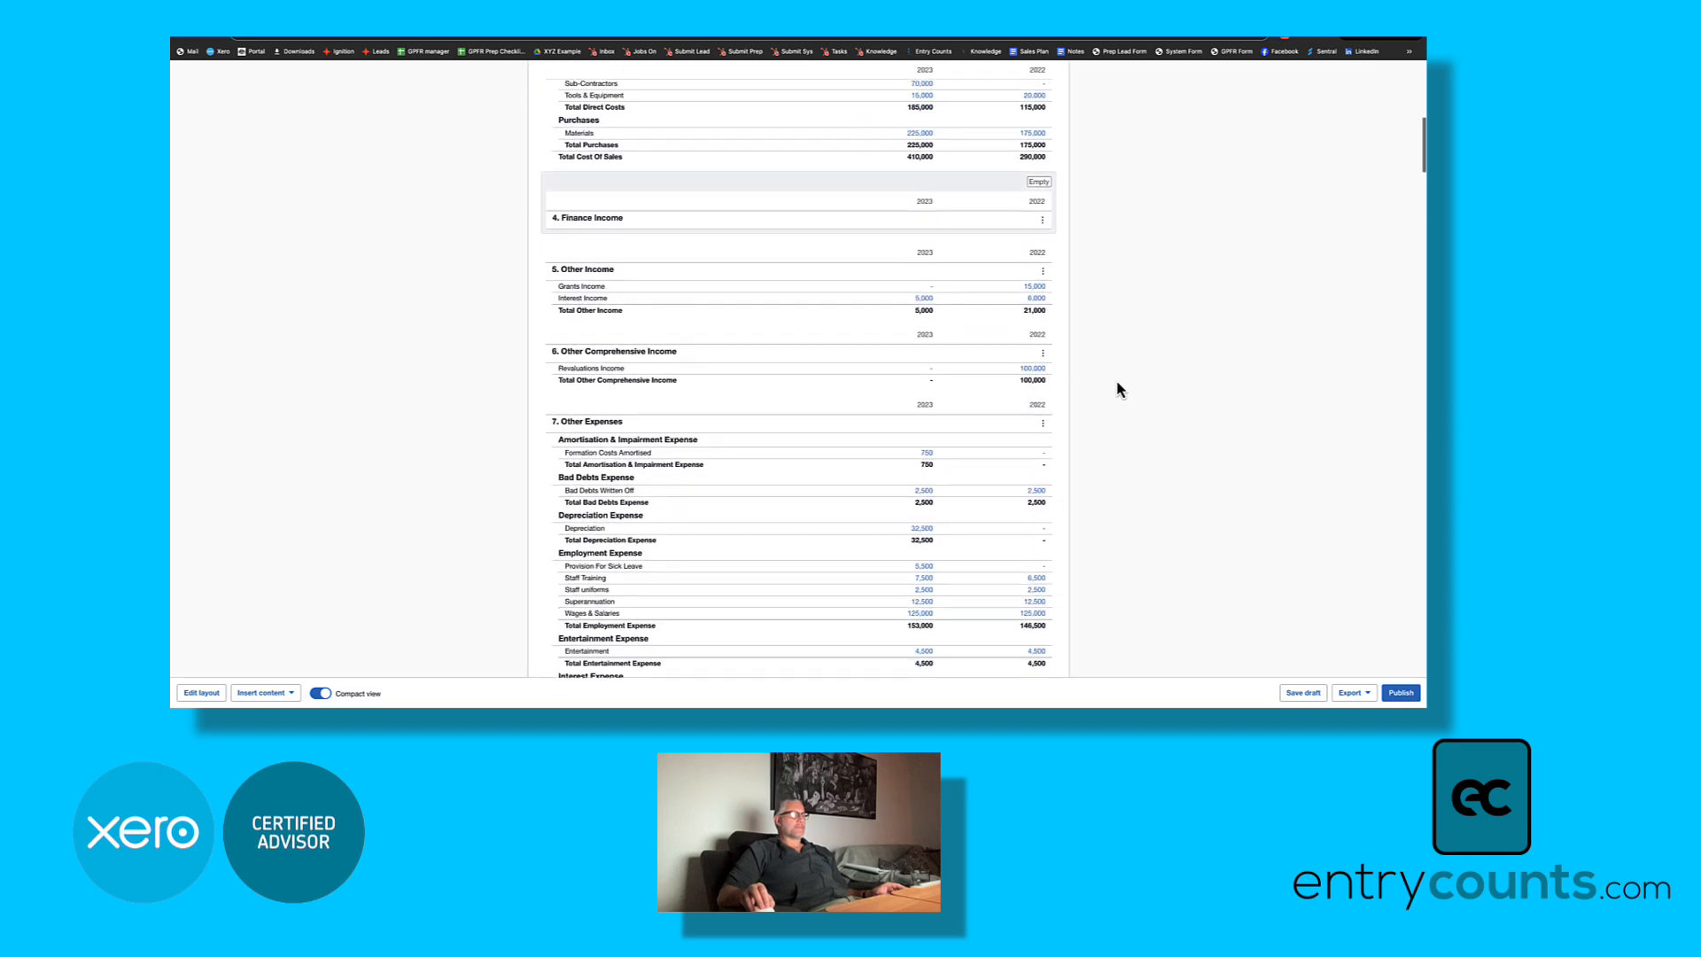
{"action": "scroll", "scroll_direction": "down", "scroll_amount": 3}
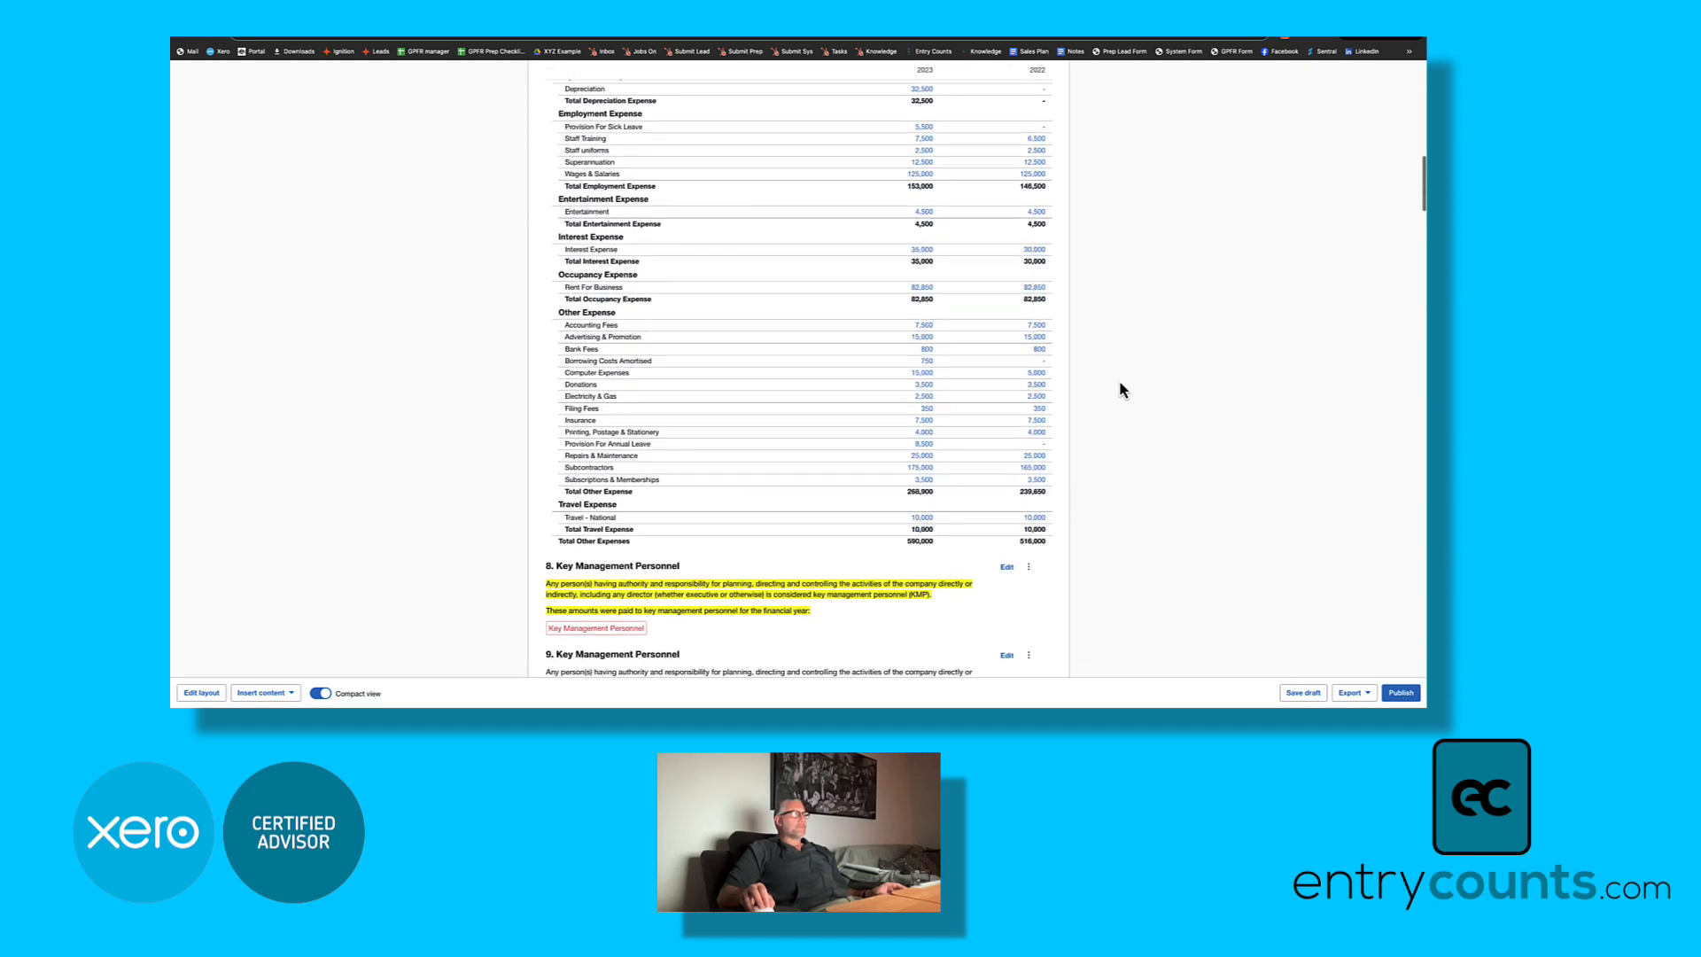
{"action": "scroll", "scroll_direction": "down", "scroll_amount": 3}
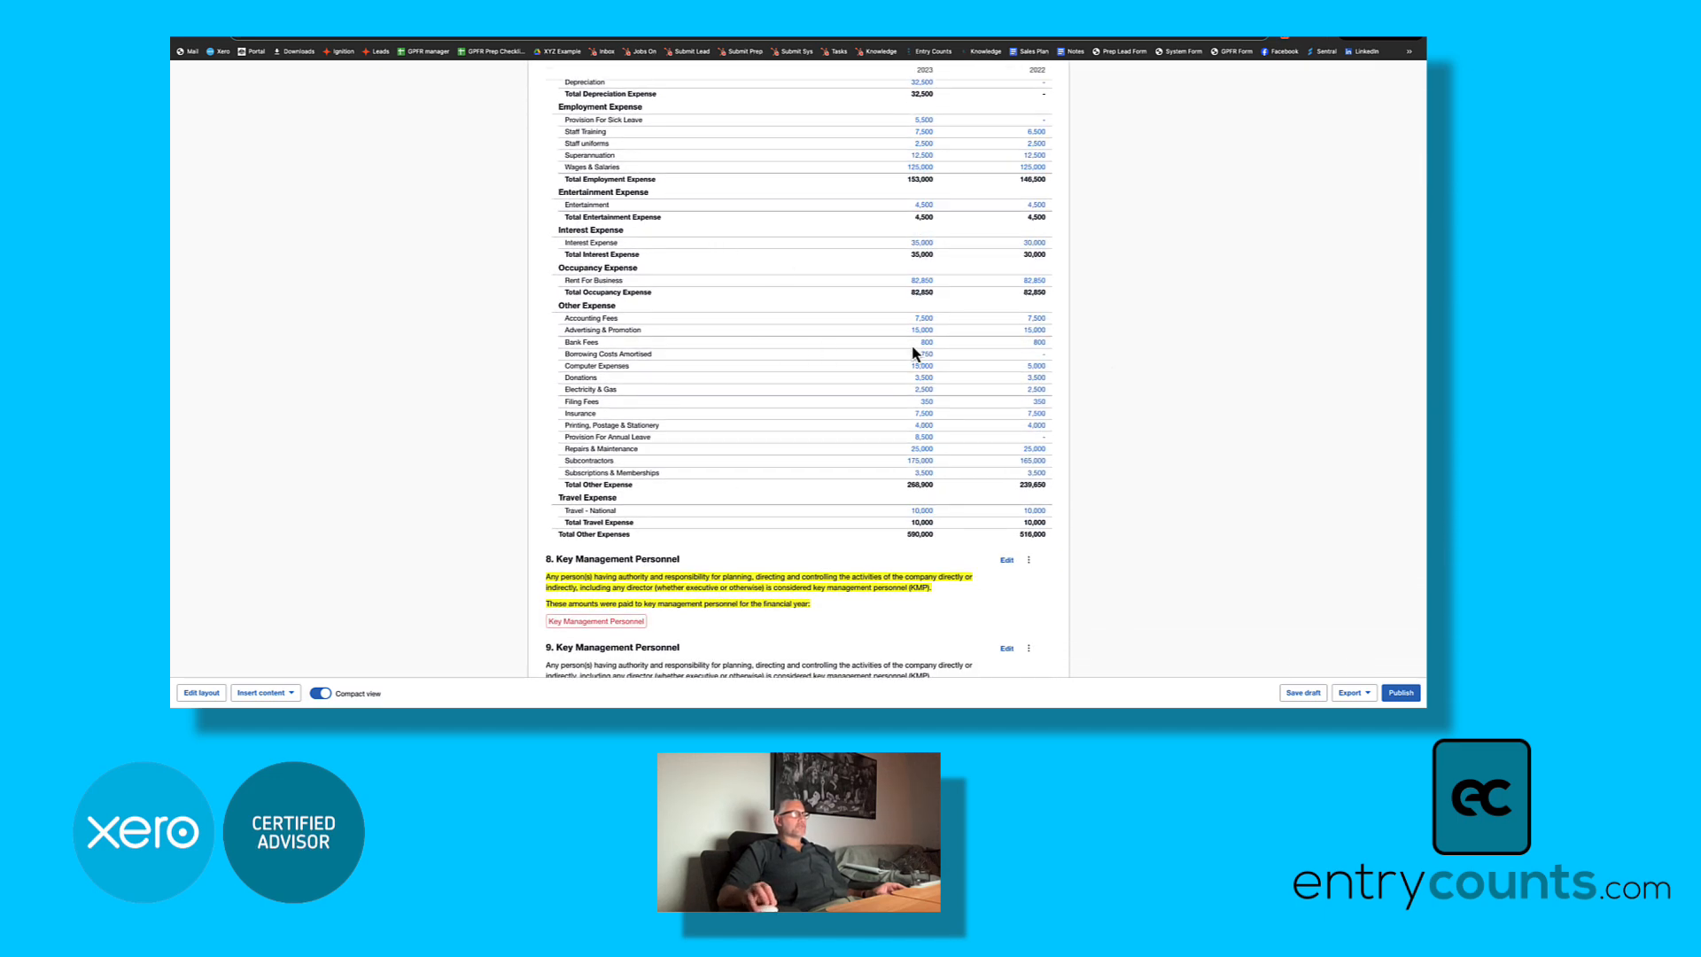
{"action": "scroll", "scroll_direction": "down", "scroll_amount": 3}
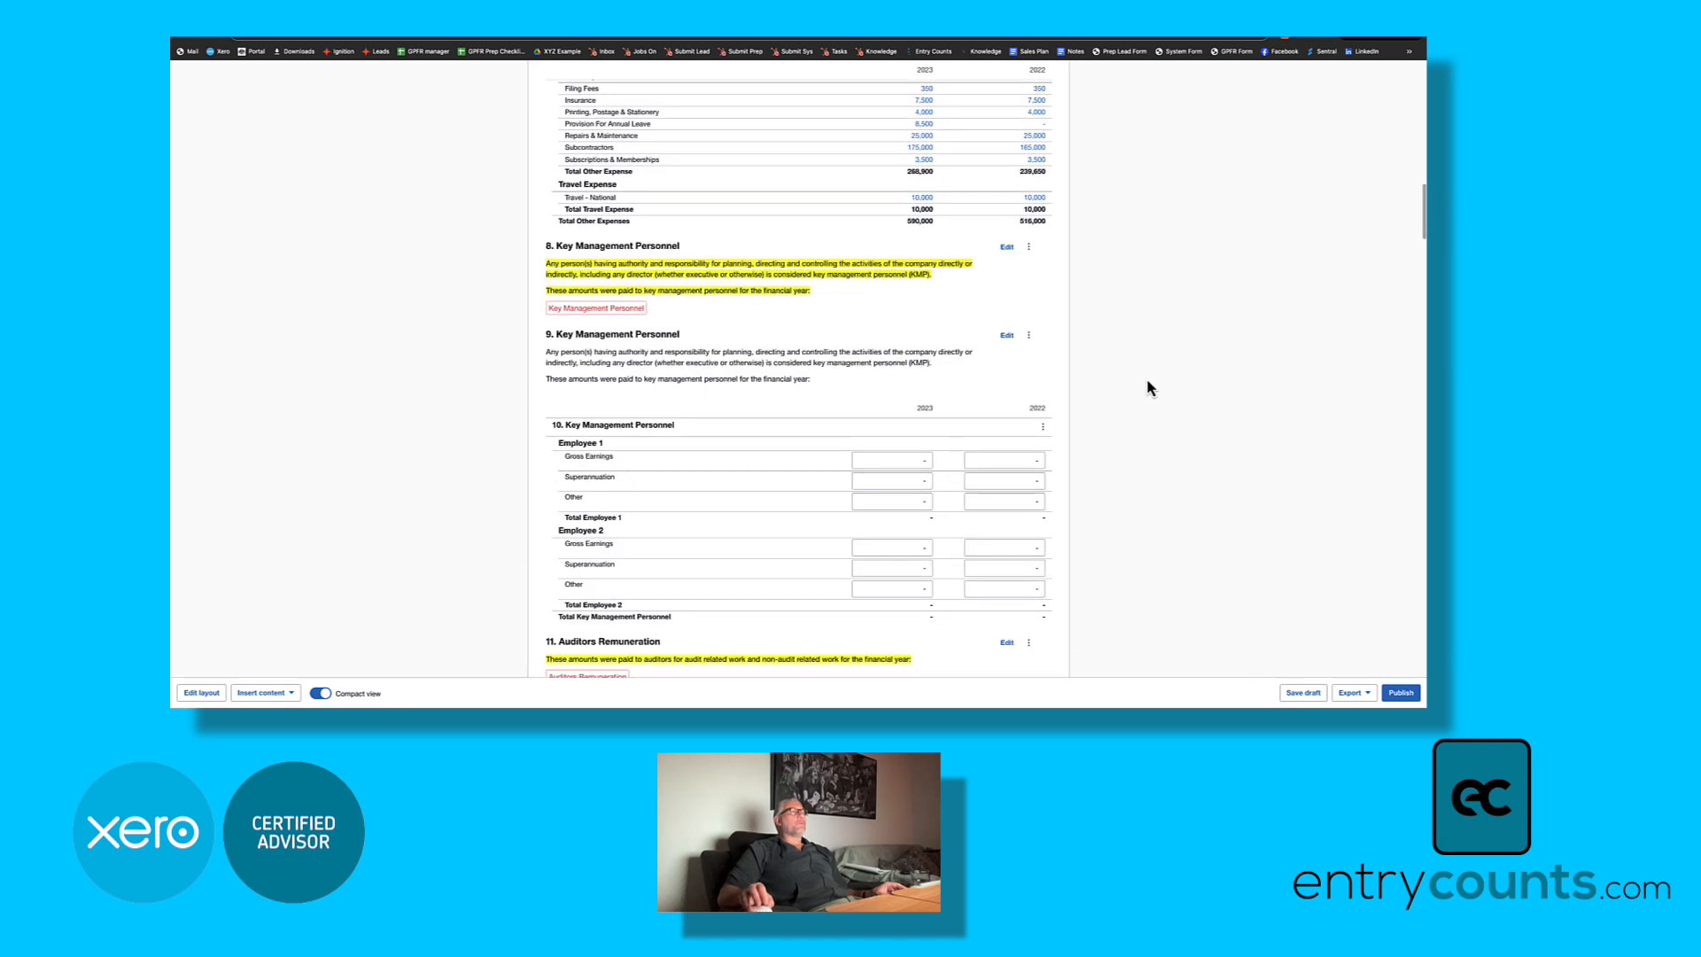
{"action": "mouse_move", "coordinate": [1128, 360]}
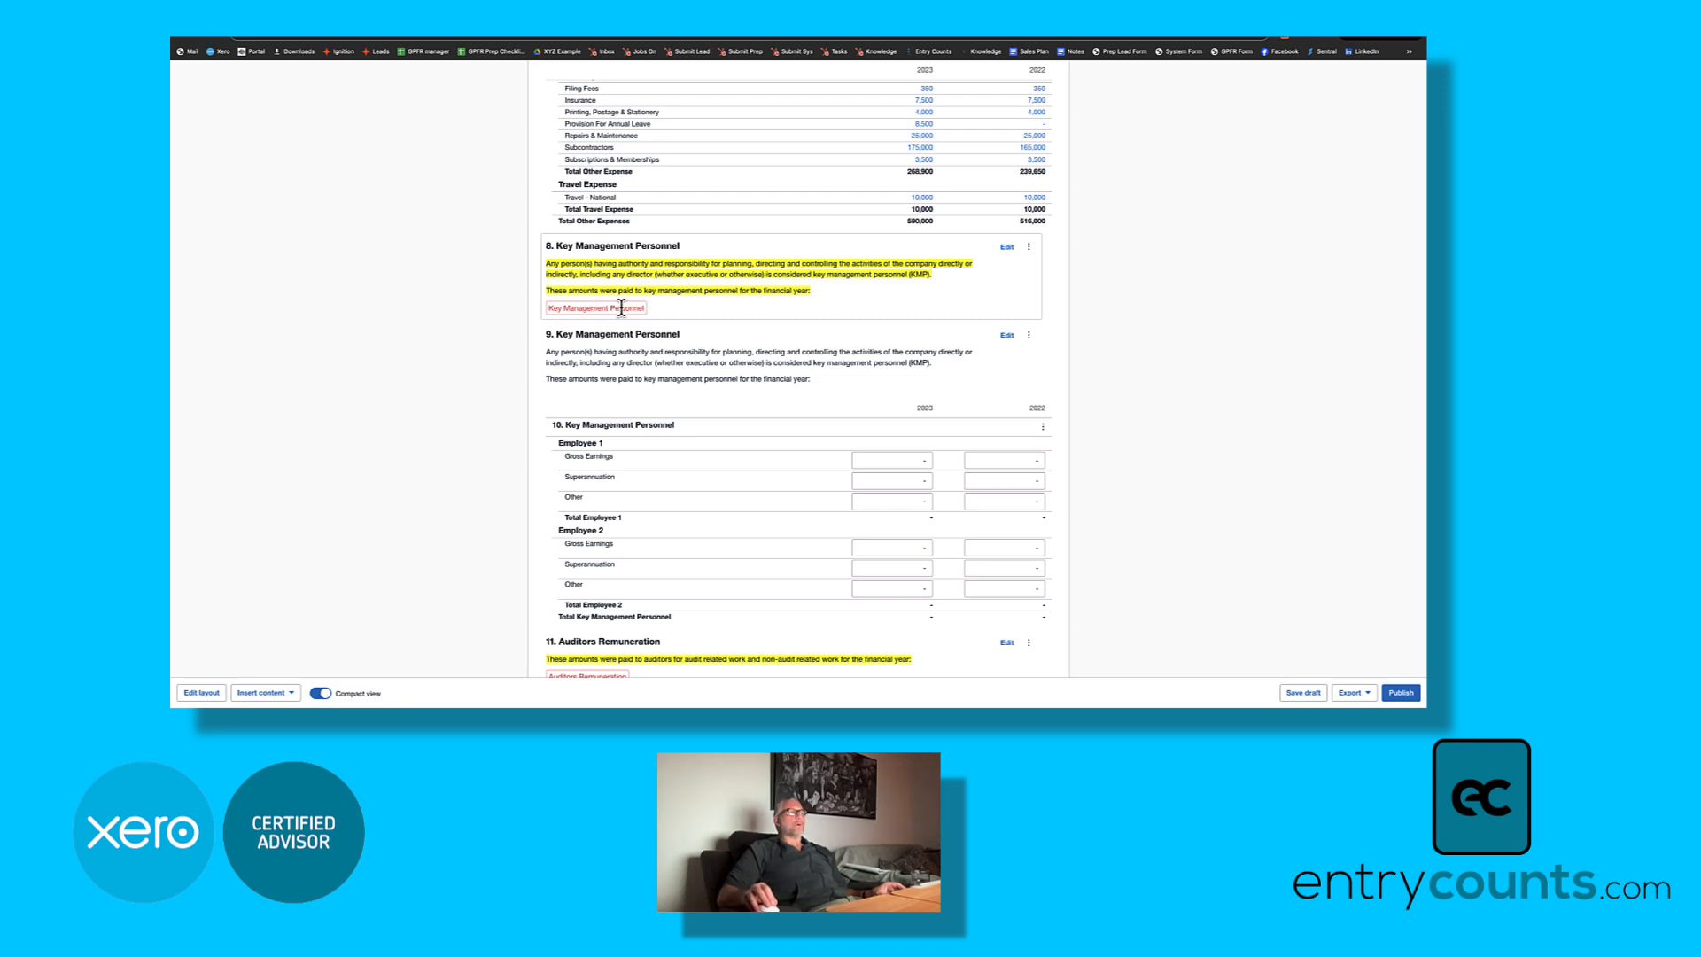
{"action": "scroll", "scroll_direction": "down", "scroll_amount": 3}
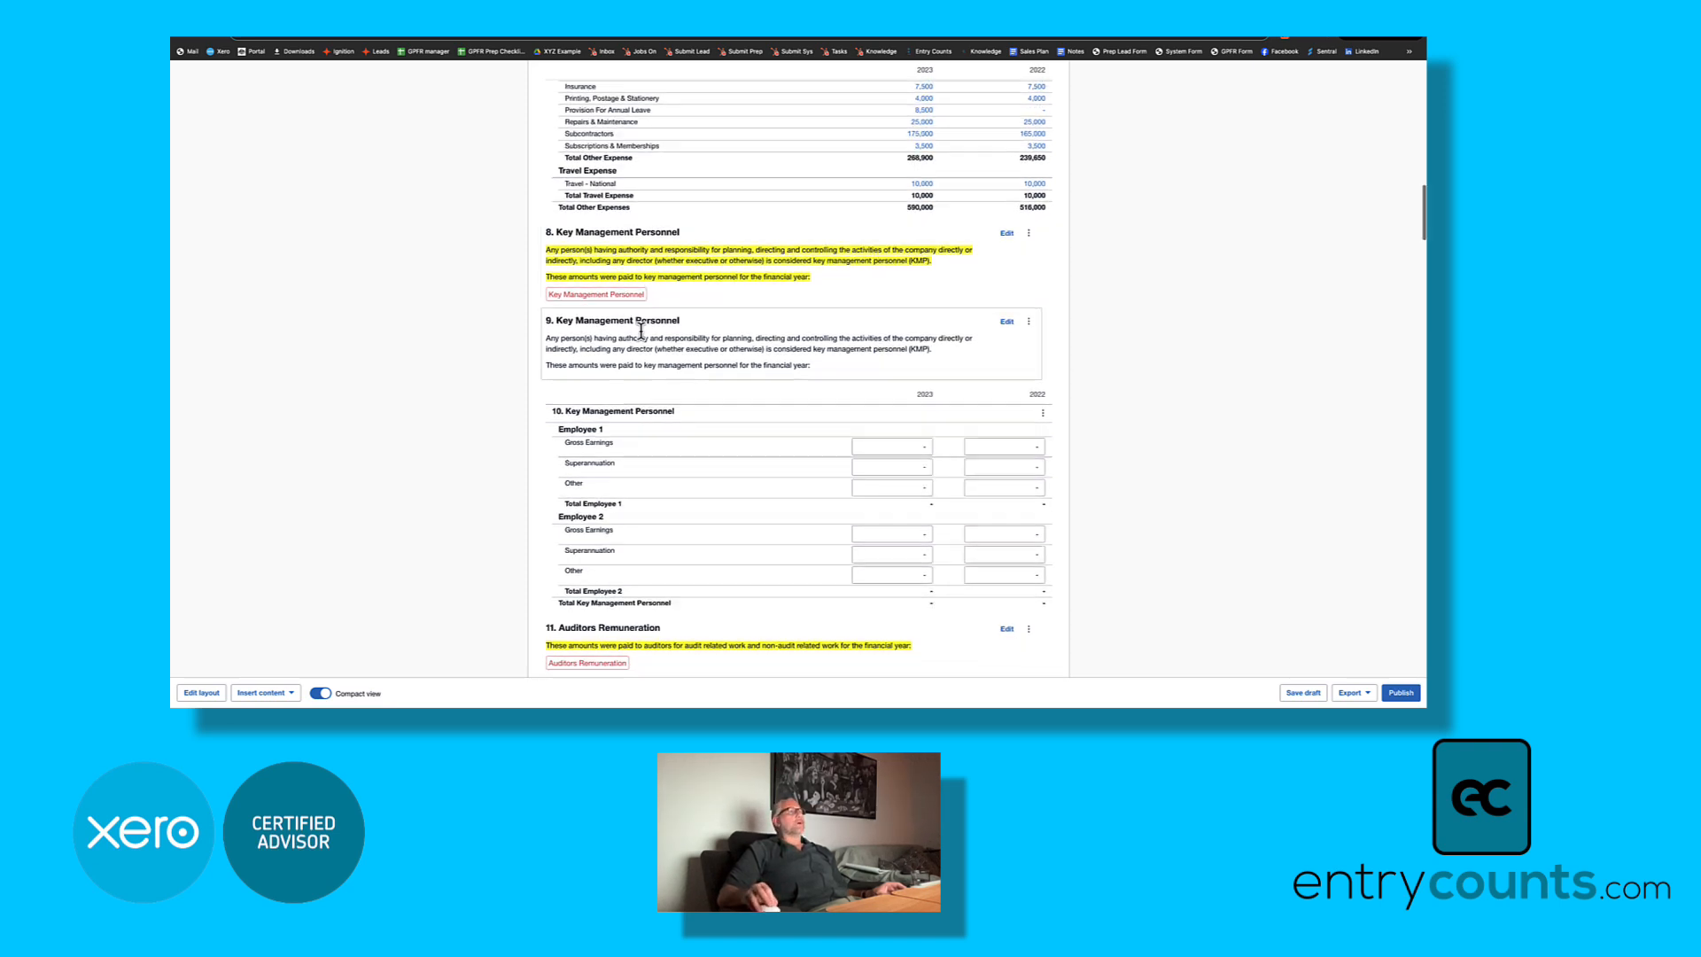
{"action": "scroll", "scroll_direction": "down", "scroll_amount": 3}
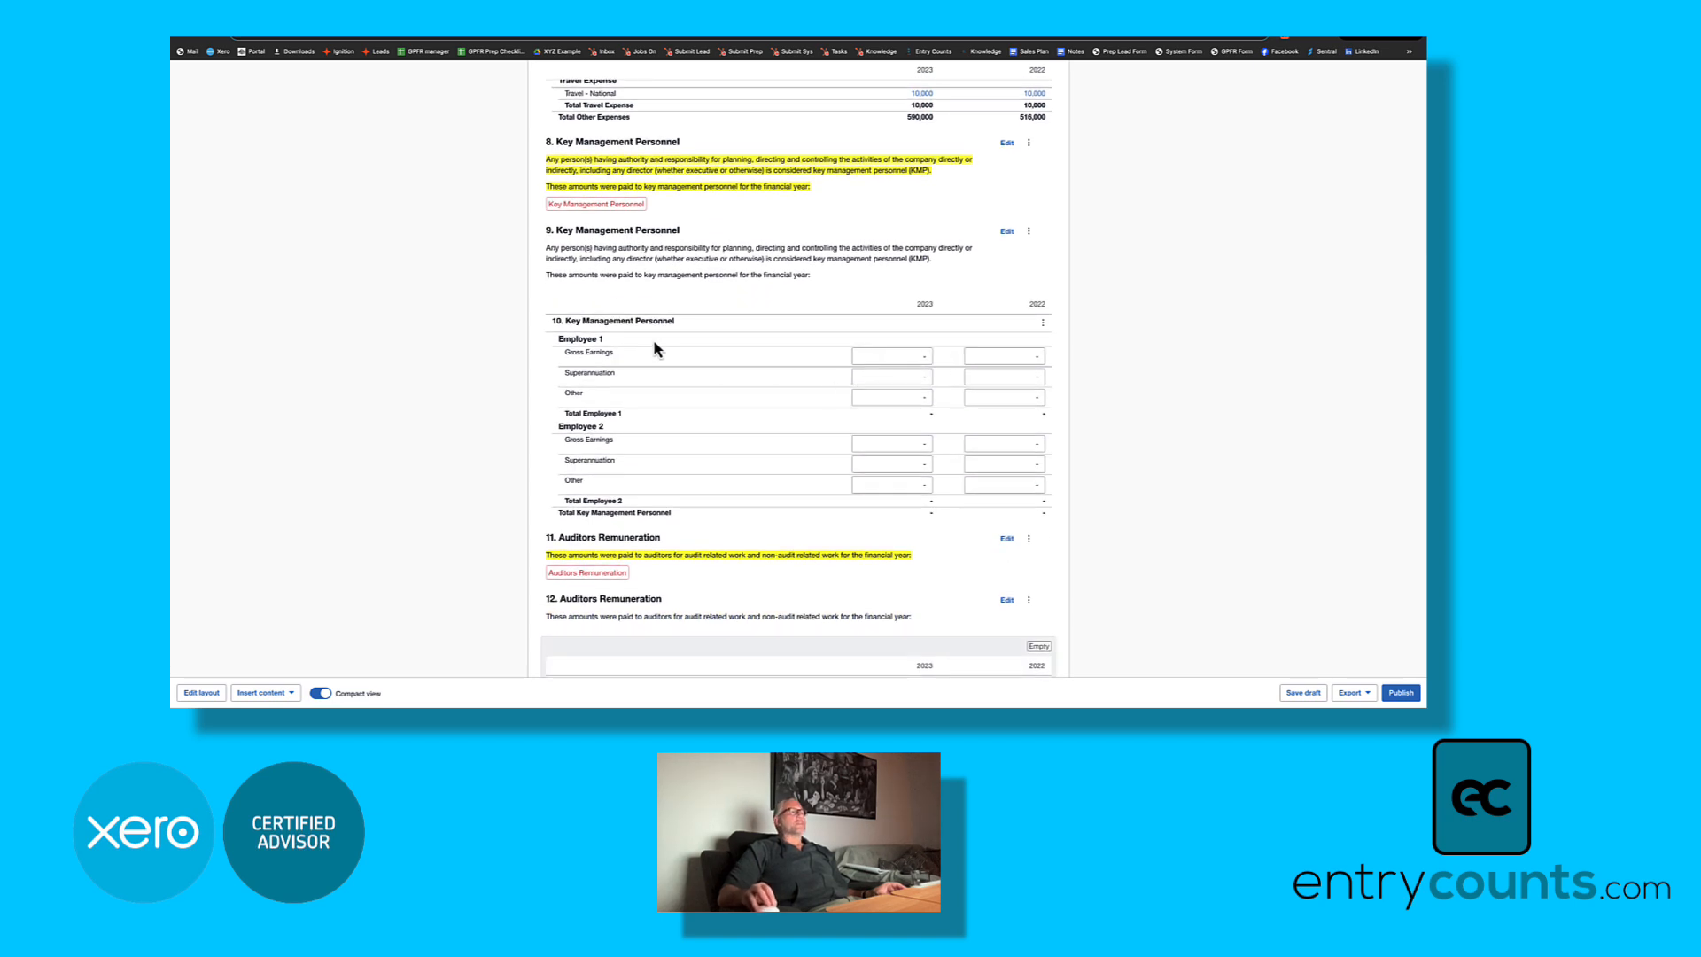
{"action": "double_click", "coordinate": [580, 339]}
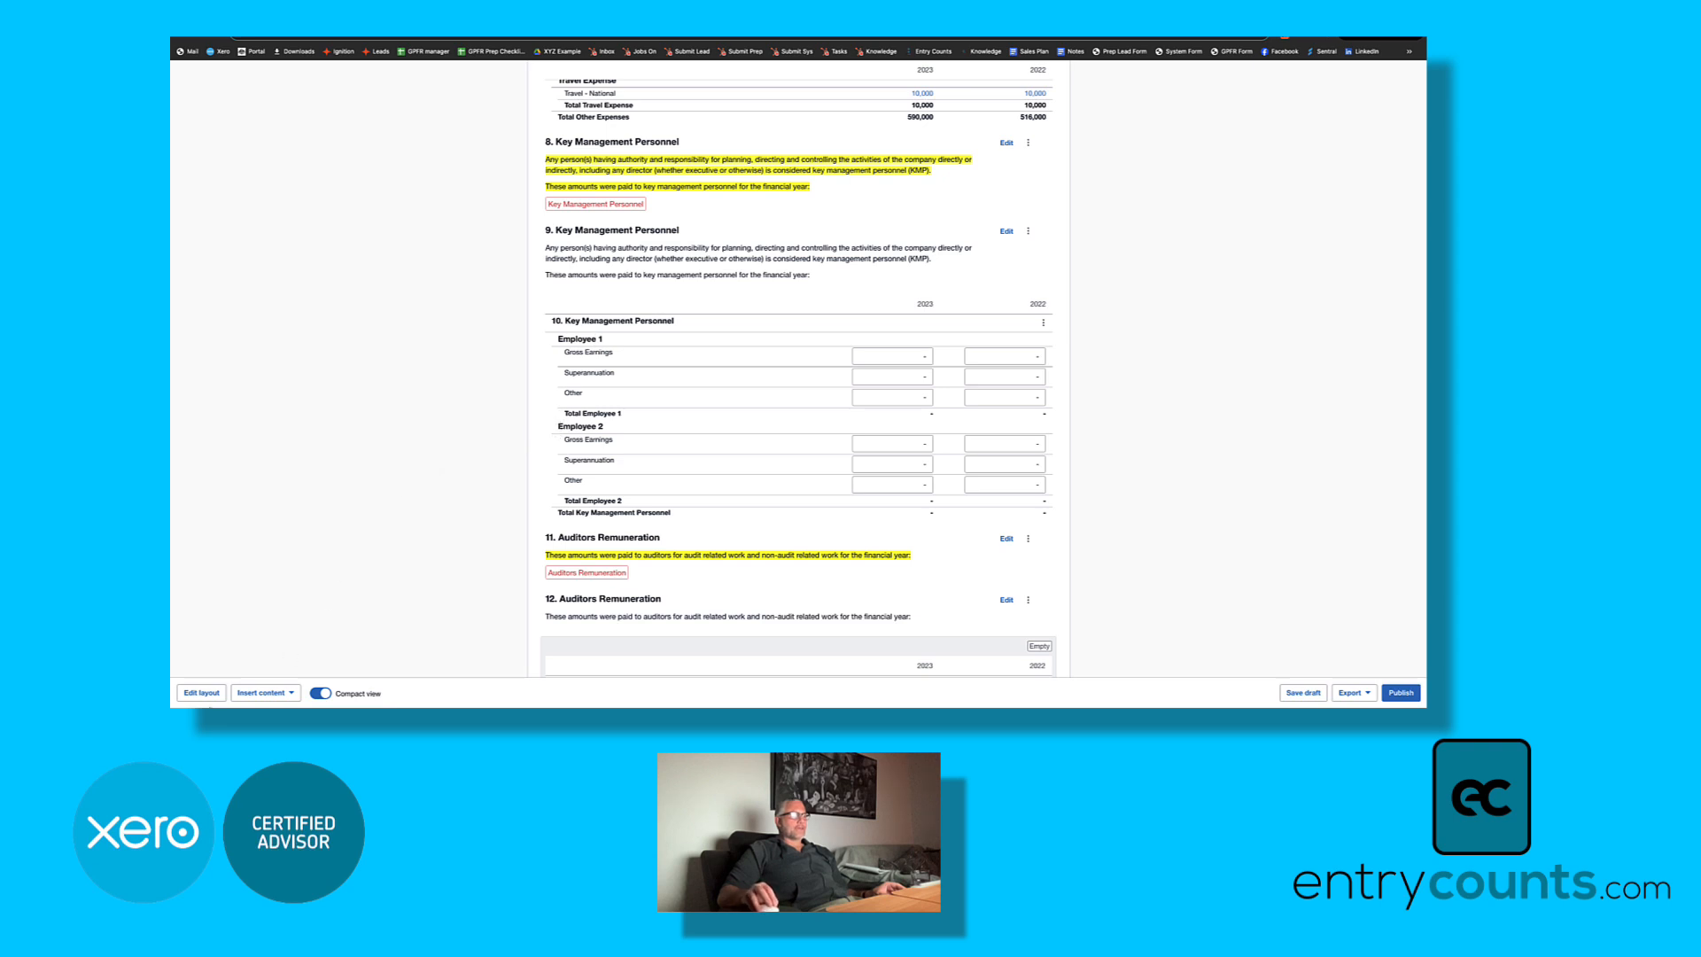
Step: Rename the Employee 1 and Employee 2 groups to David Banner and Bill Bixby
{"action": "left_click", "coordinate": [201, 692]}
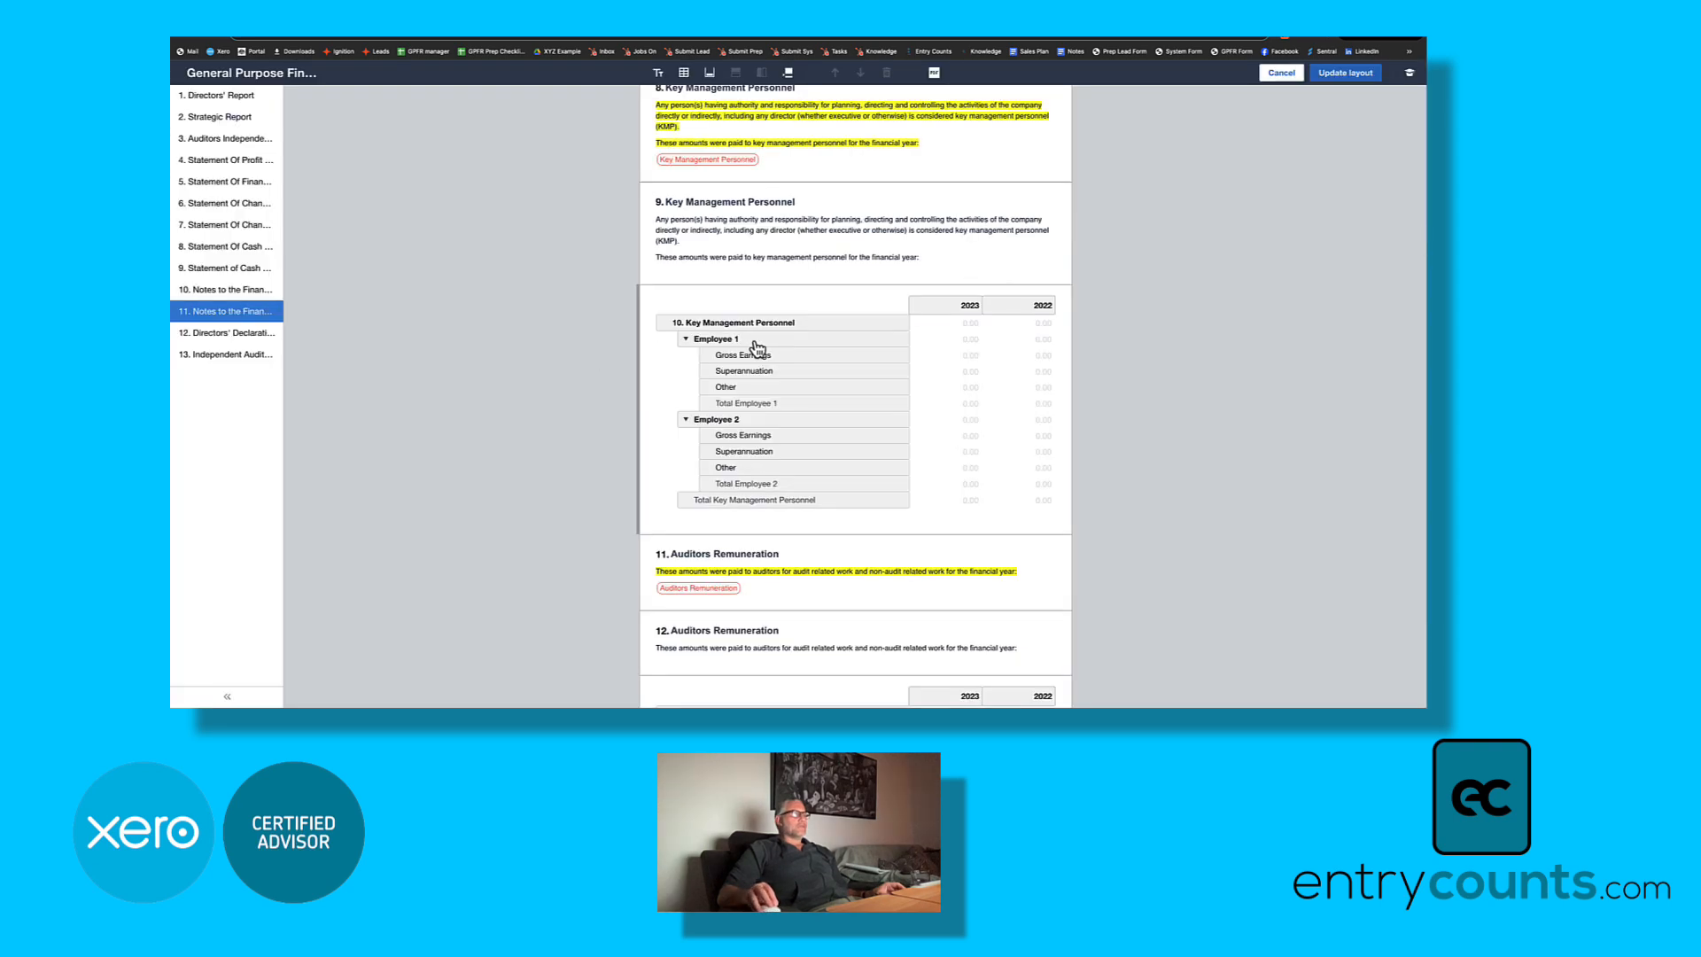
{"action": "left_click", "coordinate": [720, 339]}
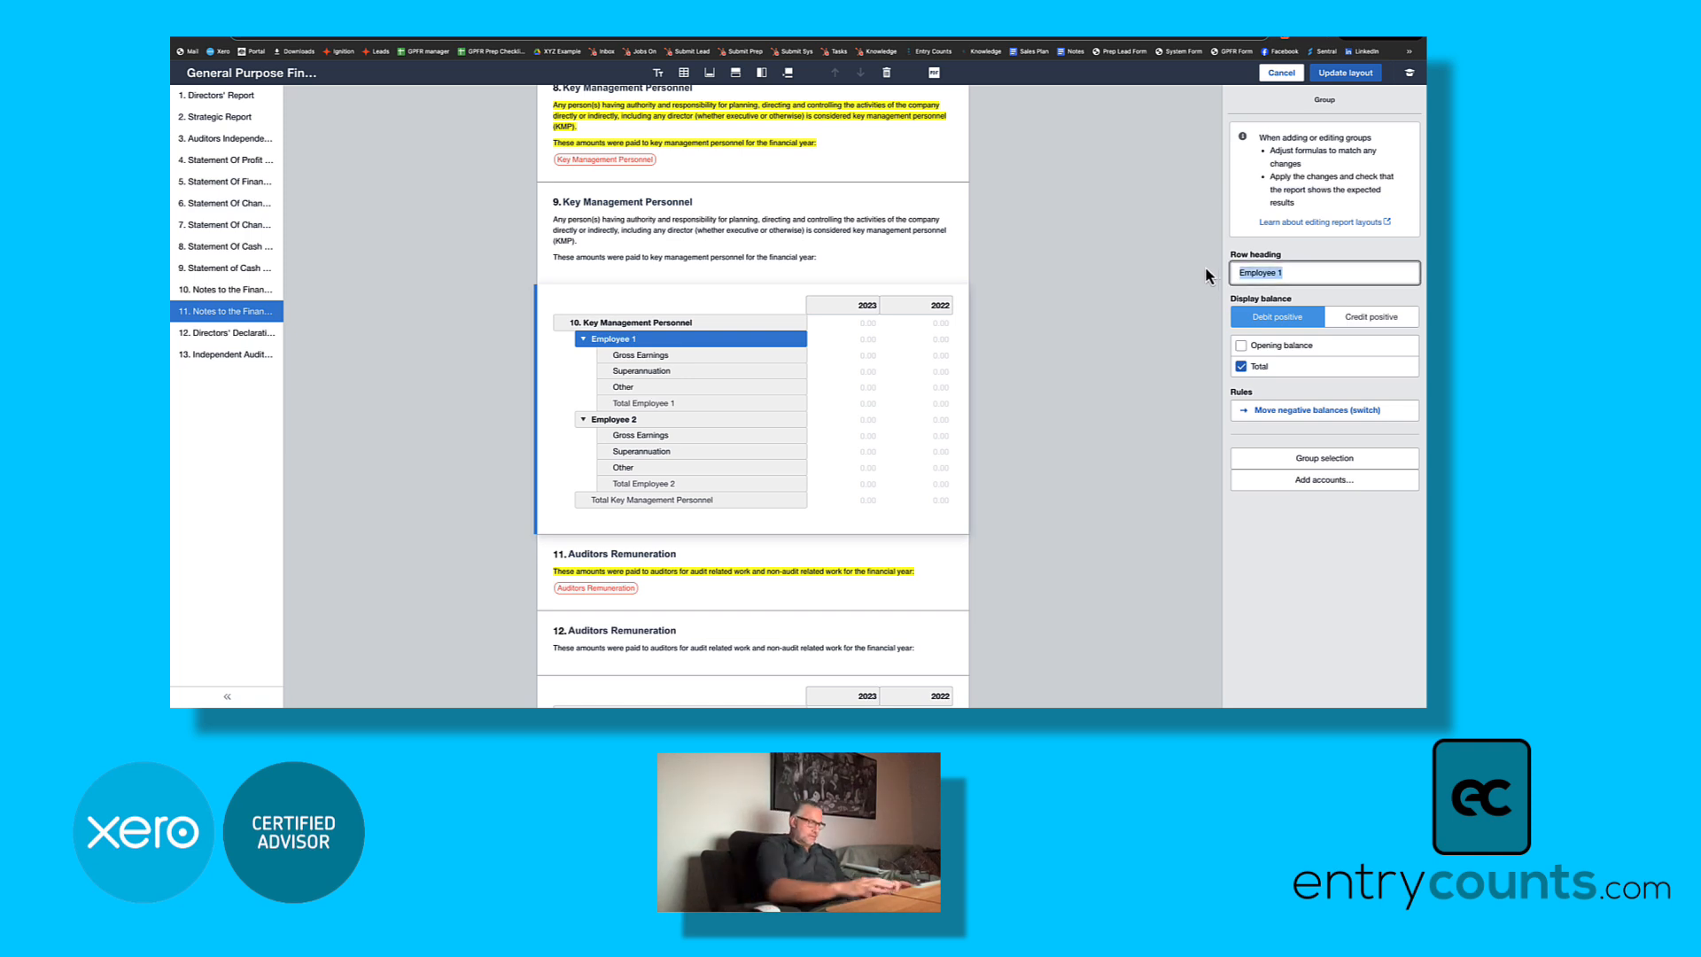
{"action": "type", "text": "David Banner"}
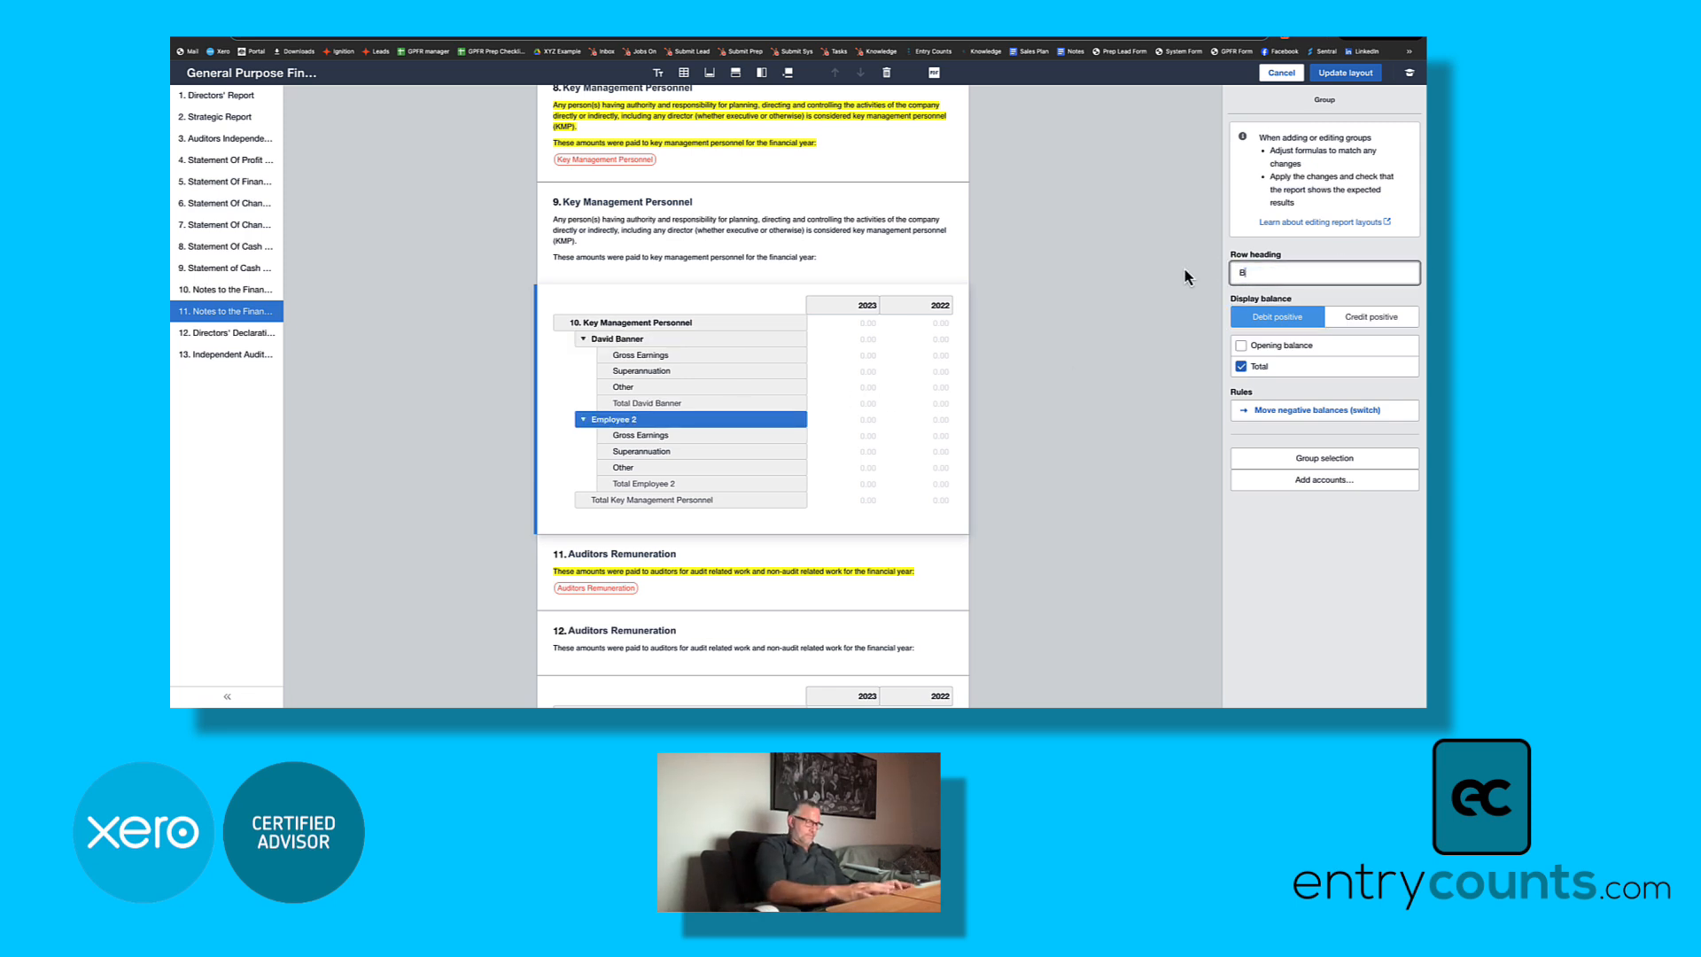
{"action": "type", "text": "Bill Bixby"}
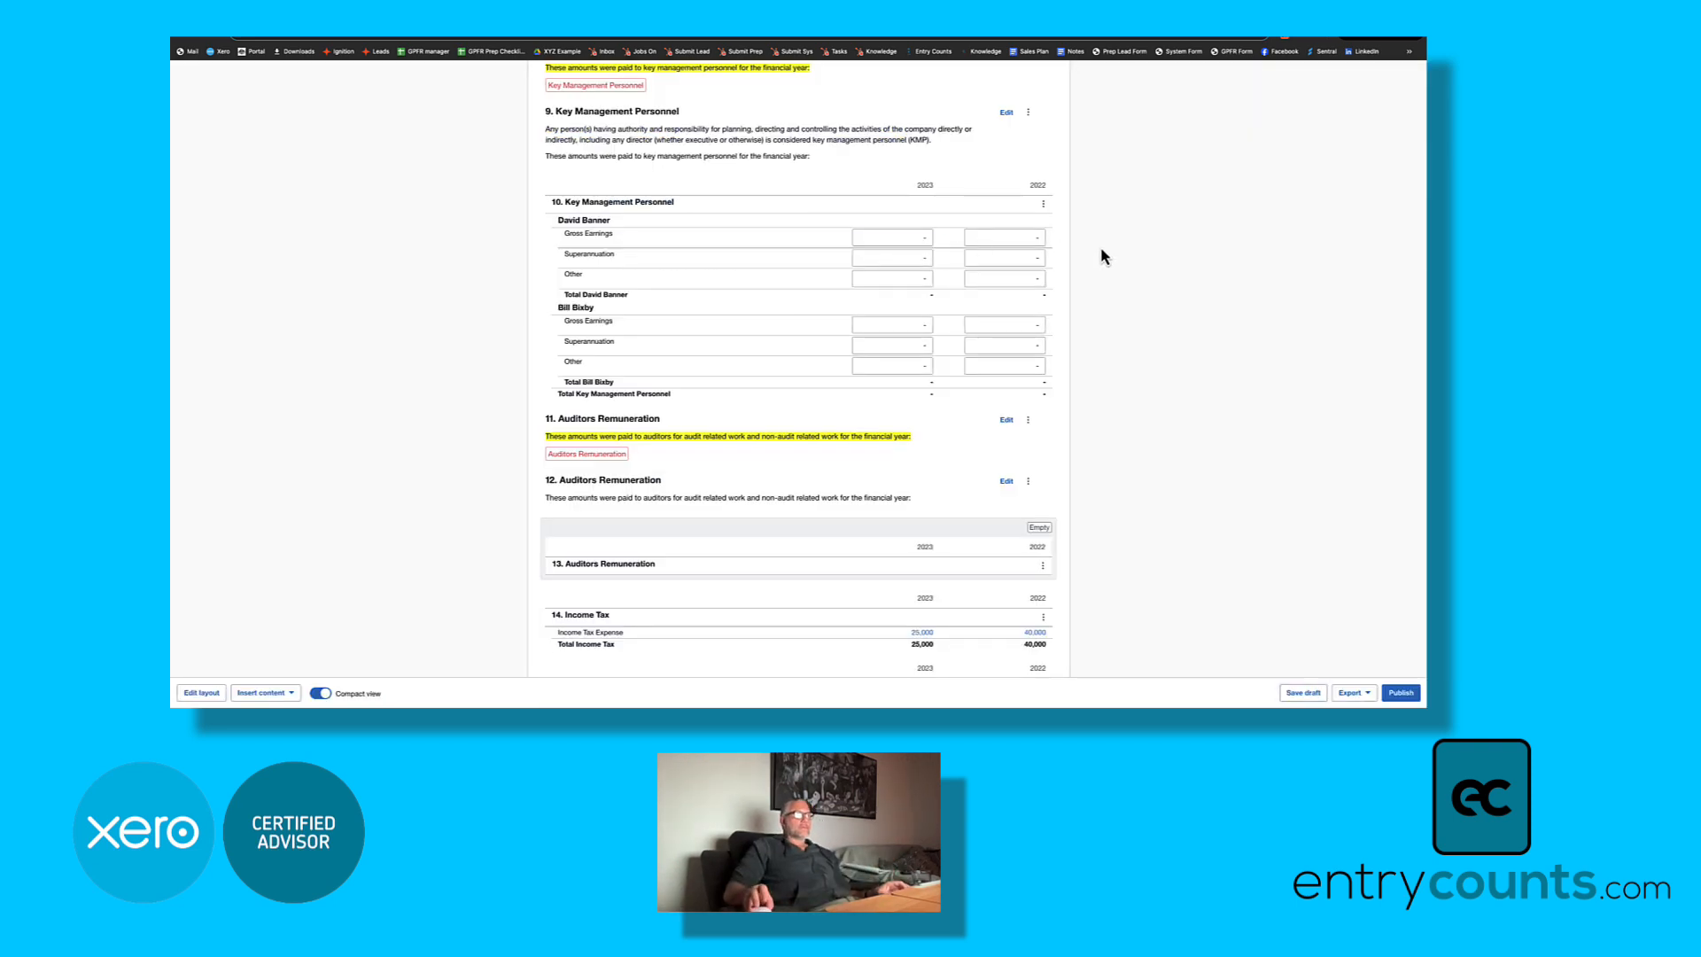
{"action": "left_click", "coordinate": [892, 236]}
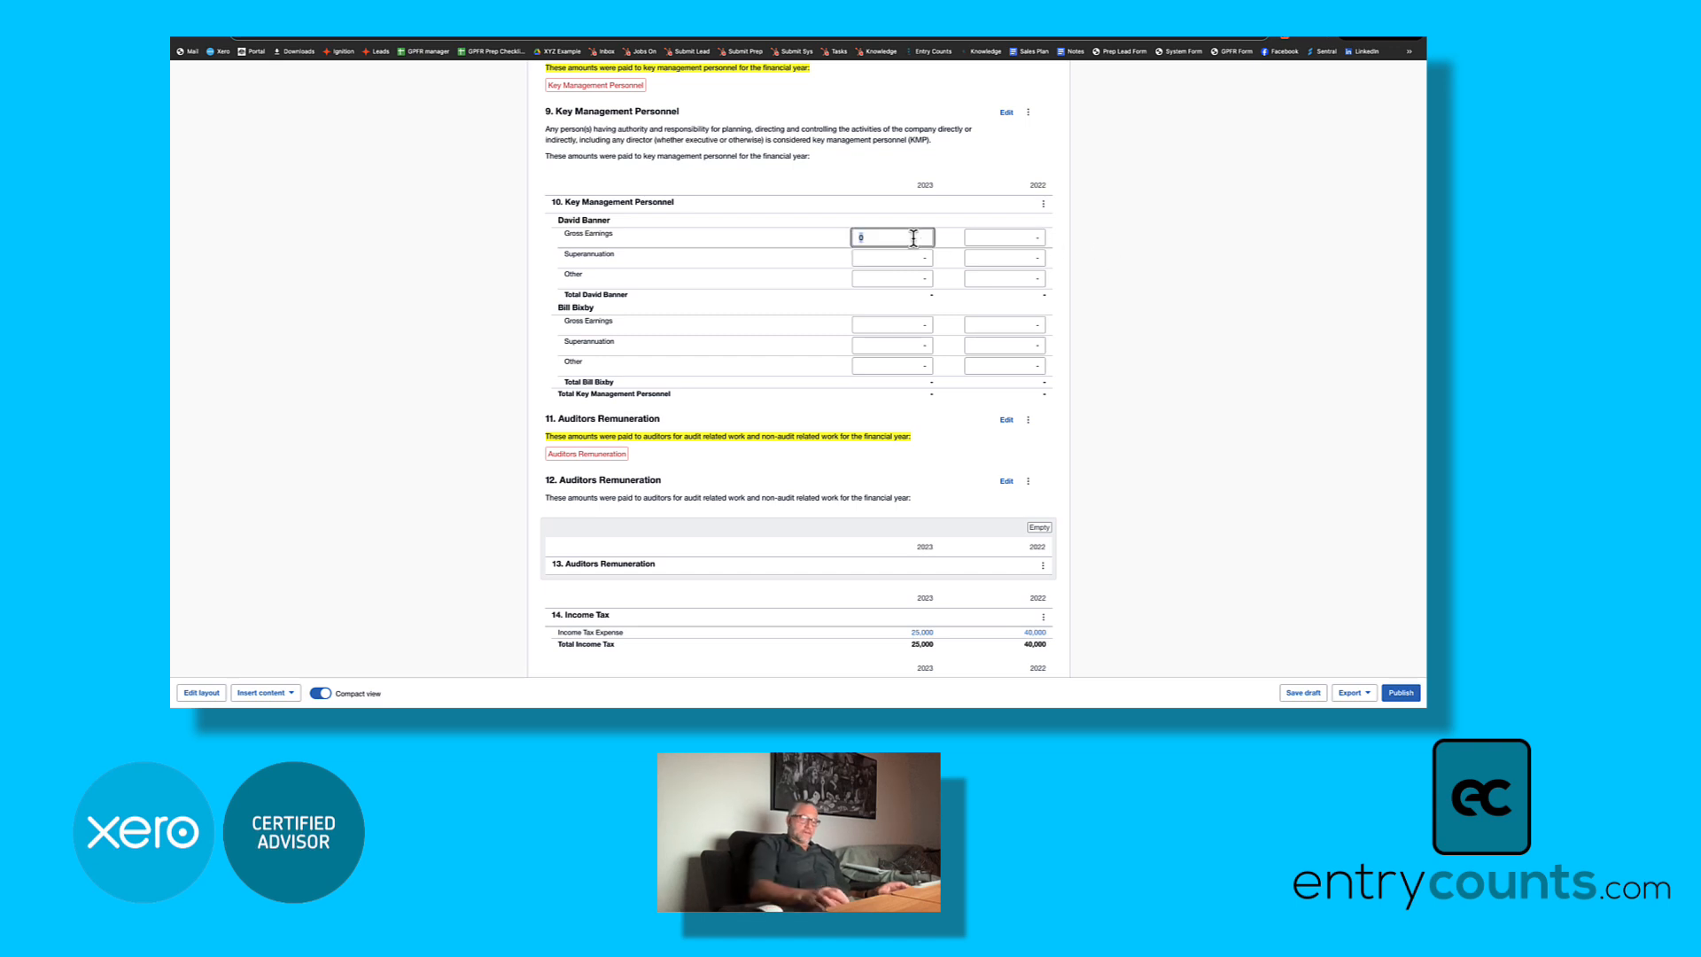
{"action": "type", "text": "25000"}
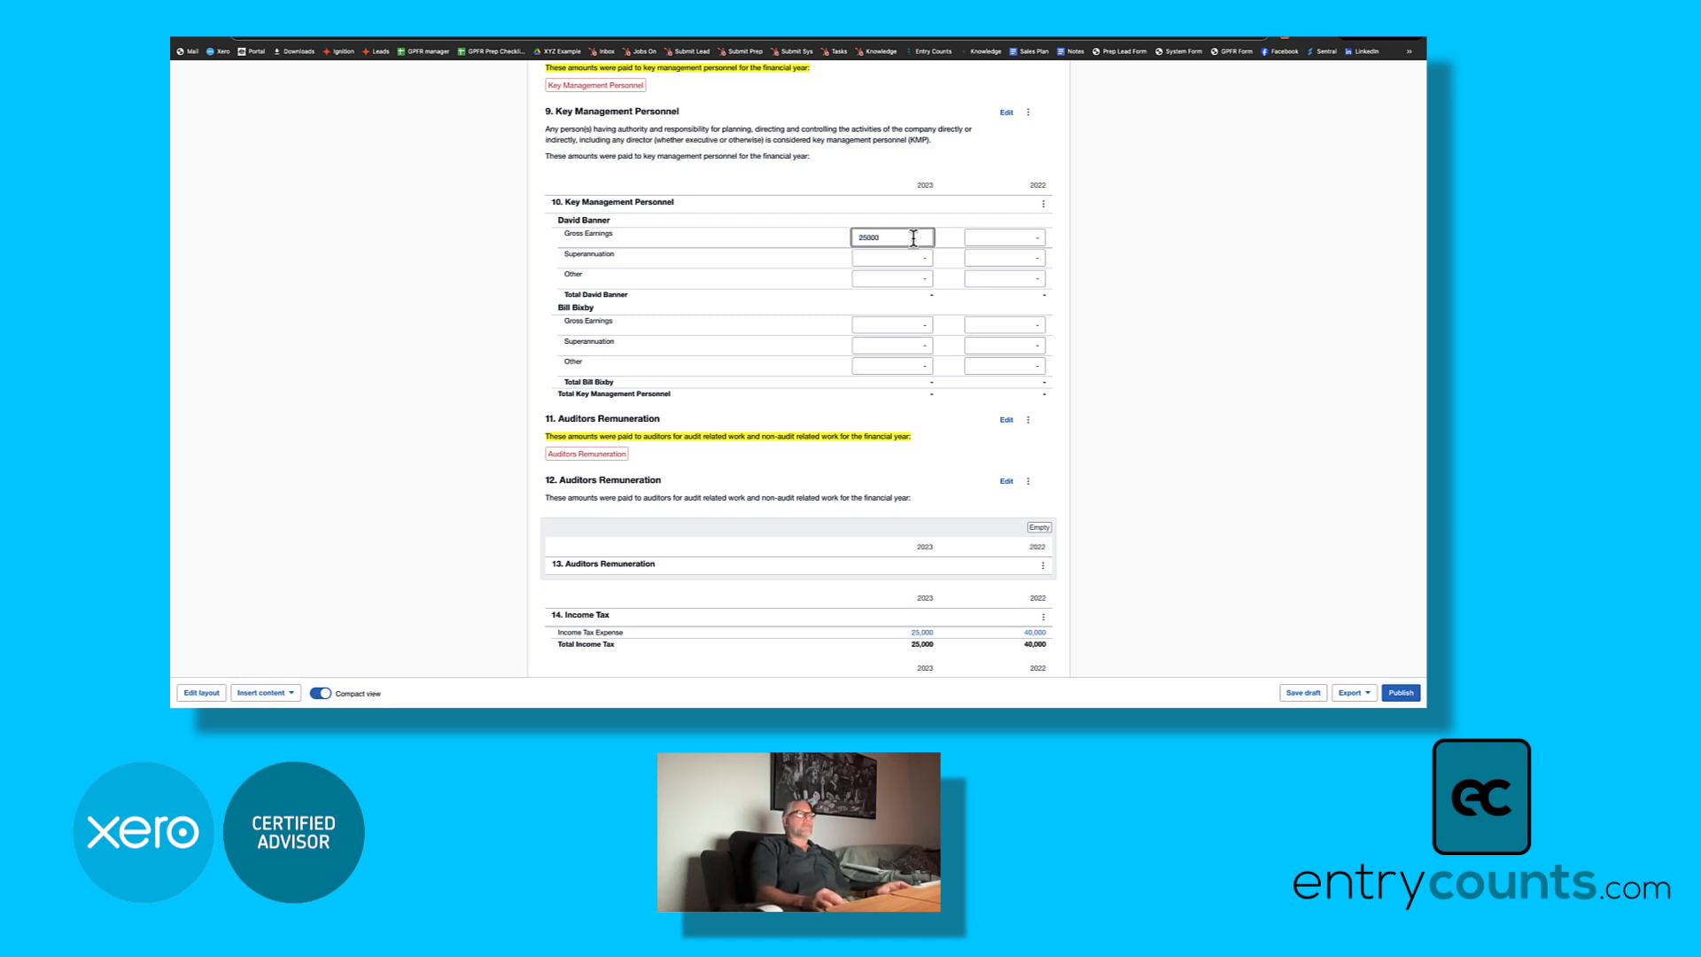
{"action": "type", "text": "2d"}
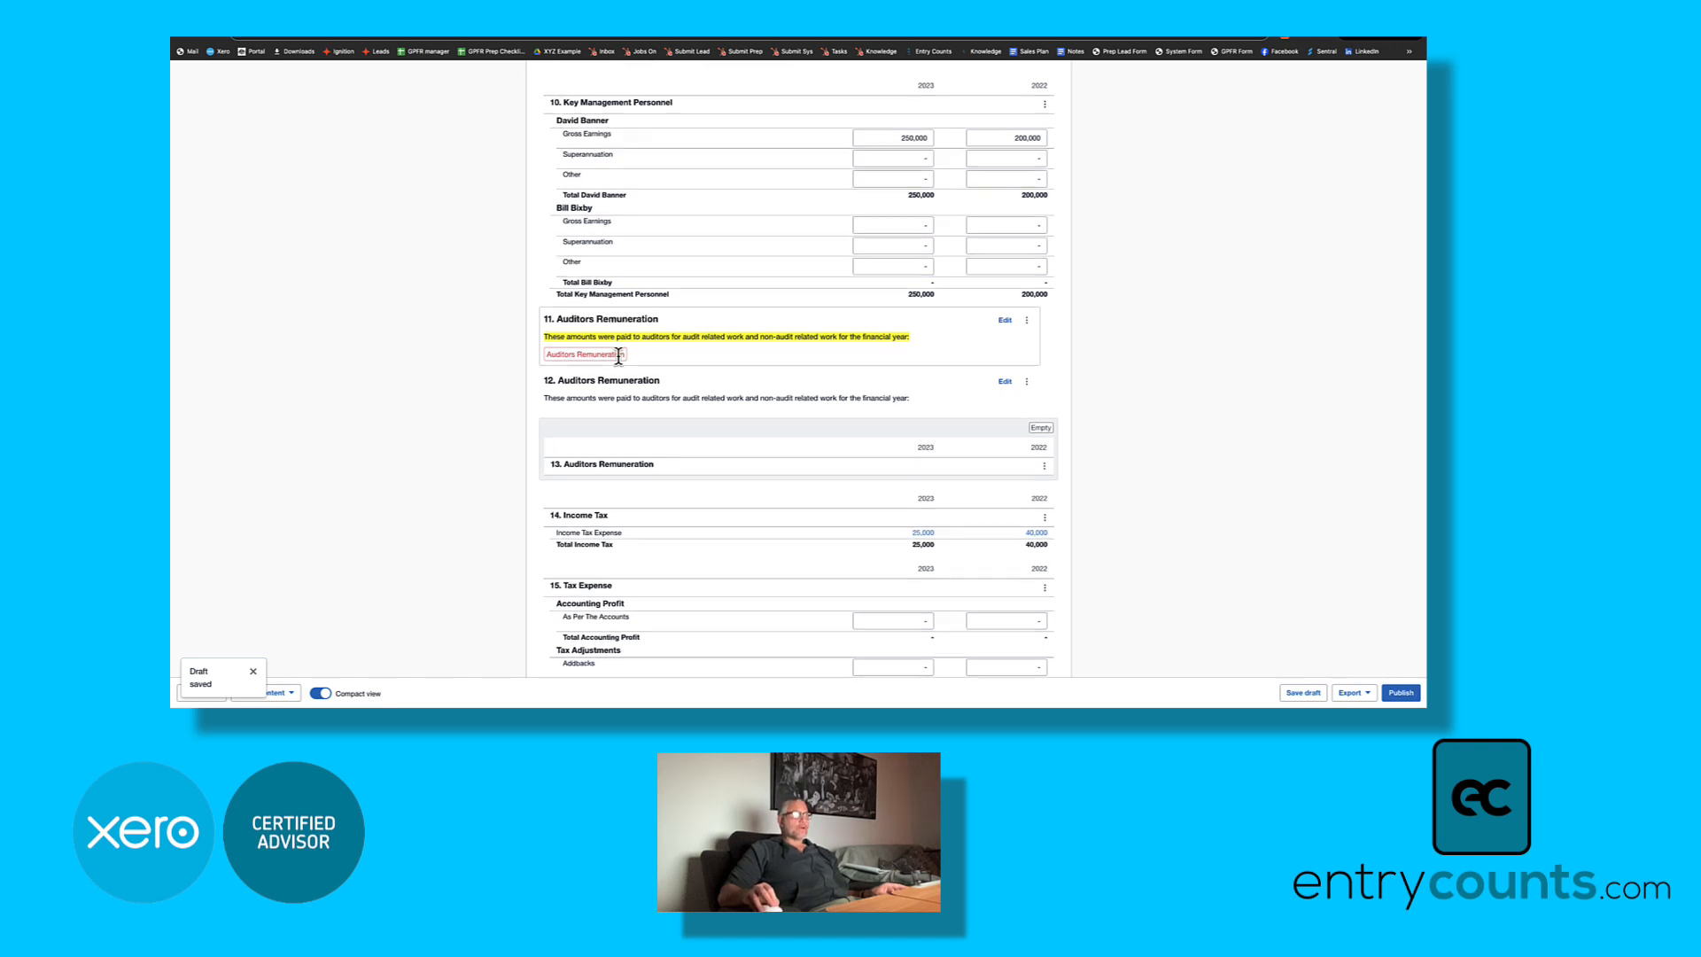
{"action": "scroll", "scroll_direction": "down", "scroll_amount": 3}
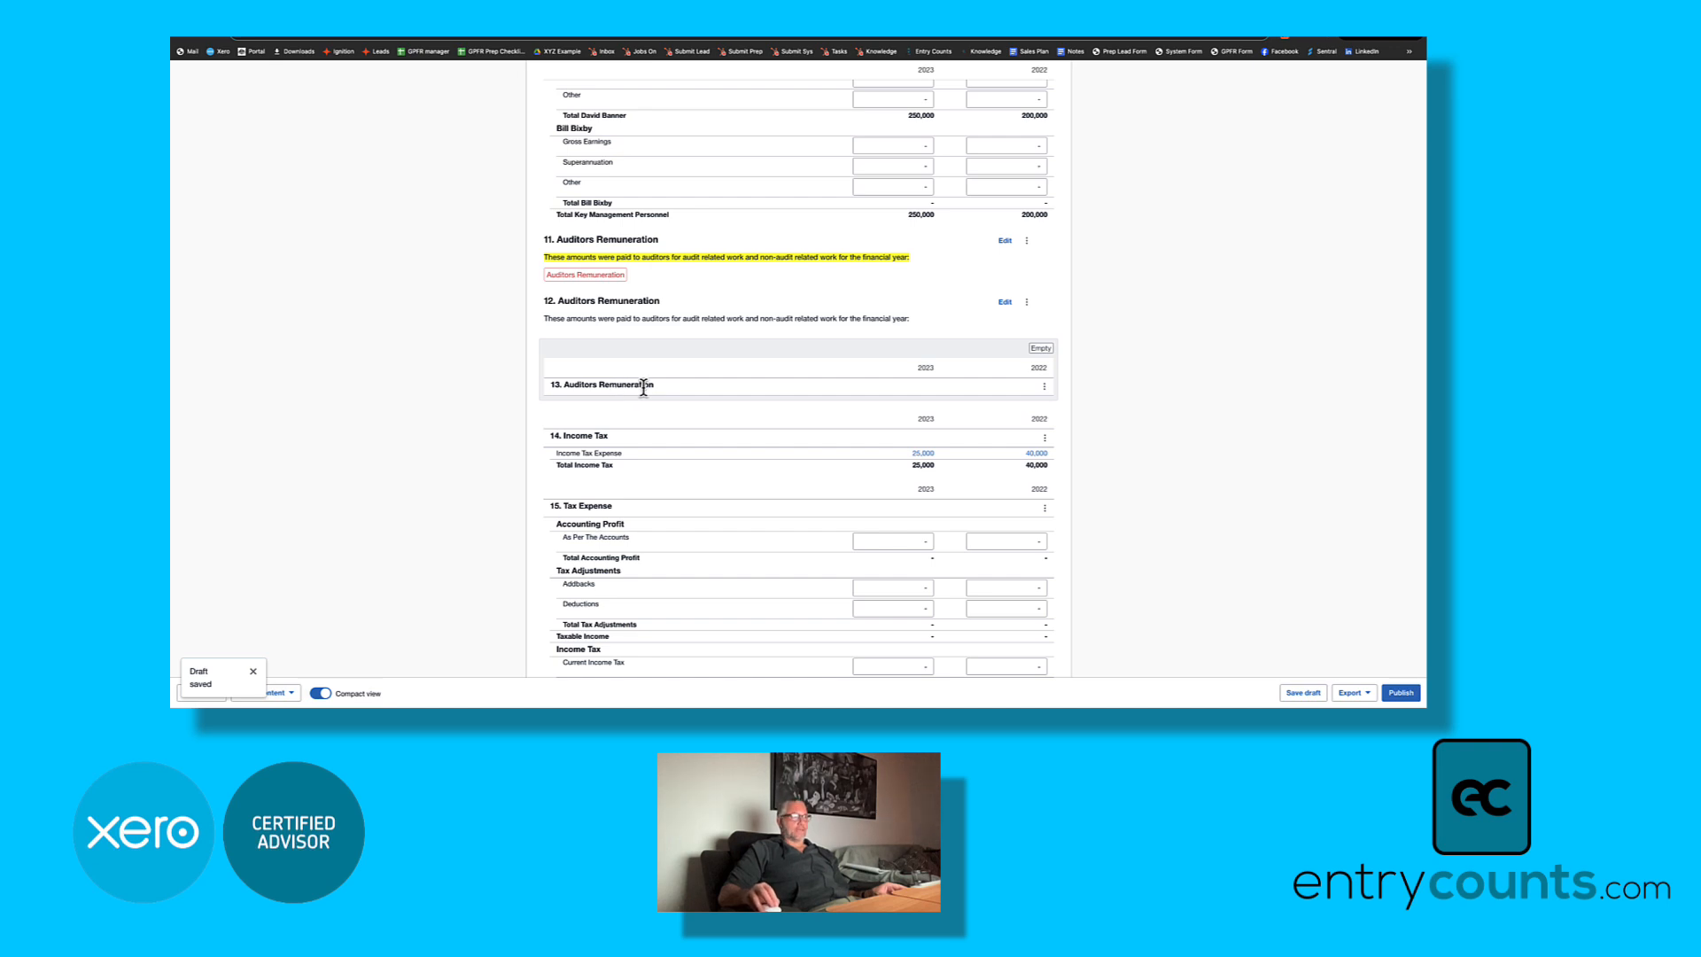
{"action": "mouse_move", "coordinate": [1112, 483]}
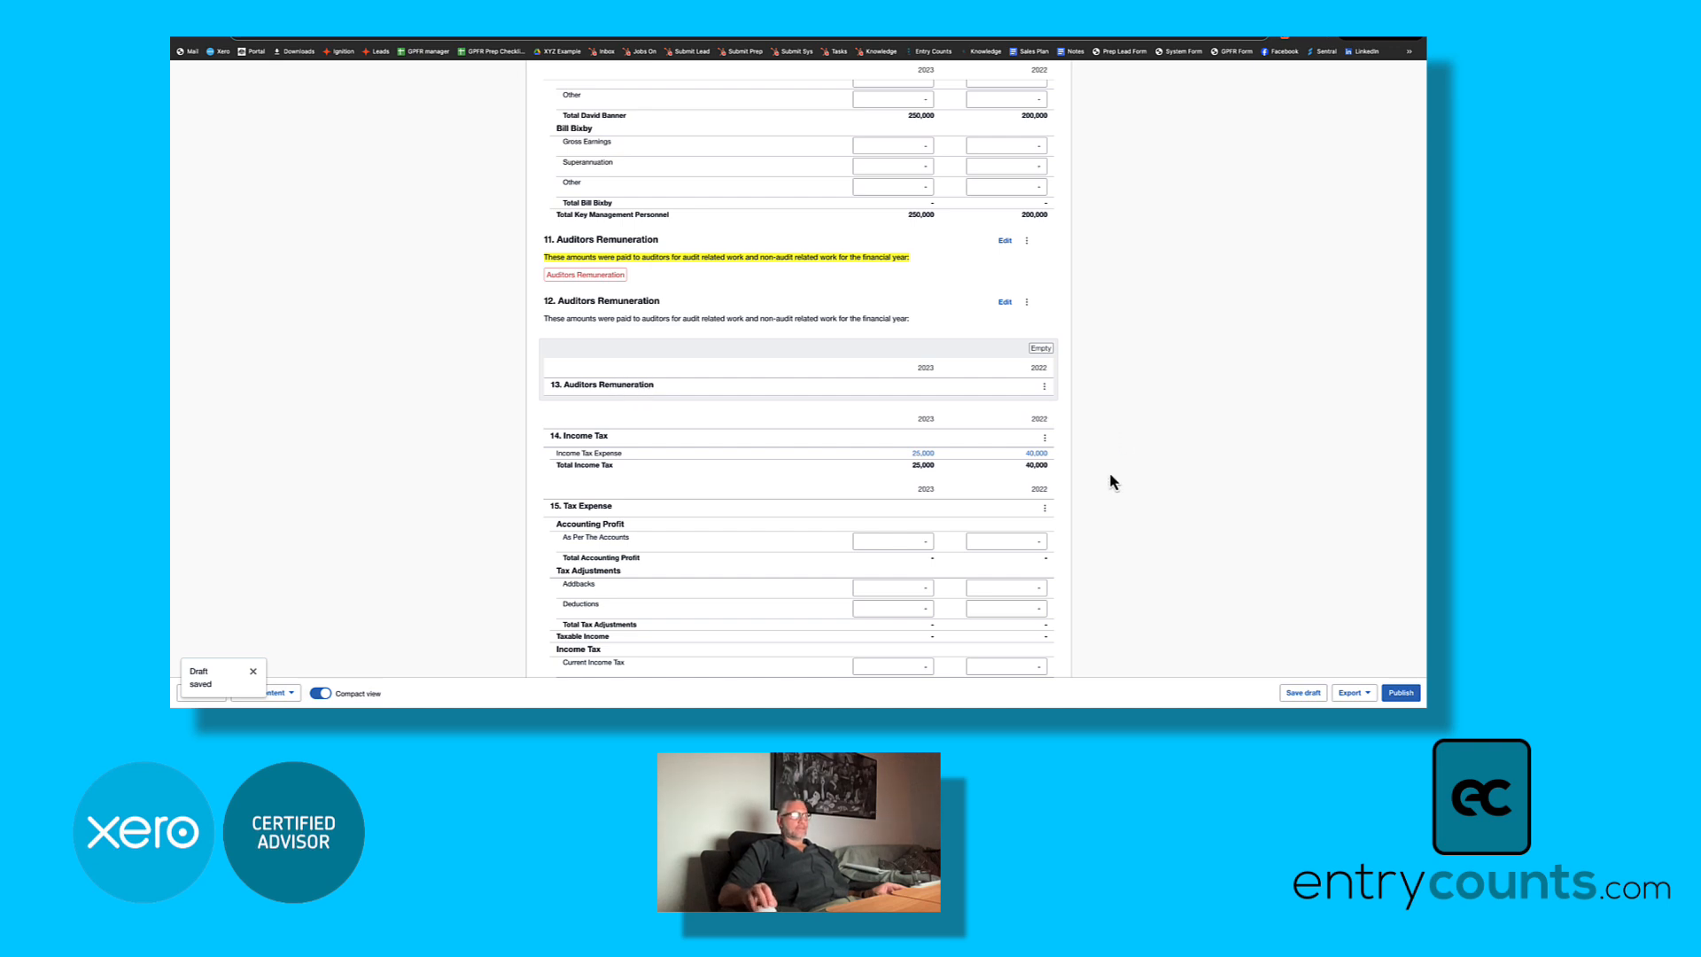
{"action": "scroll", "scroll_direction": "down", "scroll_amount": 3}
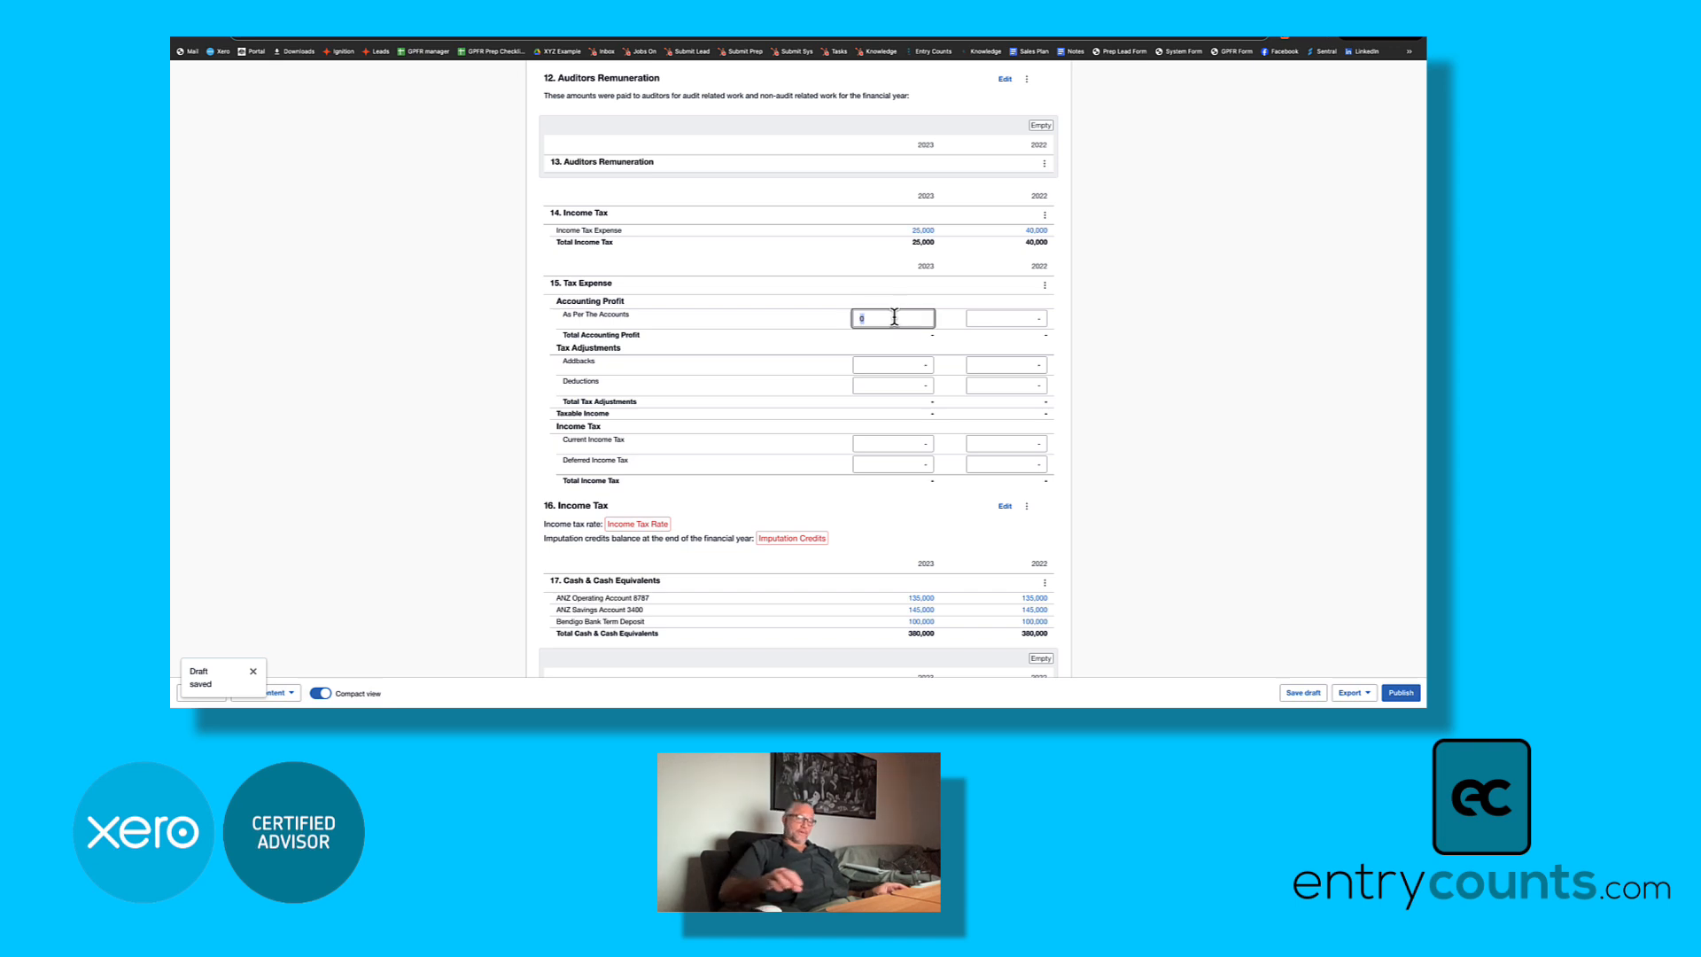
Step: Enter 2023 accounting profit of 500,000 and addbacks of 75,000 in note 15 Tax Expense
{"action": "type", "text": "500000"}
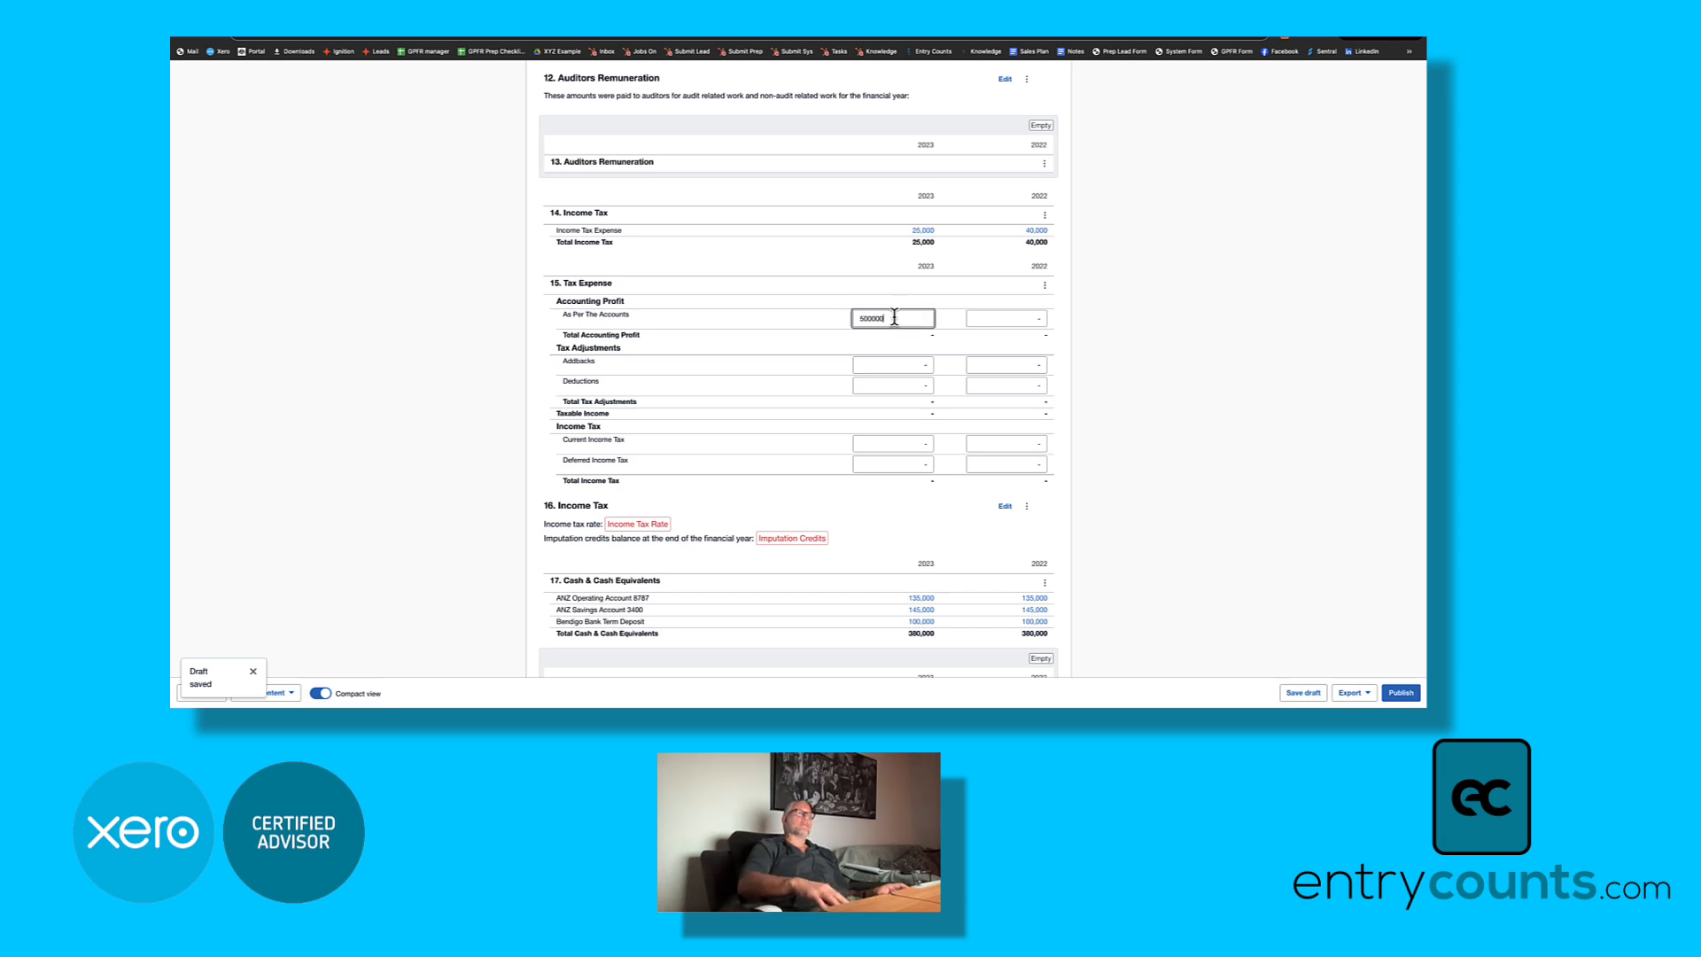
{"action": "left_click", "coordinate": [1005, 318]}
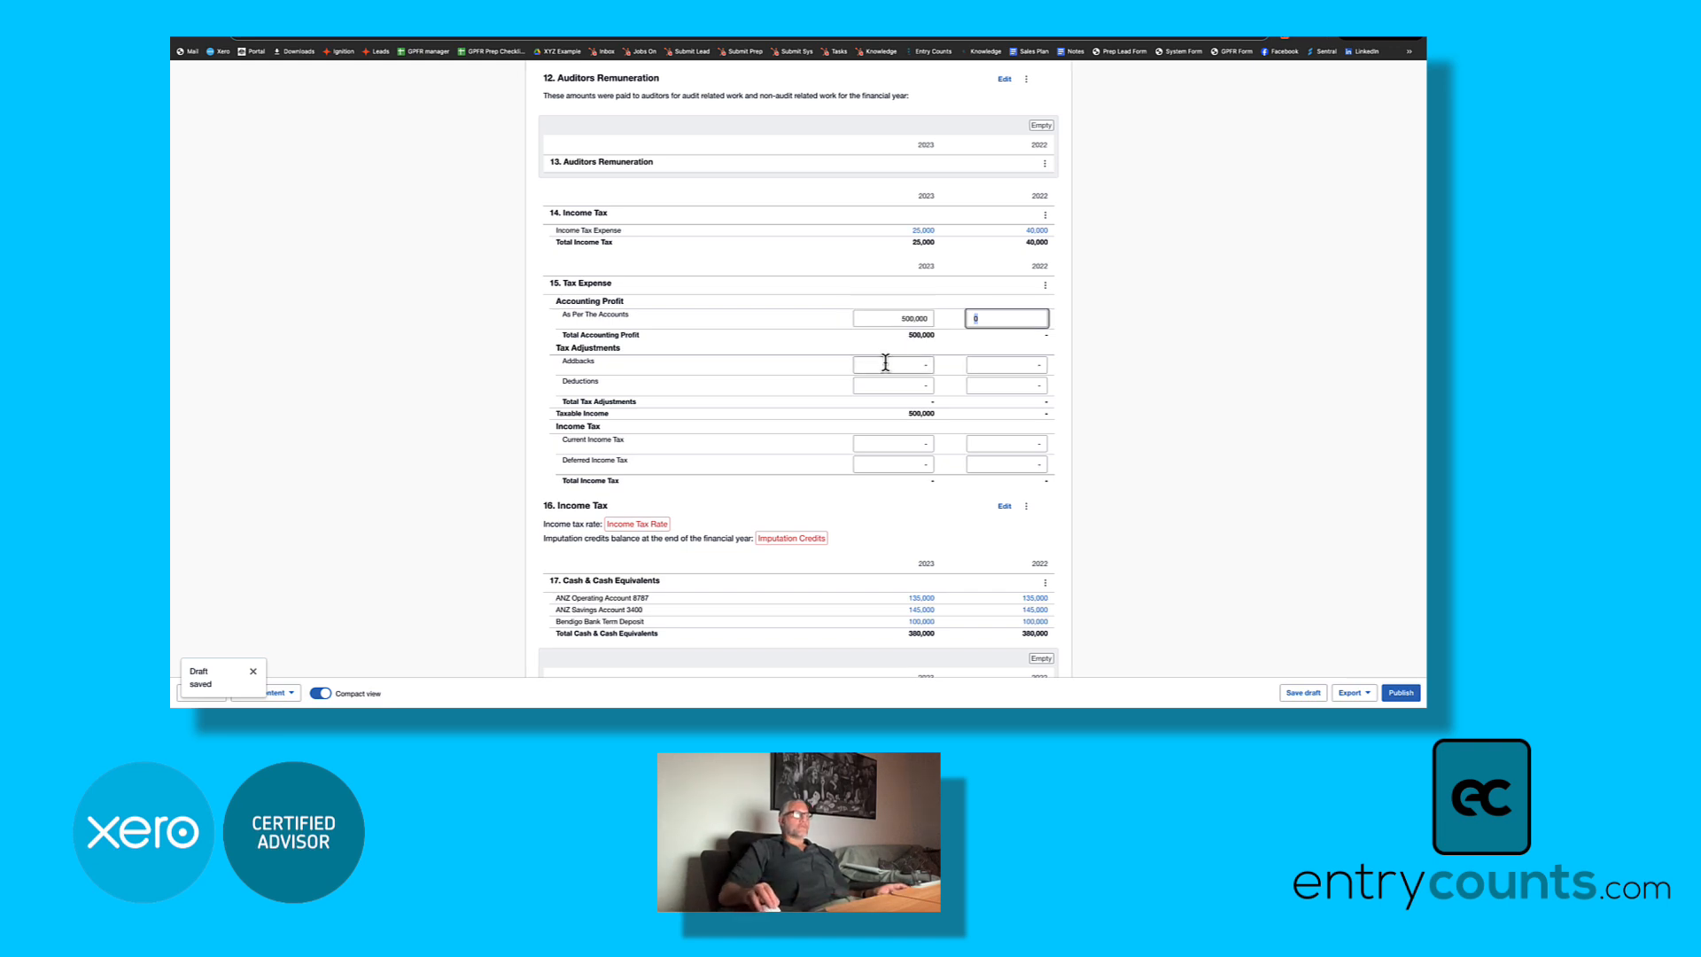
{"action": "type", "text": "750000"}
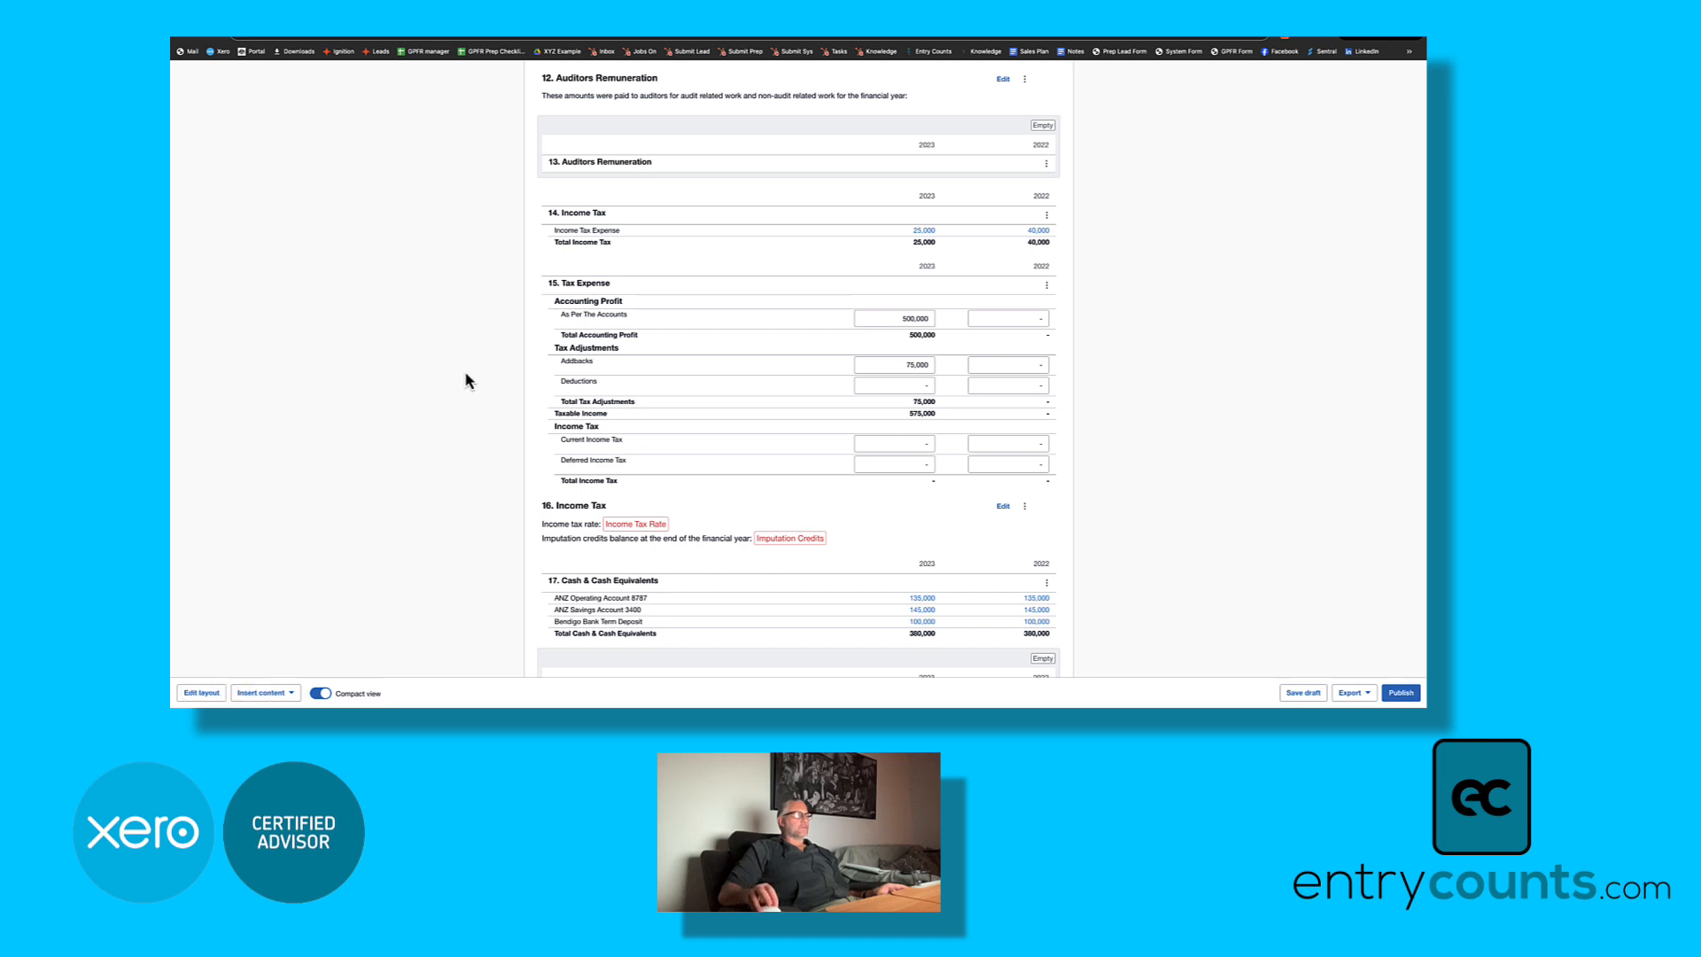
{"action": "mouse_move", "coordinate": [554, 314]}
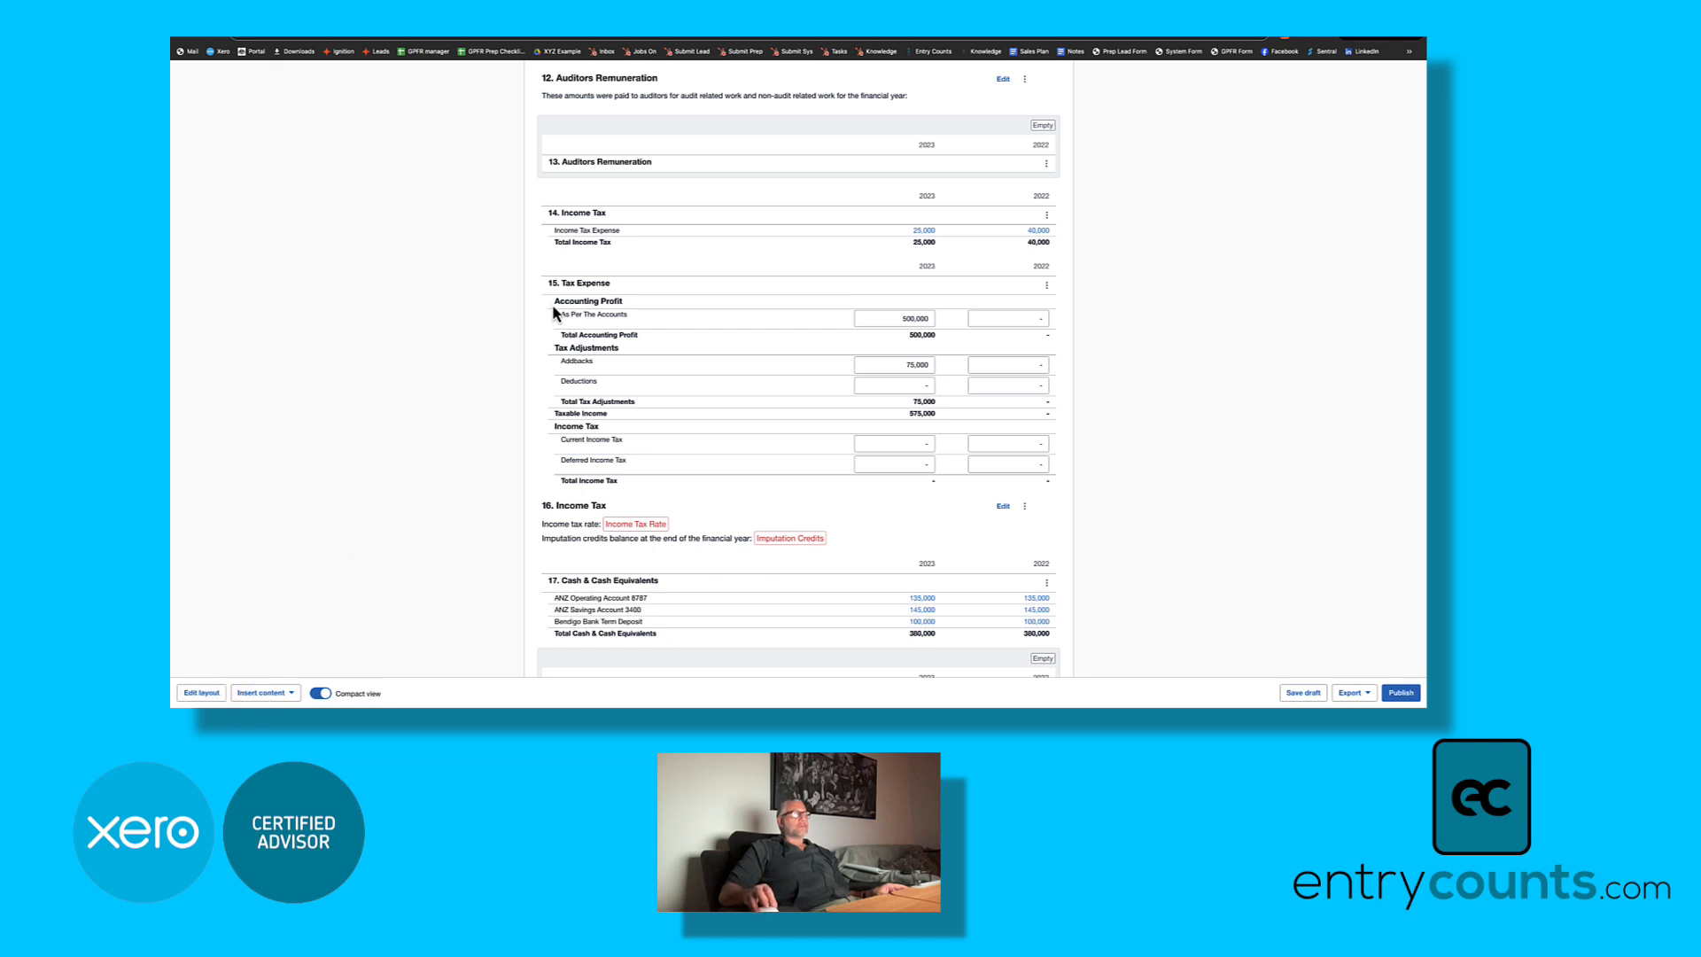
{"action": "mouse_move", "coordinate": [494, 367]}
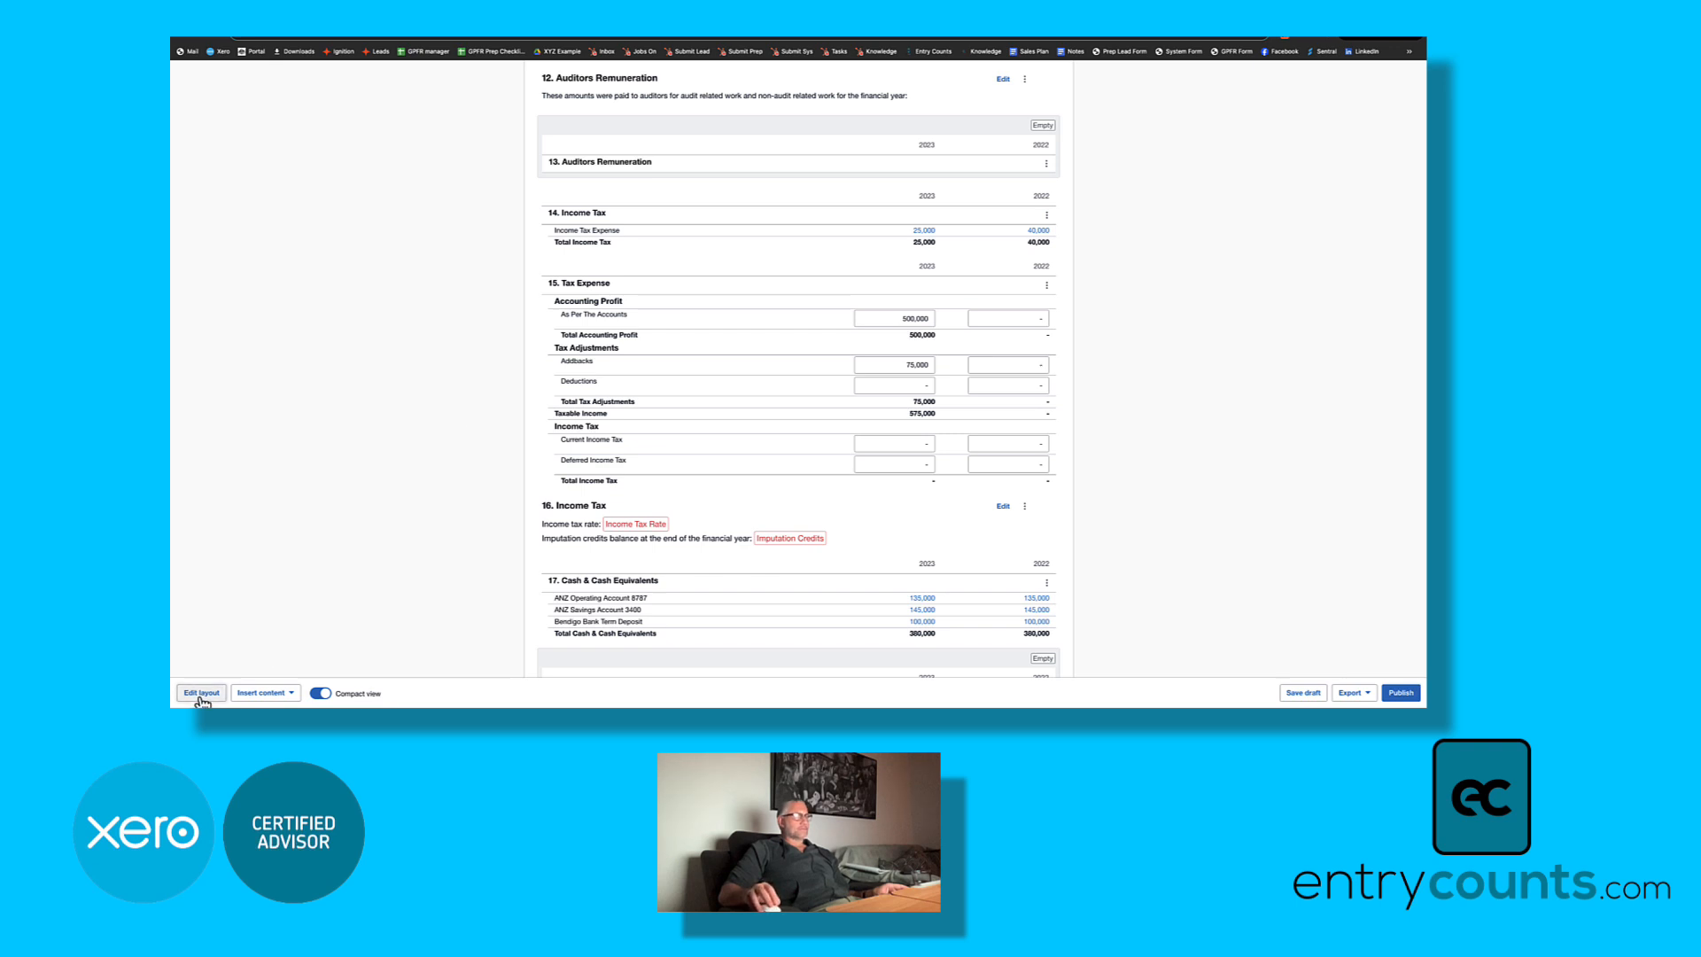
Step: Collapse the Accounting Profit and Tax Adjustments groups and enter 25,000 current income tax for 2023
{"action": "left_click", "coordinate": [200, 692]}
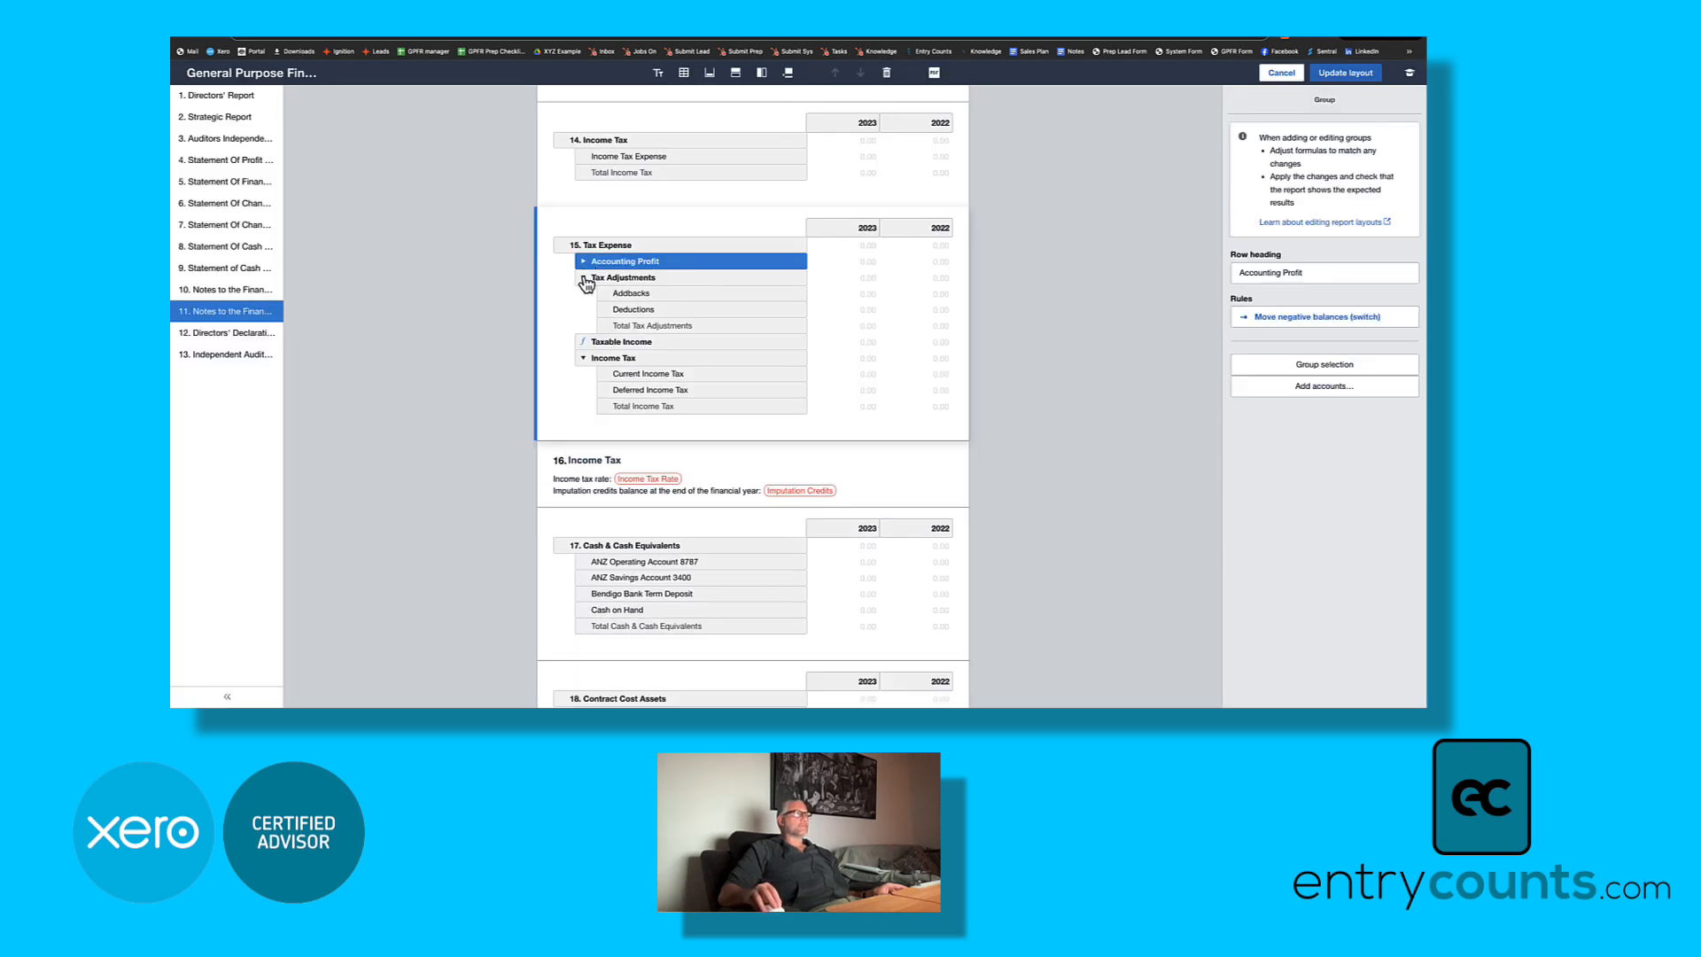
{"action": "left_click", "coordinate": [584, 277]}
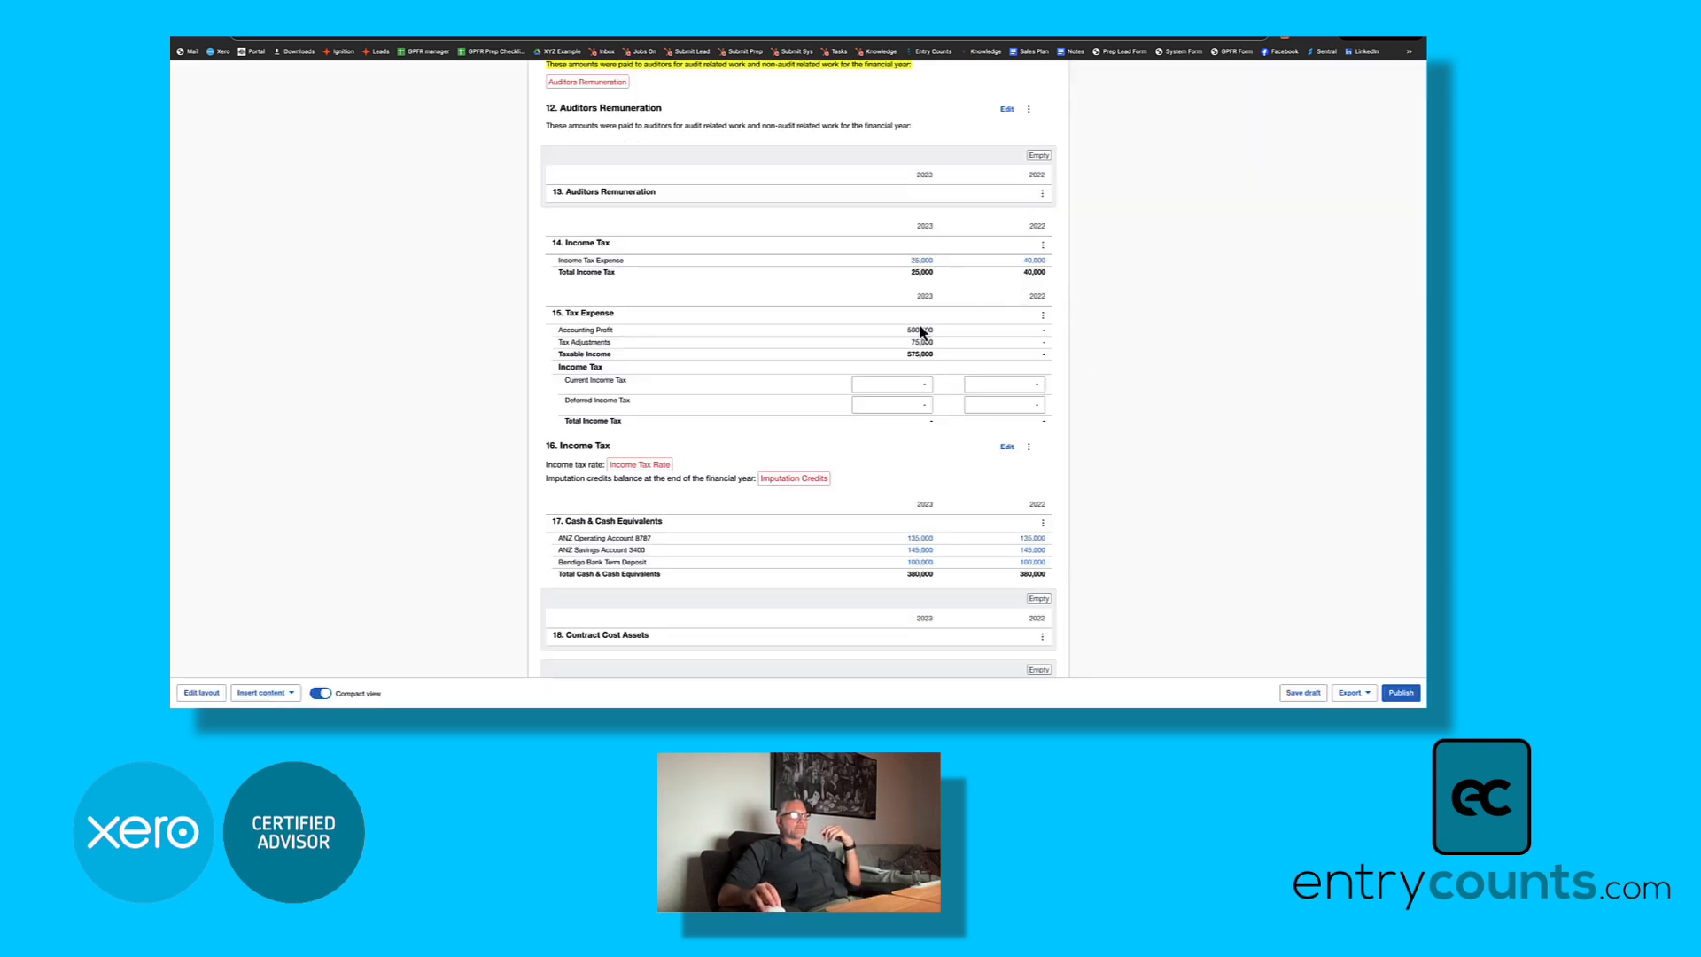
{"action": "left_click", "coordinate": [890, 384]}
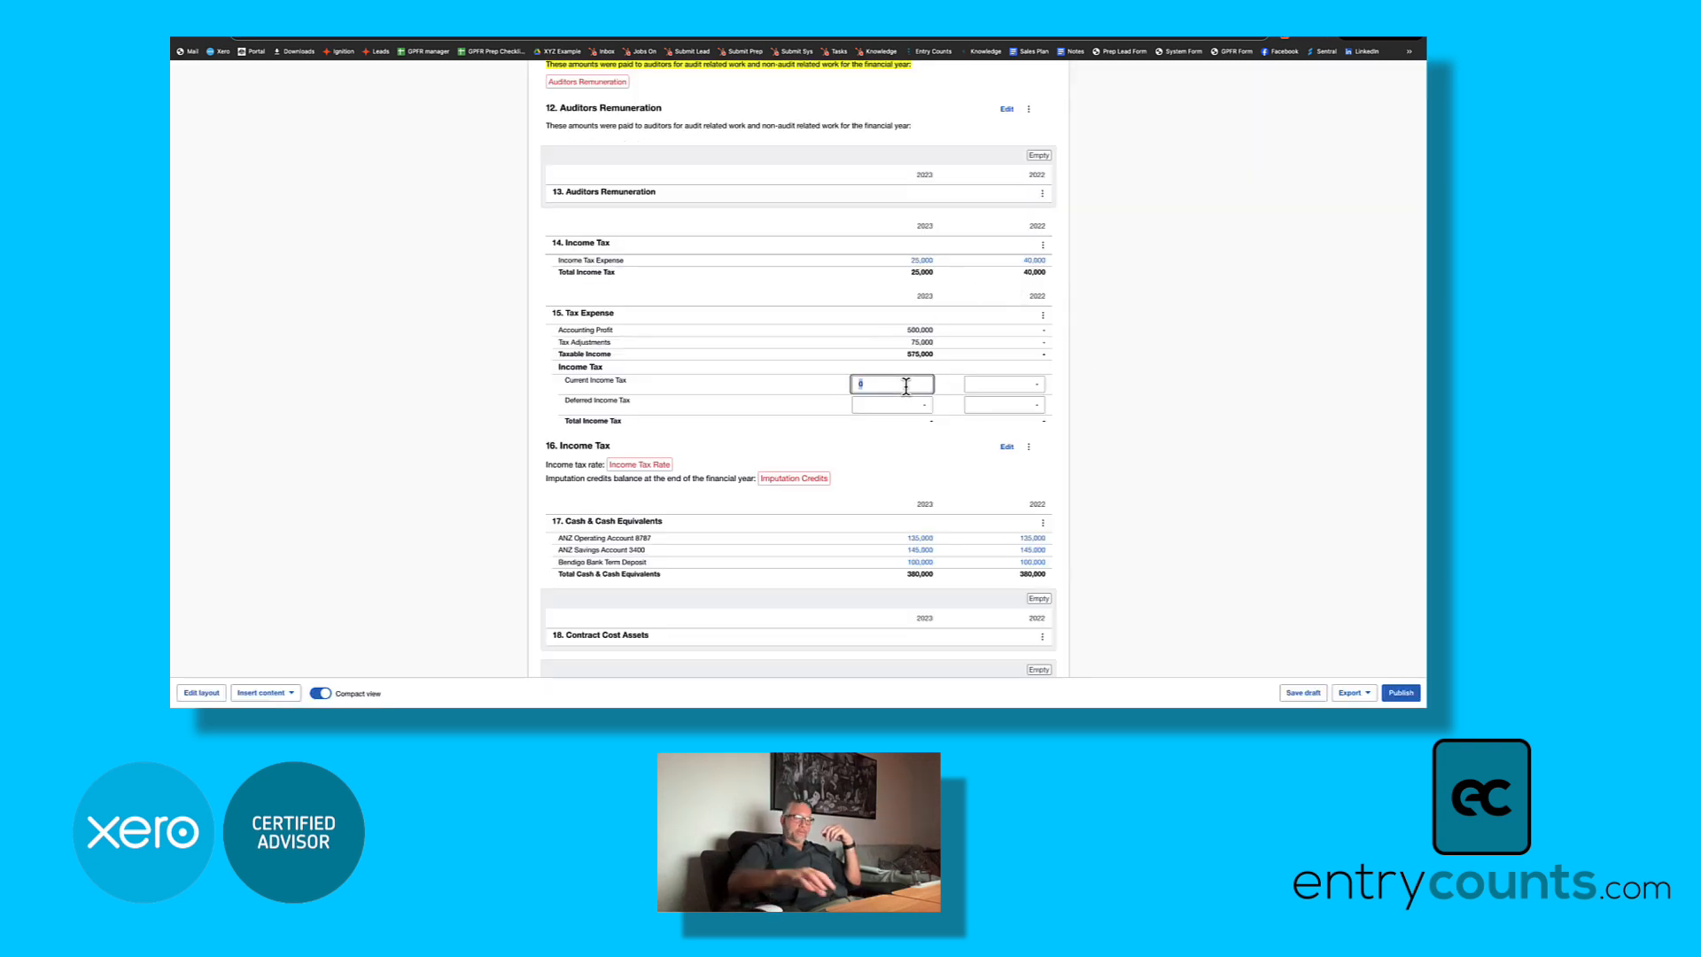
{"action": "type", "text": "250000"}
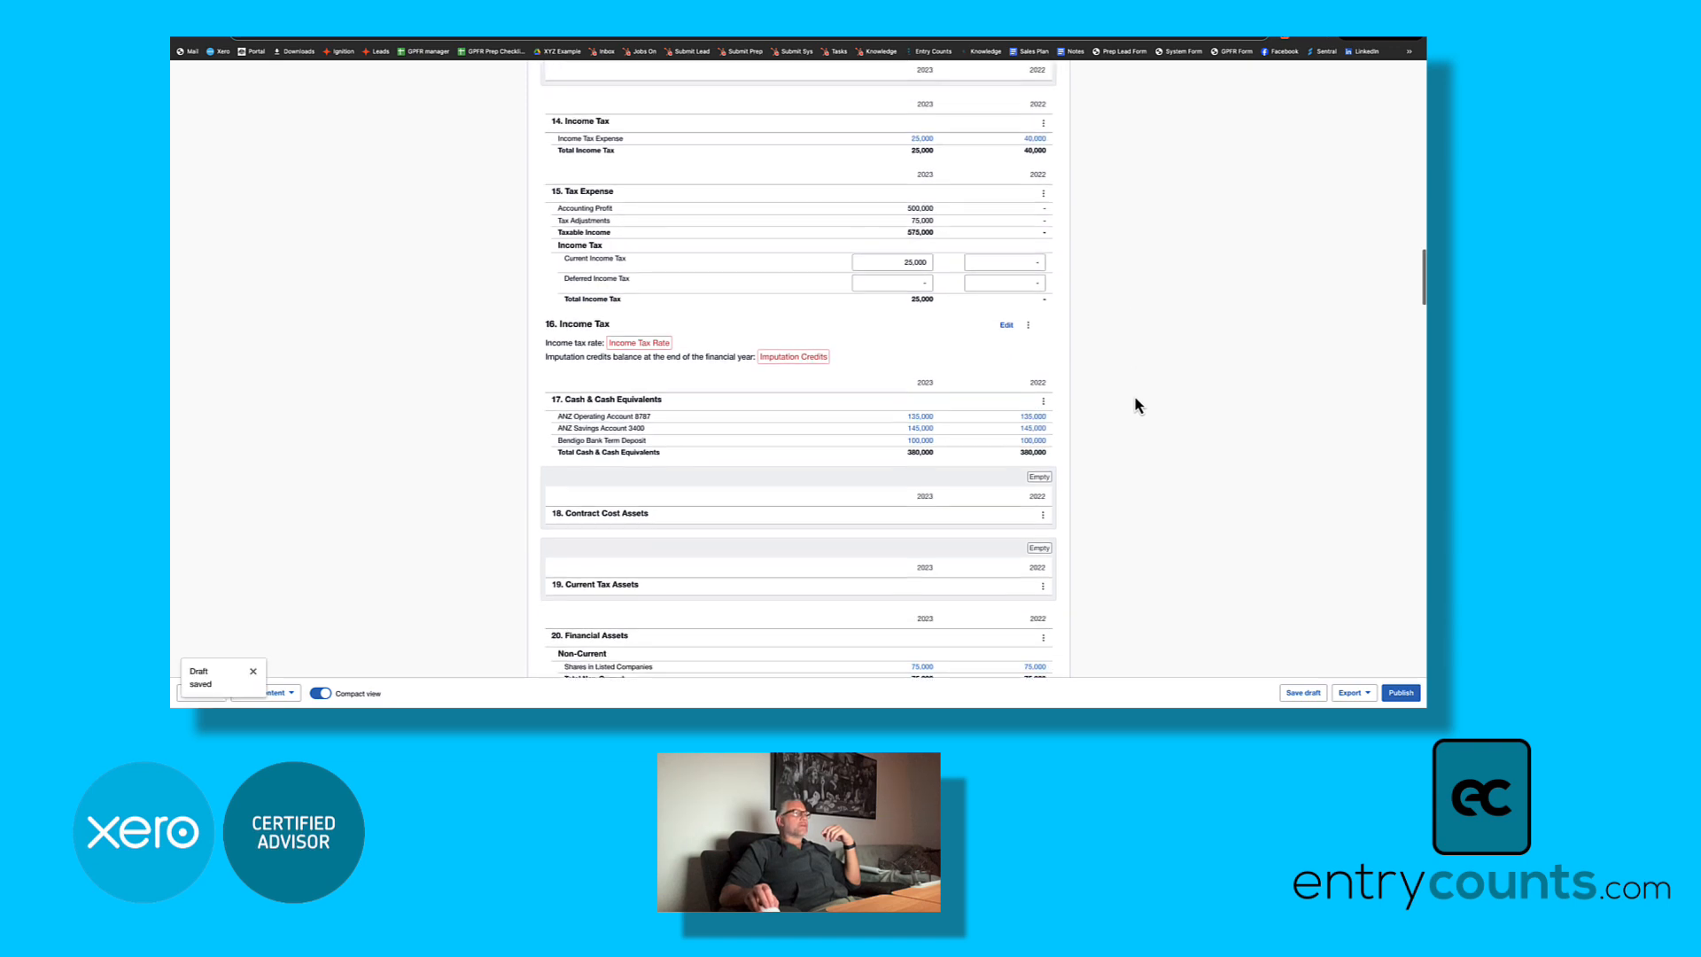
{"action": "scroll", "scroll_direction": "down", "scroll_amount": 3}
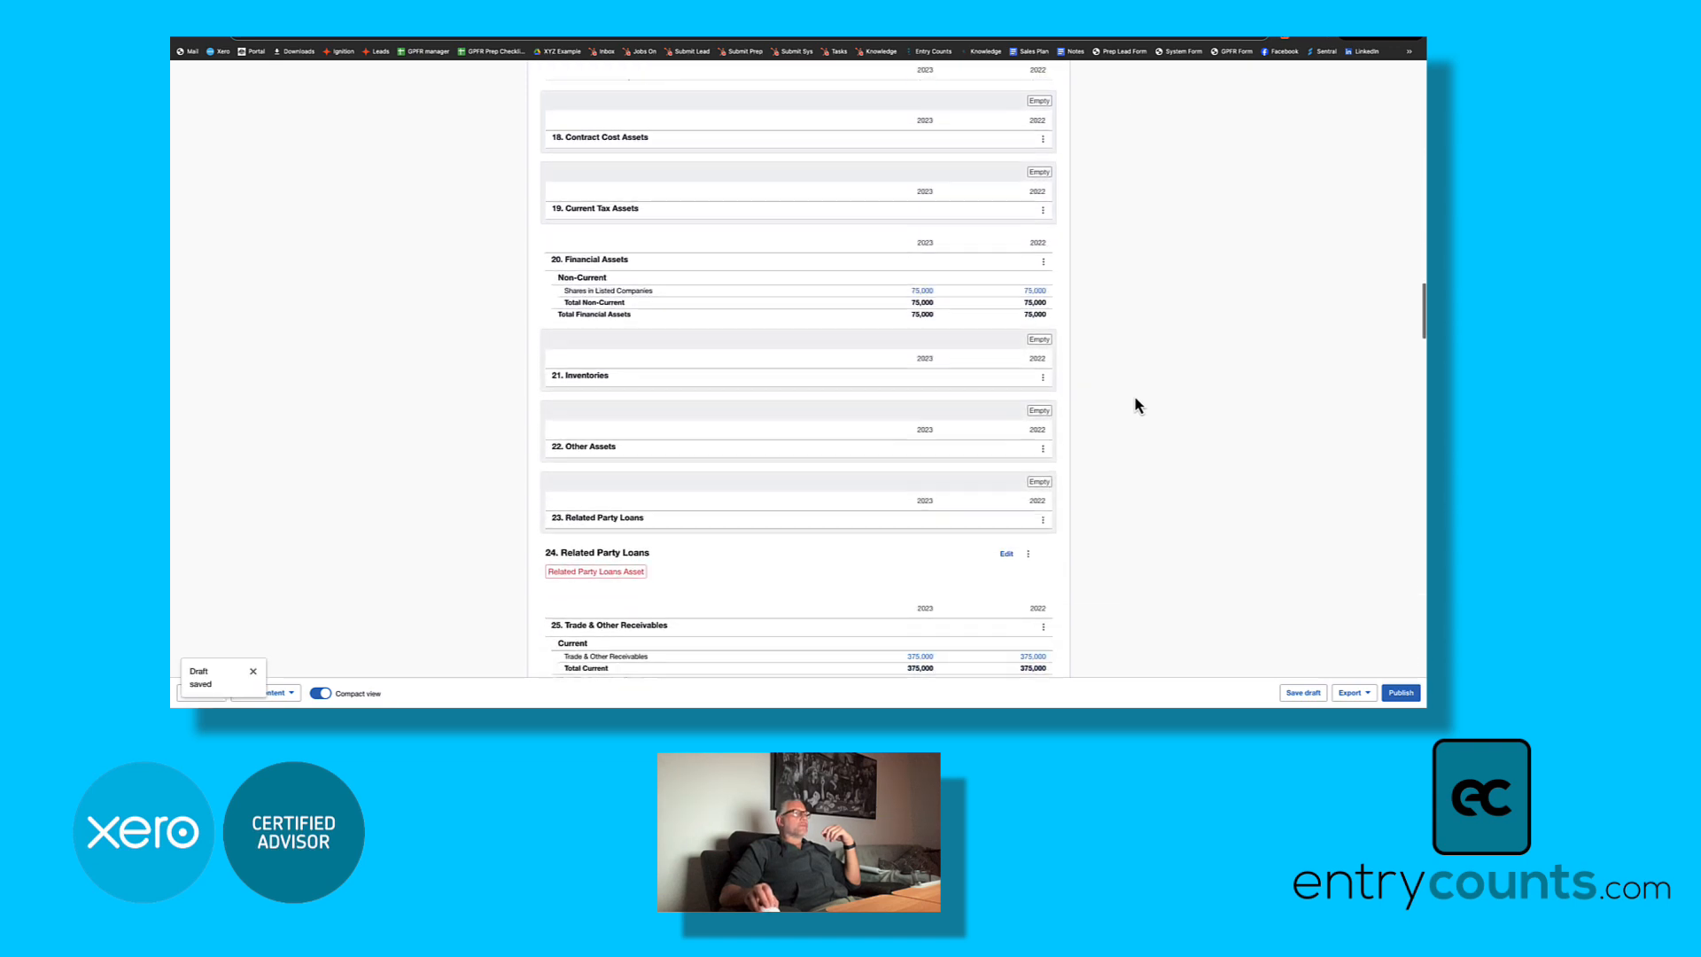
{"action": "scroll", "scroll_direction": "down", "scroll_amount": 3}
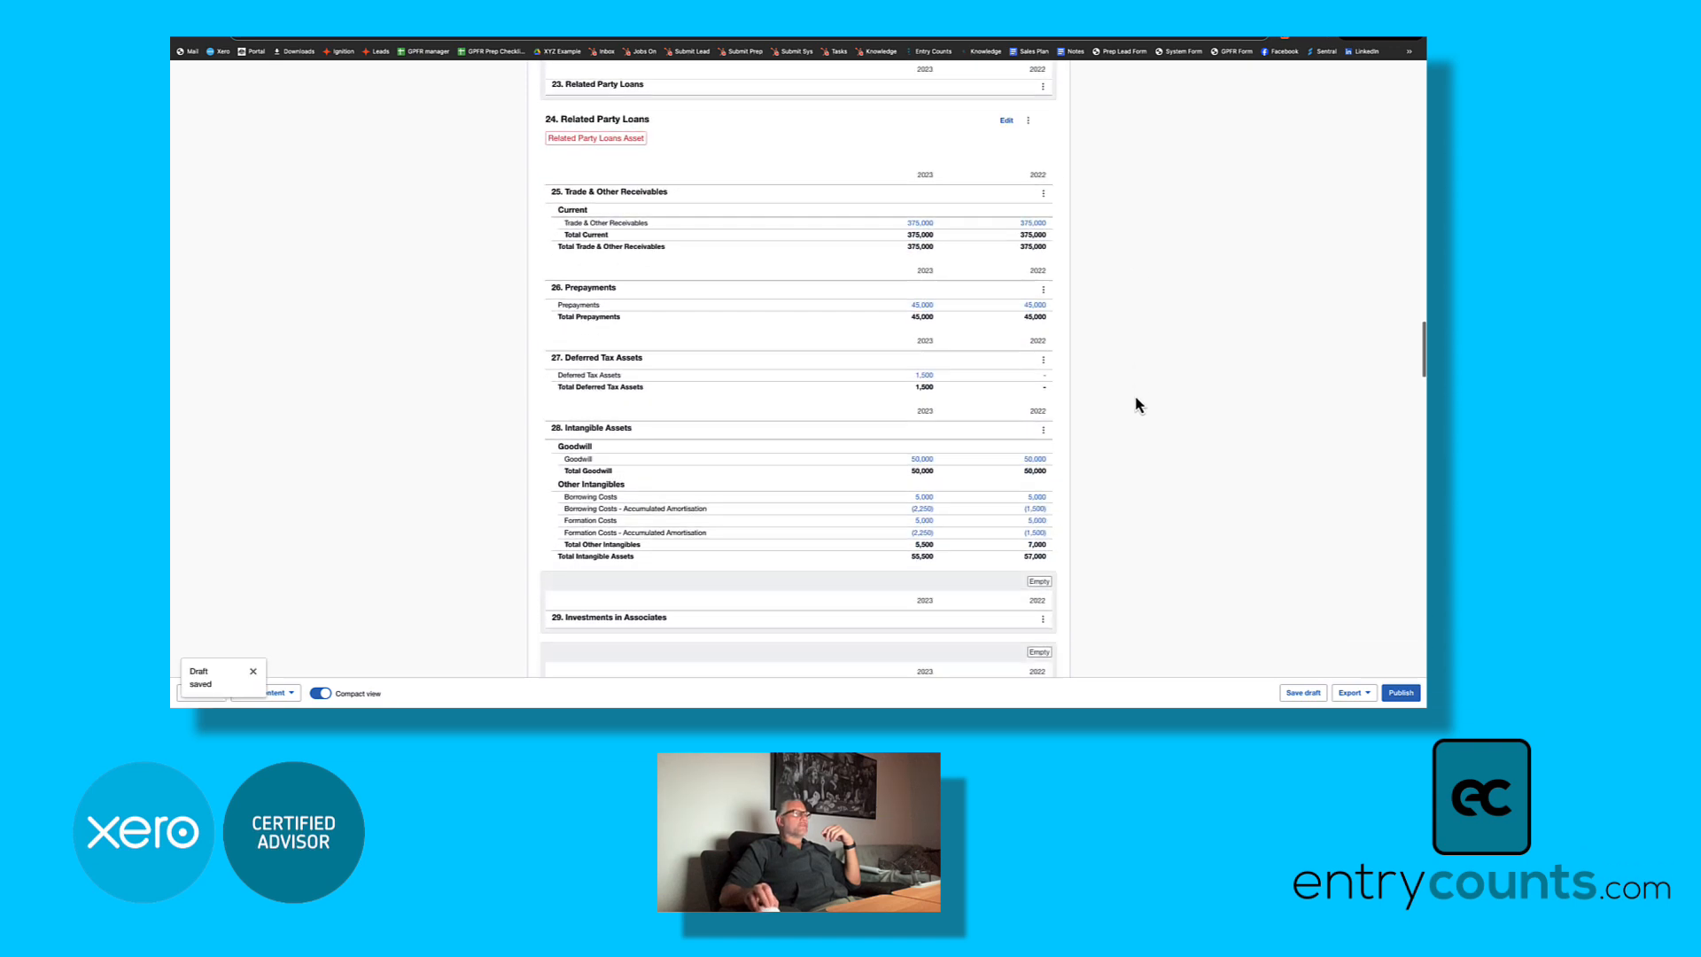
{"action": "scroll", "scroll_direction": "down", "scroll_amount": 3}
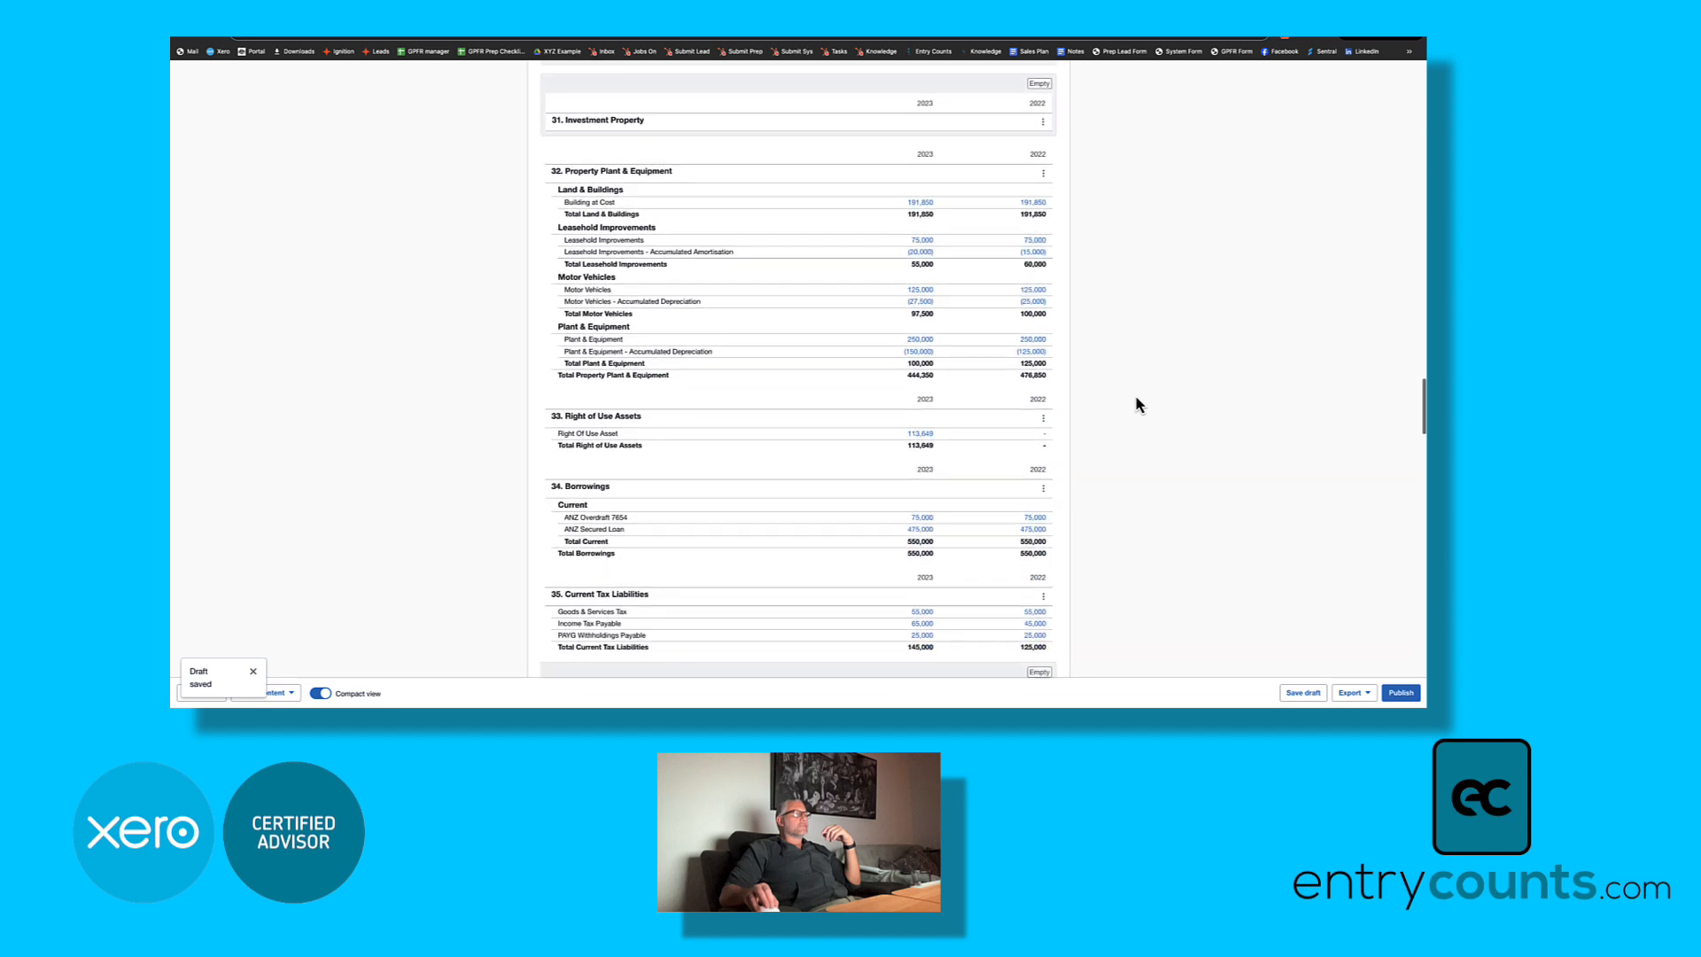
{"action": "scroll", "scroll_direction": "down", "scroll_amount": 3}
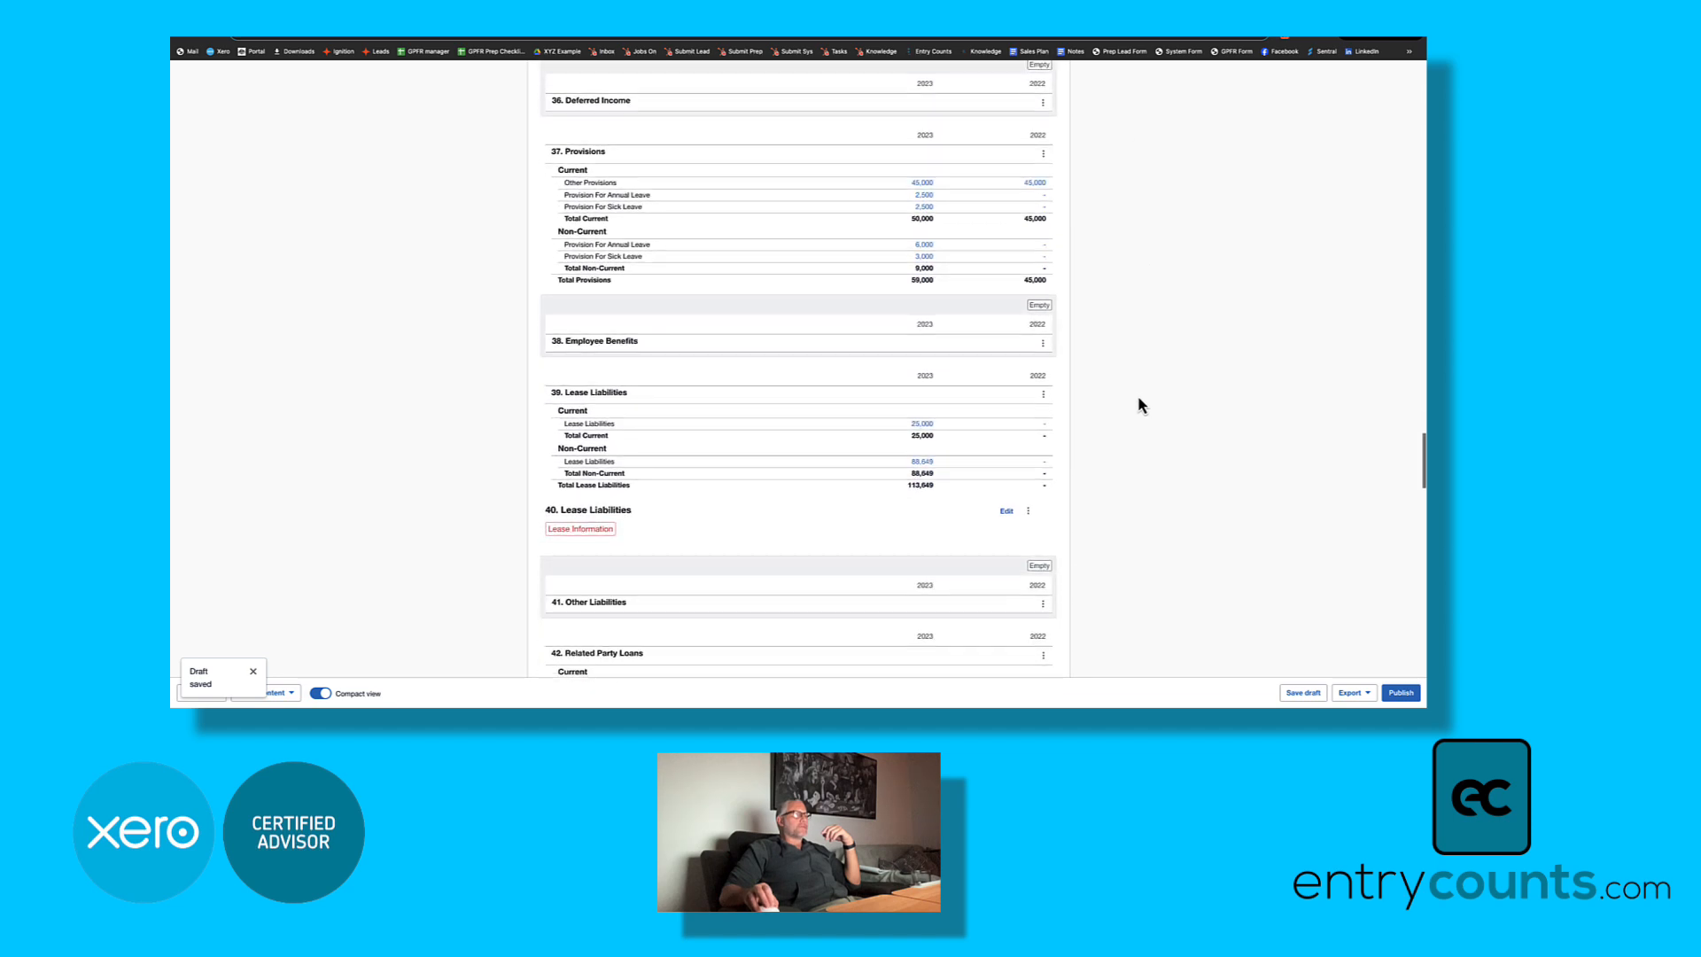
{"action": "scroll", "scroll_direction": "down", "scroll_amount": 3}
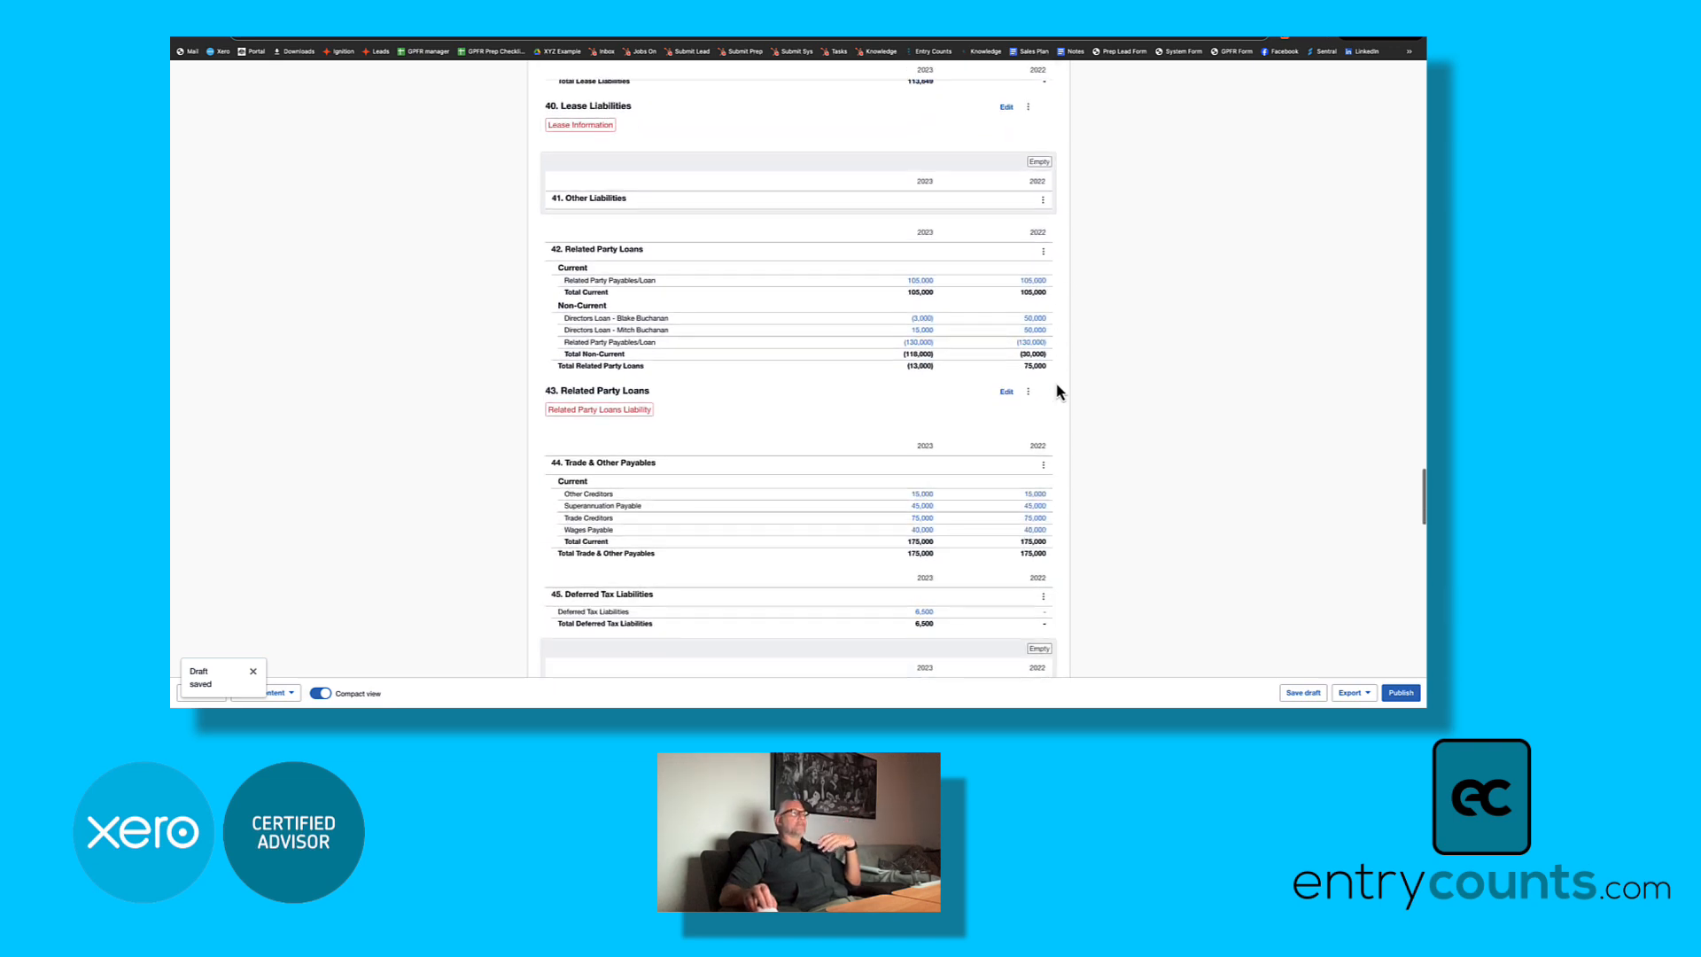
{"action": "scroll", "scroll_direction": "down", "scroll_amount": 3}
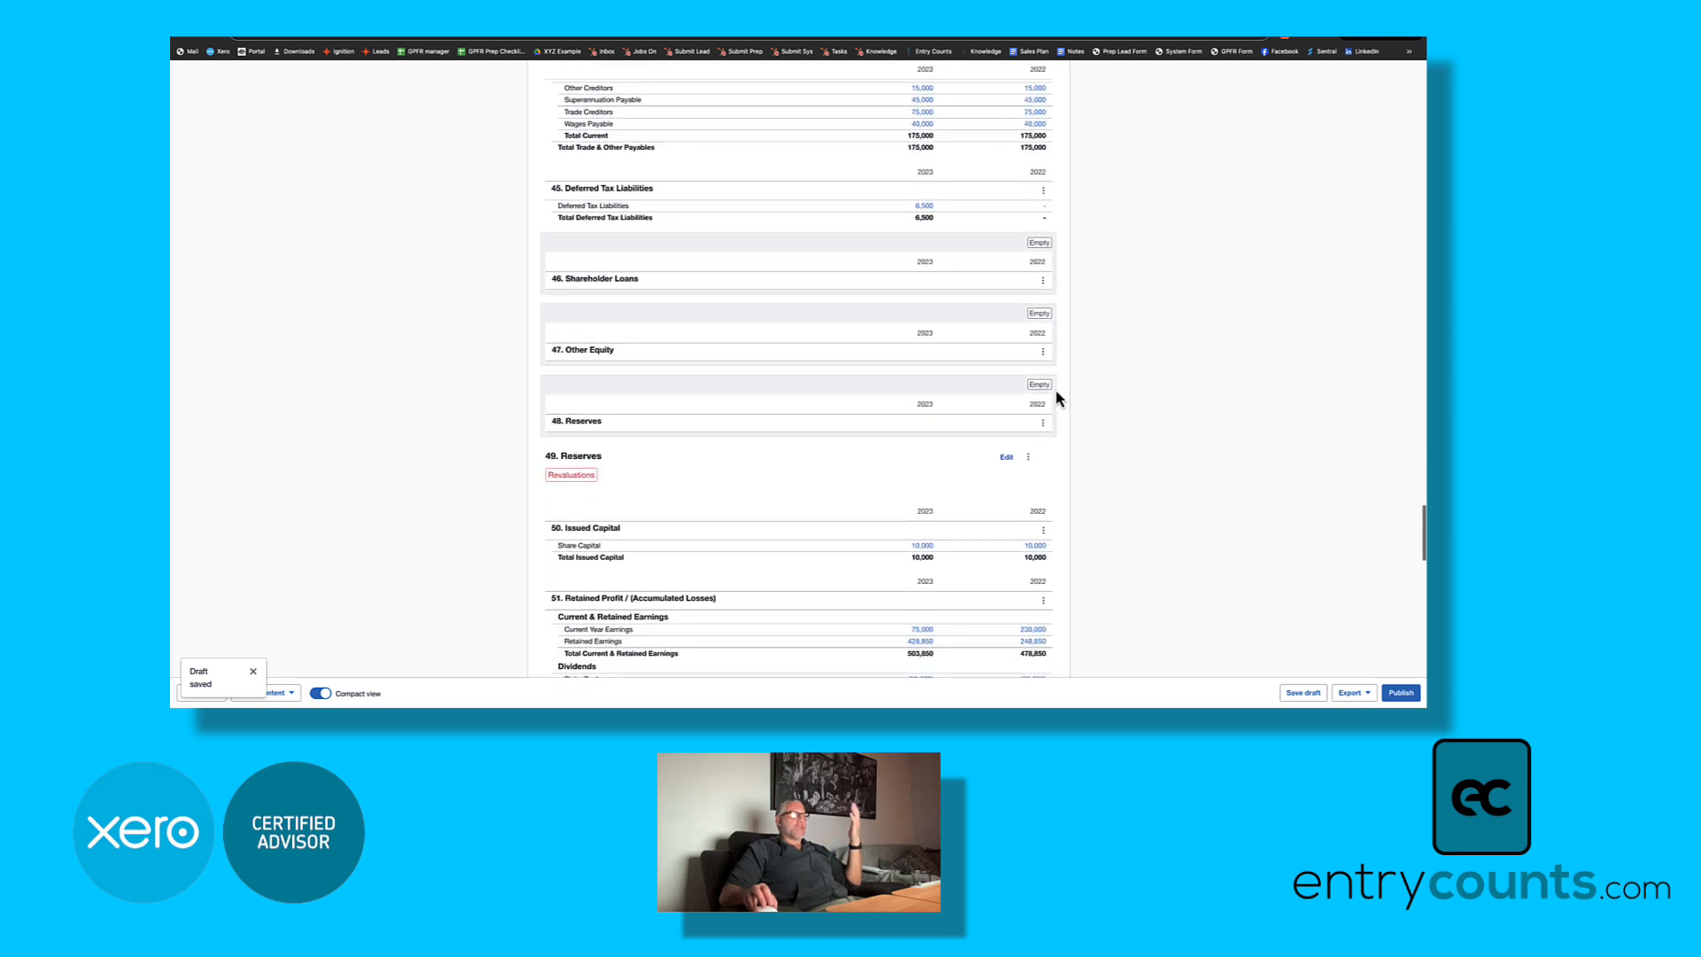
{"action": "mouse_move", "coordinate": [1106, 431]}
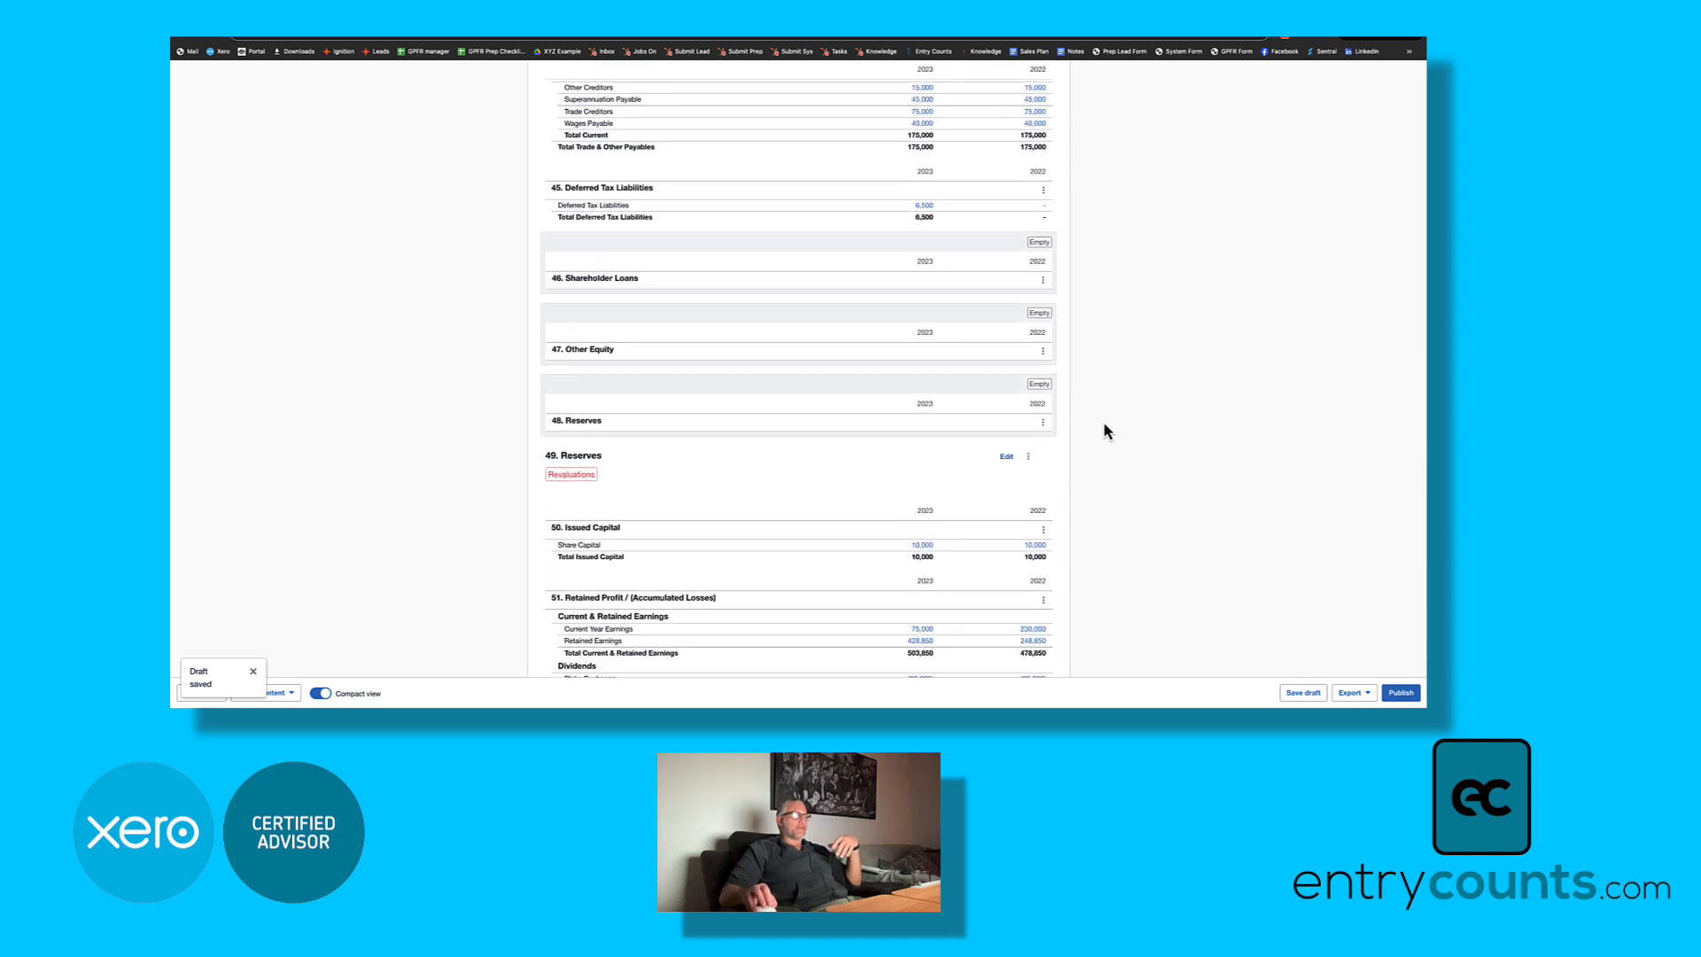
{"action": "scroll", "scroll_direction": "down", "scroll_amount": 3}
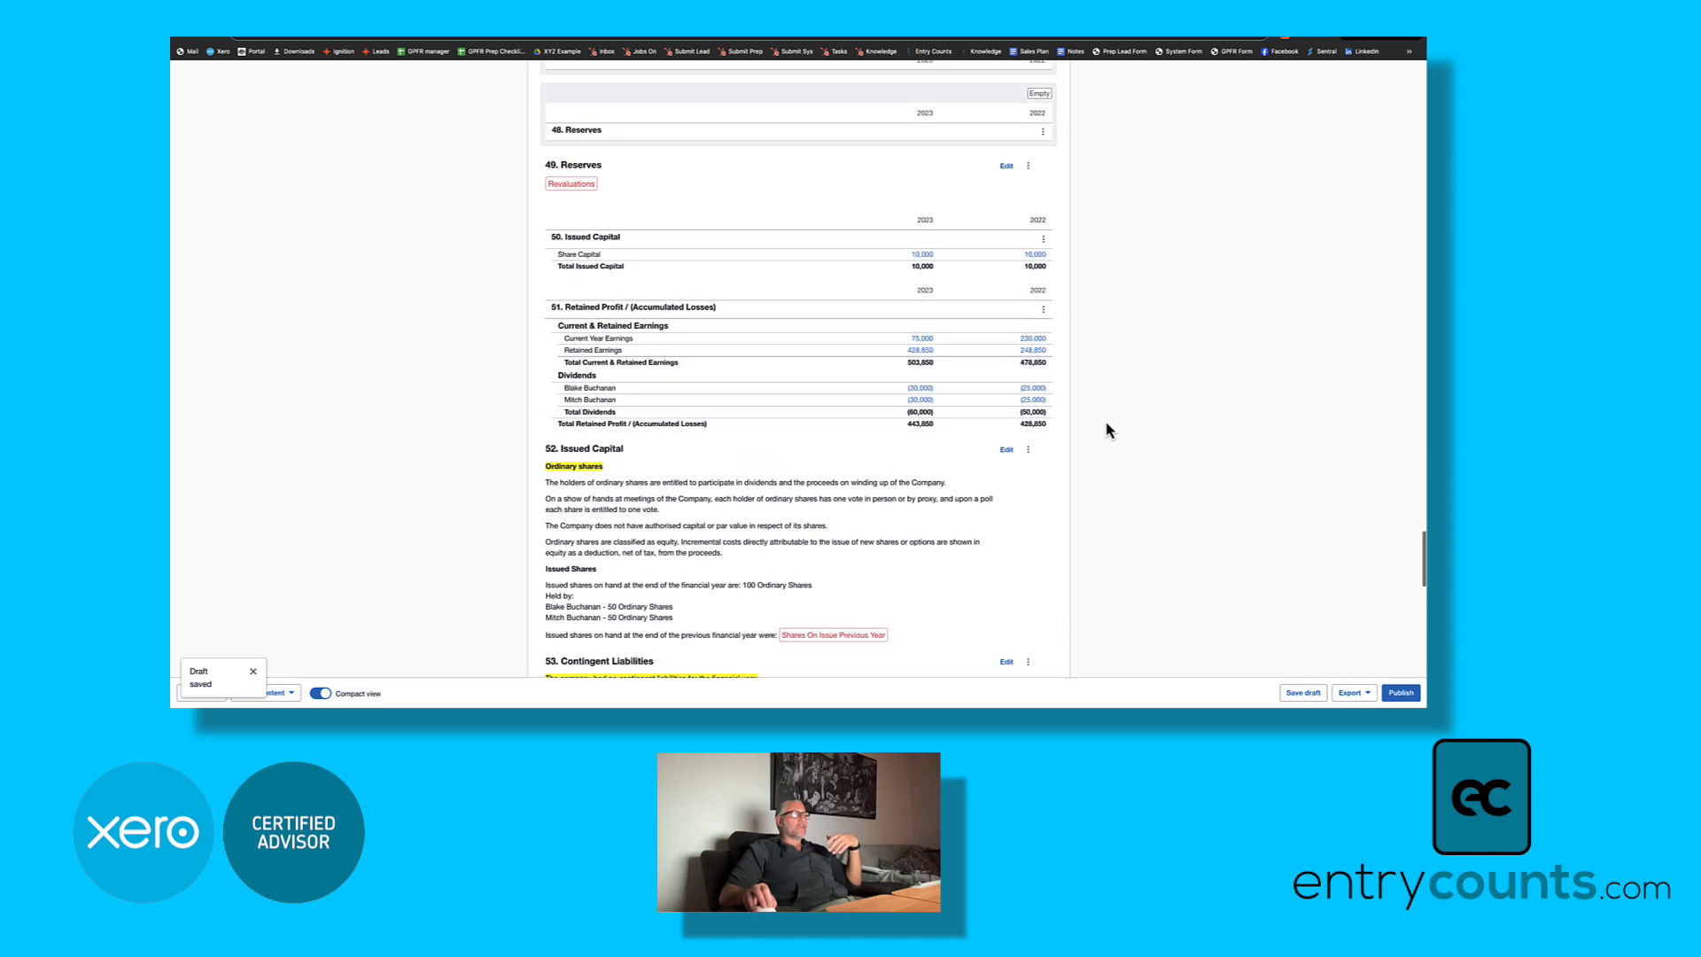
{"action": "scroll", "scroll_direction": "down", "scroll_amount": 3}
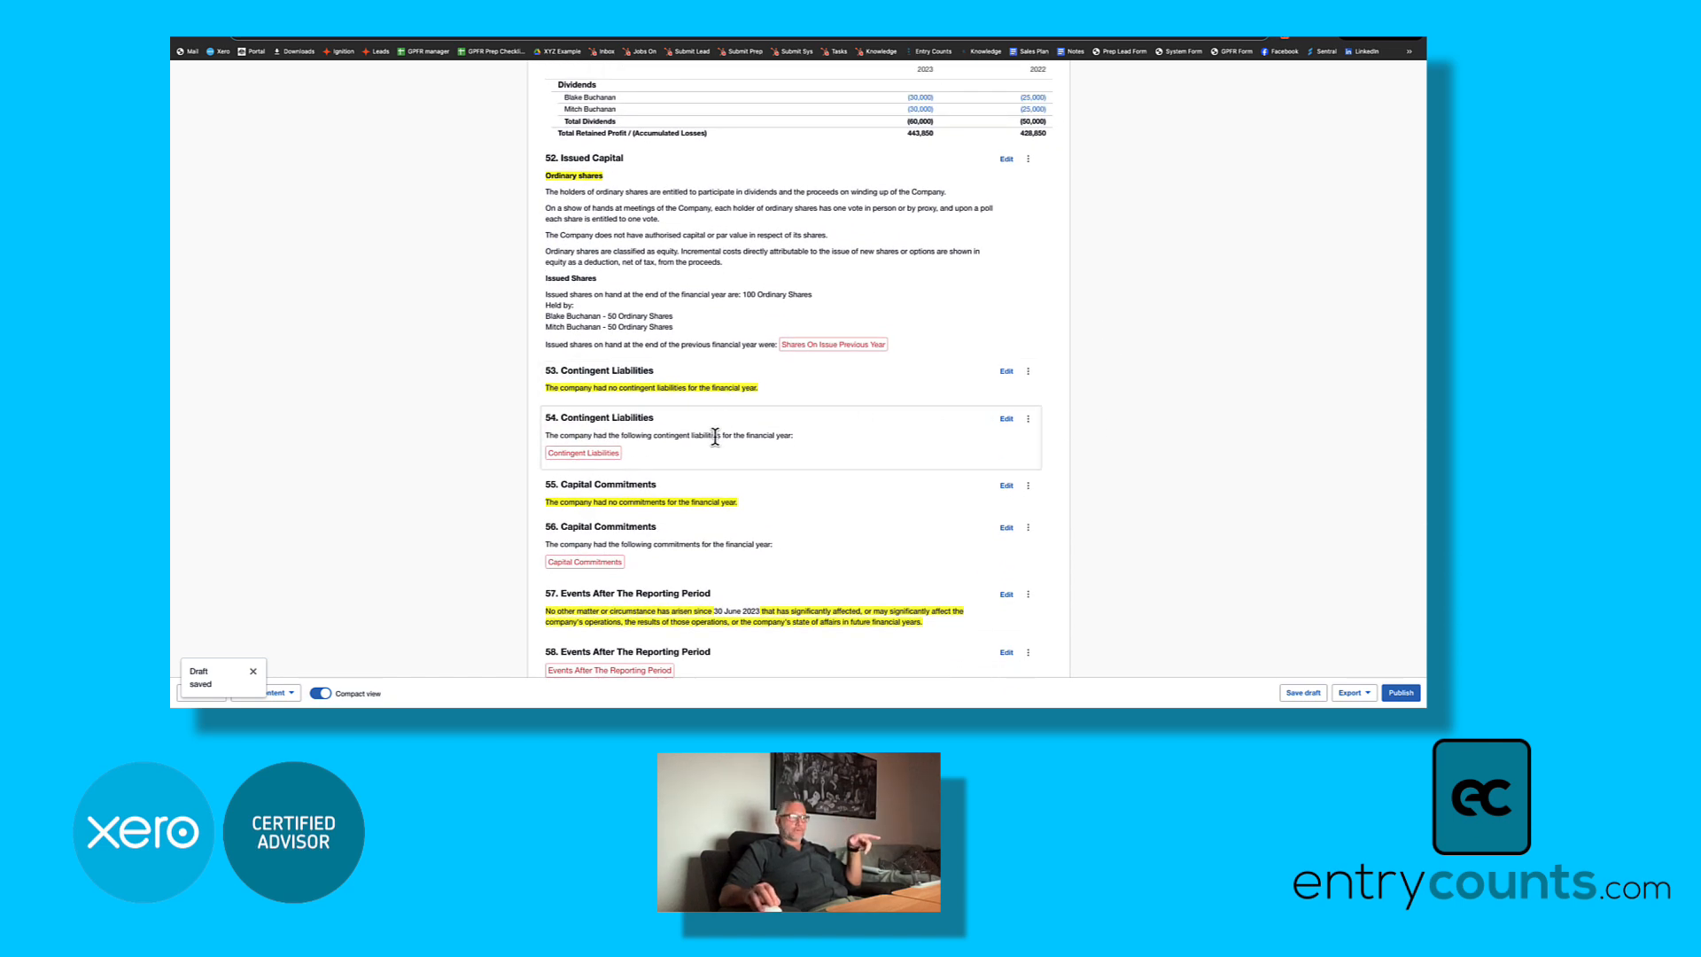
{"action": "scroll", "scroll_direction": "down", "scroll_amount": 3}
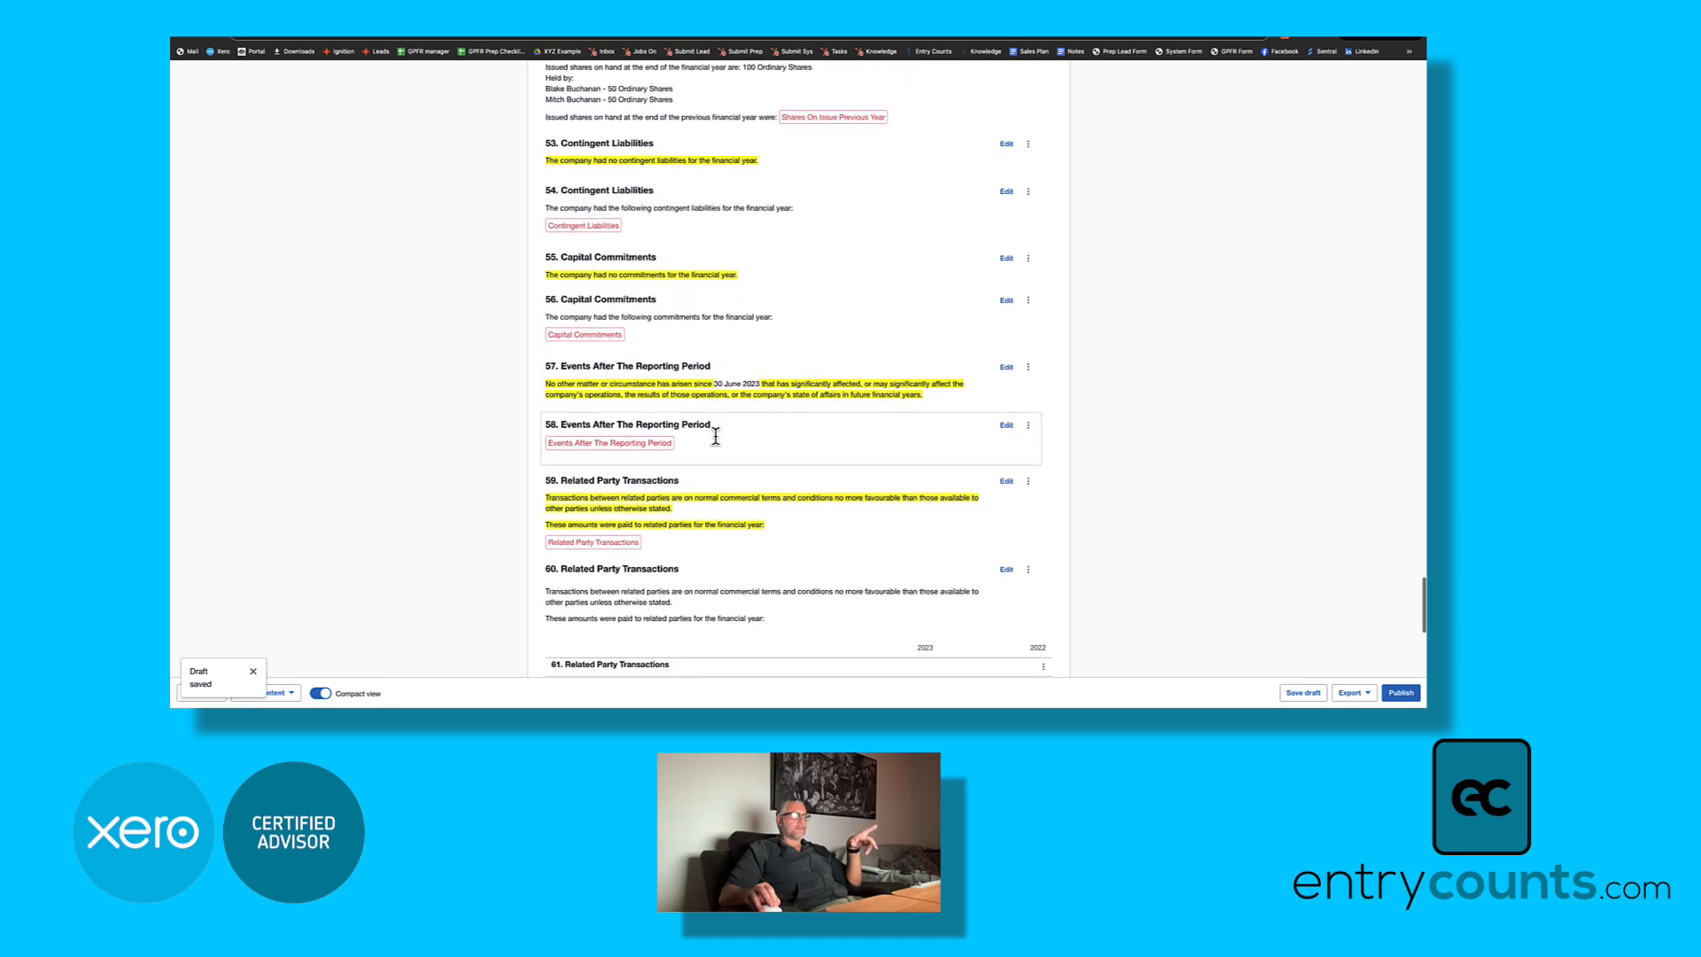
{"action": "scroll", "scroll_direction": "down", "scroll_amount": 3}
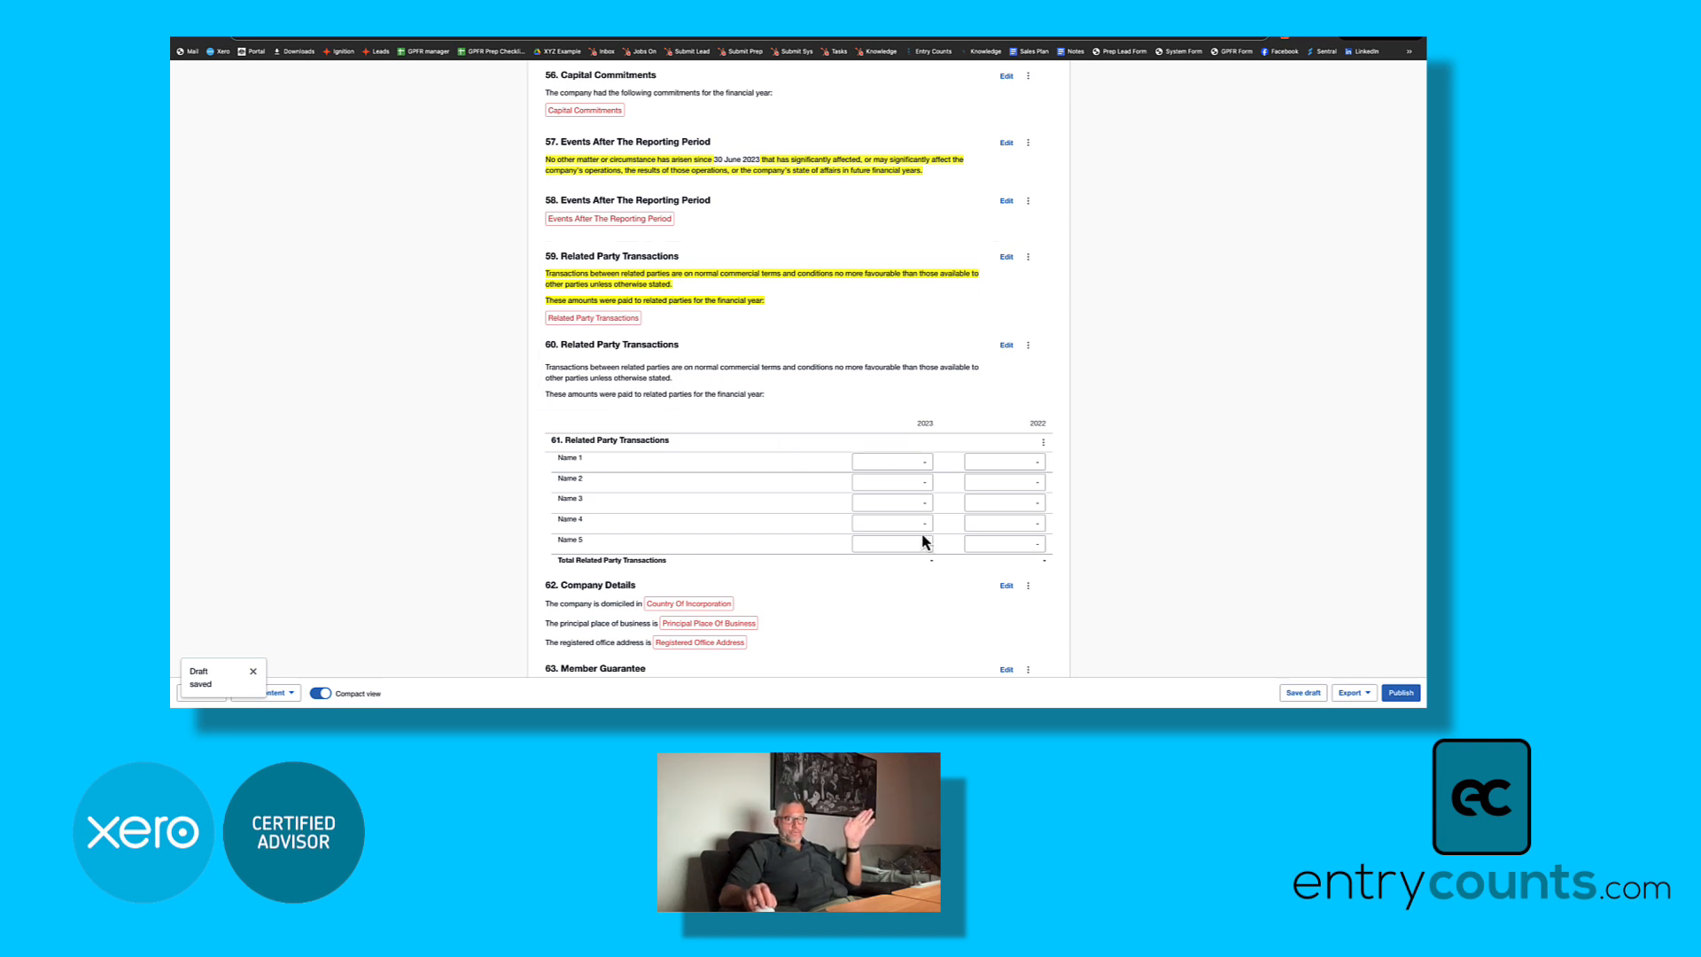
{"action": "scroll", "scroll_direction": "down", "scroll_amount": 3}
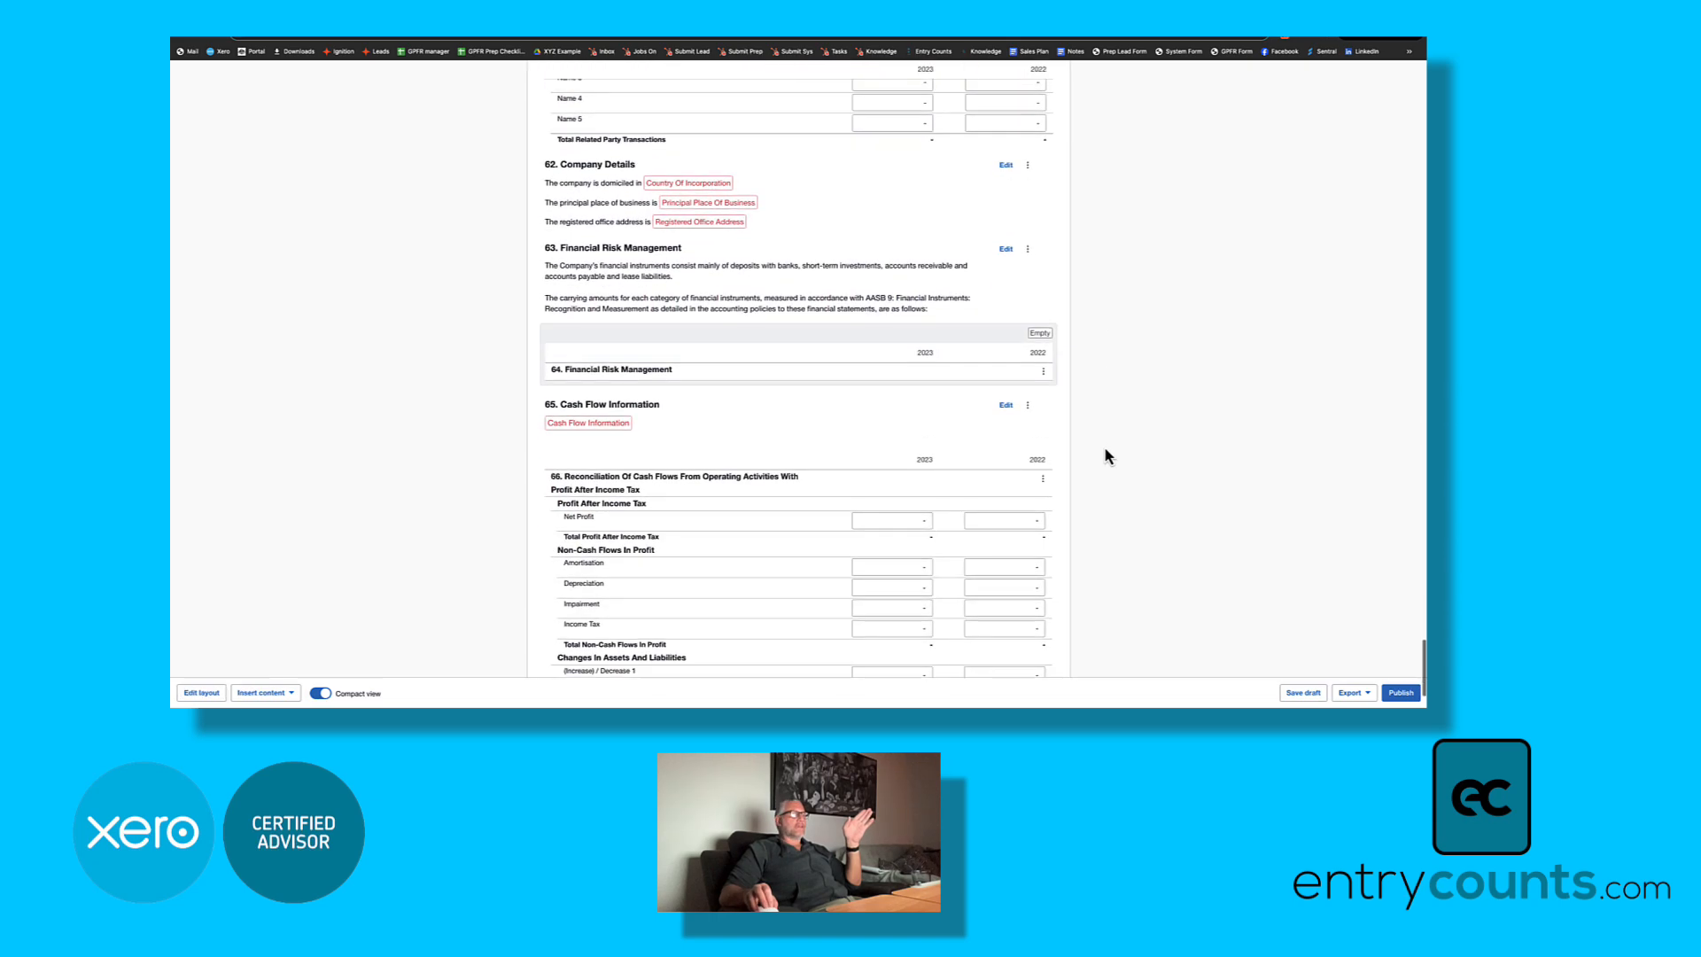
{"action": "scroll", "scroll_direction": "down", "scroll_amount": 3}
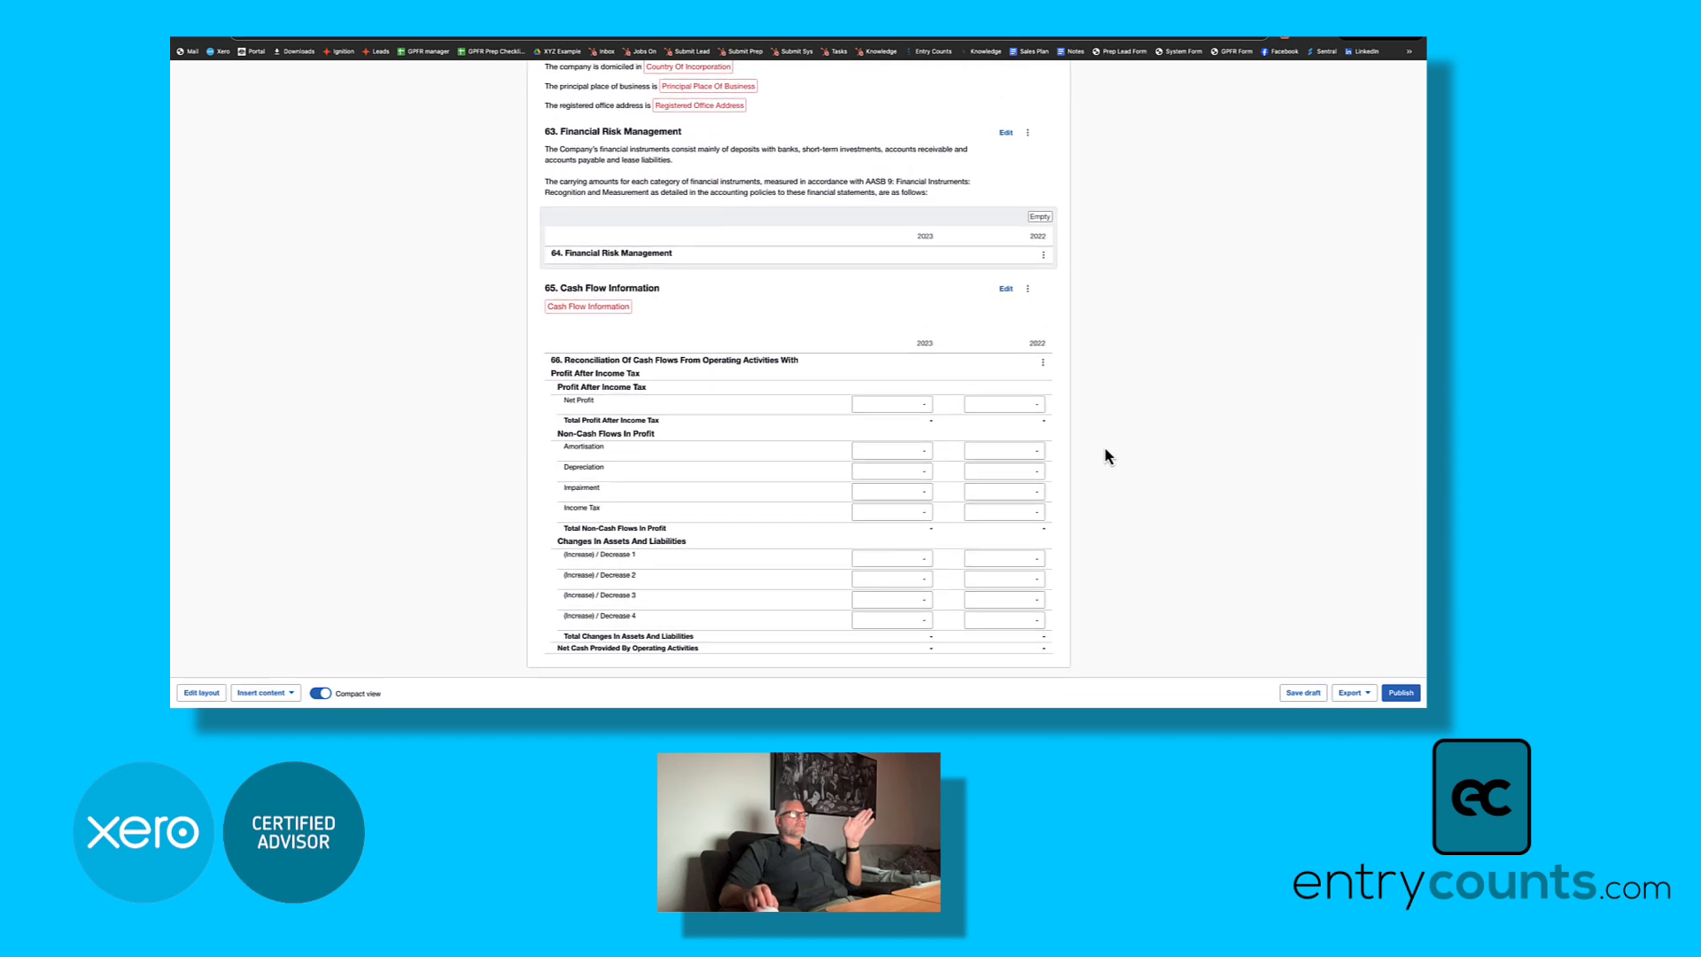